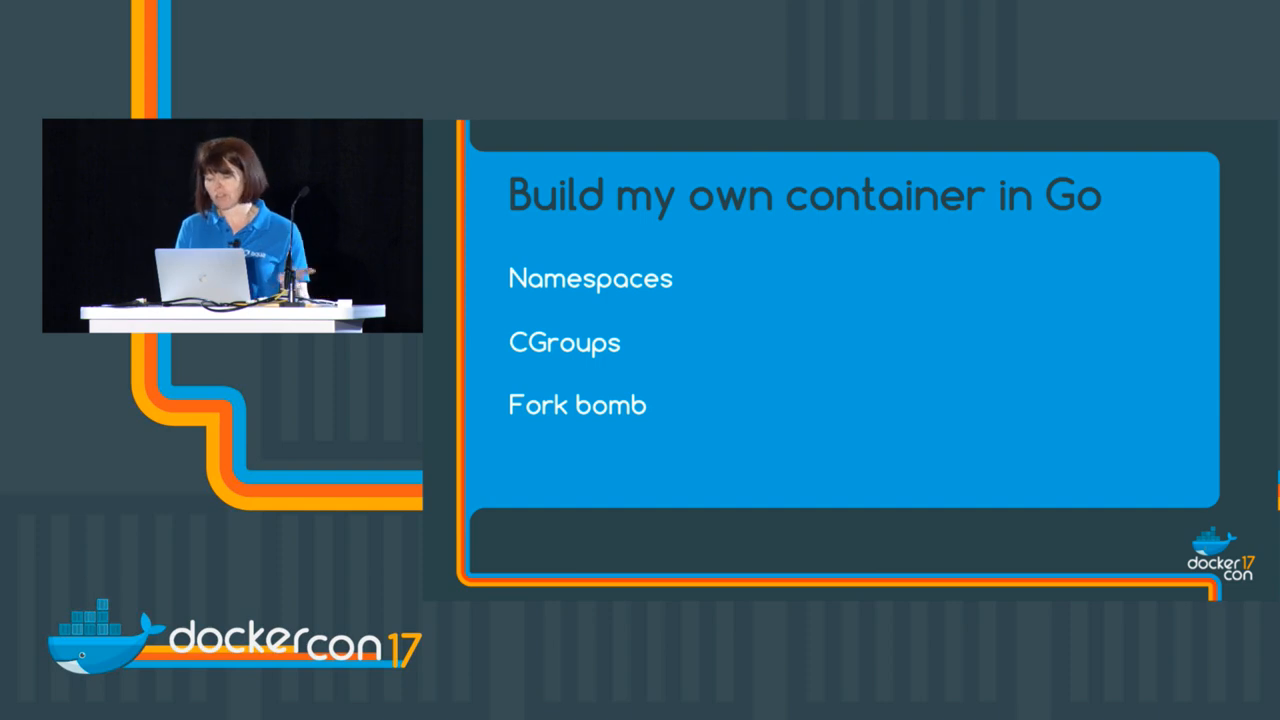
Step: Write a switch on os.Args[1] with case "run" calling run() and default panicking "help"
{"action": "key", "text": "Right"}
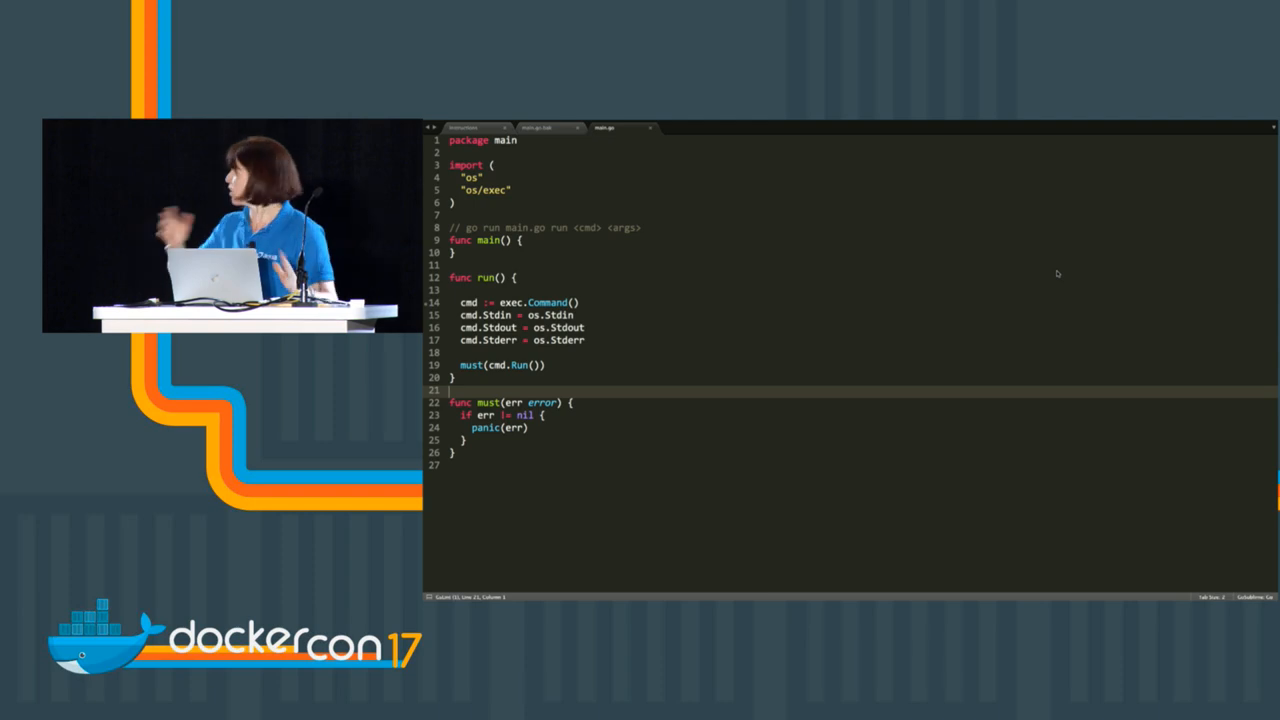
{"action": "mouse_move", "coordinate": [1050, 272]}
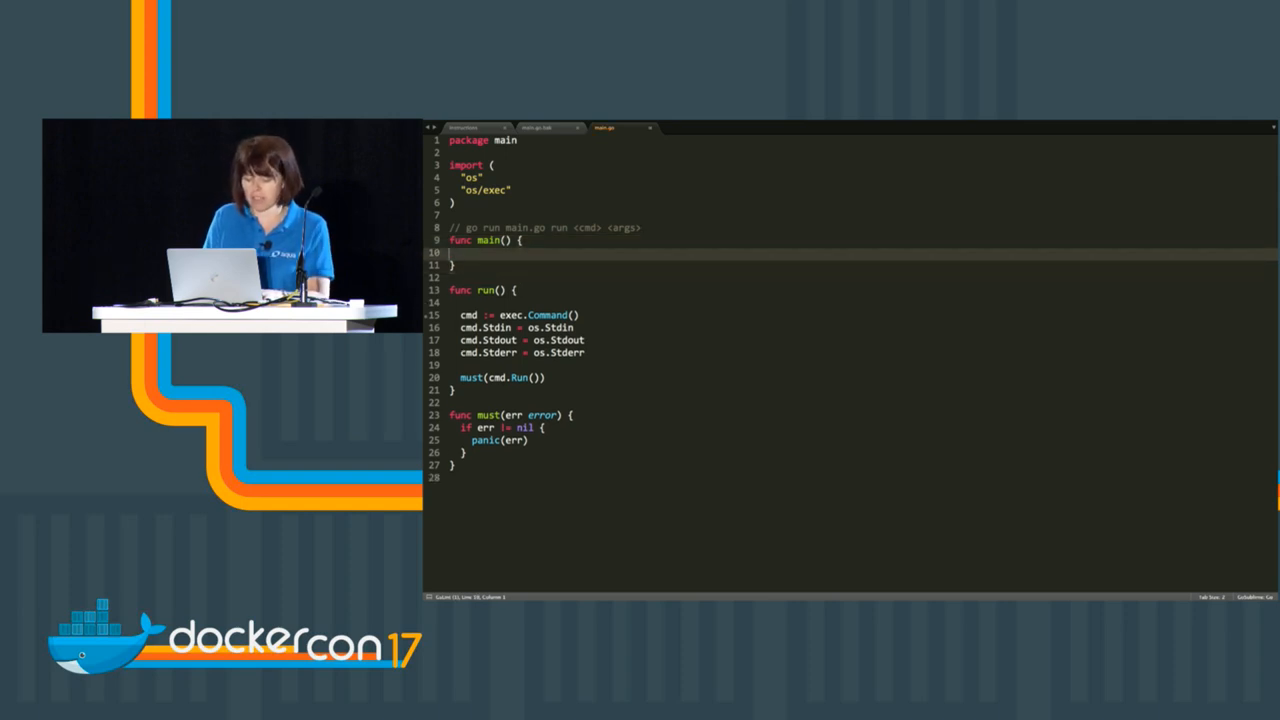
{"action": "type", "text": "switch os."}
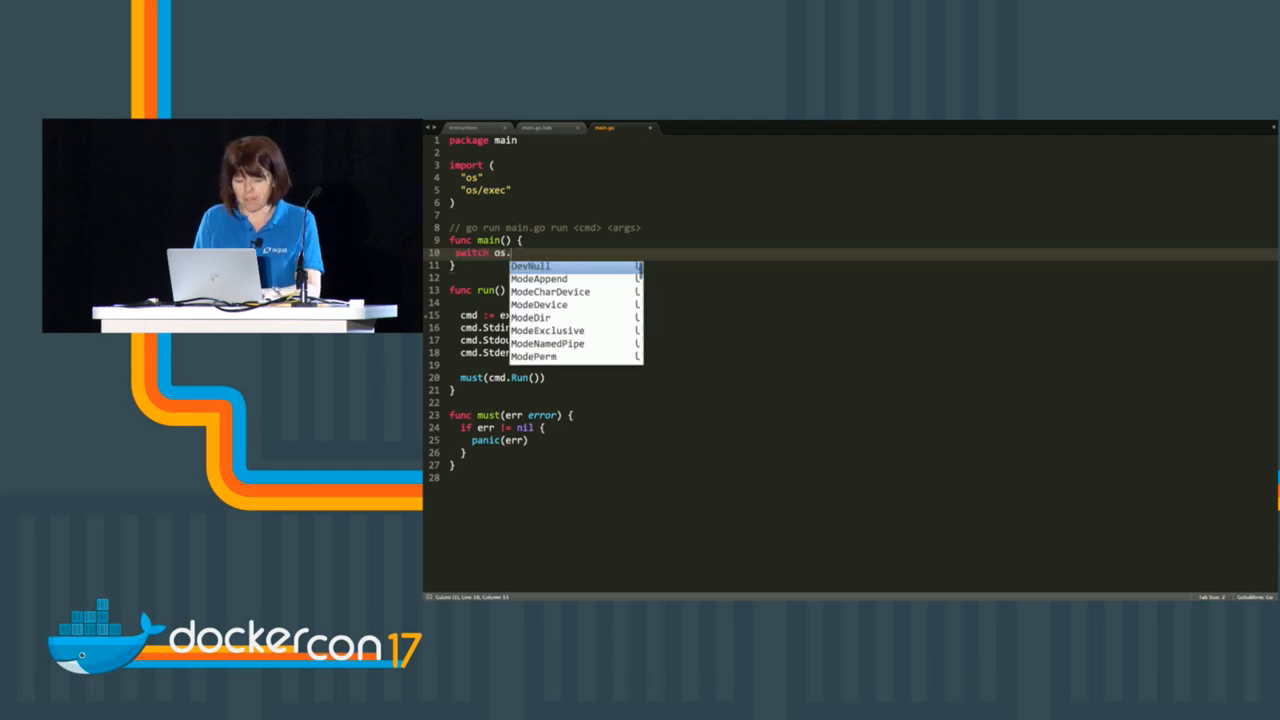
{"action": "type", "text": "Args[1] {"}
{"action": "type", "text": "case \""}
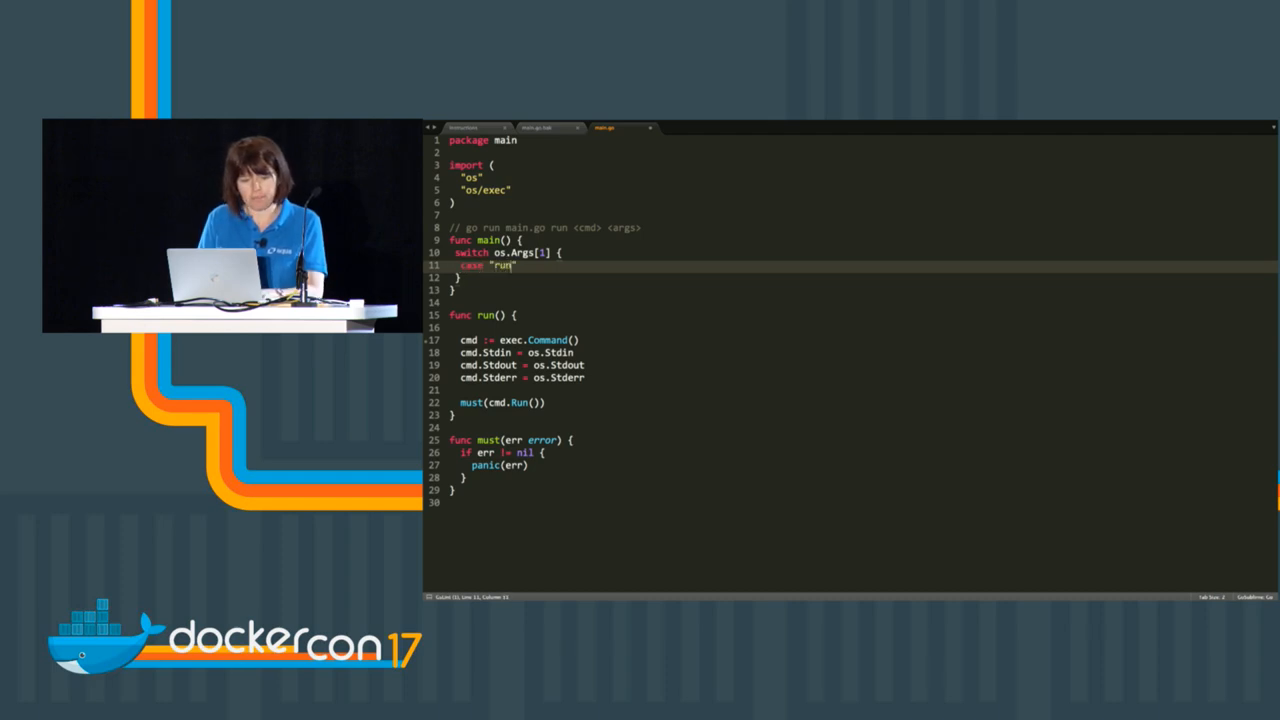
{"action": "type", "text": "run"}
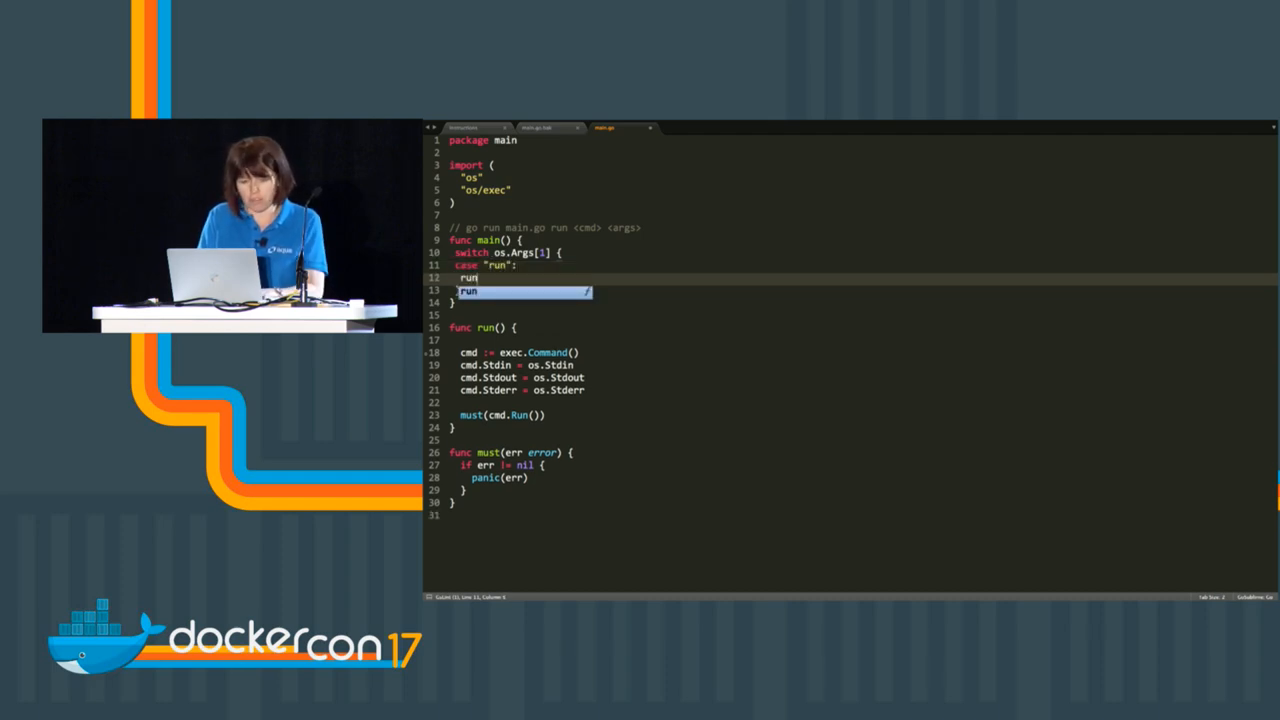
{"action": "type", "text": "default:"}
{"action": "type", "text": "panic(\"help"}
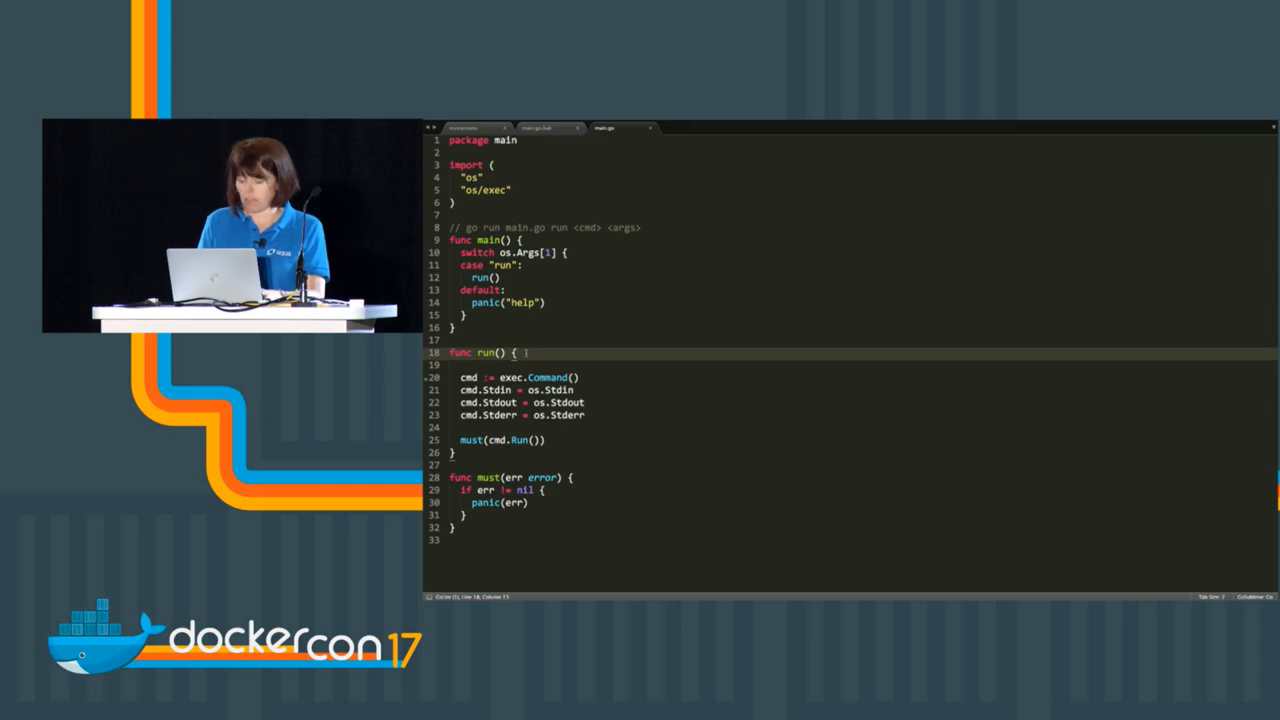
Step: Add fmt.Printf("Running %v \n", os.Args[2:]) at the start of run
{"action": "type", "text": "fmt.Printf(\""}
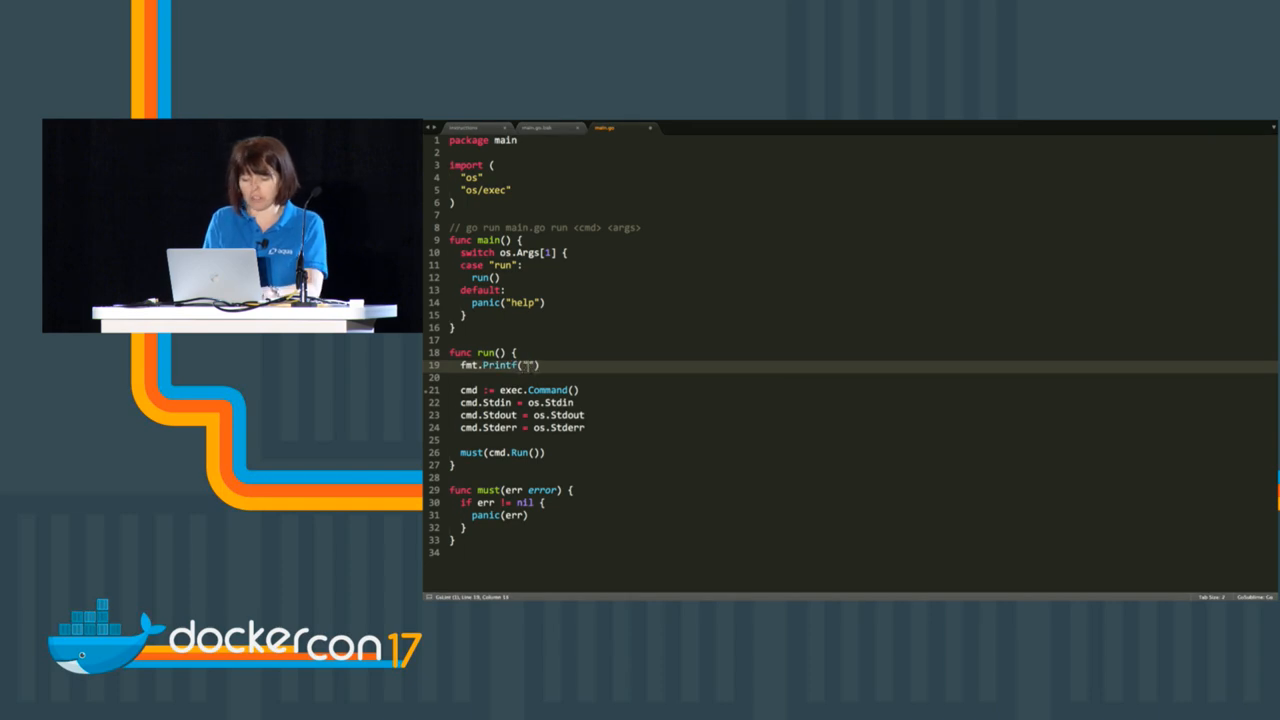
{"action": "type", "text": "Running"}
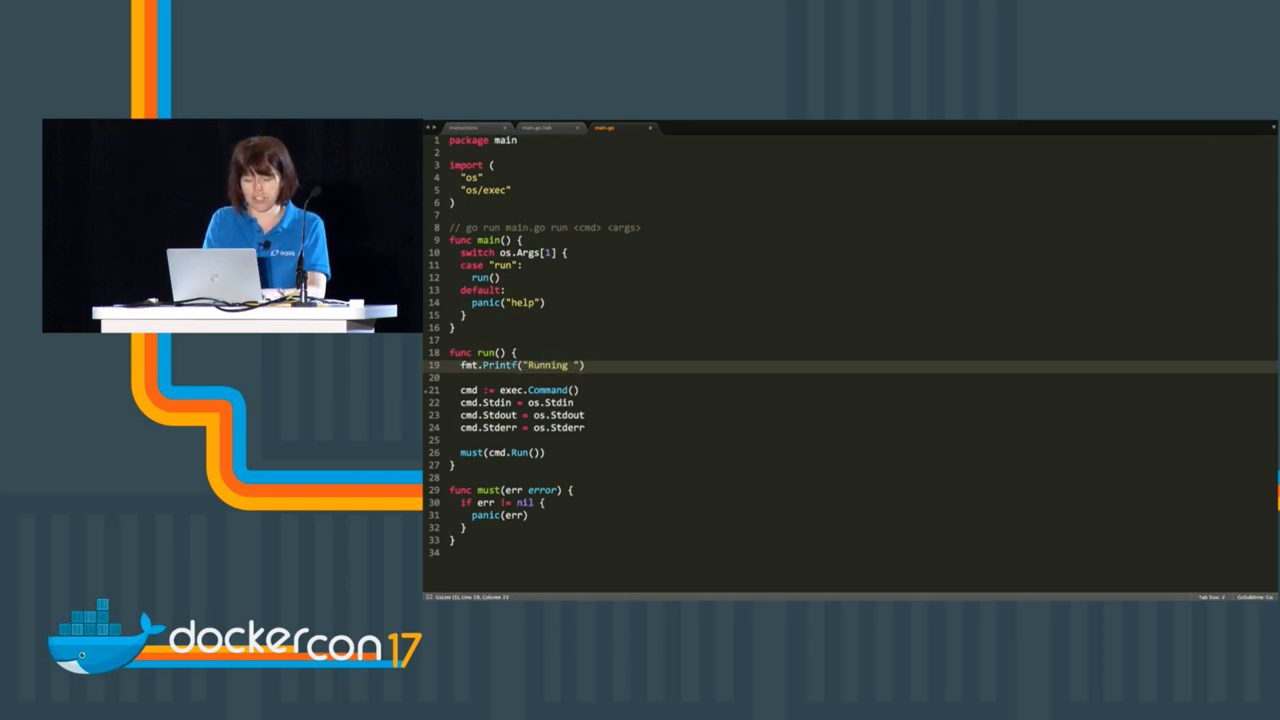
{"action": "type", "text": "%v \\n"}
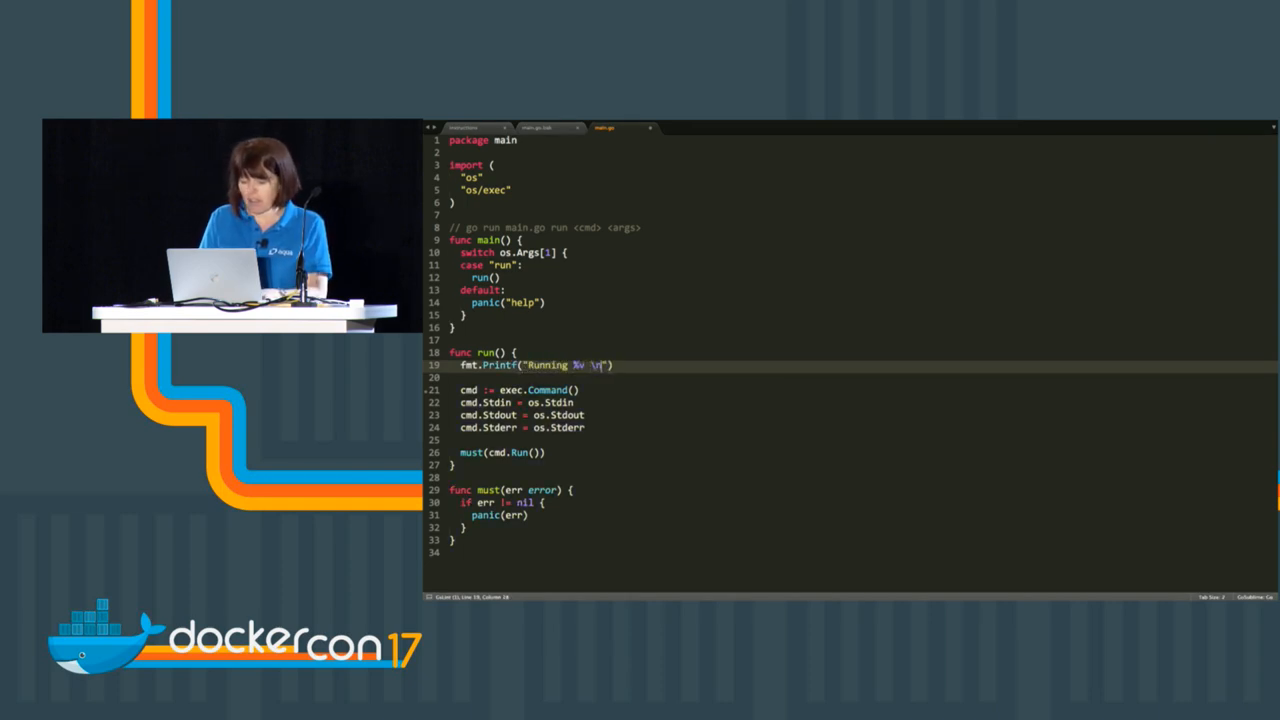
{"action": "type", "text": ", os"}
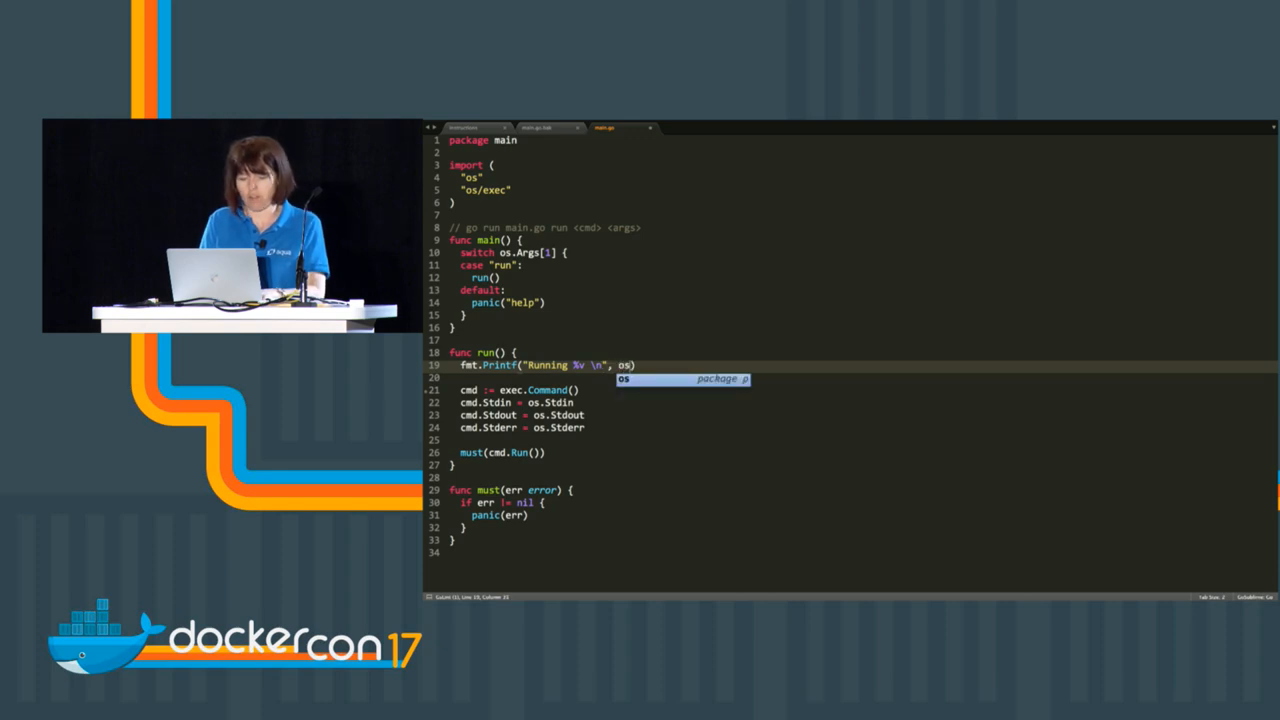
{"action": "type", "text": ".Args[2"}
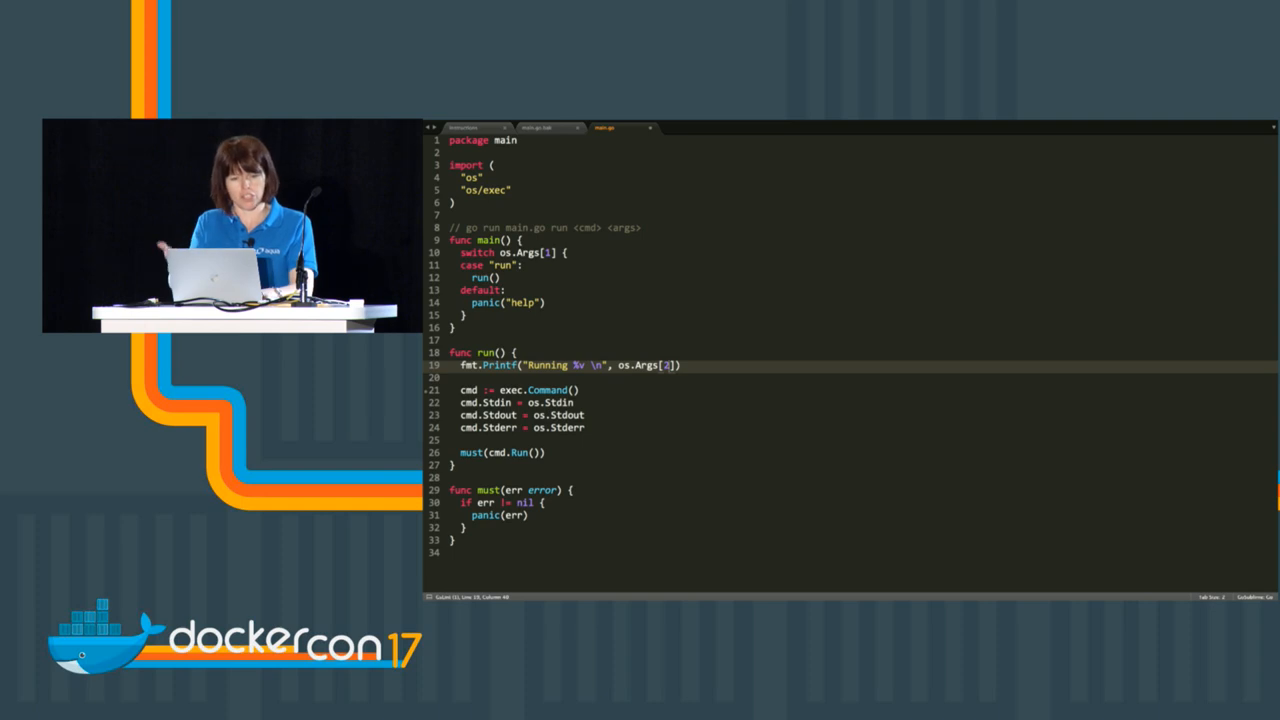
{"action": "type", "text": ":"}
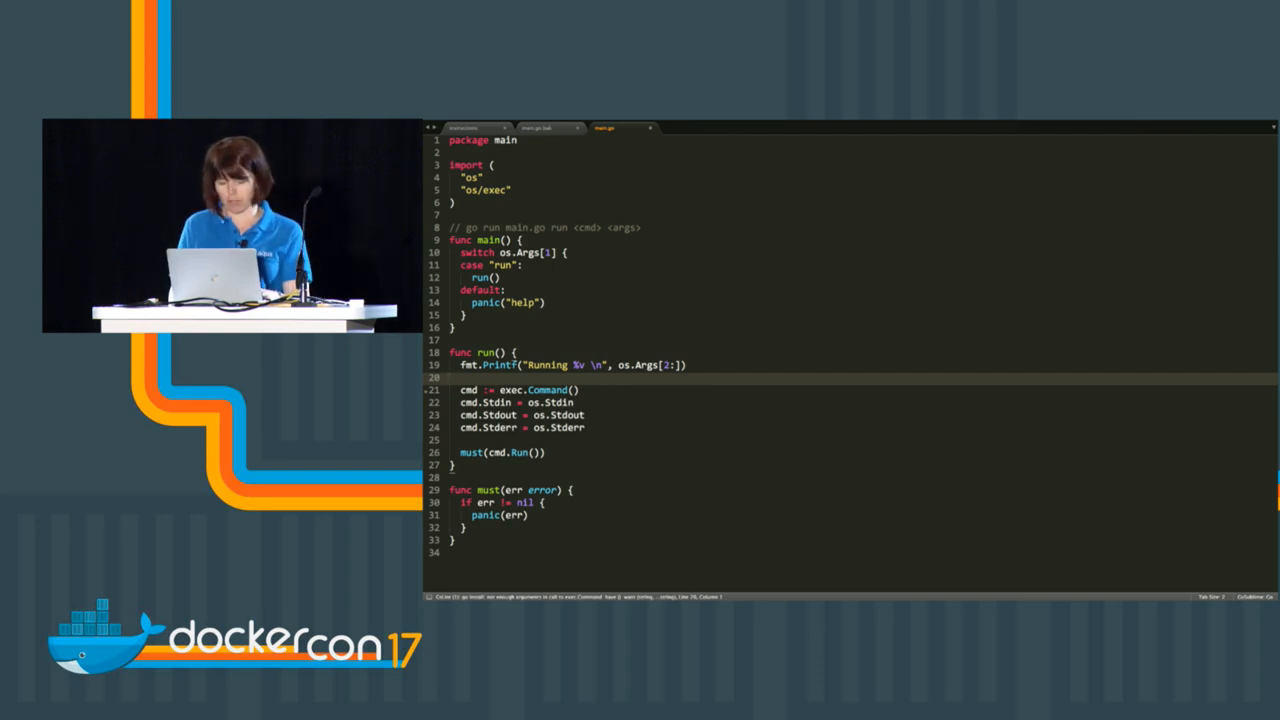
Step: Make exec.Command take os.Args[2] with os.Args[3:]... as its arguments
{"action": "left_click", "coordinate": [578, 388]}
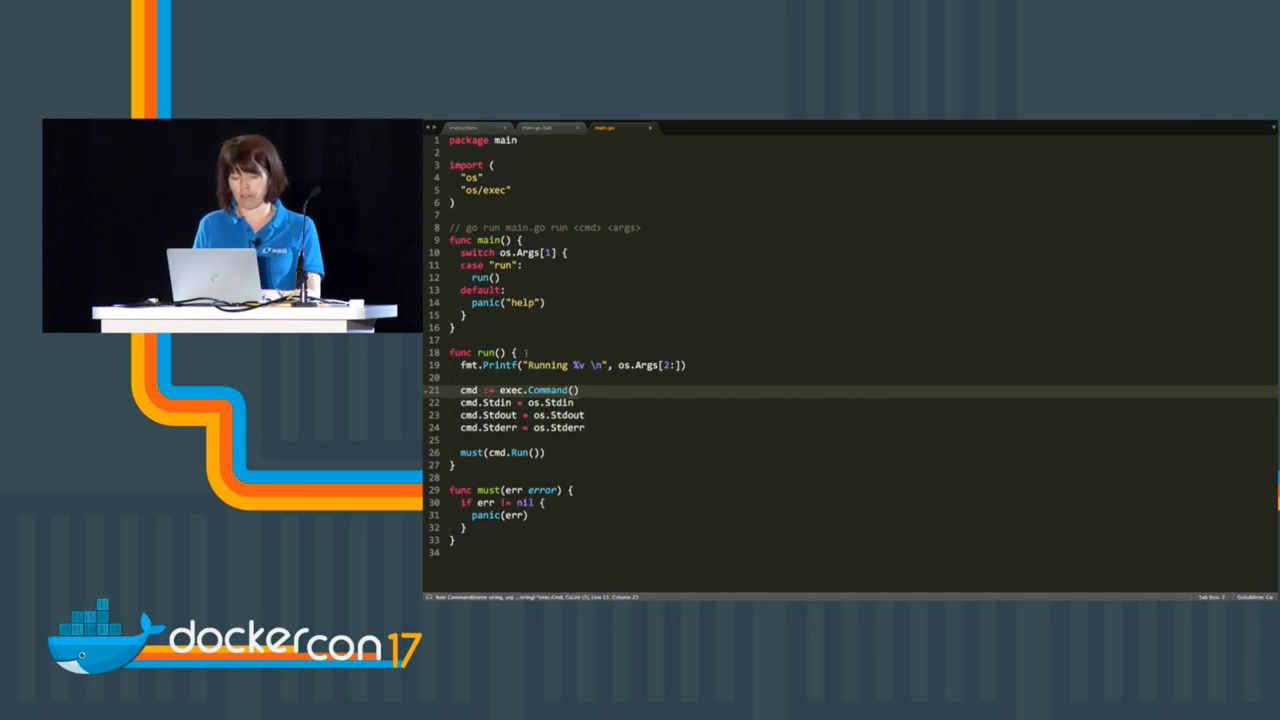
{"action": "type", "text": "os.Args[2], os.Args[3"}
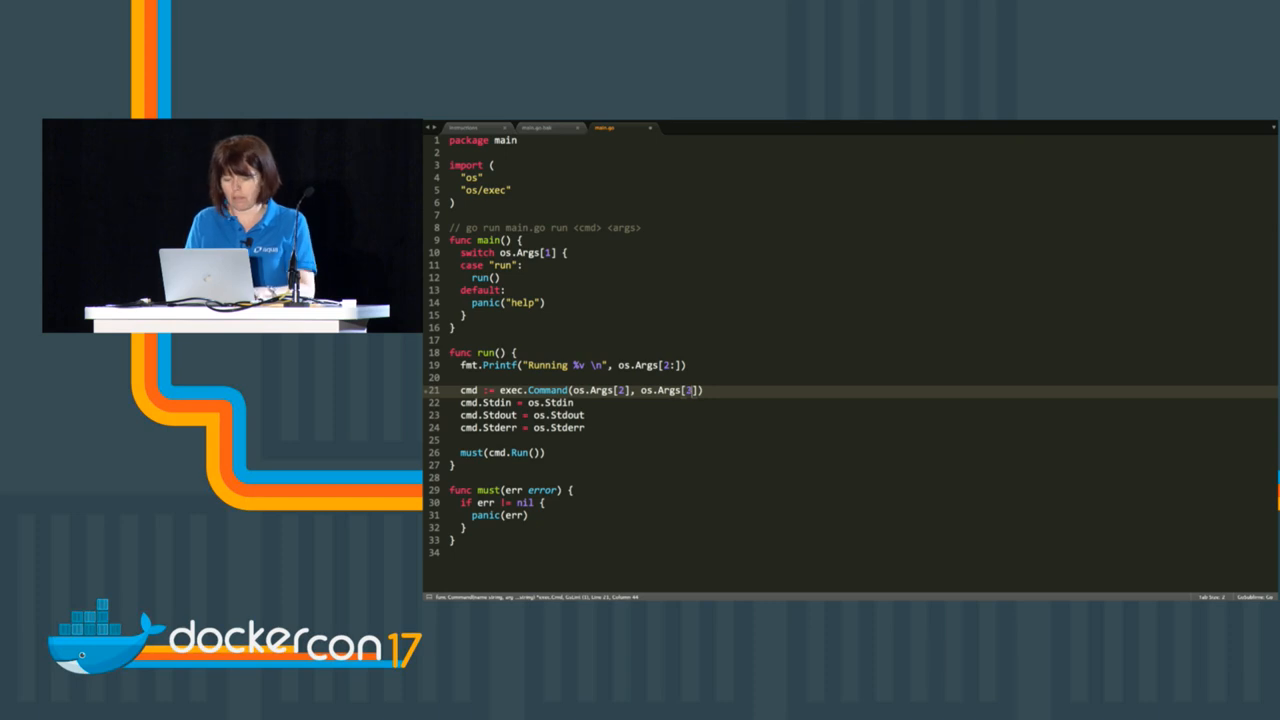
{"action": "type", "text": ")..."}
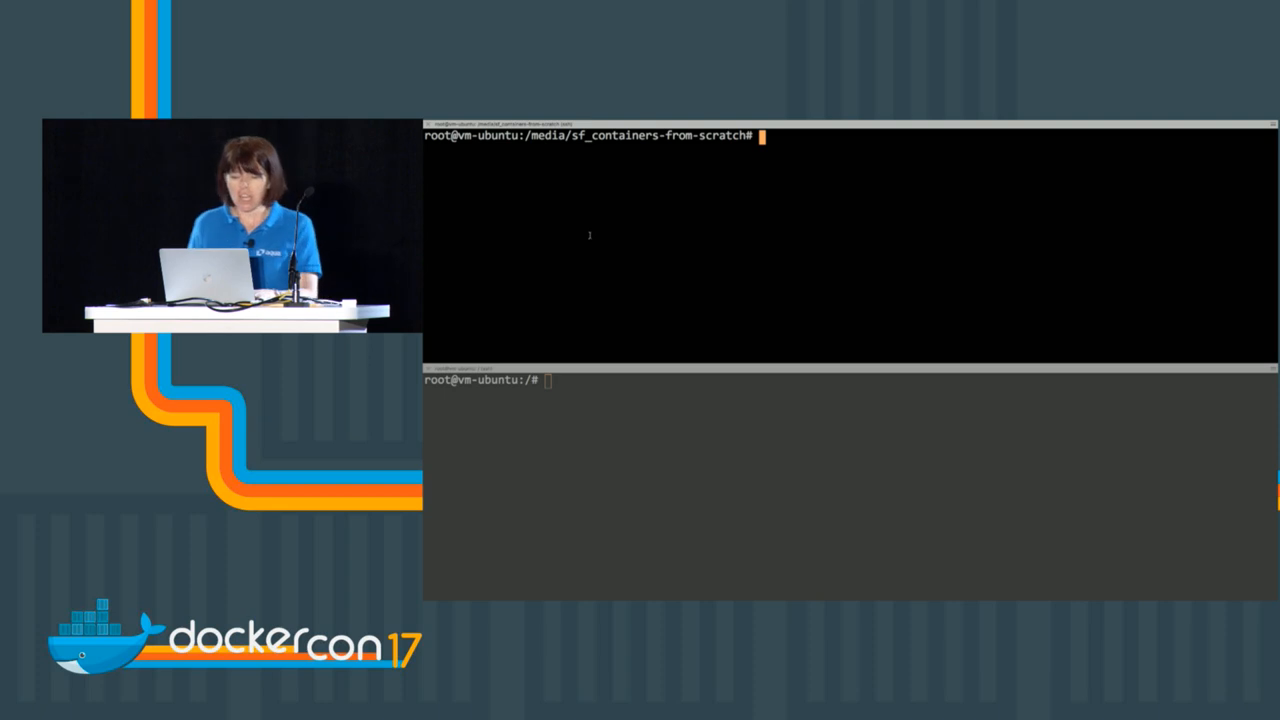
Step: Run go run main.go run echo hello, printing Running [echo hello] then hello
{"action": "type", "text": "go run main.go ru"}
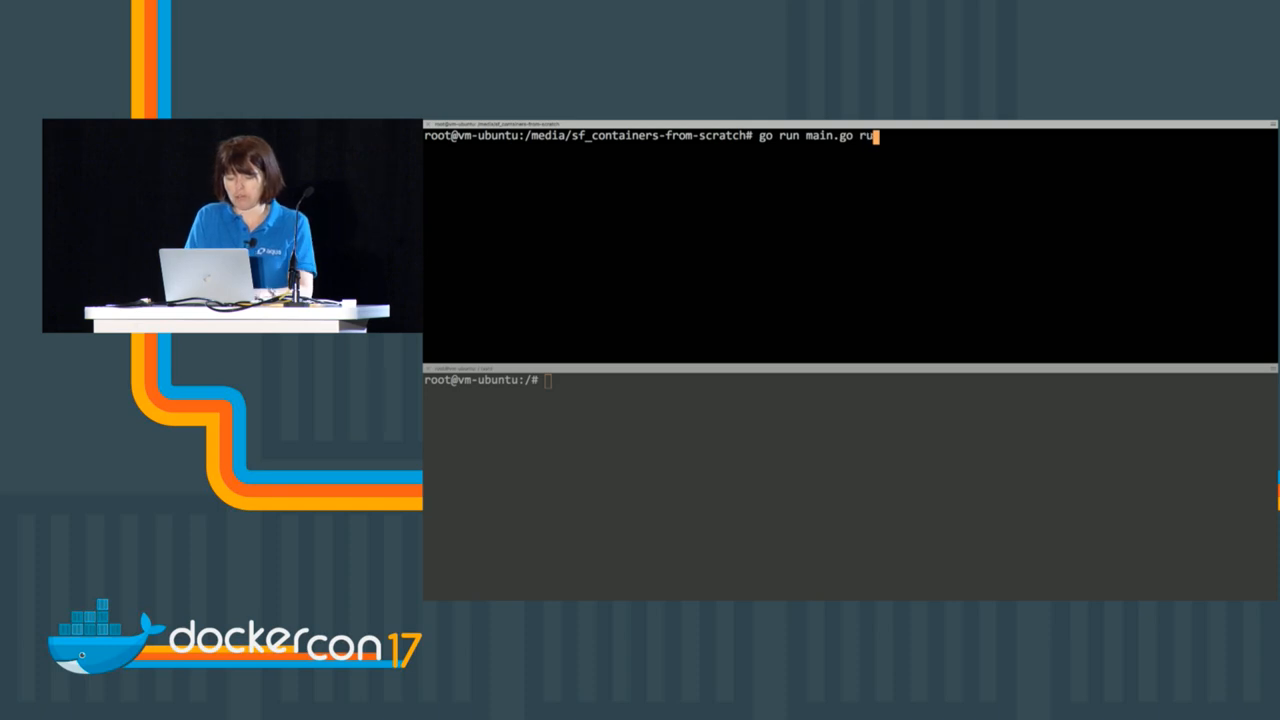
{"action": "type", "text": "echo hello"}
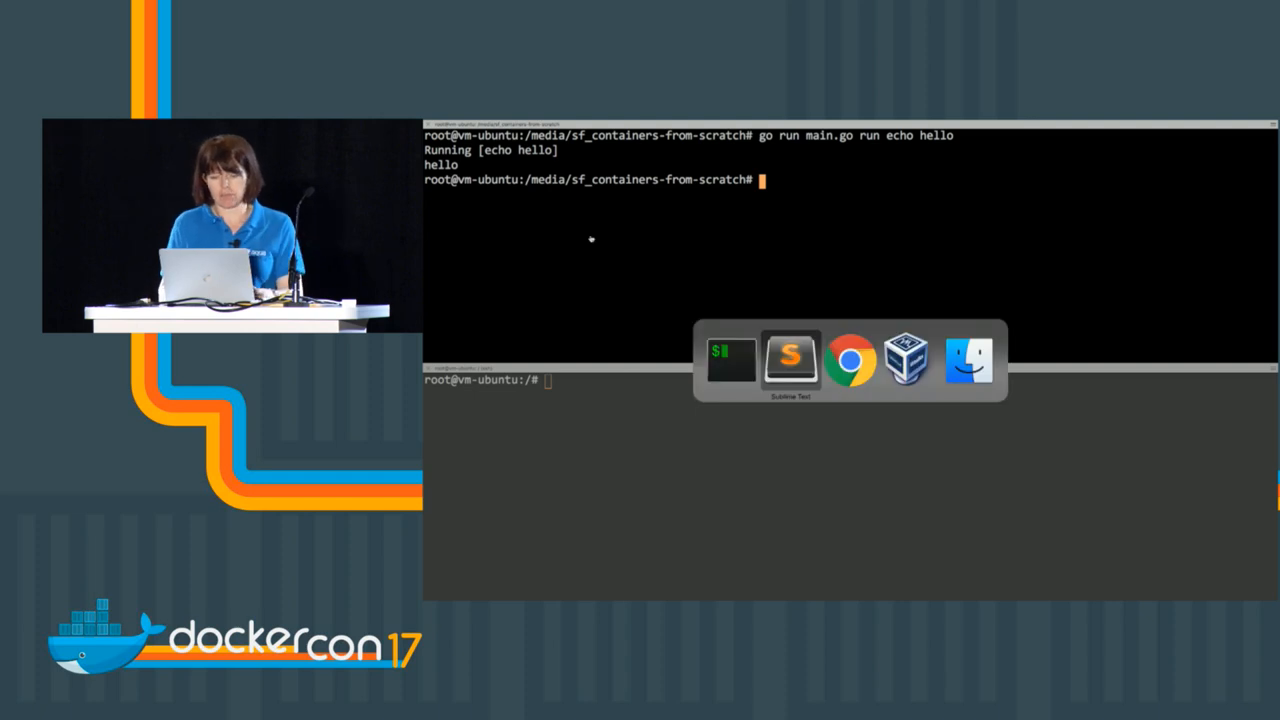
Step: Set cmd.SysProcAttr to &syscall.SysProcAttr{Cloneflags: syscall.CLONE_NEWUTS}
{"action": "left_click", "coordinate": [792, 360]}
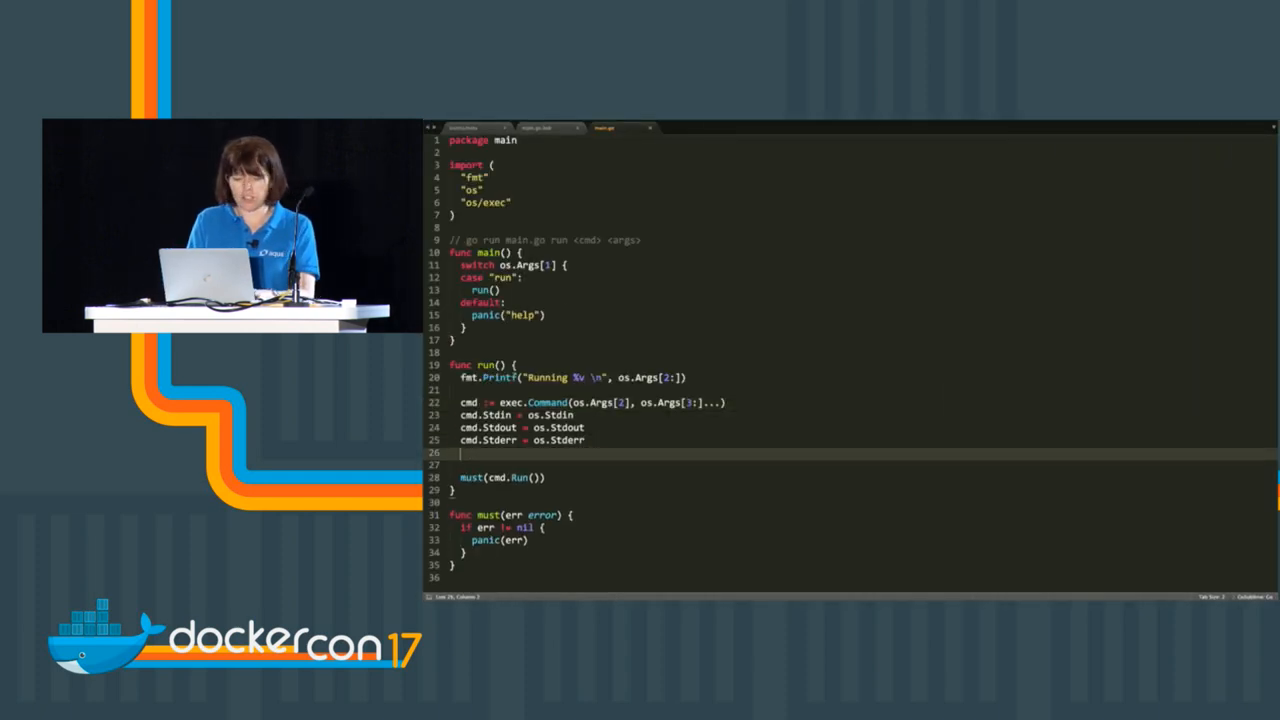
{"action": "type", "text": "cmd.SysProcAttr = &"}
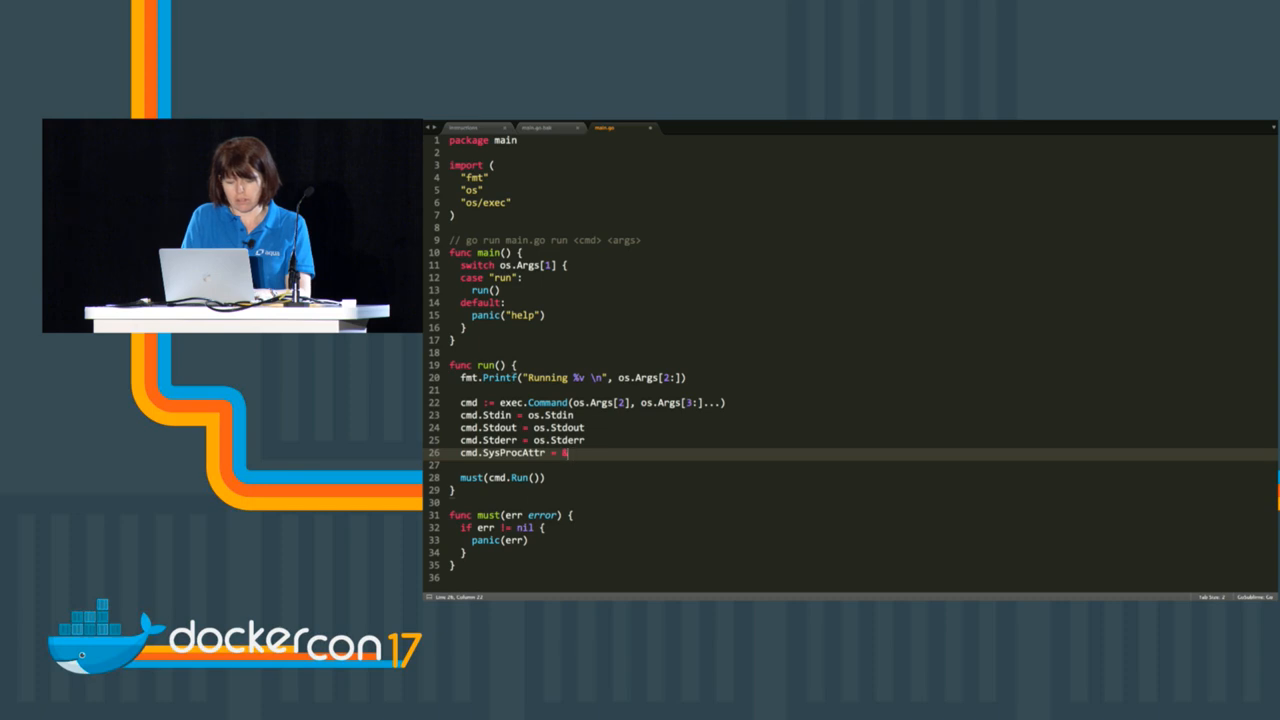
{"action": "type", "text": "syscall.S"}
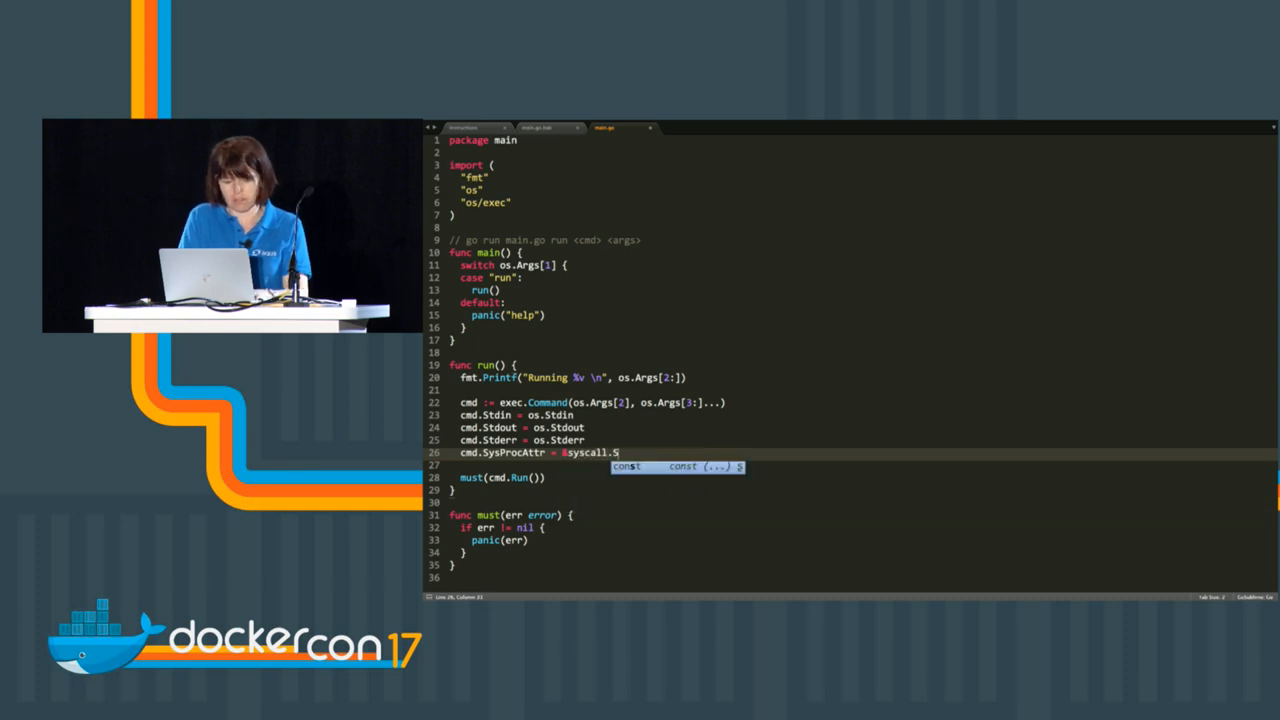
{"action": "type", "text": "ysProcAttr {"}
{"action": "left_click", "coordinate": [860, 466]}
{"action": "type", "text": "Clone"}
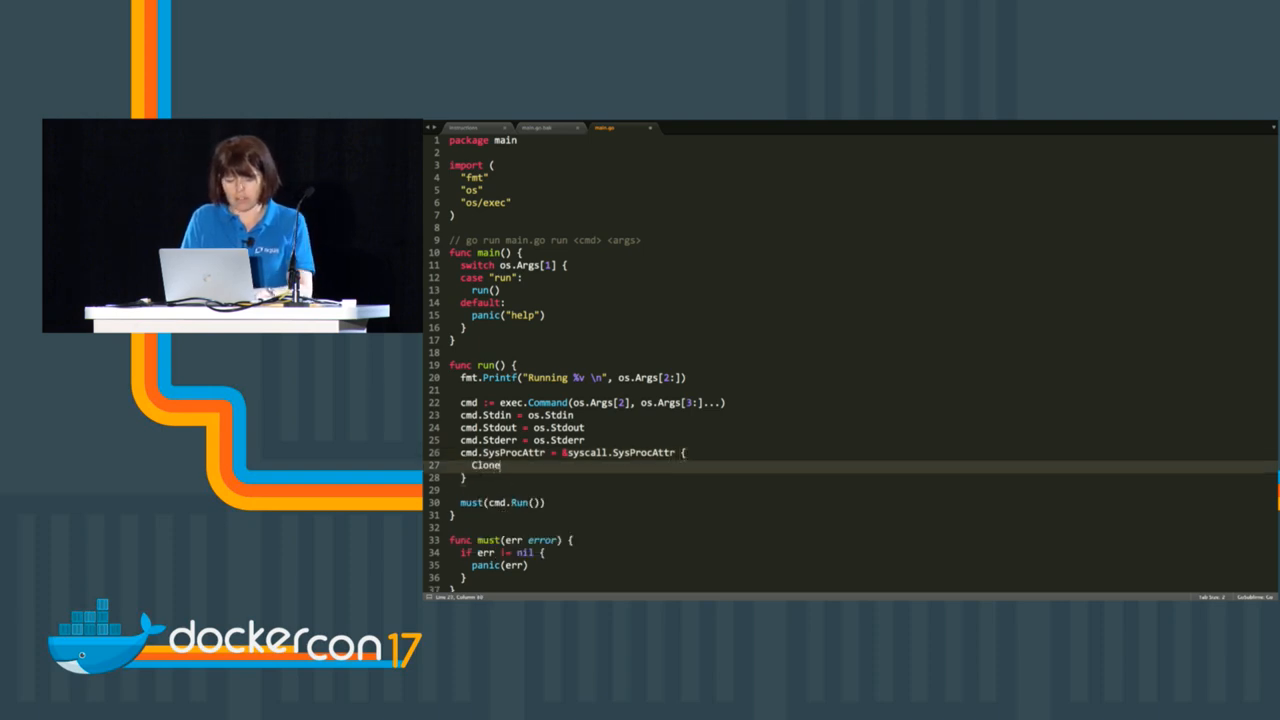
{"action": "type", "text": "flags:"}
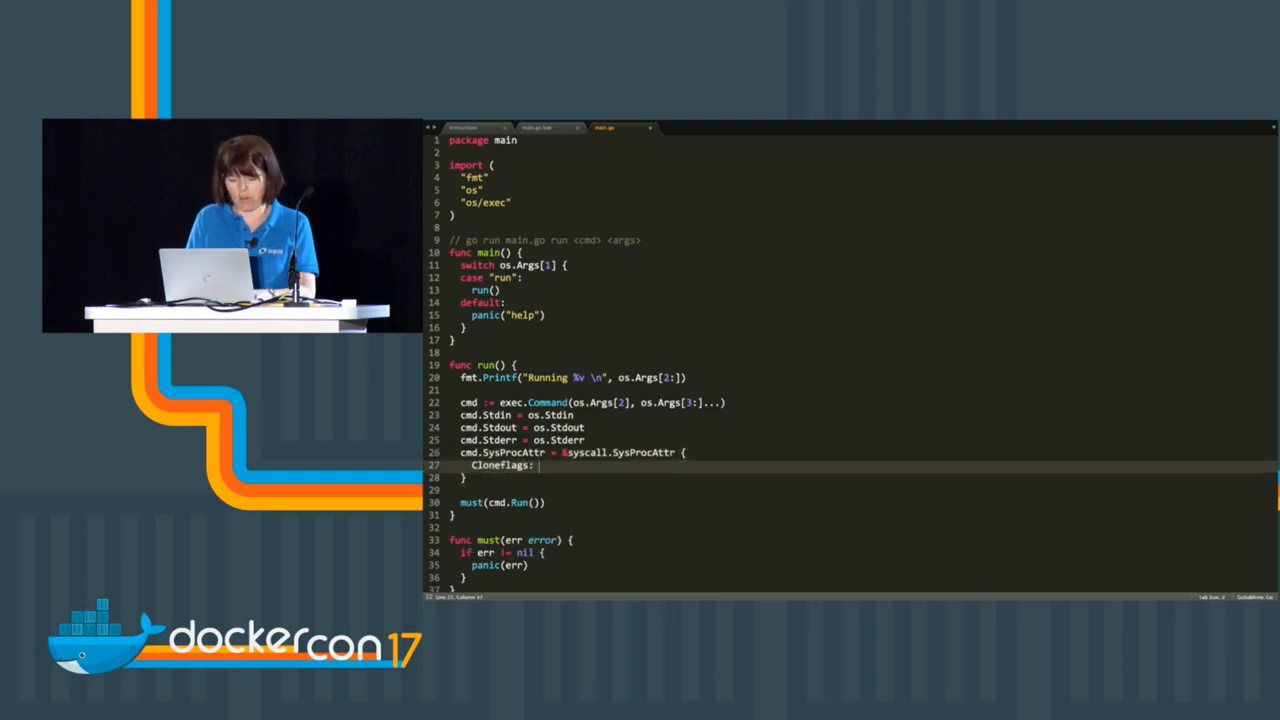
{"action": "type", "text": "syscall."}
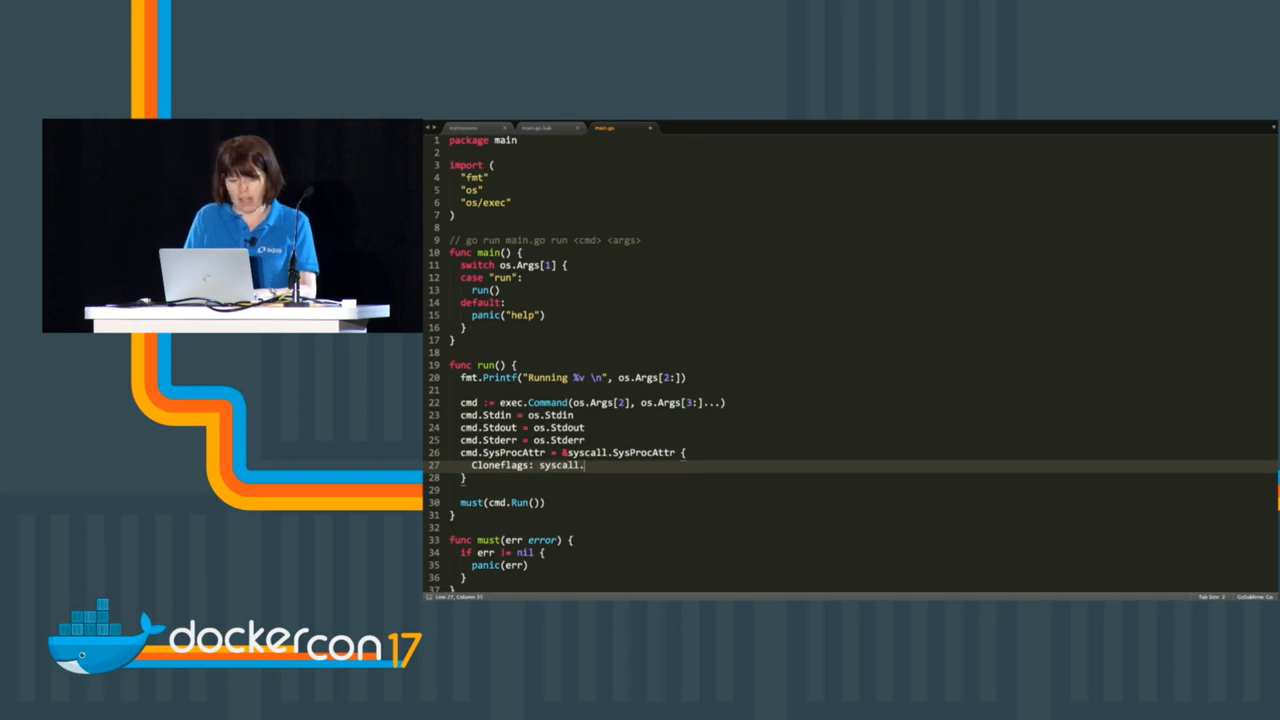
{"action": "type", "text": "CLONE_"}
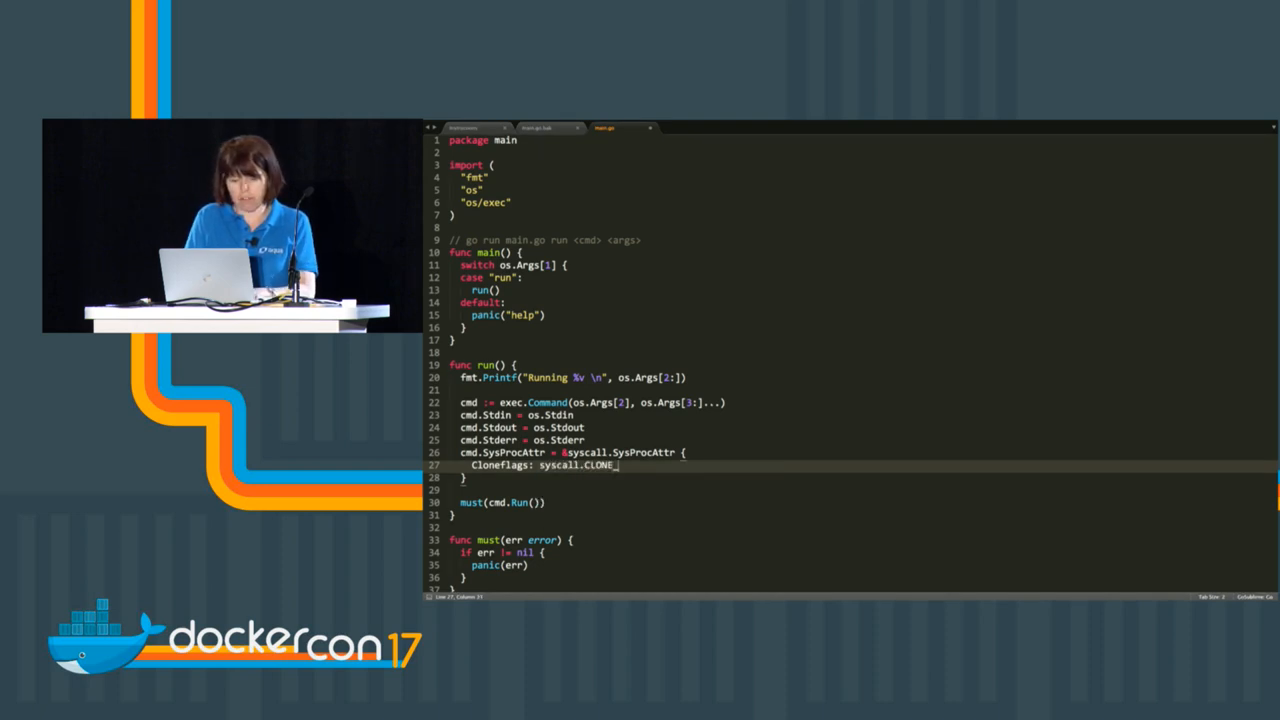
{"action": "type", "text": "NEW"}
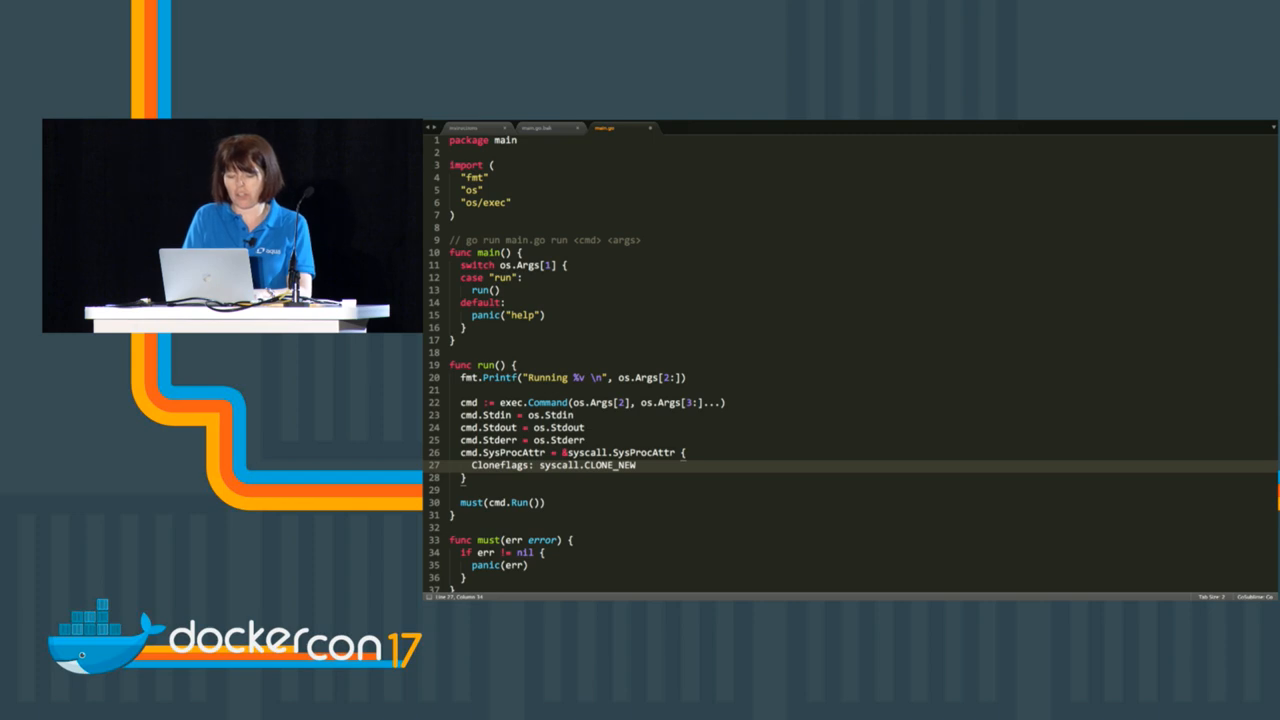
{"action": "type", "text": "UTS"}
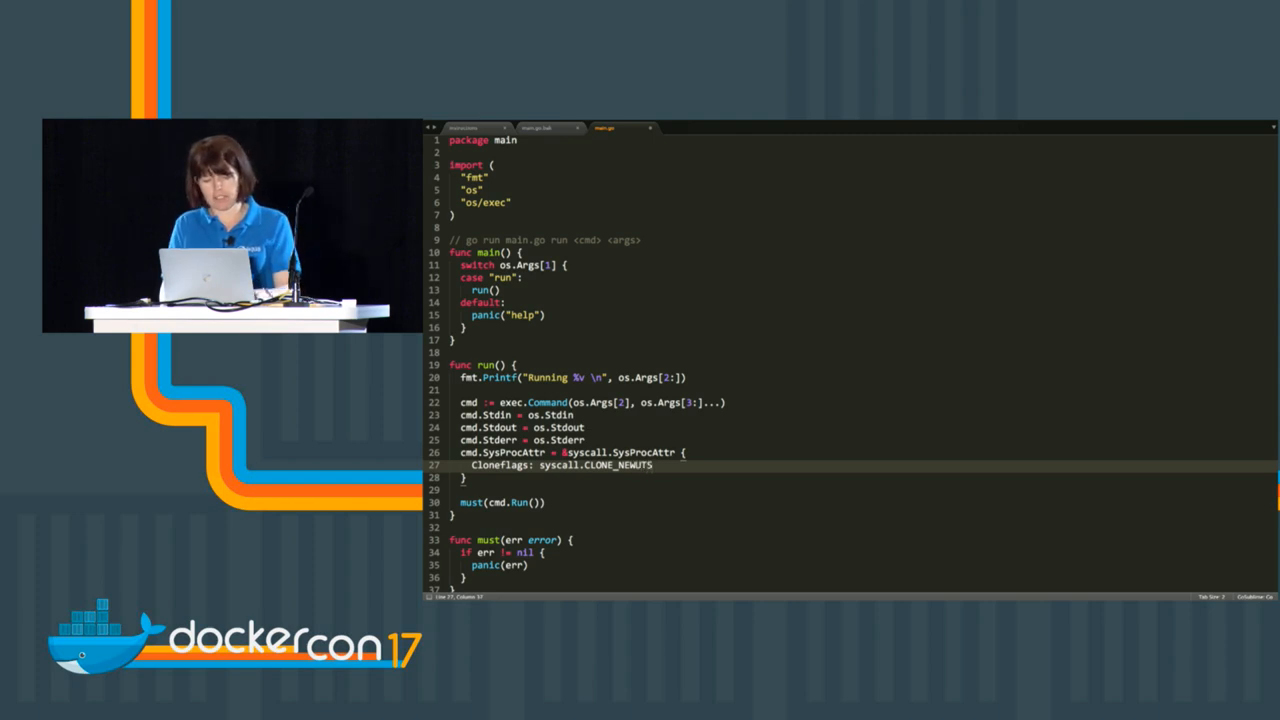
{"action": "type", "text": ","}
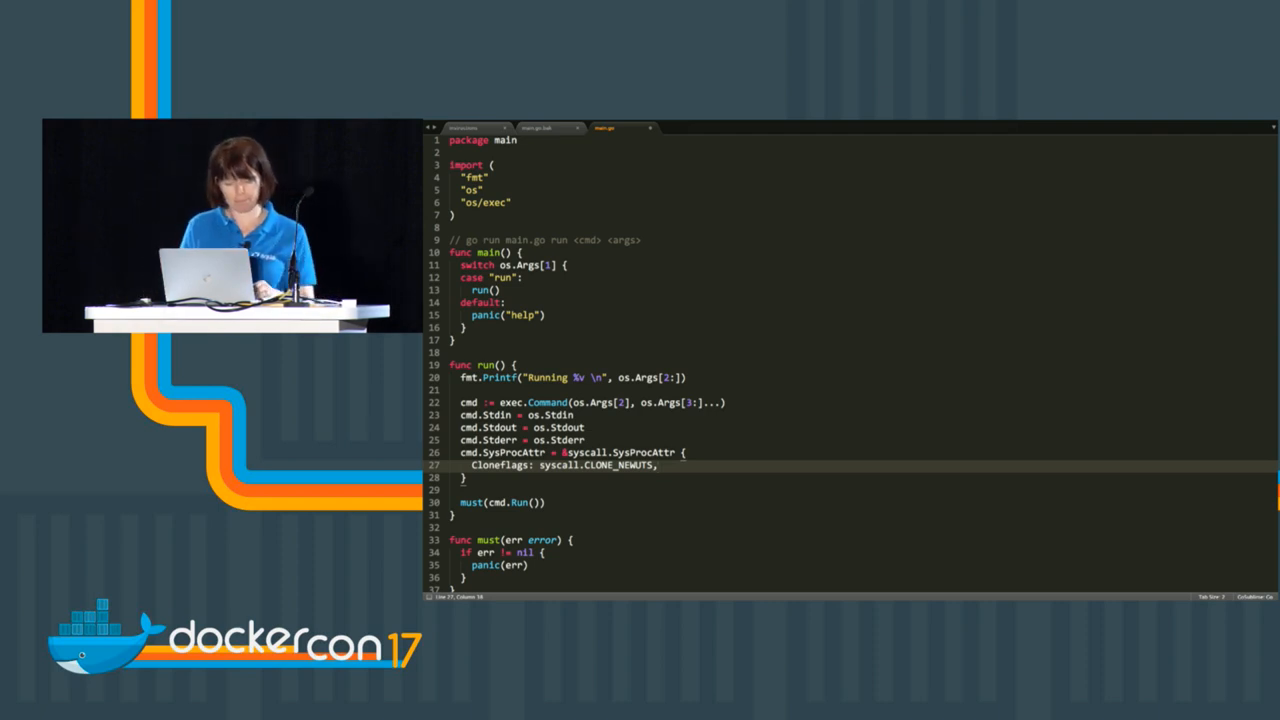
Step: Add "syscall" to the import block
{"action": "type", "text": "\"syscall\""}
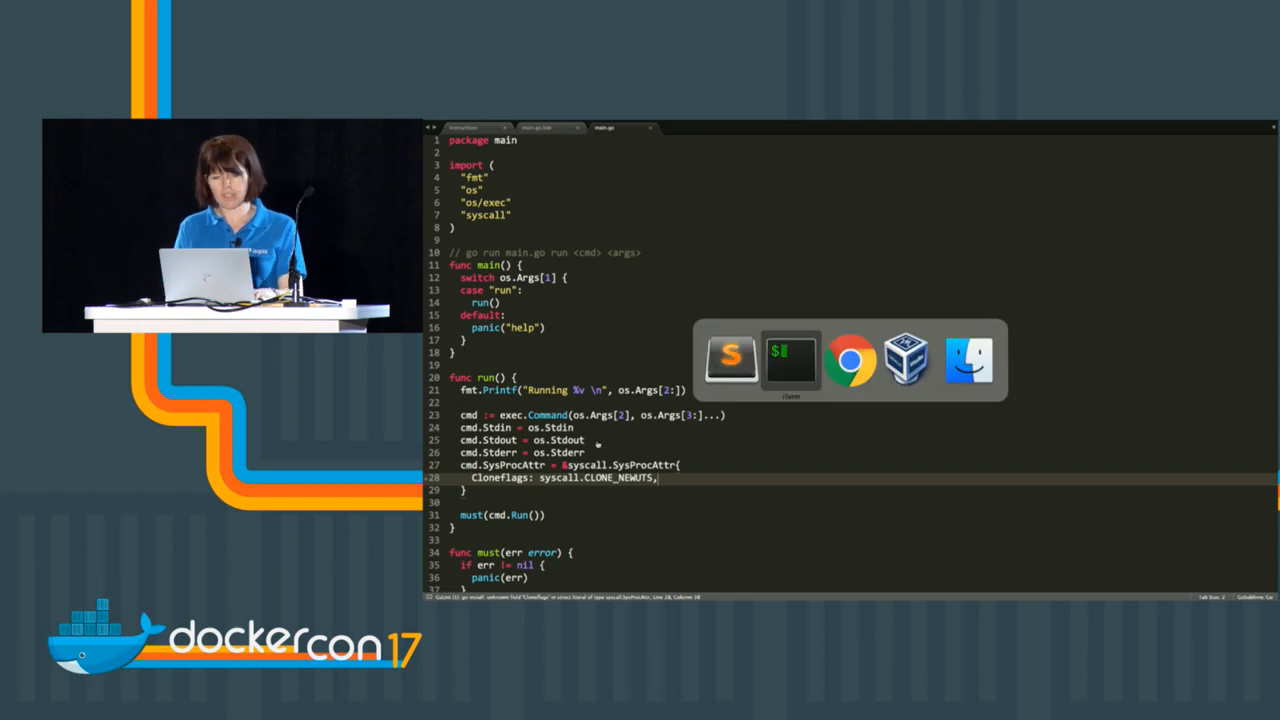
Step: Run the program with echo hello, then launch /bin/bash through it
{"action": "left_click", "coordinate": [792, 358]}
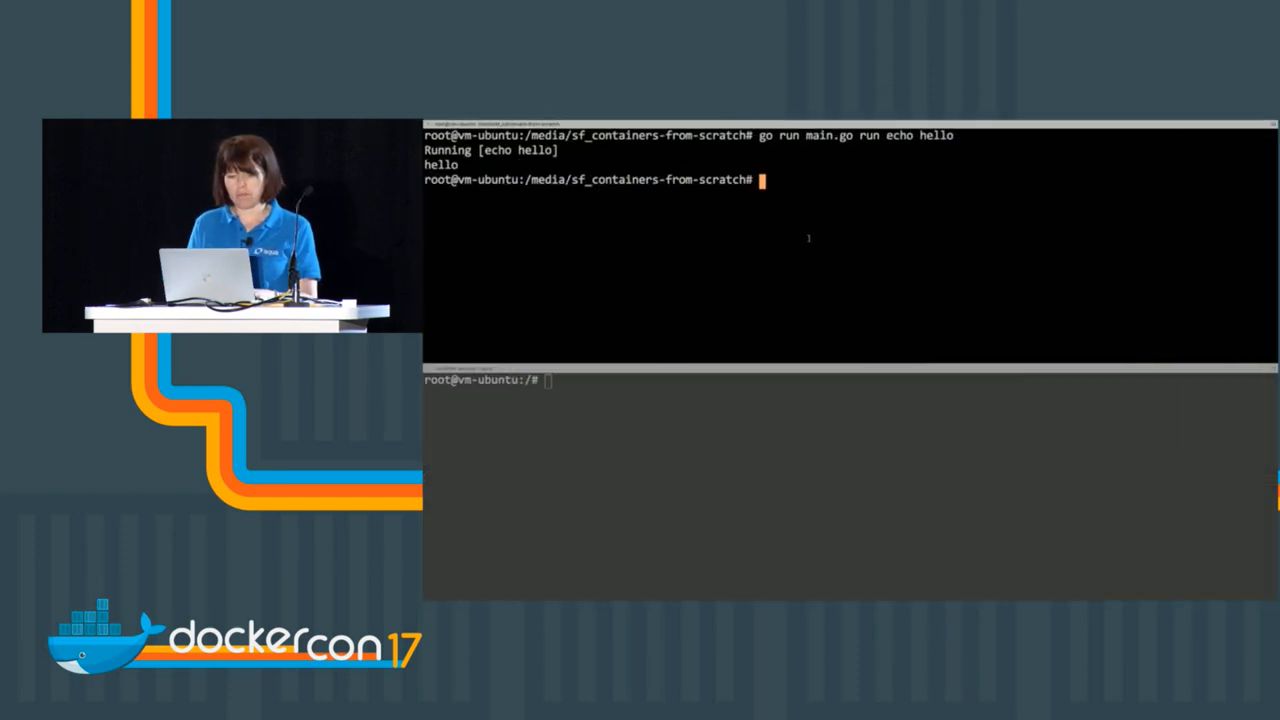
{"action": "type", "text": "go run main.go run echo hello"}
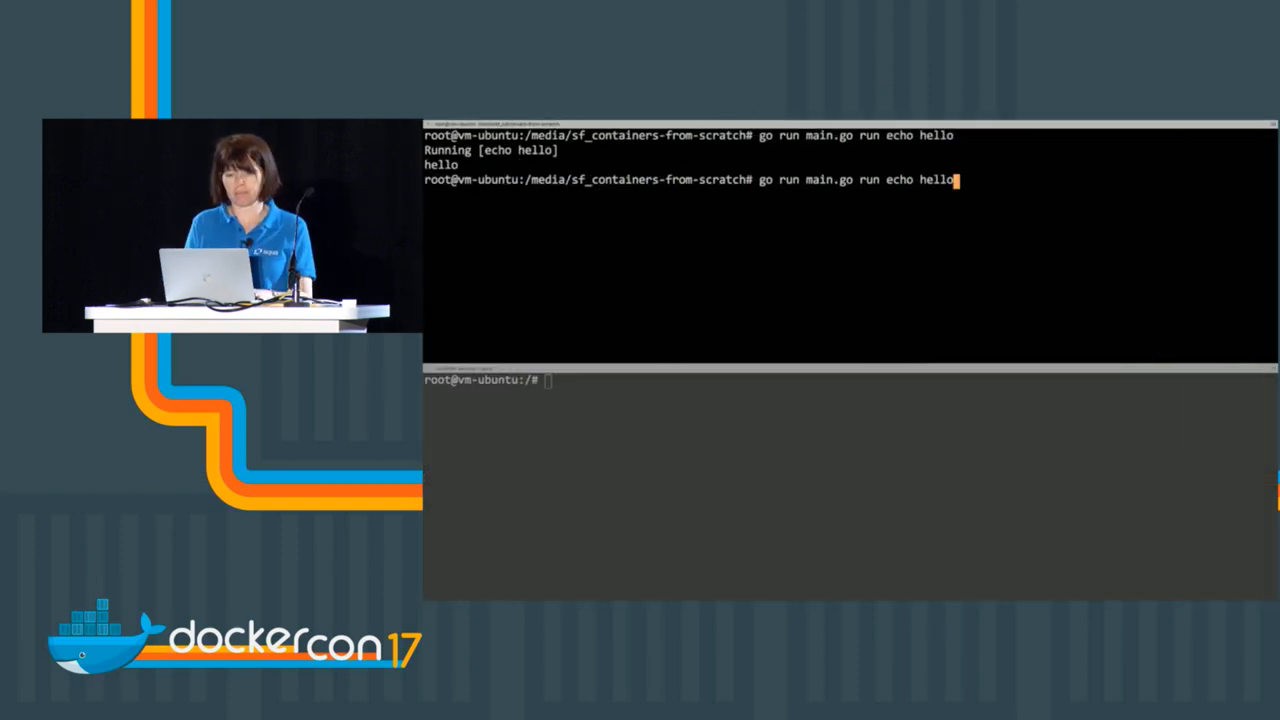
{"action": "key", "text": "Return"}
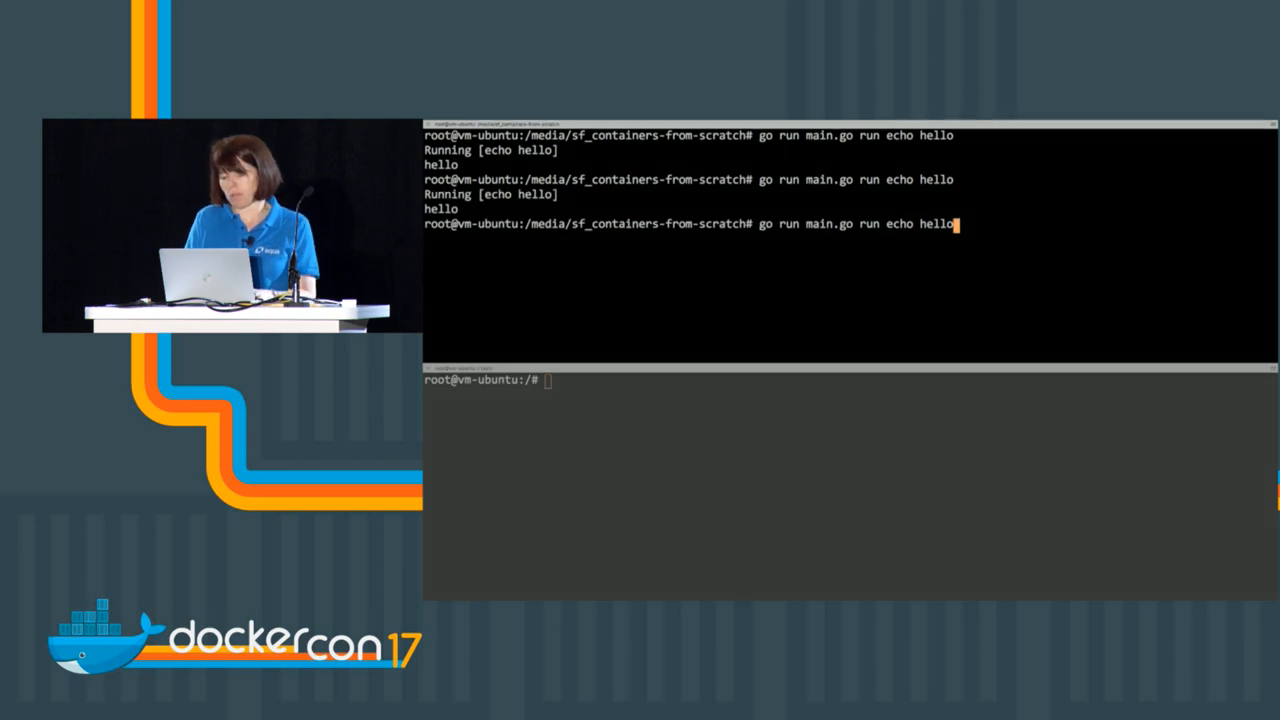
{"action": "key", "text": "BackSpace"}
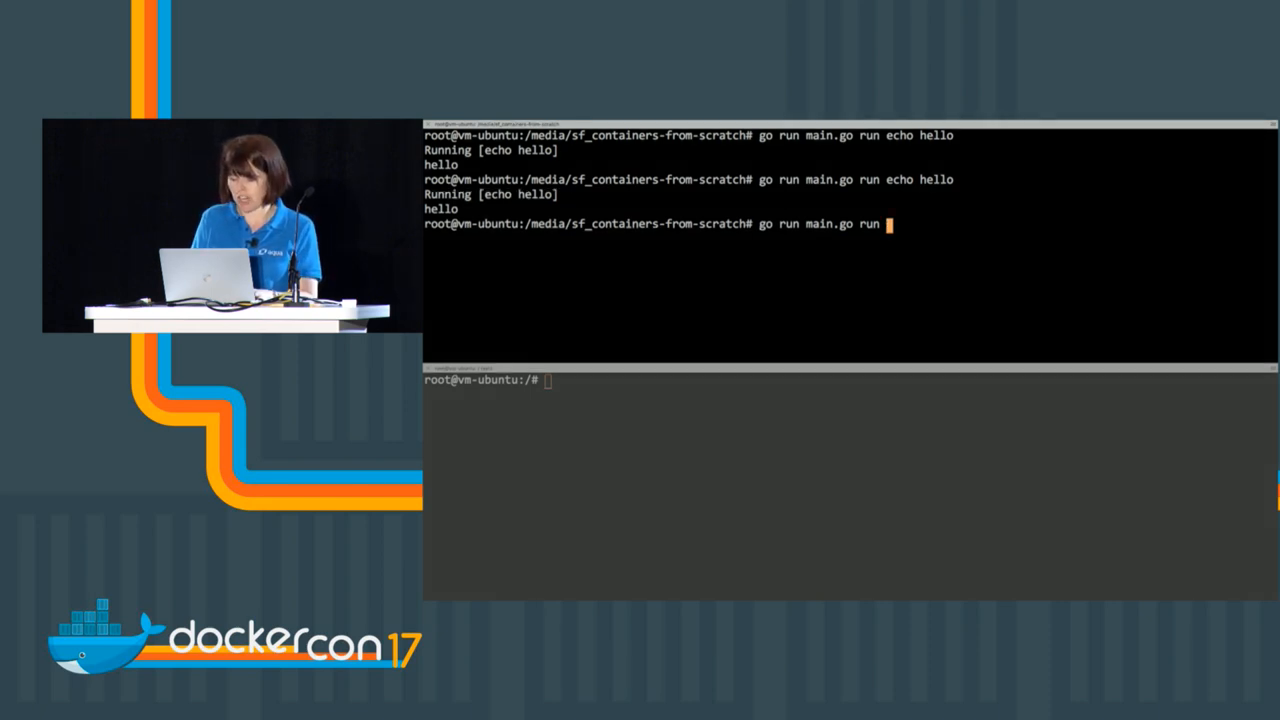
{"action": "type", "text": "/bin/bash"}
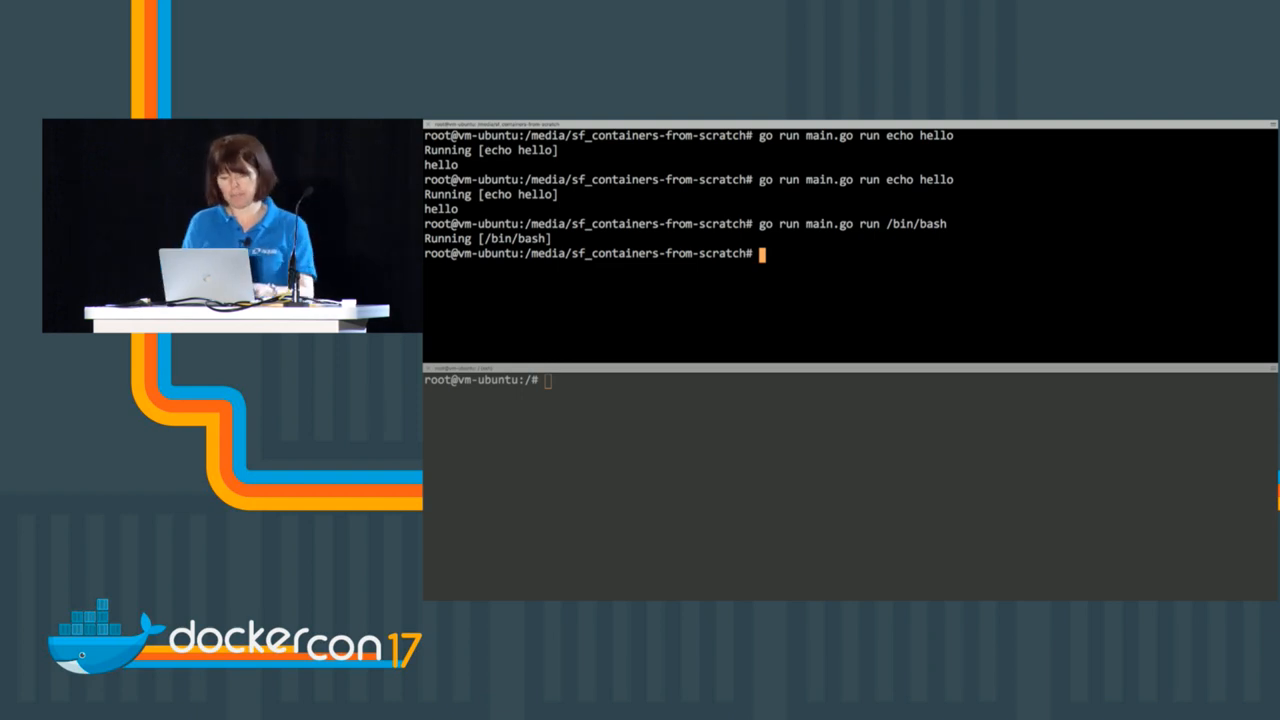
Step: Set hostname container in the launched shell while the host still reports vm-ubuntu, then exit
{"action": "type", "text": "hostname con"}
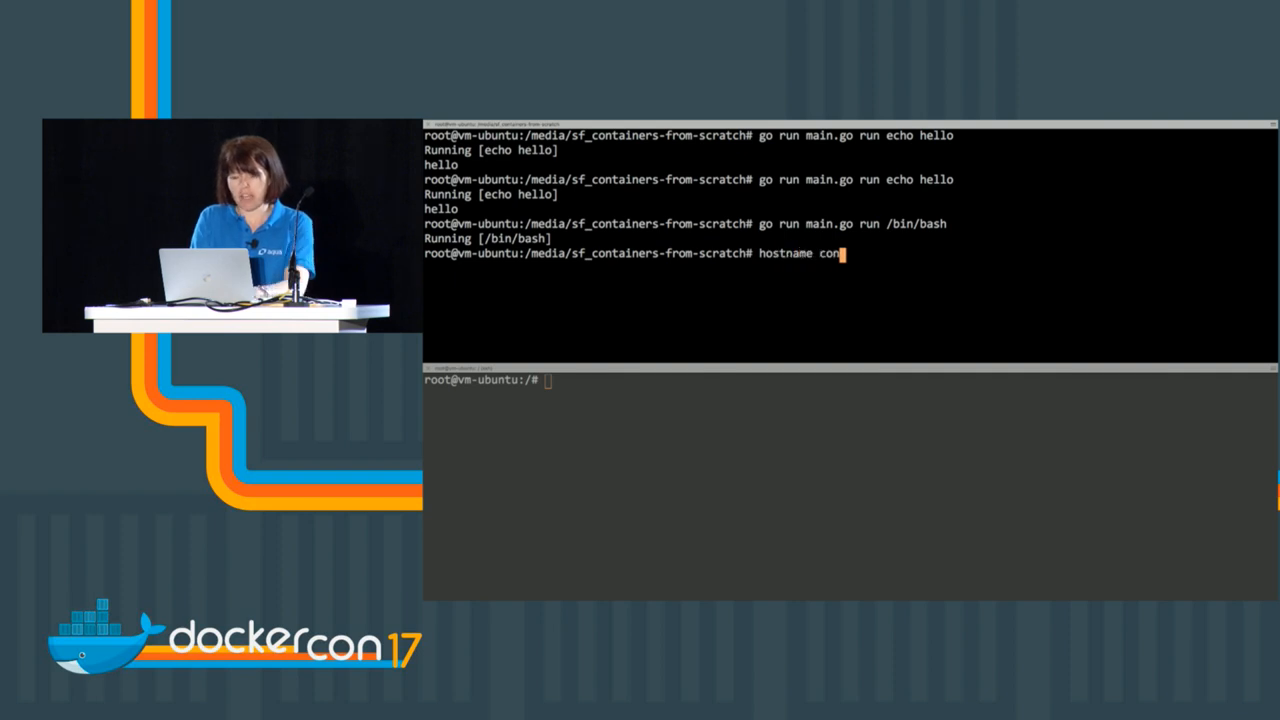
{"action": "key", "text": "Enter"}
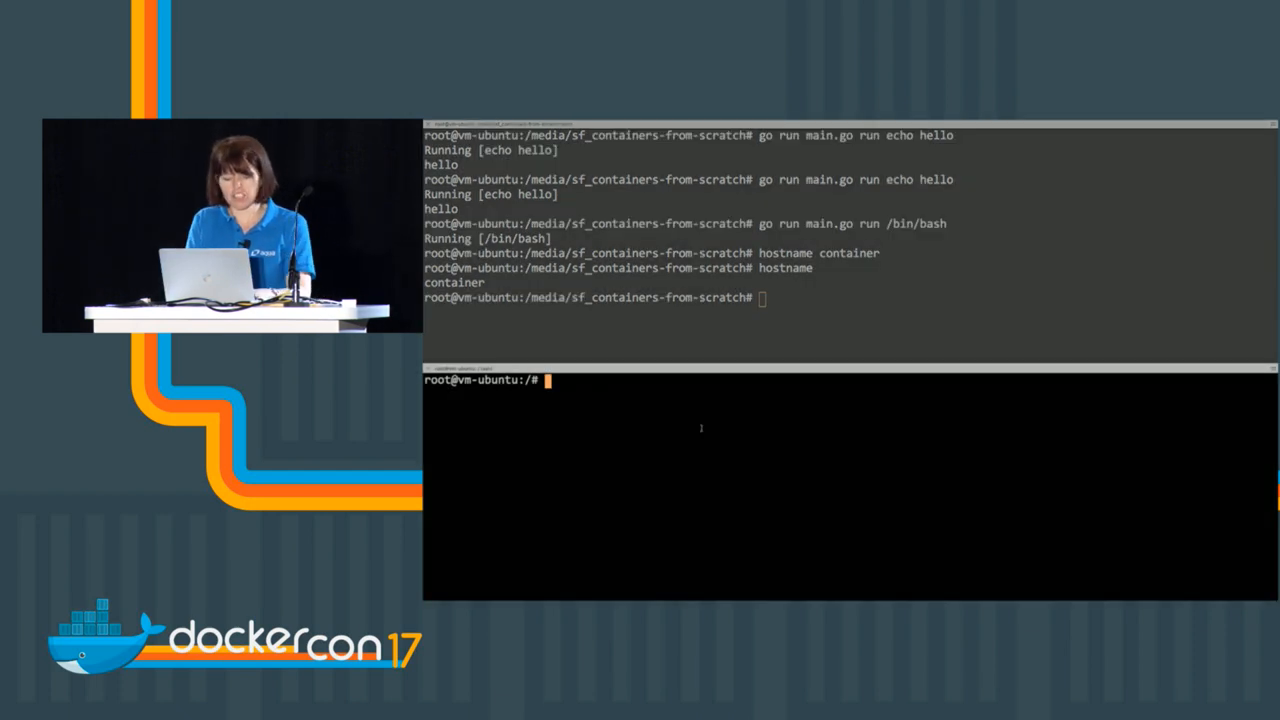
{"action": "type", "text": "hostname c"}
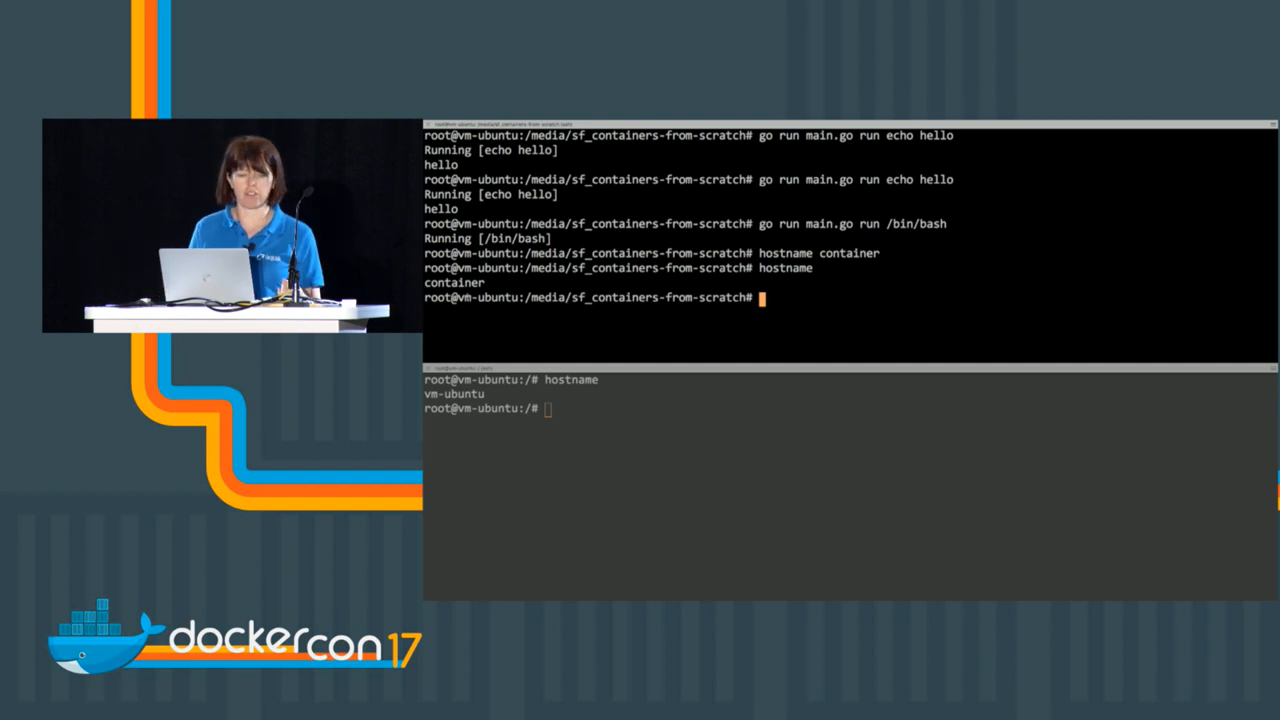
{"action": "double_click", "coordinate": [486, 296]}
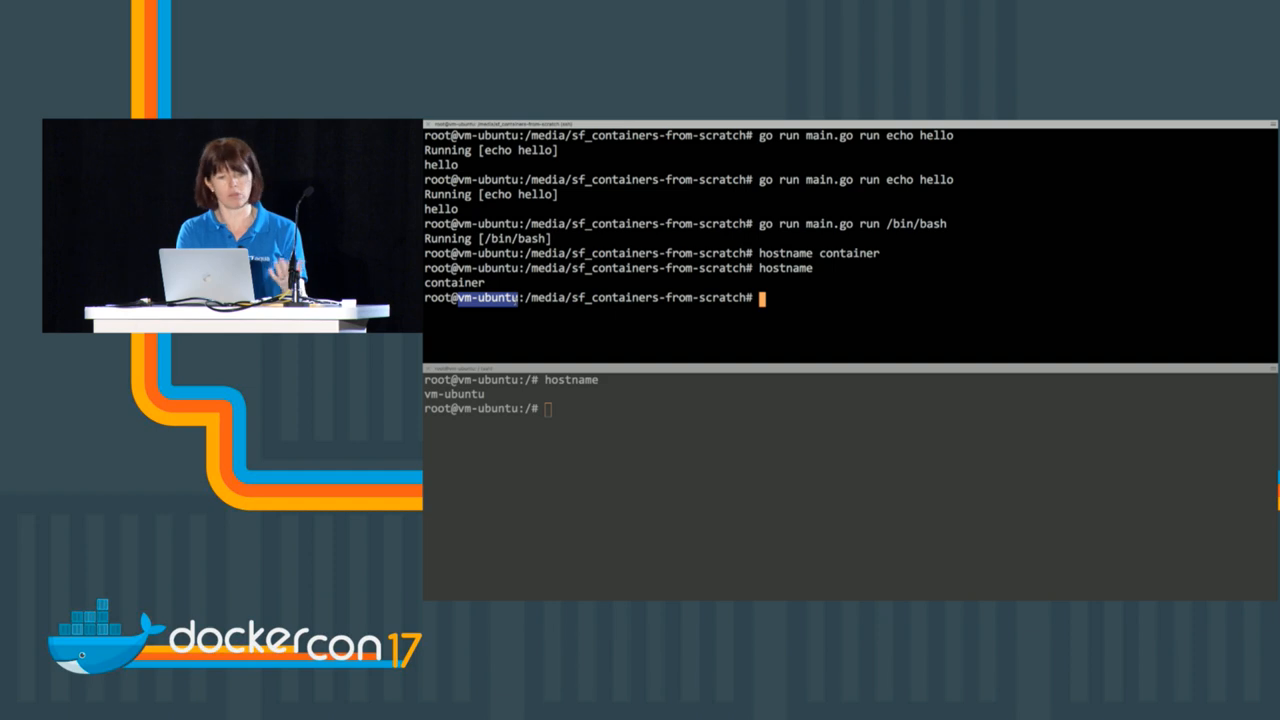
{"action": "type", "text": "ex"}
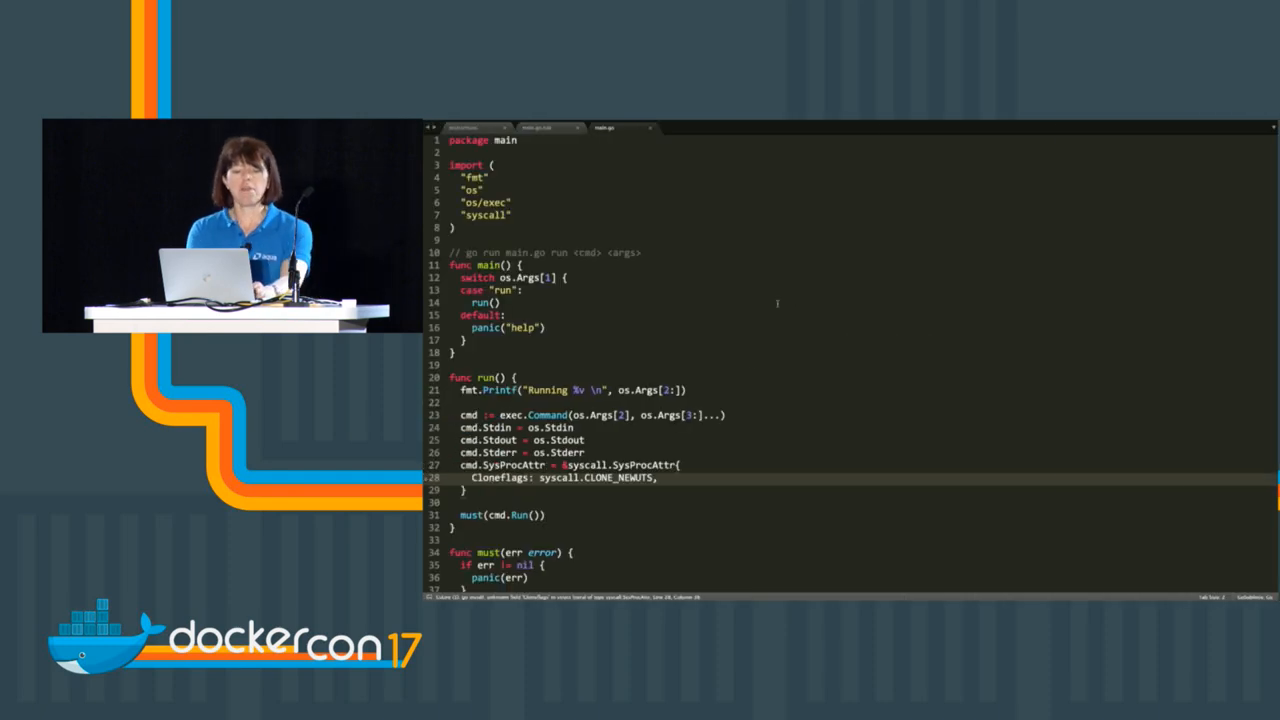
Step: Insert must(syscall.Sethostname()) on a new line before must(cmd.Run())
{"action": "scroll", "scroll_direction": "down", "scroll_amount": 3}
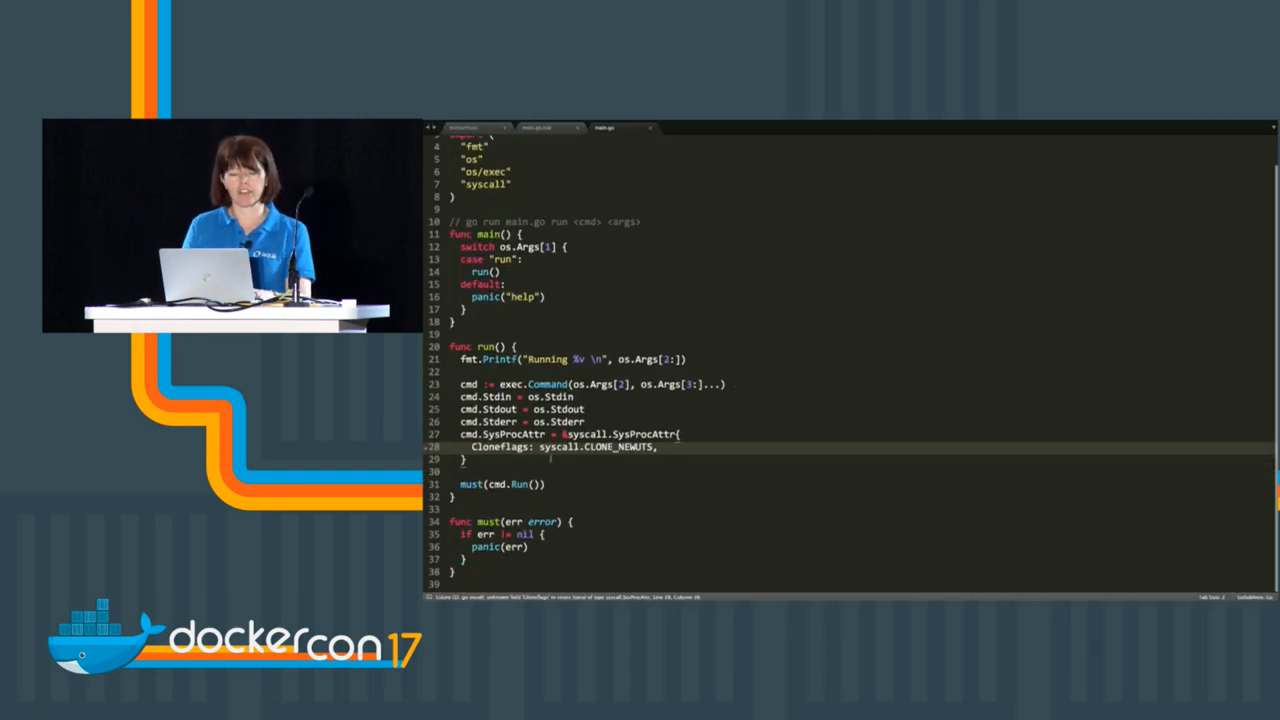
{"action": "key", "text": "enter"}
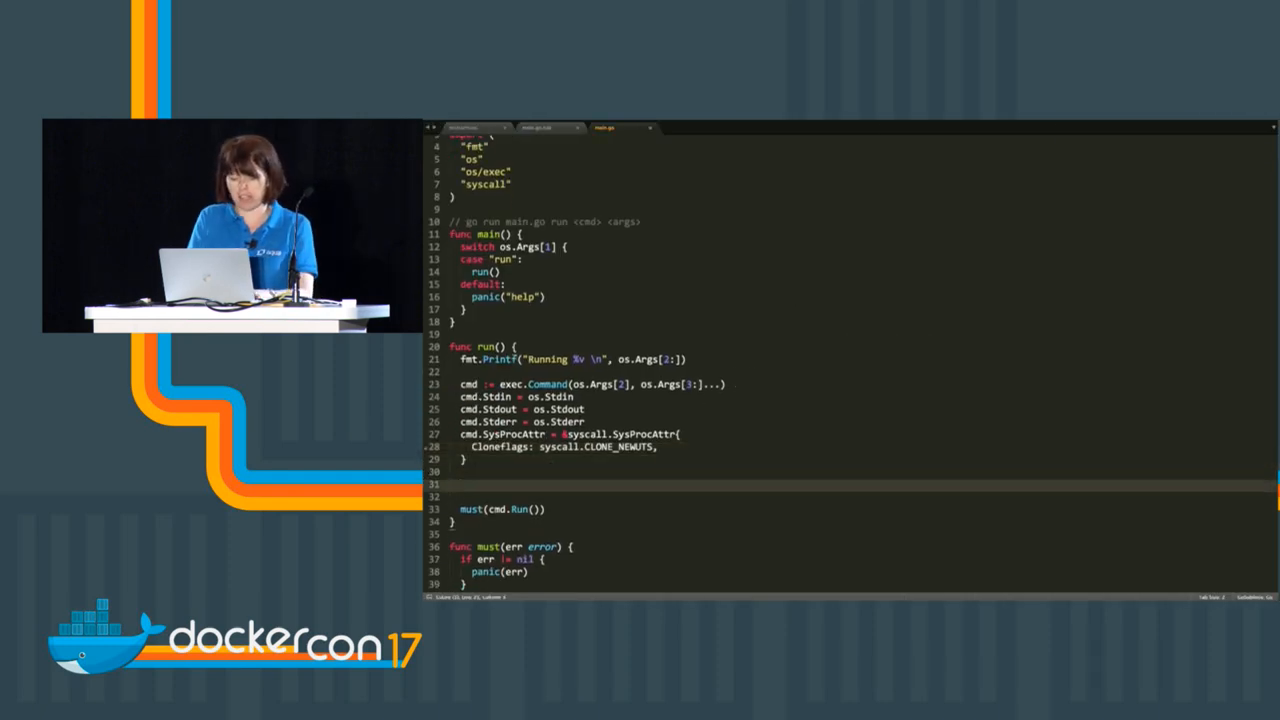
{"action": "type", "text": "must()"}
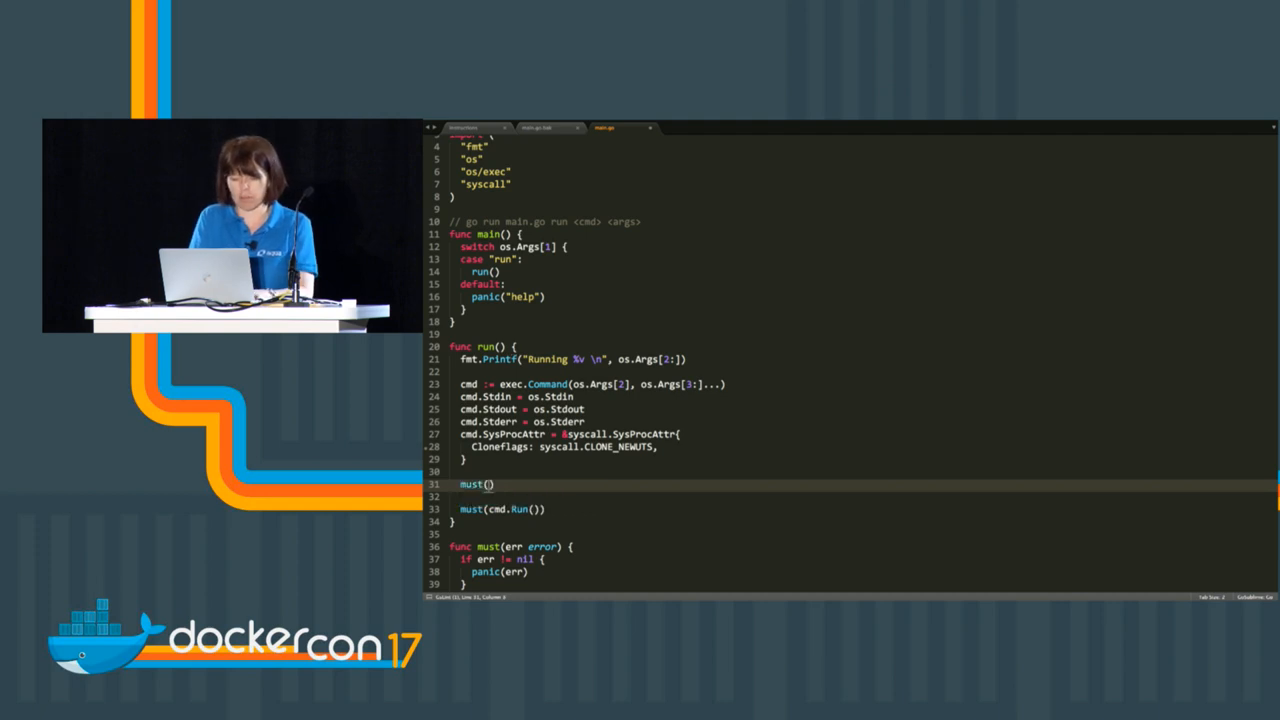
{"action": "type", "text": "syscall"}
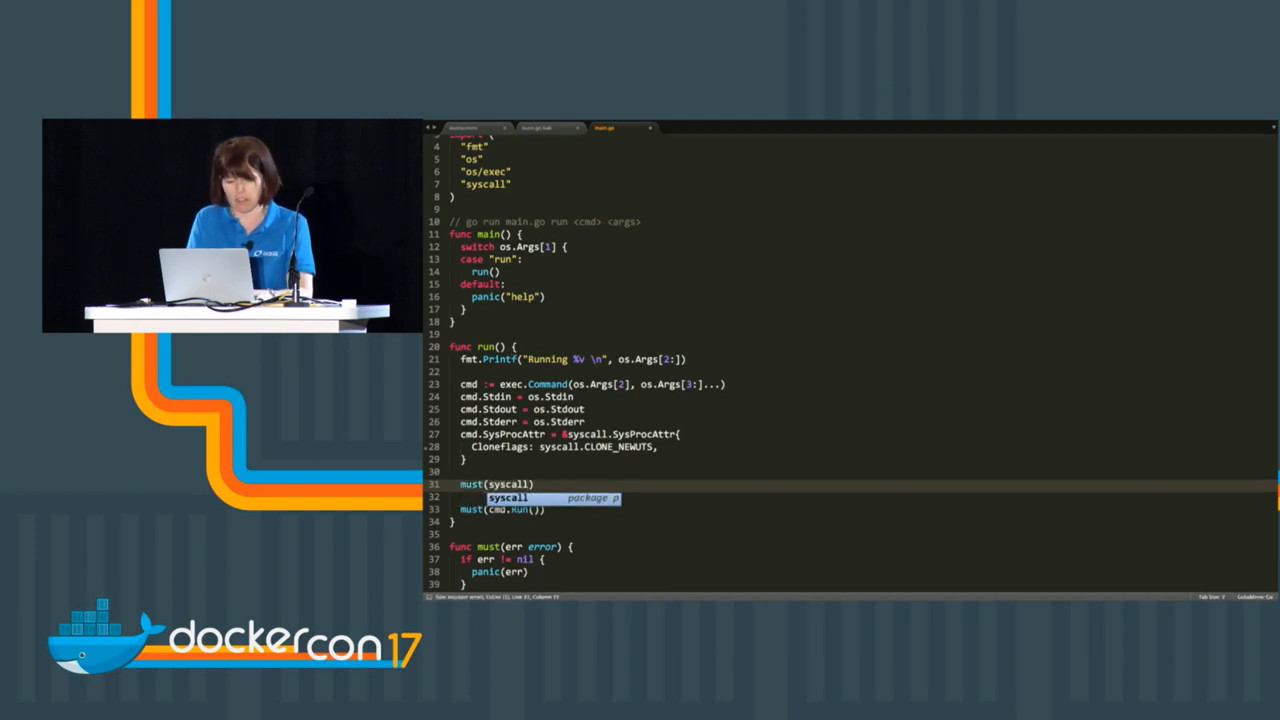
{"action": "type", "text": ".Sethostname"}
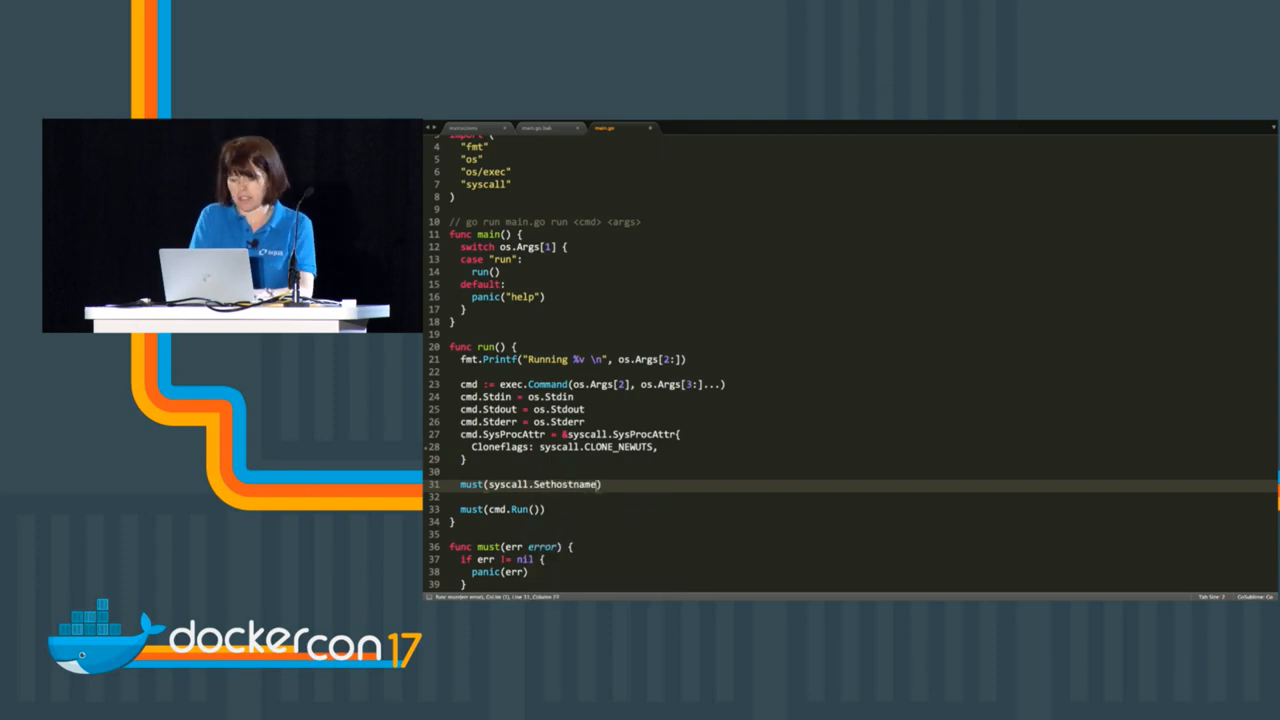
{"action": "type", "text": "()"}
{"action": "left_click", "coordinate": [592, 384]}
{"action": "type", "text": "\""}
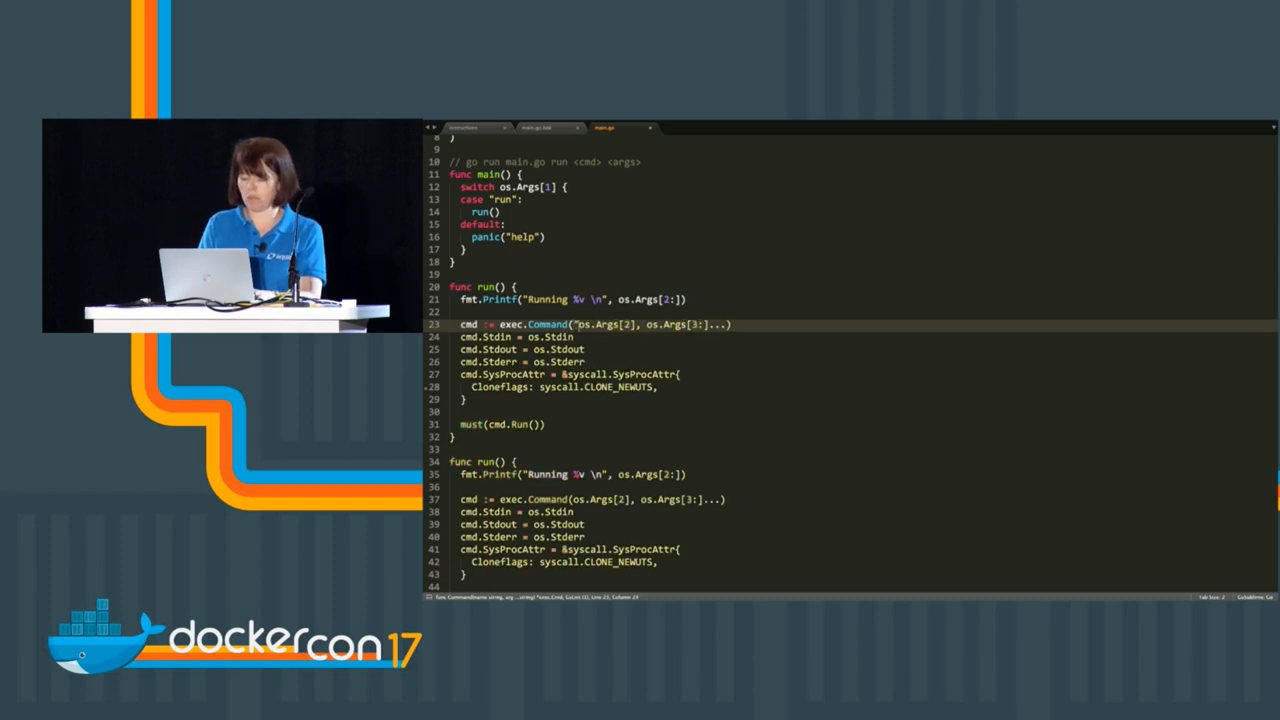
Step: Re-exec /proc/self/exe with append([]string{"child"}, os.Args[2:]...)... and add case "child" to the switch
{"action": "type", "text": "/proc/self/exe\","}
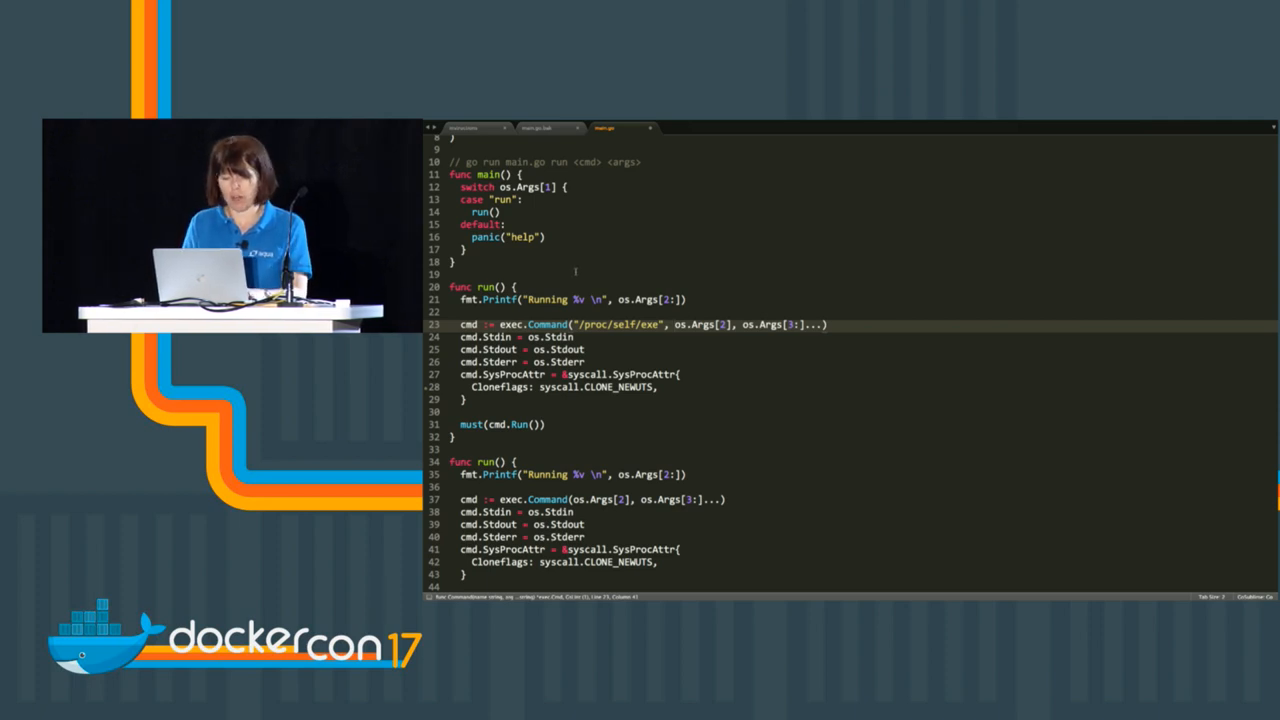
{"action": "type", "text": "append([]string{\"child"}
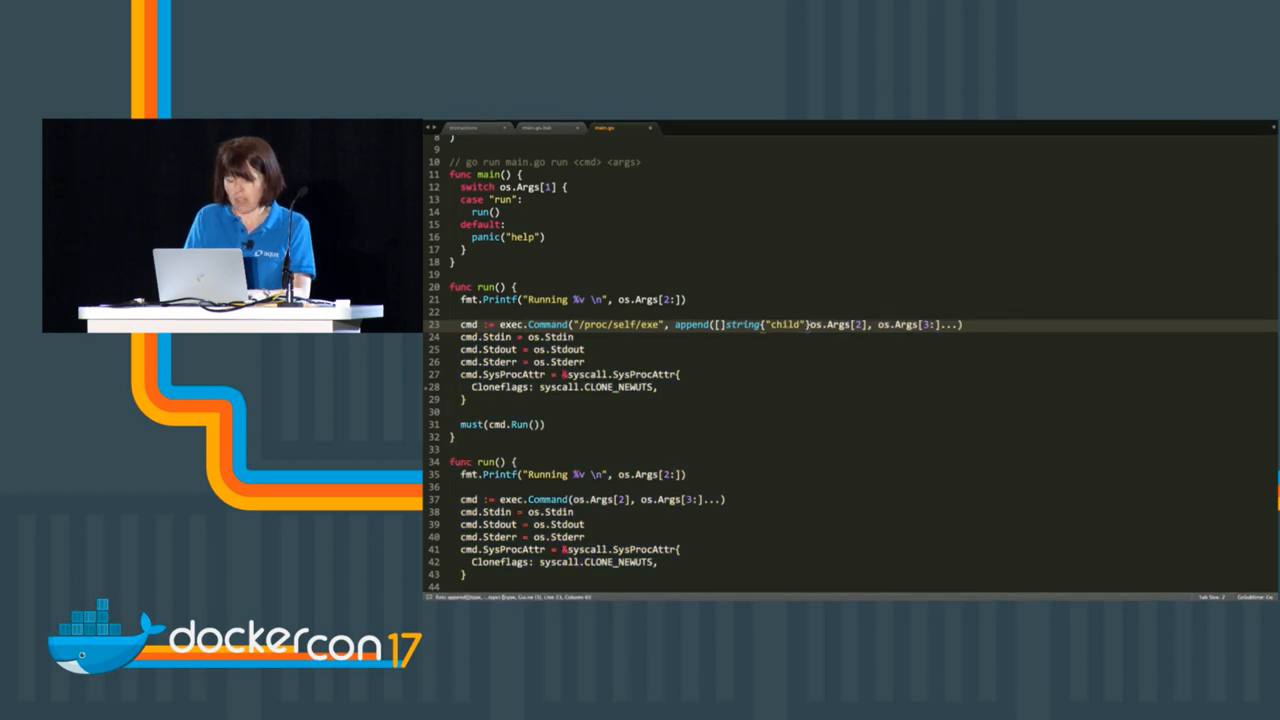
{"action": "type", "text": ","}
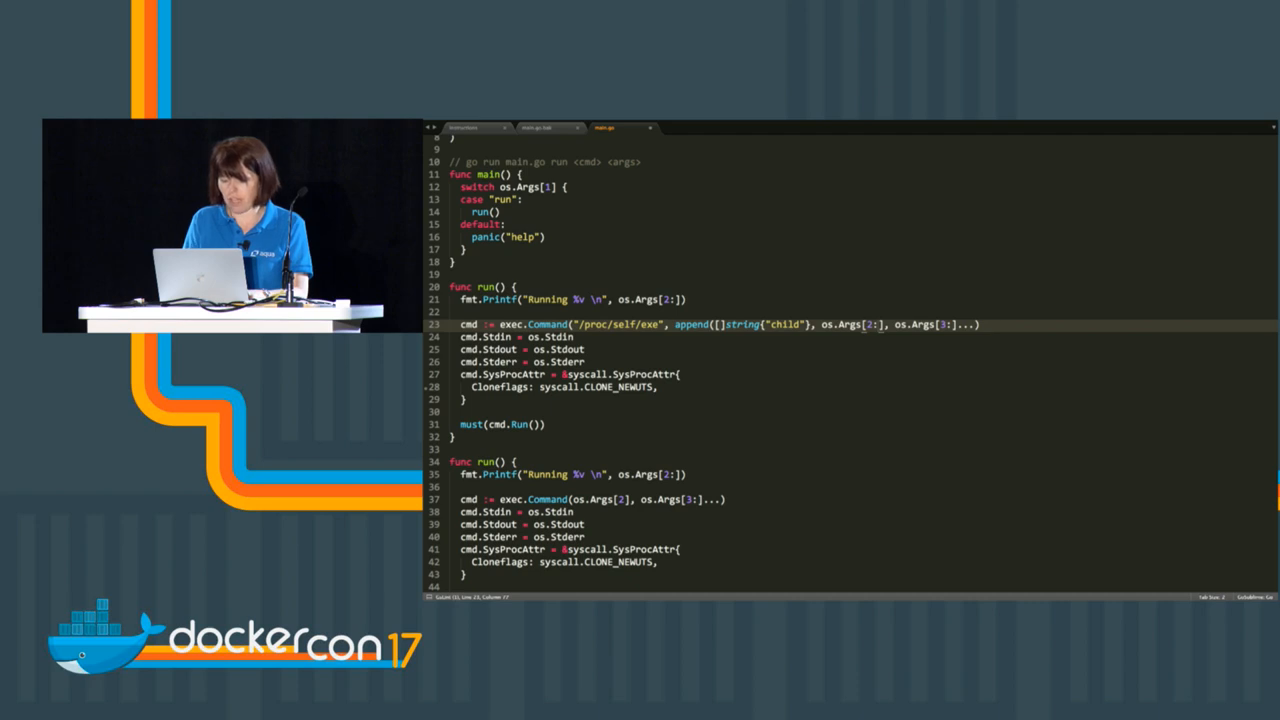
{"action": "type", "text": "...)"}
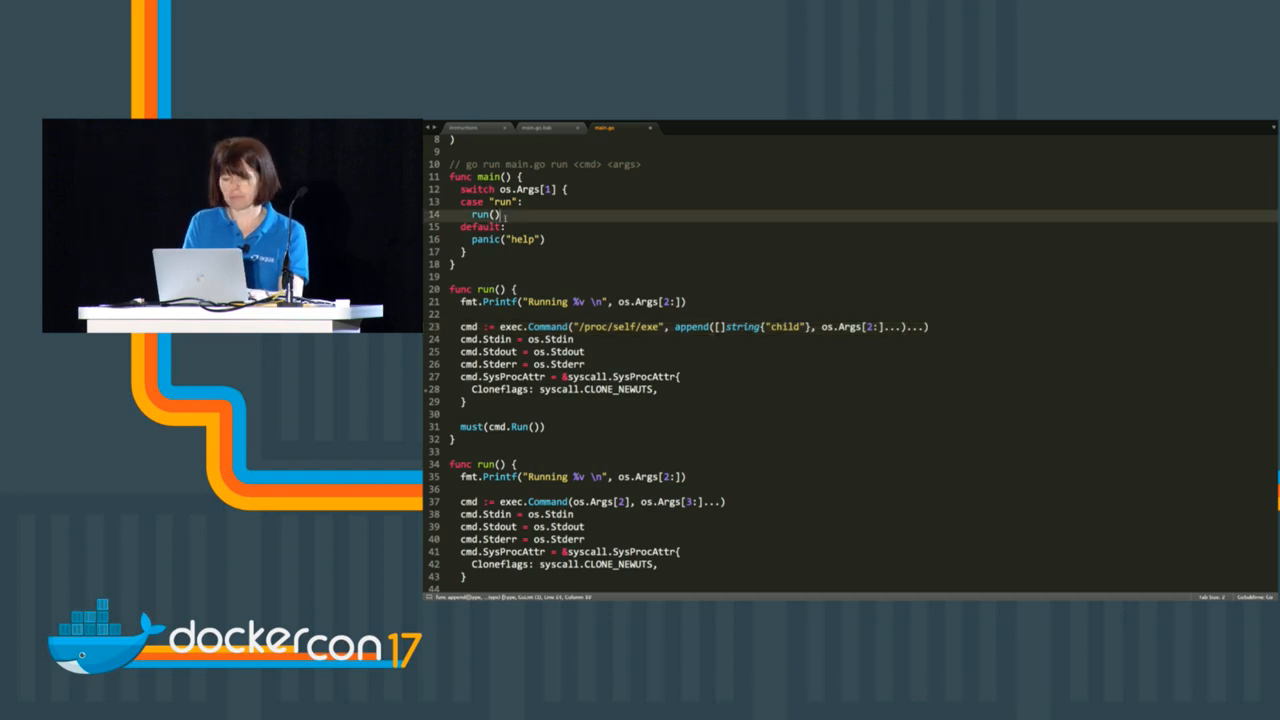
{"action": "type", "text": "case \"chil\""}
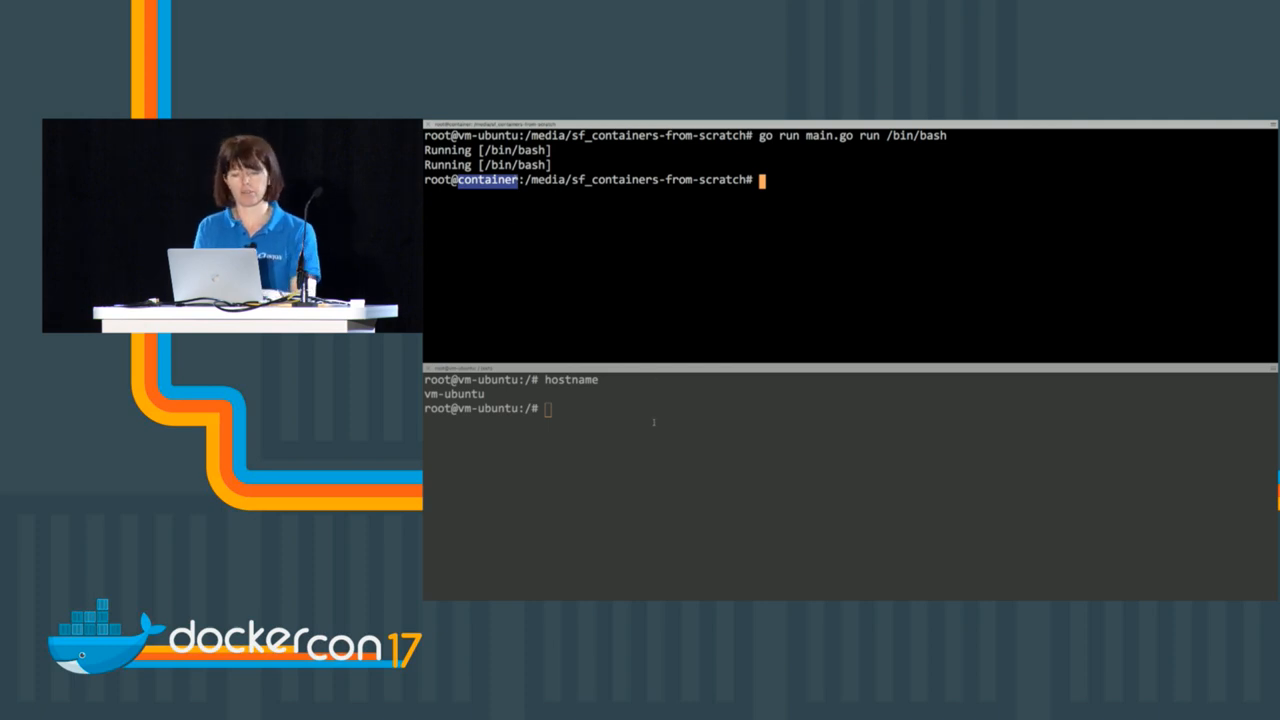
Step: Run hostname in the host pane to confirm it still reports vm-ubuntu
{"action": "type", "text": "hostname"}
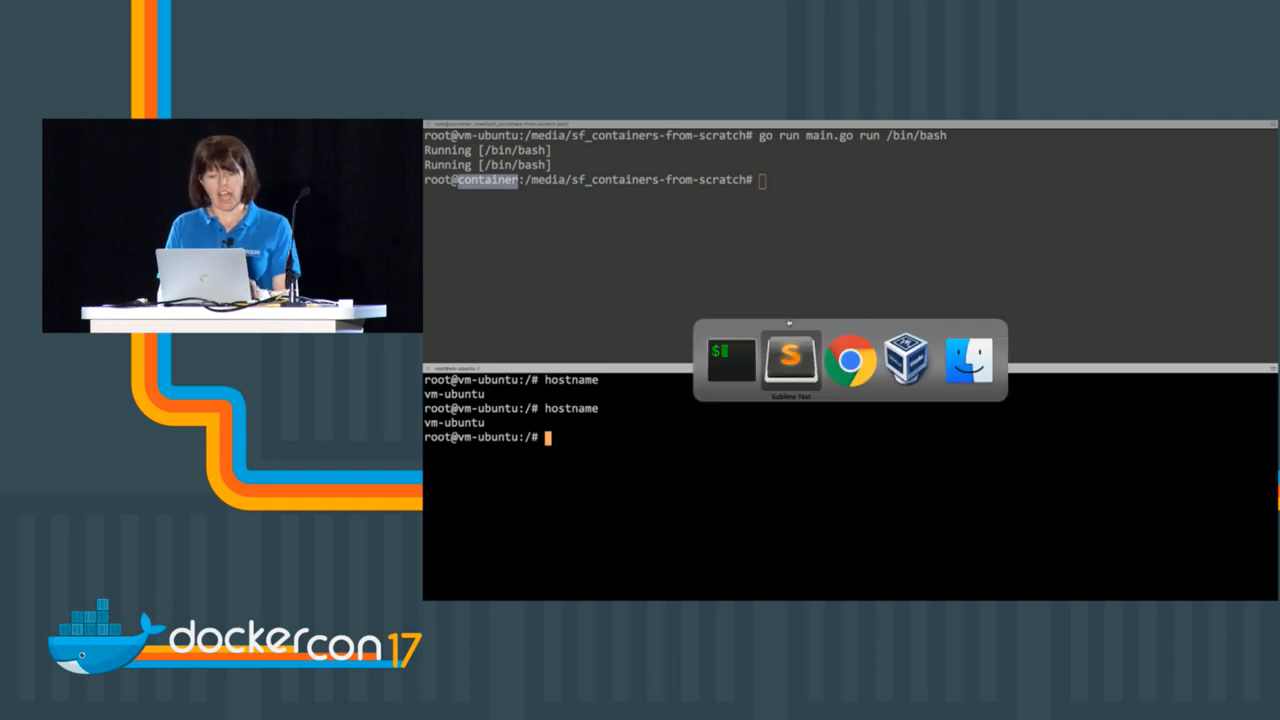
{"action": "left_click", "coordinate": [790, 360]}
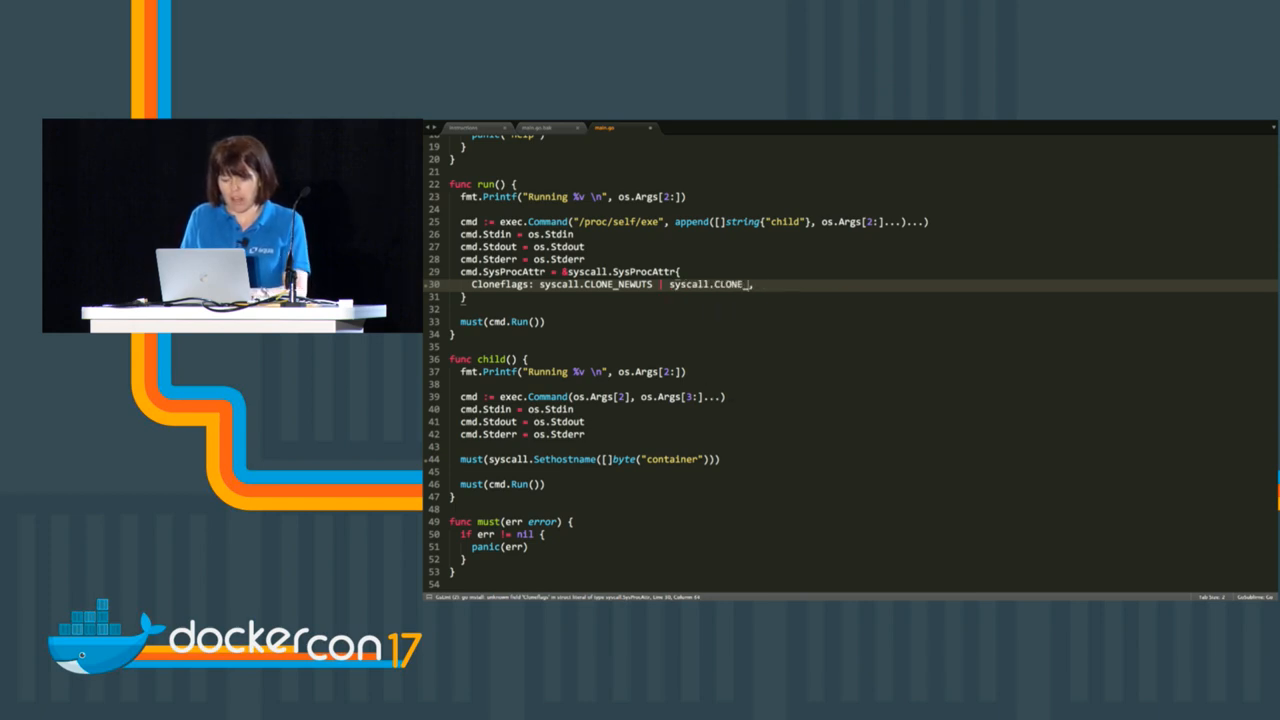
Step: Extend Cloneflags to syscall.CLONE_NEWUTS | syscall.CLONE_NEWPID
{"action": "type", "text": "NEWPID,"}
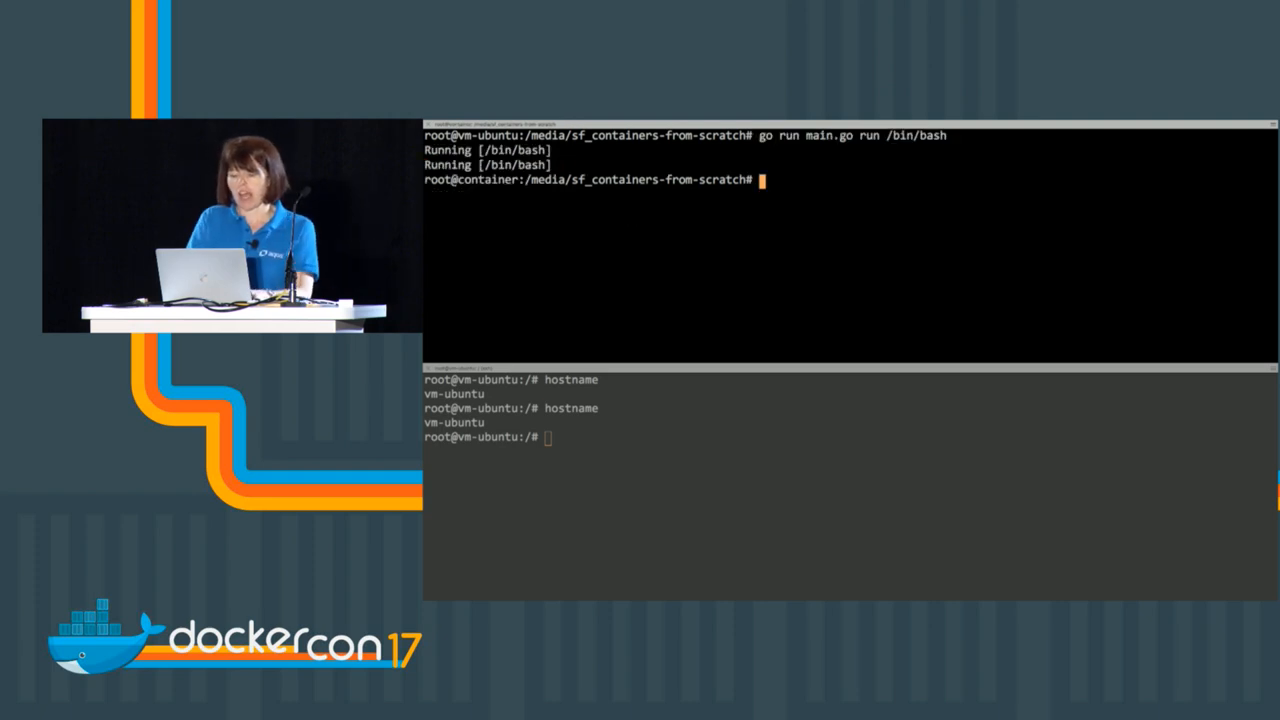
Step: Run ps and ls /proc in the container shell, seeing all host processes, then exit
{"action": "type", "text": "ps"}
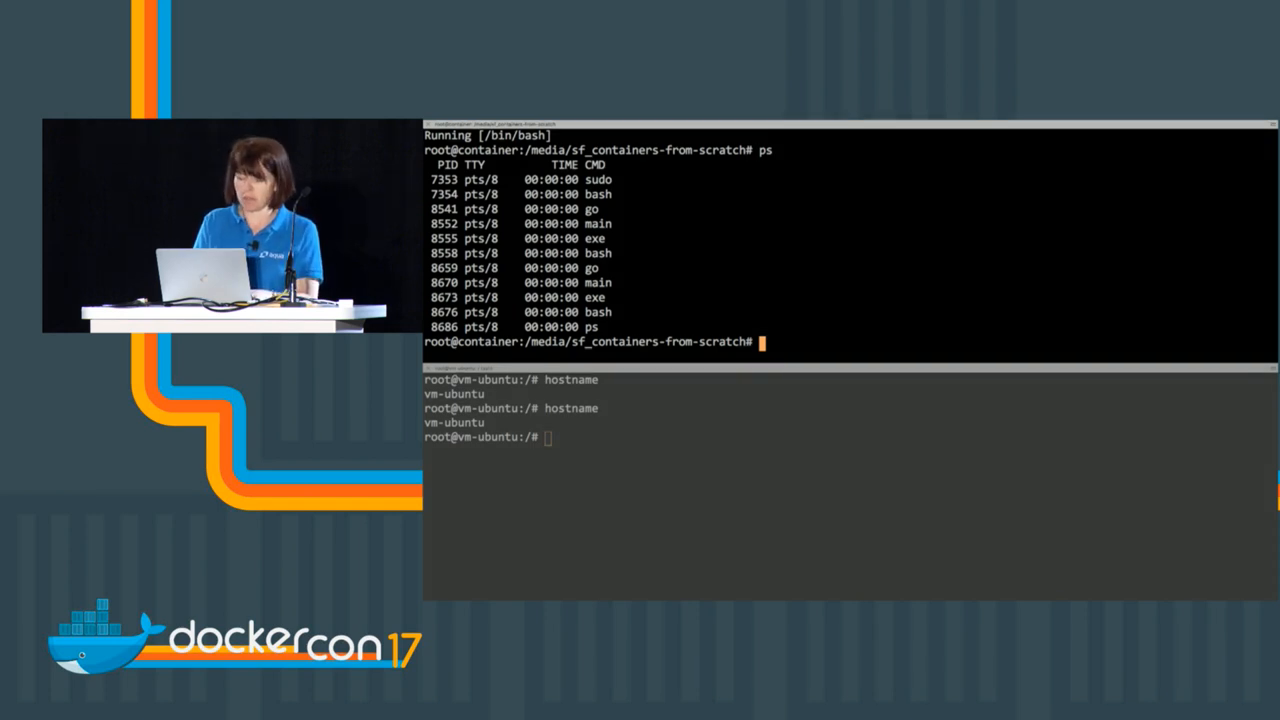
{"action": "type", "text": "ls"}
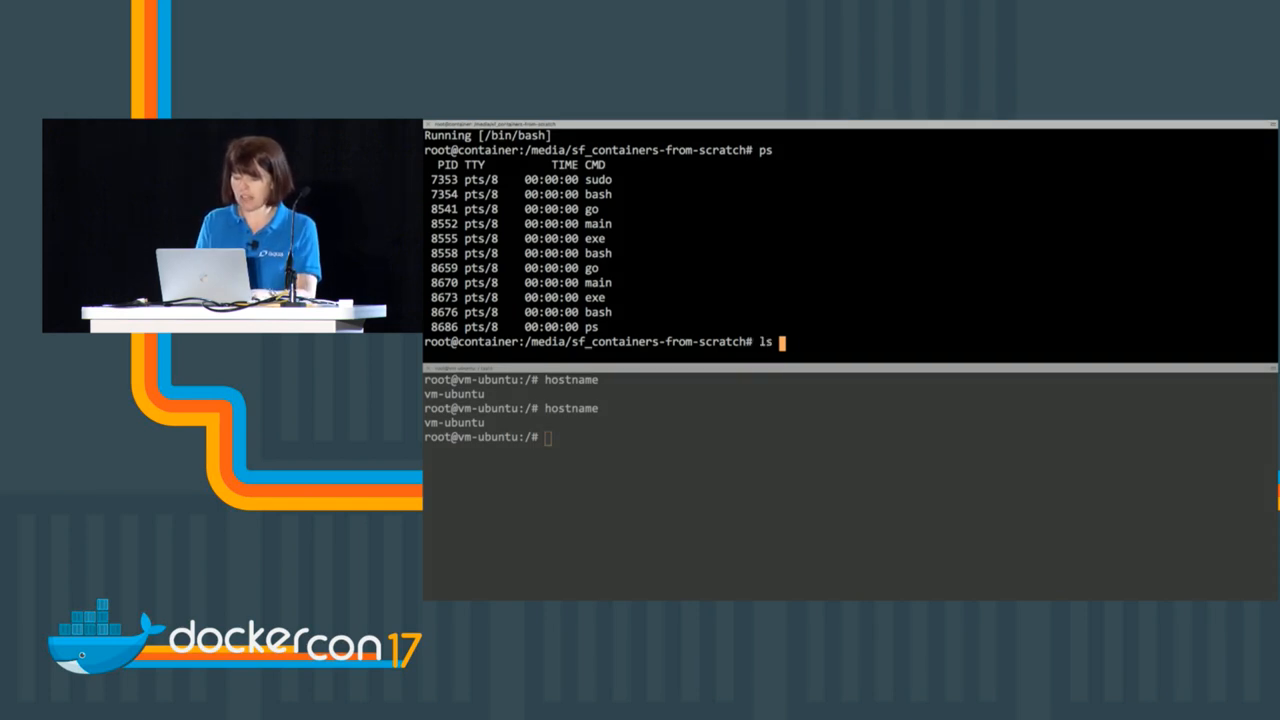
{"action": "type", "text": "/proc"}
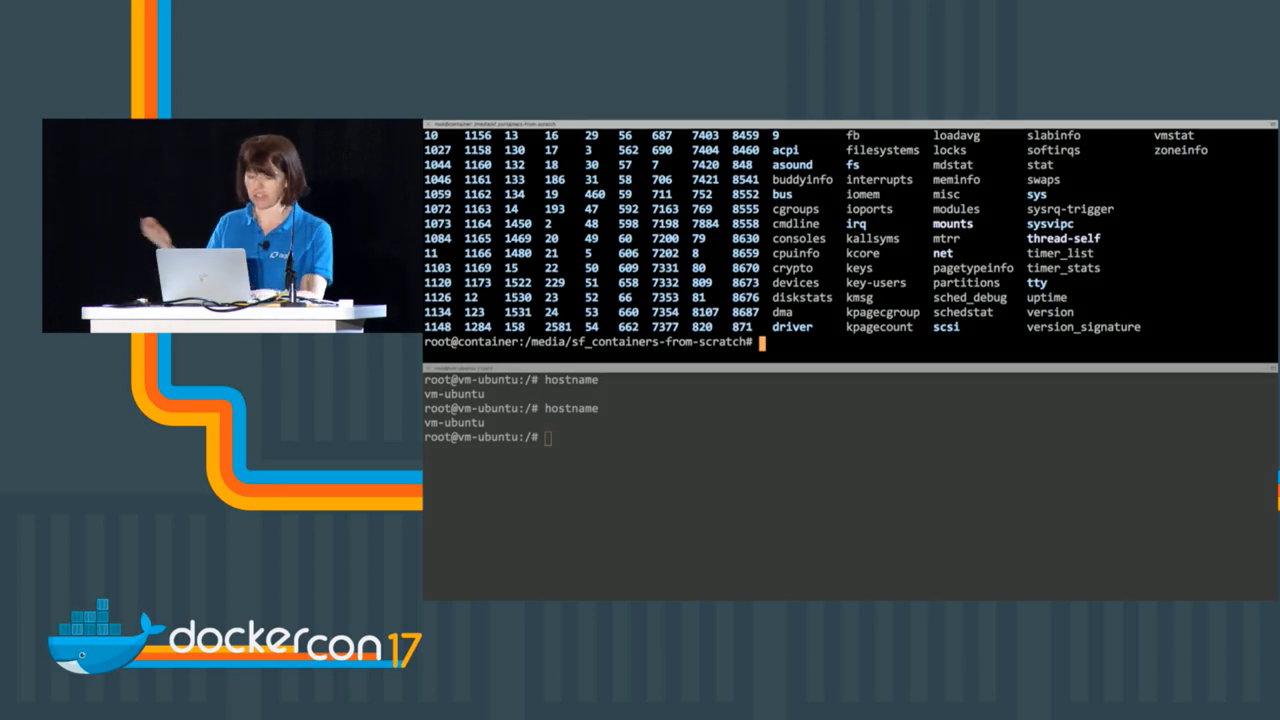
{"action": "type", "text": "e"}
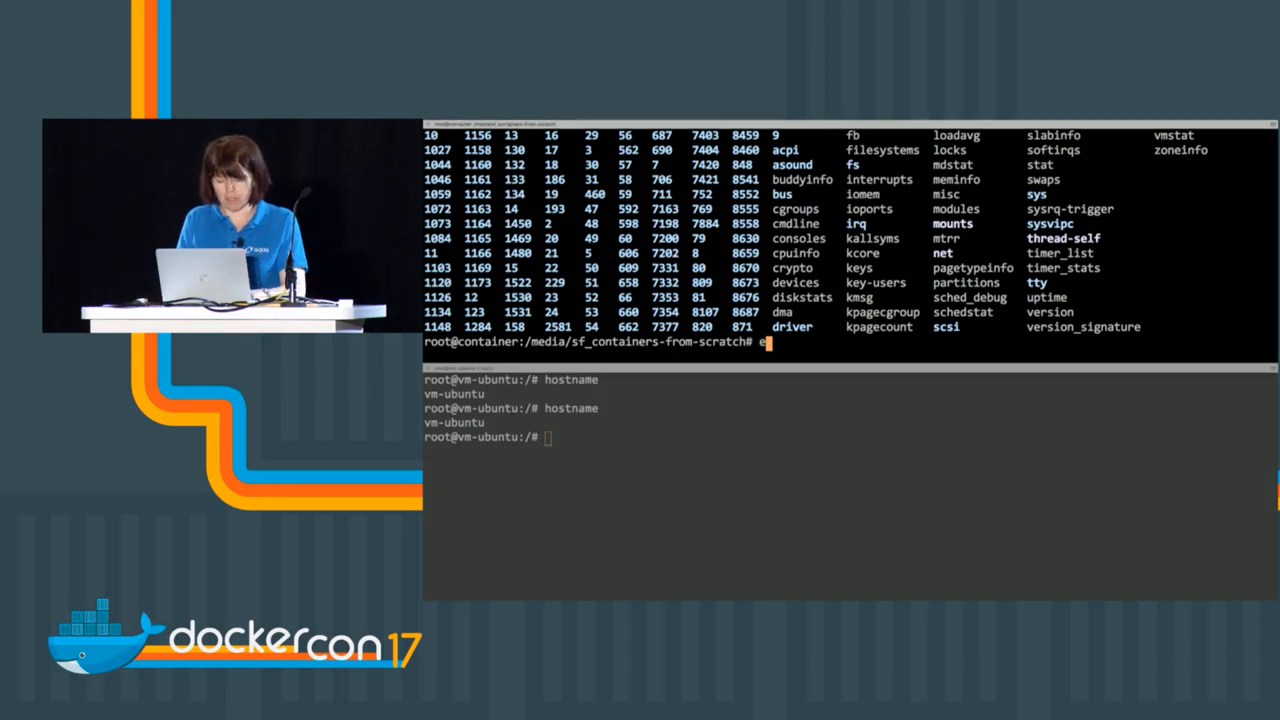
{"action": "type", "text": "exit"}
{"action": "left_click", "coordinate": [850, 436]}
{"action": "type", "text": "ls /"}
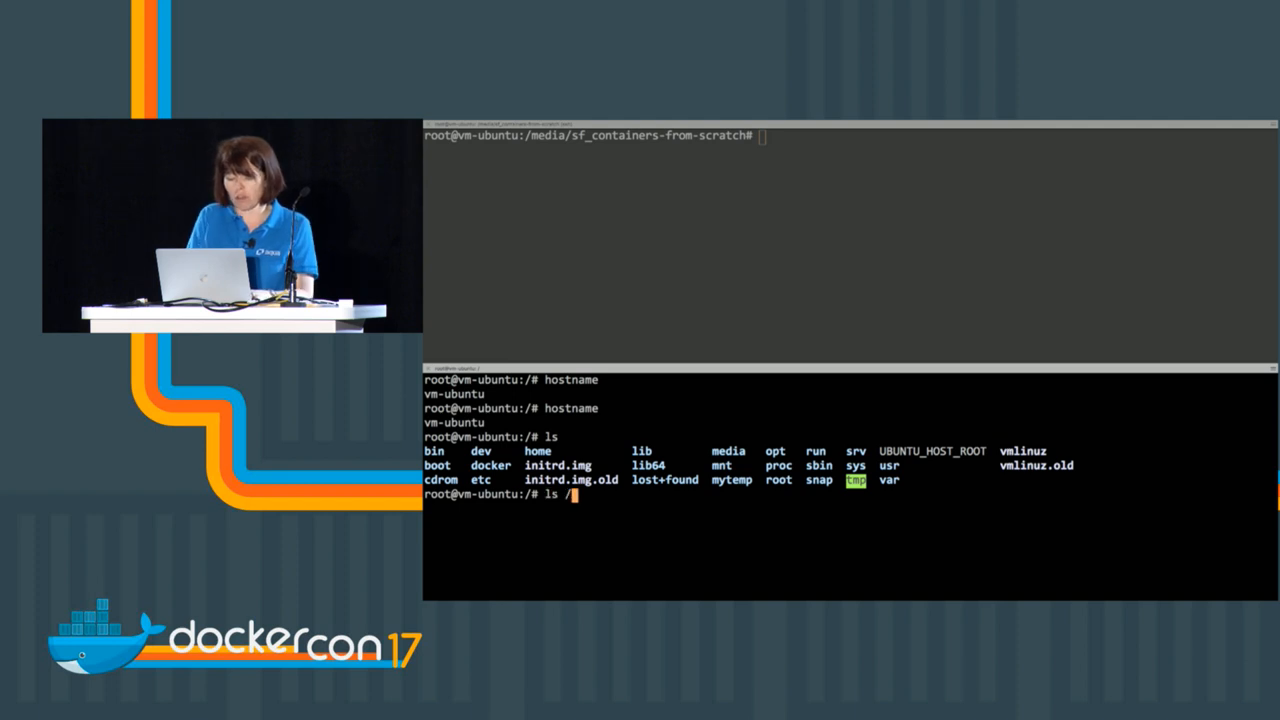
Step: List /home/liz/ubuntufs from the host, revealing the UBUNTU_CONTAINER_ROOT filesystem, then return to main.go
{"action": "type", "text": "home/li"}
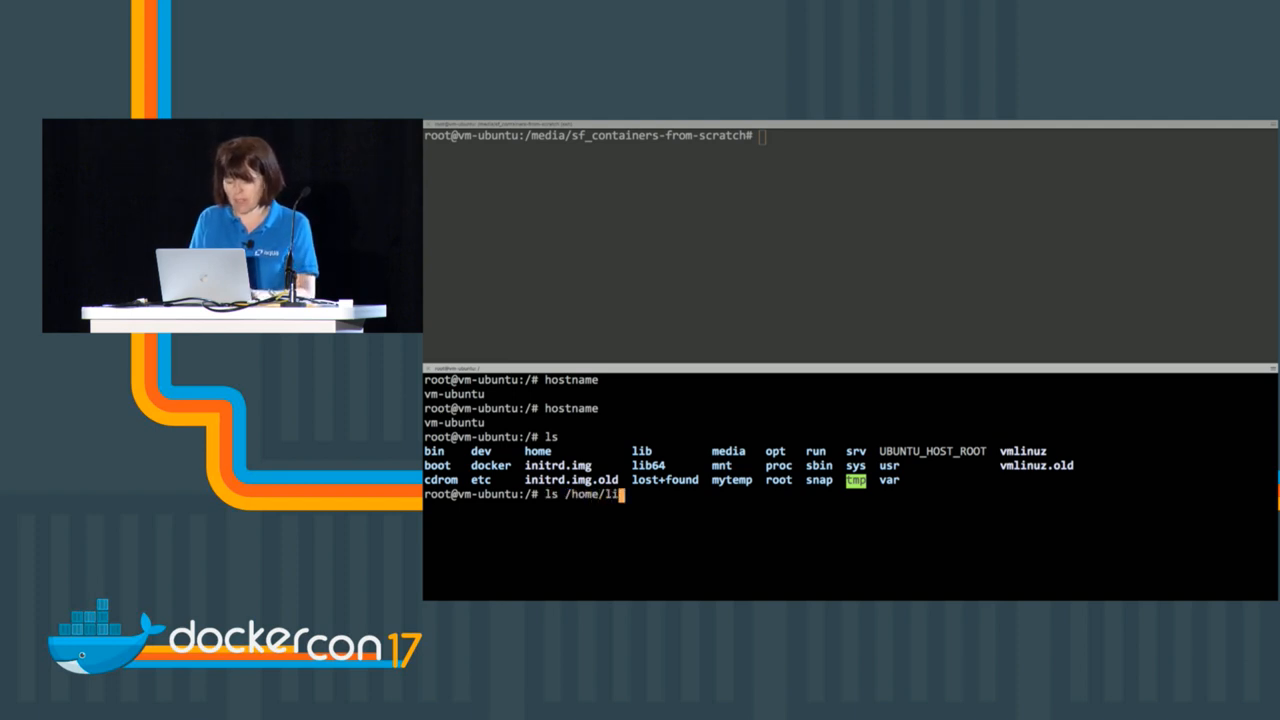
{"action": "type", "text": "z/ubuntufs"}
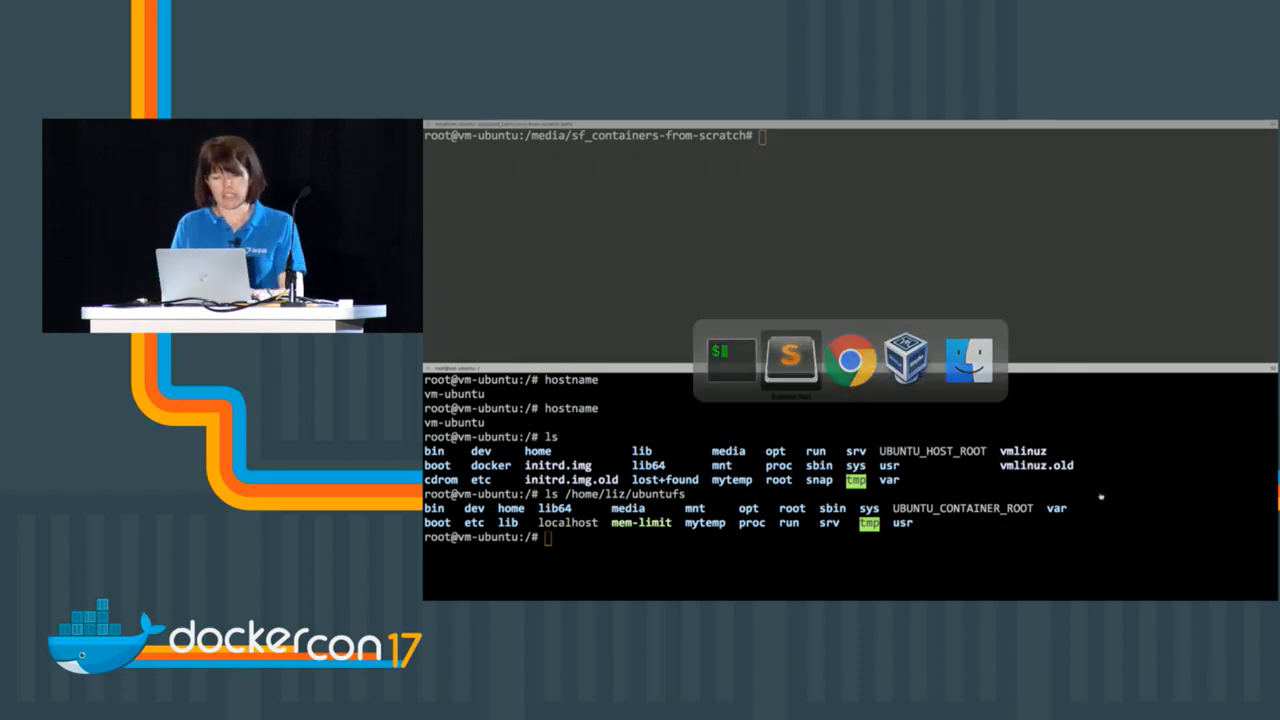
{"action": "left_click", "coordinate": [790, 360]}
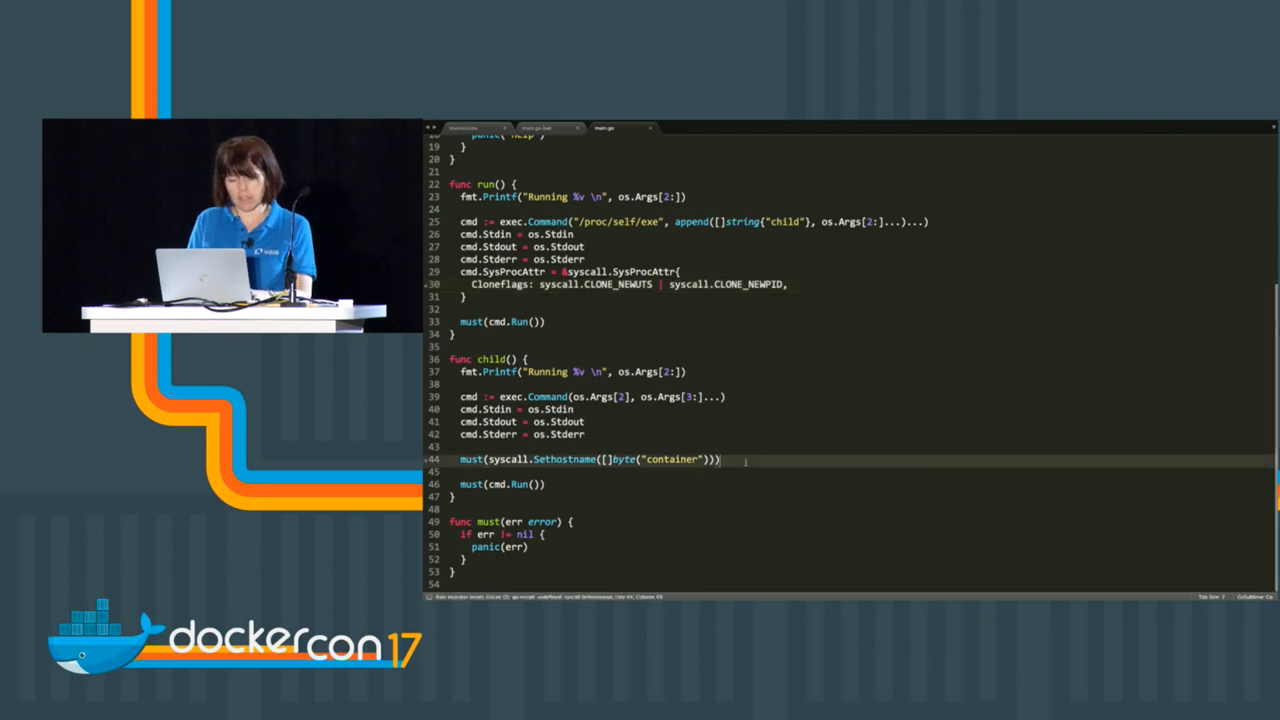
Step: Add must(syscall.Chroot("/home/liz/ubuntufs")) after Sethostname in child()
{"action": "type", "text": "must(syscall.Chroot(\""}
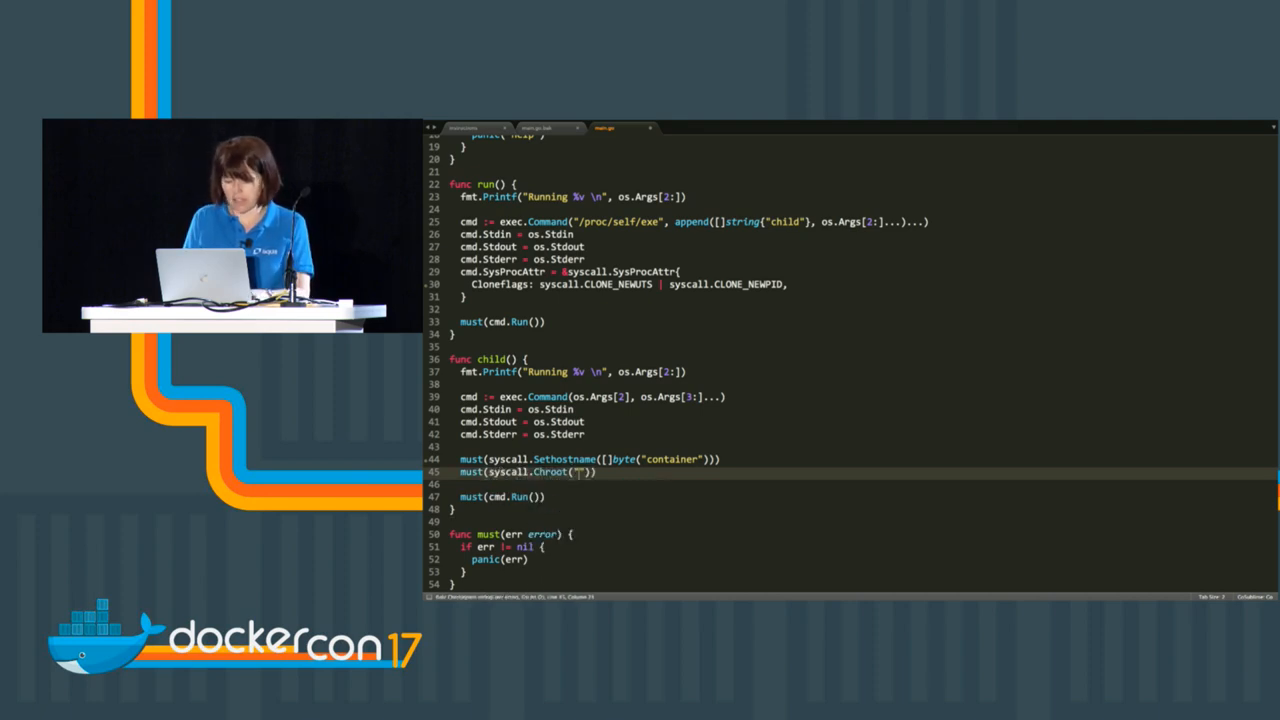
{"action": "type", "text": "/home/1"}
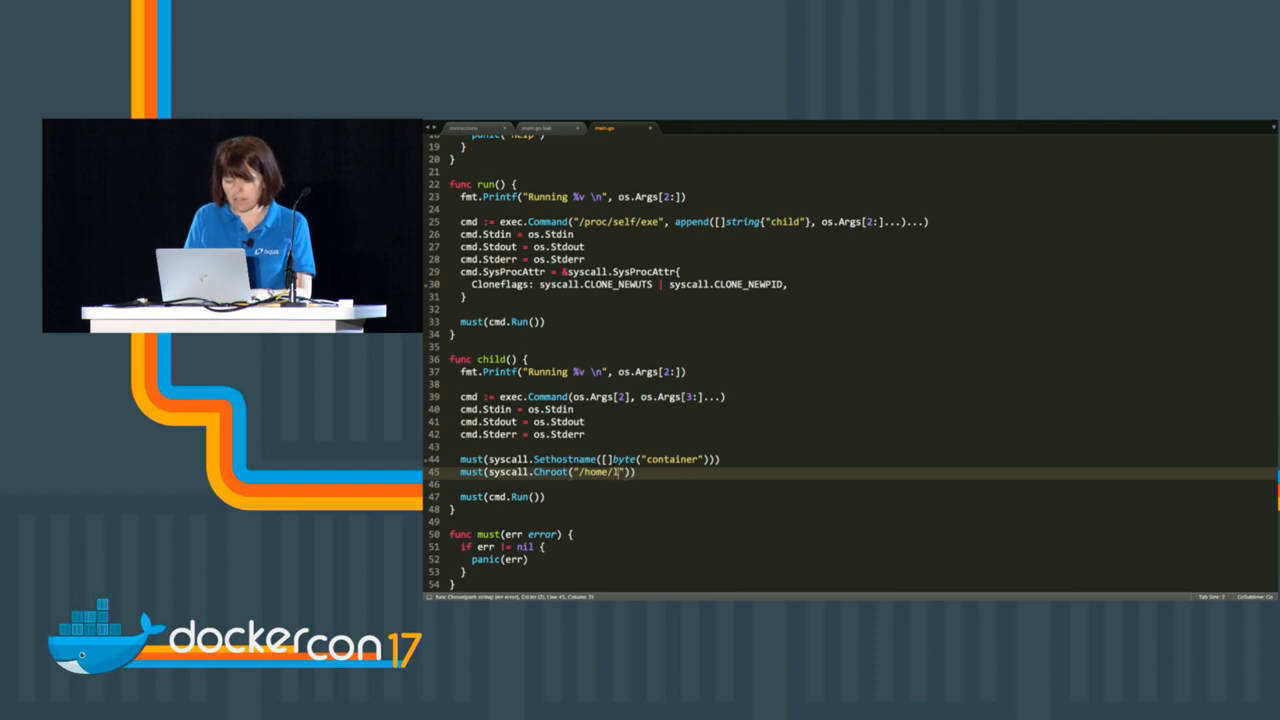
{"action": "type", "text": "iz/u"}
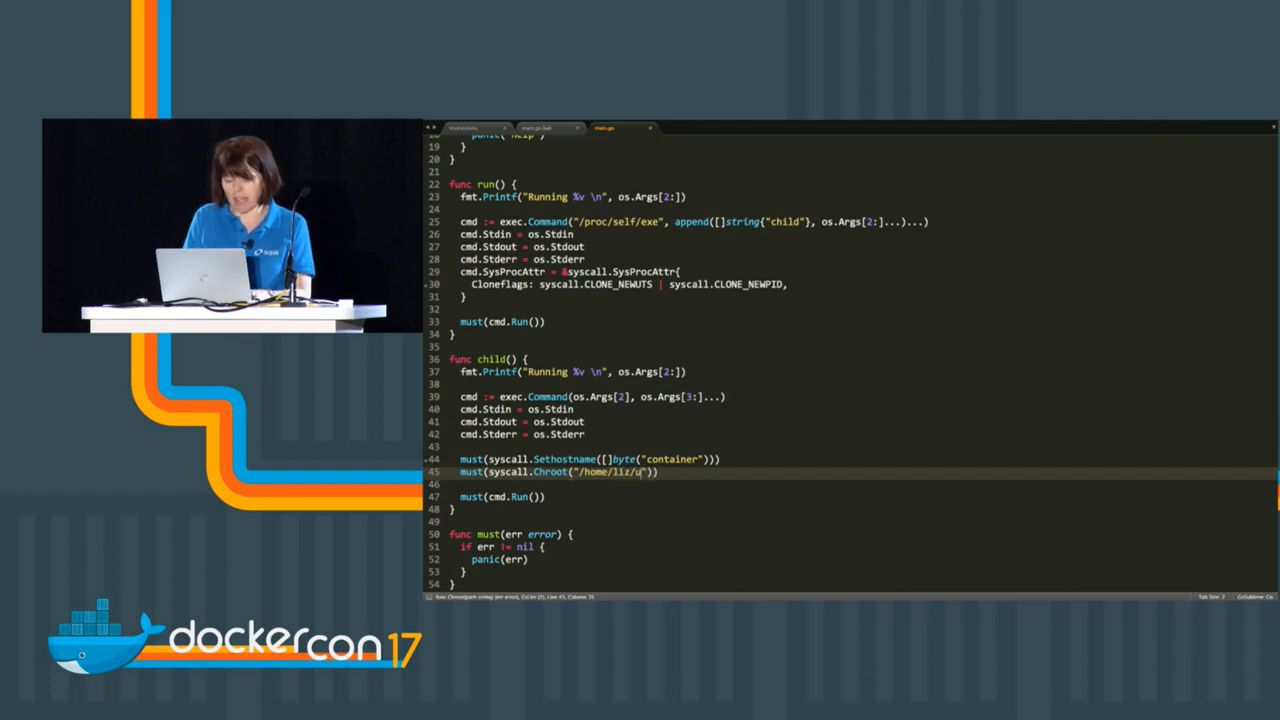
{"action": "type", "text": "buntufs"}
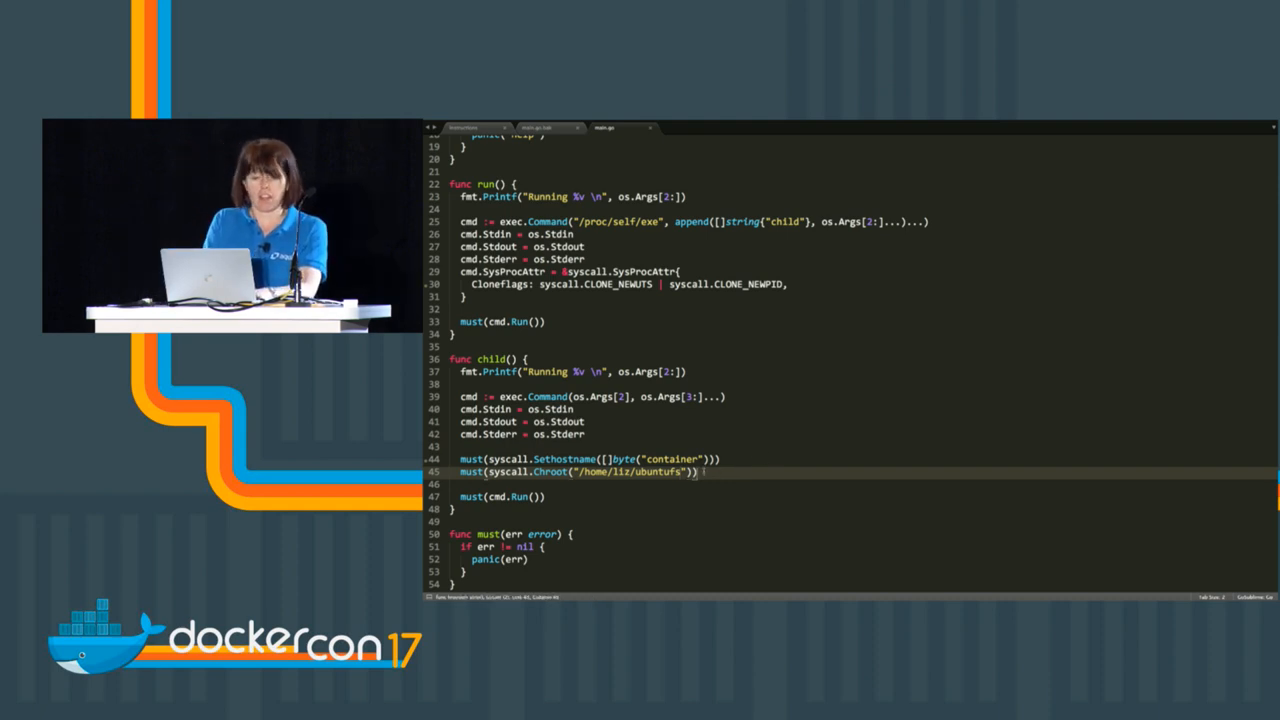
Step: Add must(os.Chdir("/")) so the child starts in the new root
{"action": "type", "text": "must(os.Chdir("}
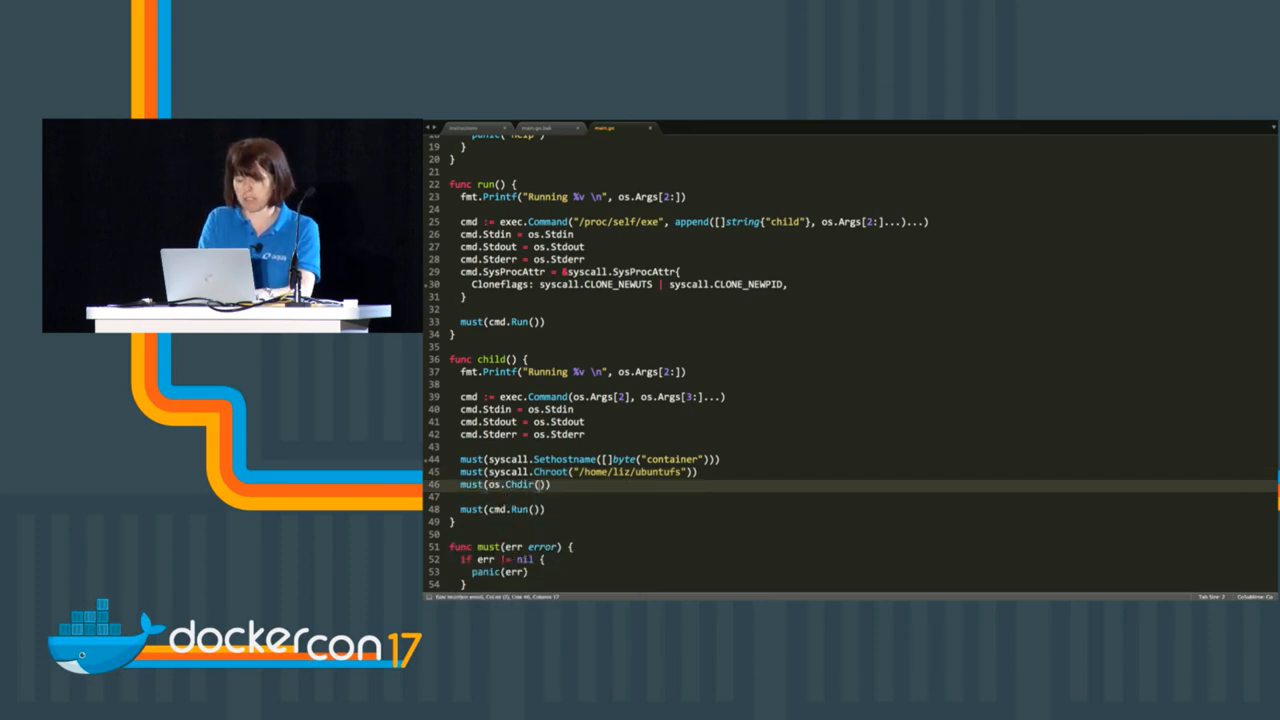
{"action": "type", "text": "/"}
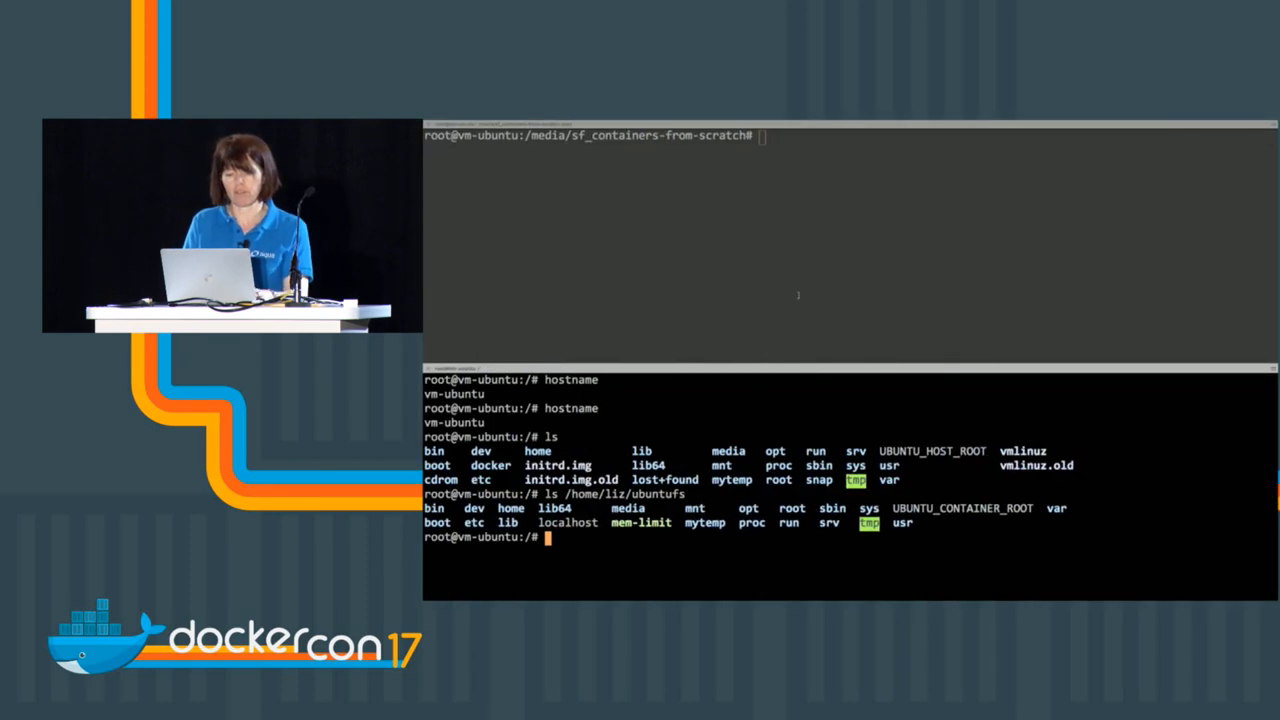
Step: Run go run main.go run /bin/bash and inspect the container with ls, ls proc and ps
{"action": "type", "text": "go run main.go run /bin/bash"}
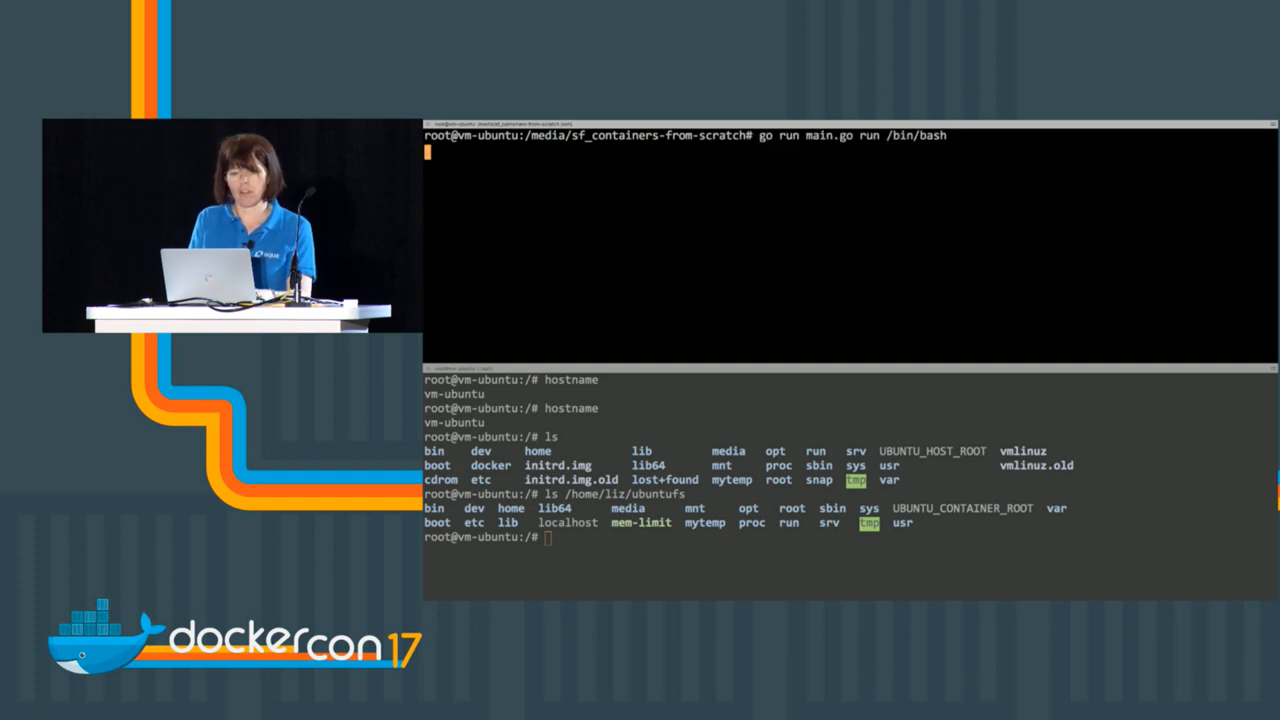
{"action": "type", "text": "ls"}
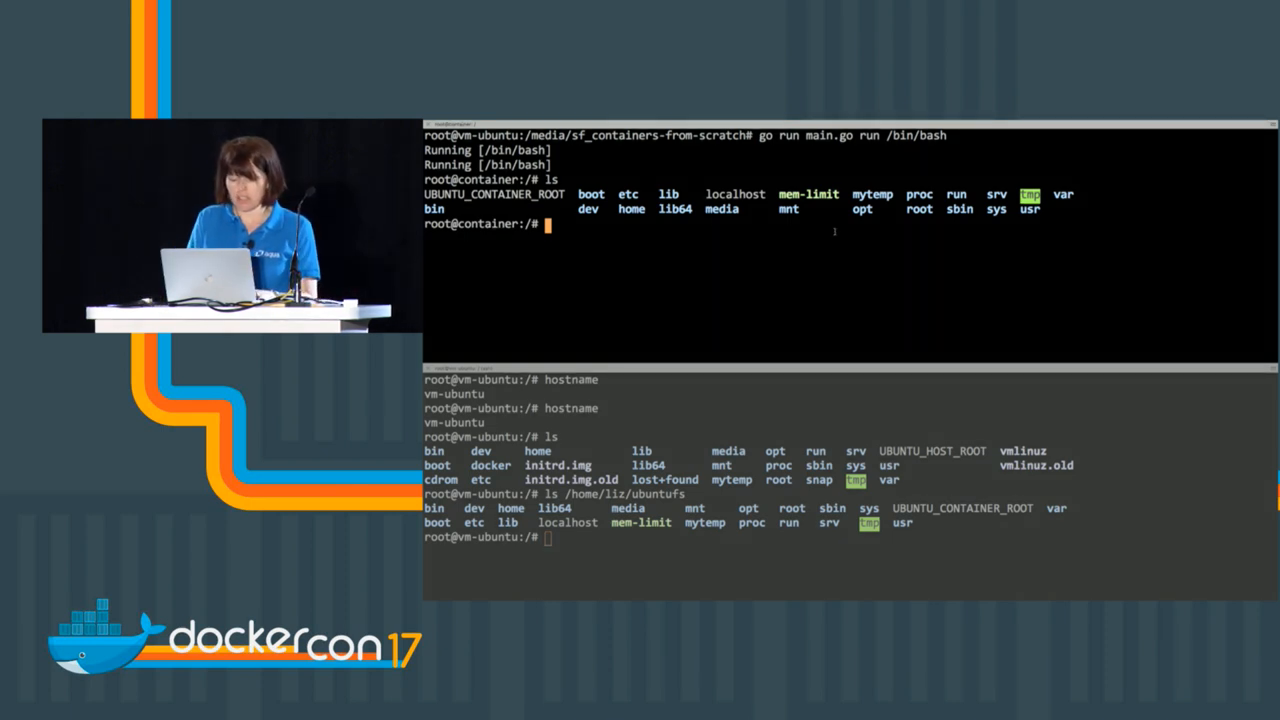
{"action": "type", "text": "ls proc"}
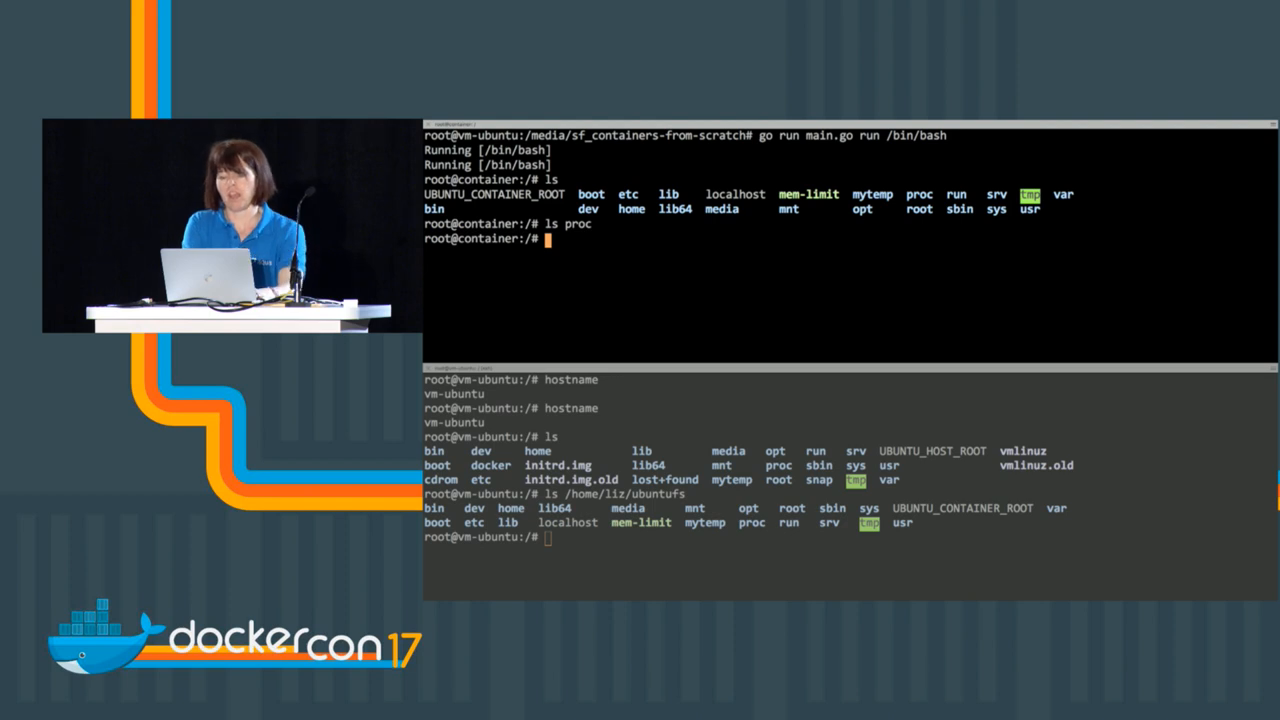
{"action": "type", "text": "ps"}
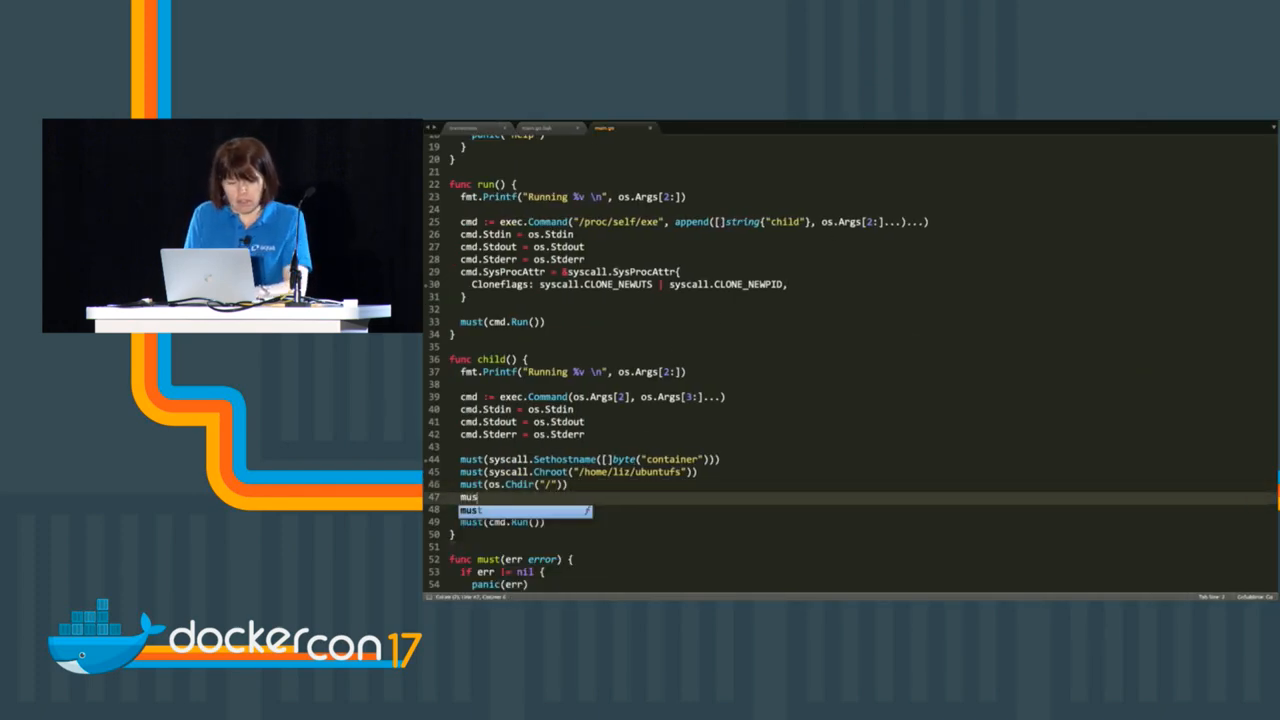
Step: Add must(syscall.Mount("proc","proc","proc",0,"")) before cmd.Run and an Unmount after, selecting its flags argument
{"action": "type", "text": "syscall)"}
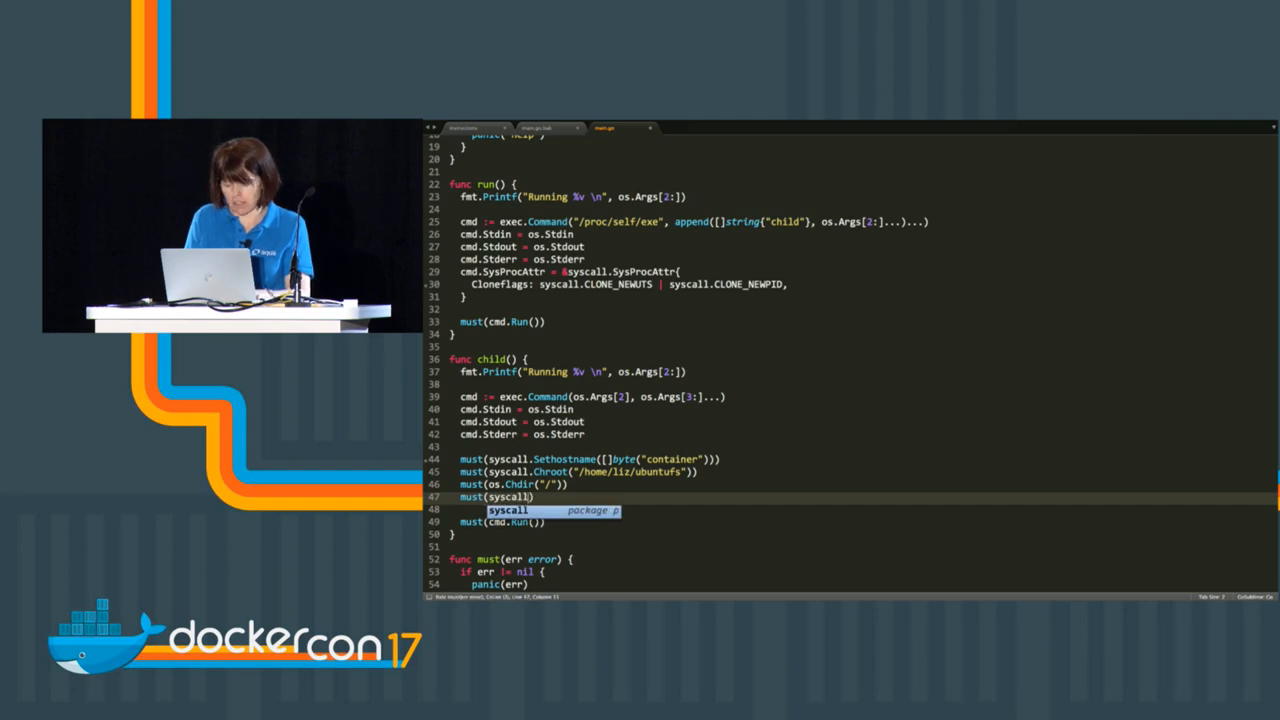
{"action": "type", "text": ".mount(\"proc\",\"proc\",\"proc\", 0 \""}
{"action": "type", "text": "must(syscall.Unmount(\"proc\", flags))"}
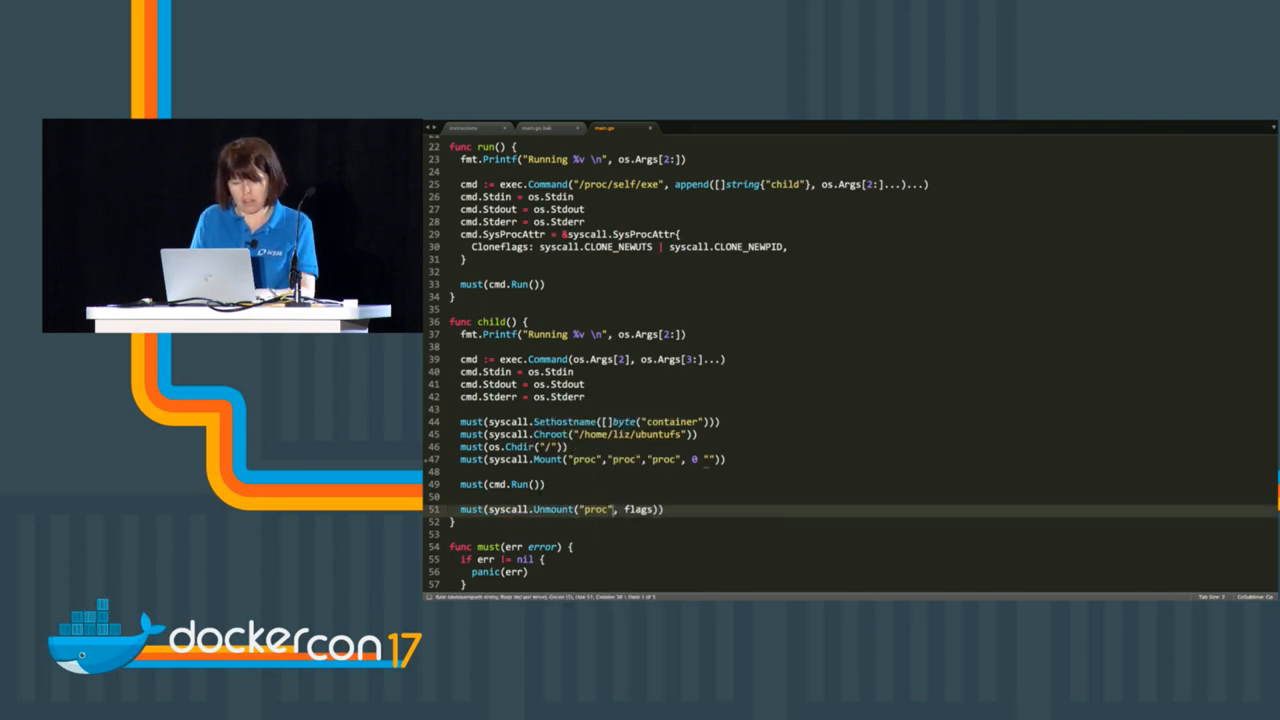
{"action": "double_click", "coordinate": [636, 510]}
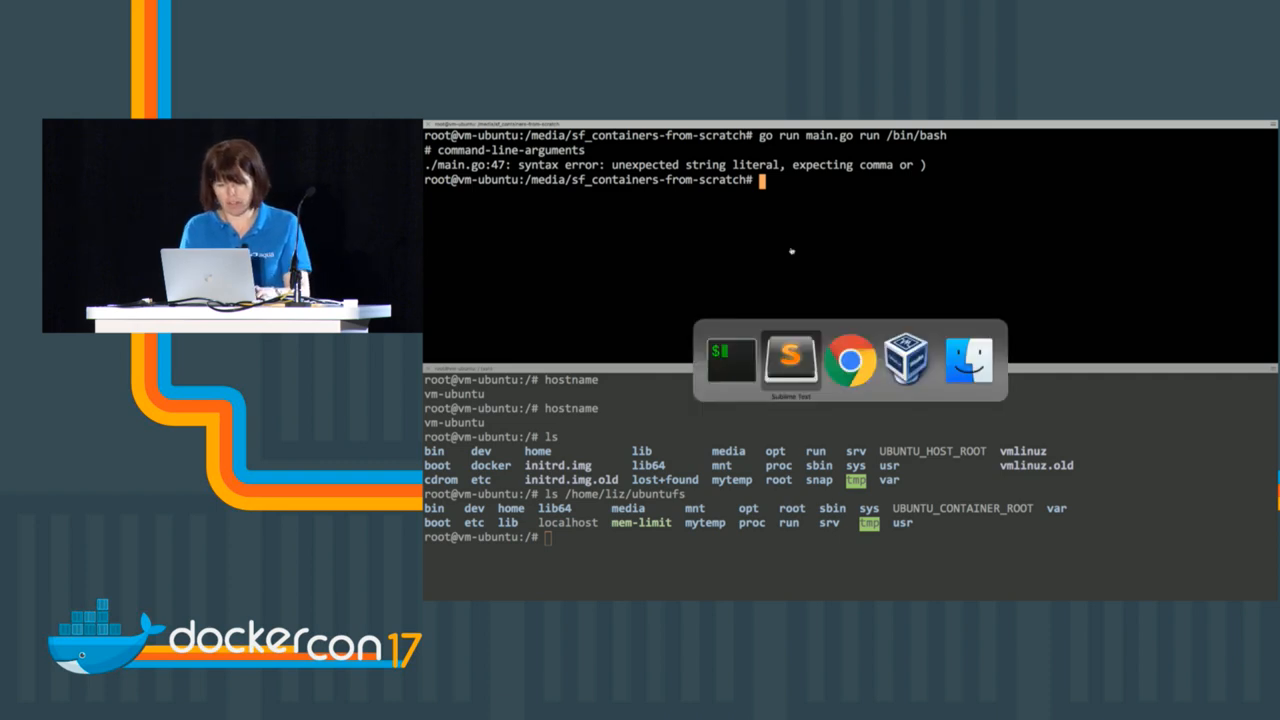
Step: Fix the missing comma at line 47, rerun the container and check /proc and ps inside it
{"action": "left_click", "coordinate": [792, 360]}
{"action": "type", "text": "go run main.go run /bin/bash"}
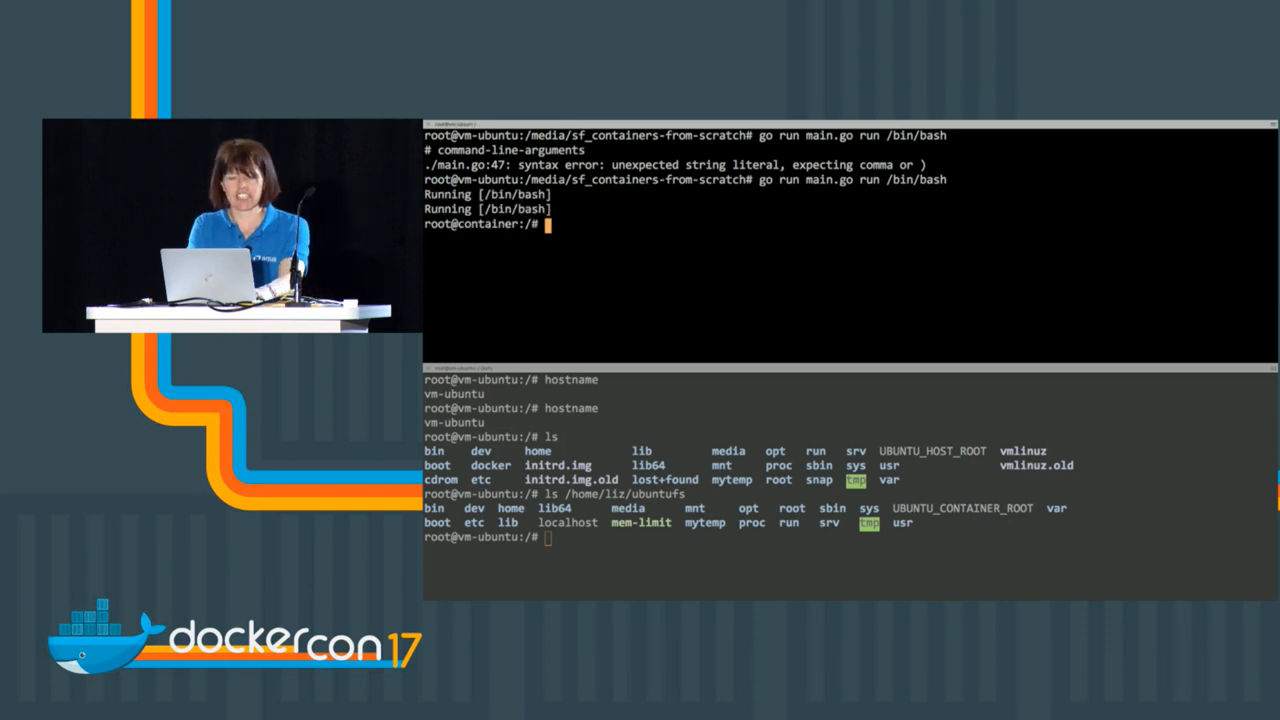
{"action": "type", "text": "ls /proc"}
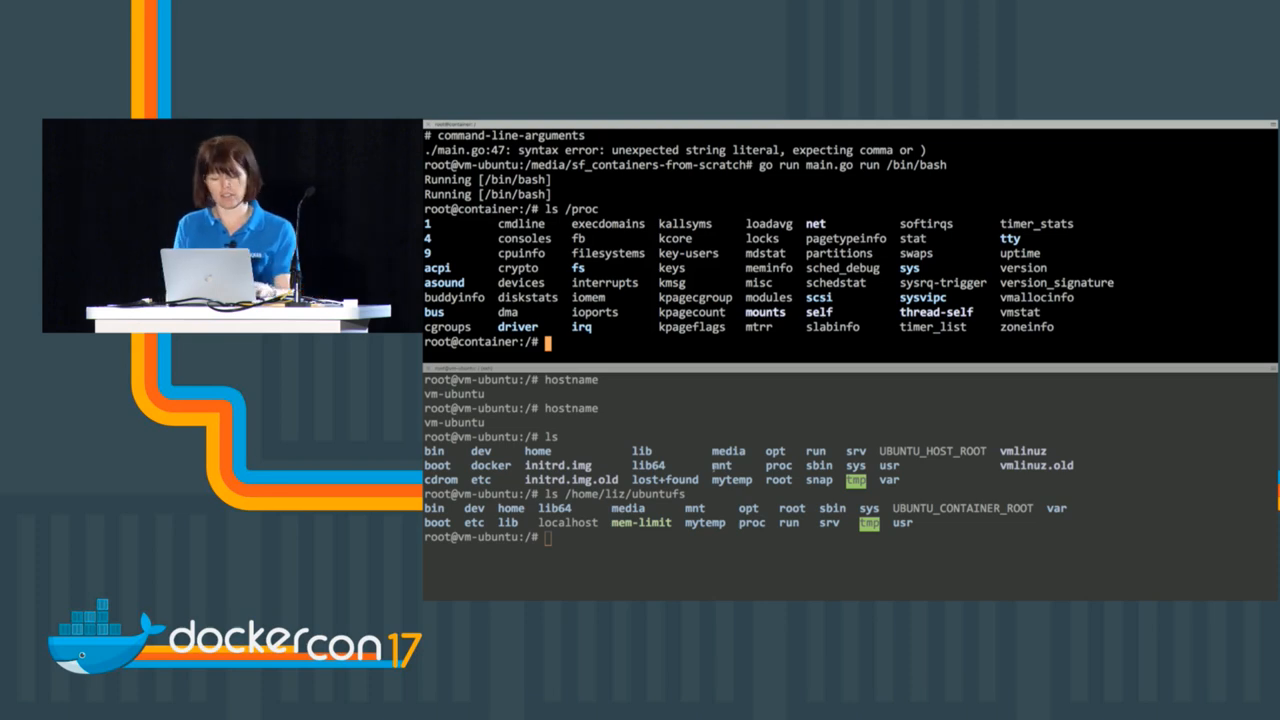
{"action": "type", "text": "ps"}
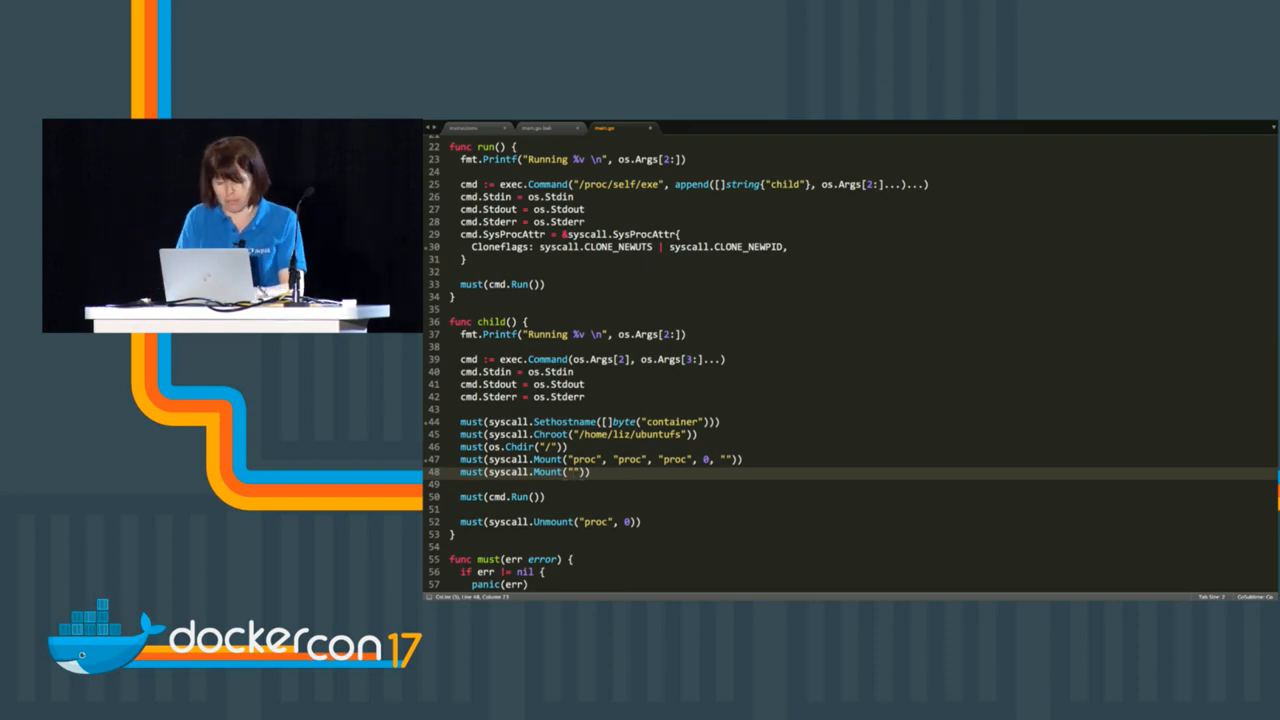
Step: Add must(syscall.Mount("thing","mytemp","tmpfs",0,"")) and must(syscall.Unmount("thing",0)) to child()
{"action": "type", "text": "thing"}
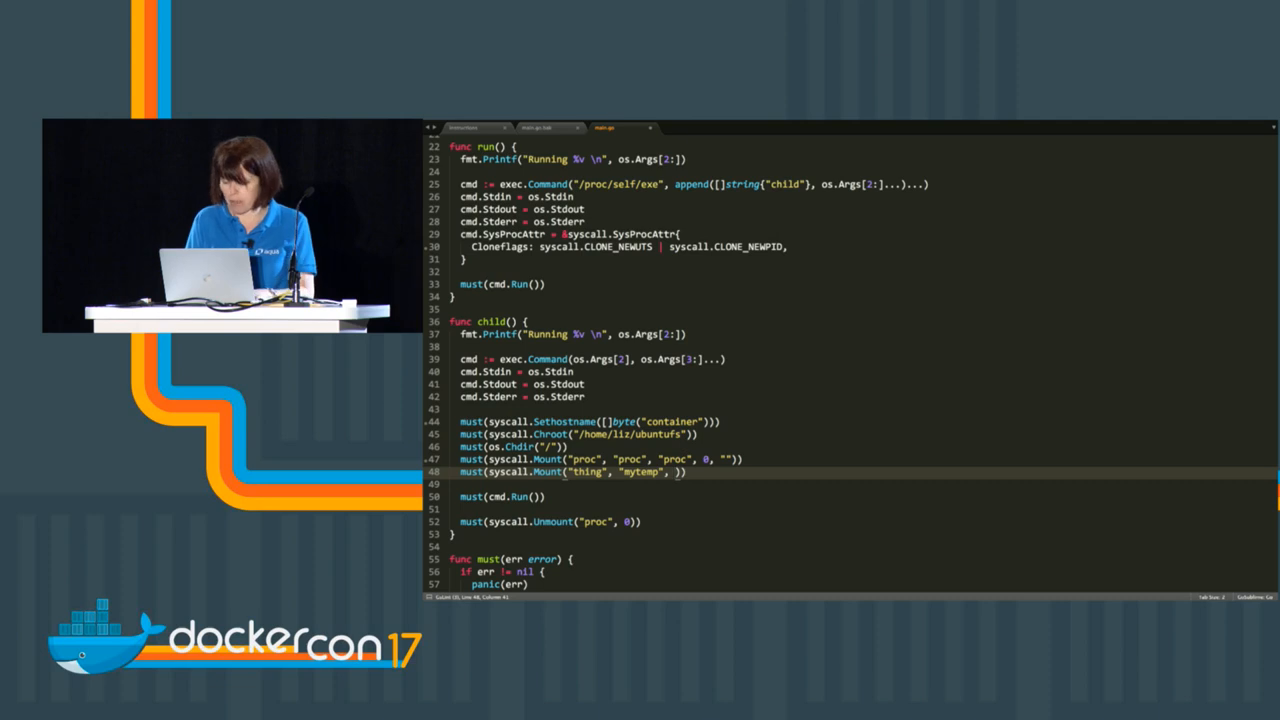
{"action": "type", "text": "tmpfs\", 0, \"\""}
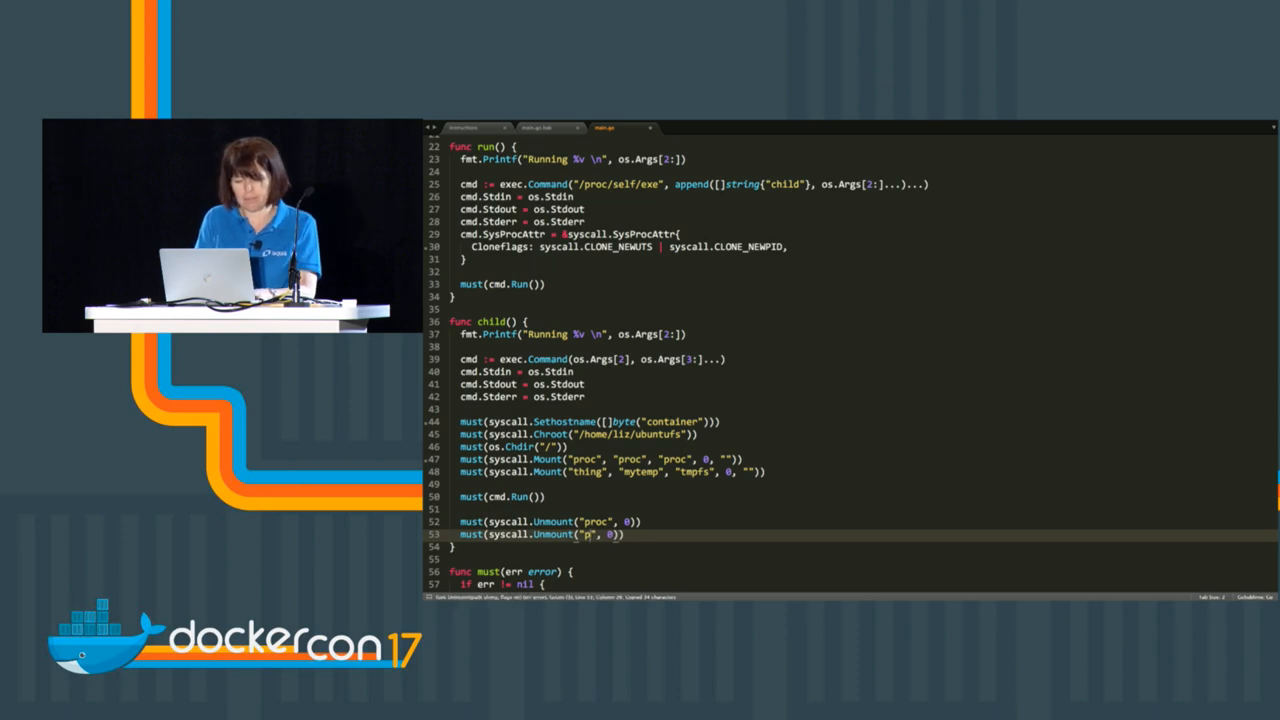
{"action": "type", "text": "thing"}
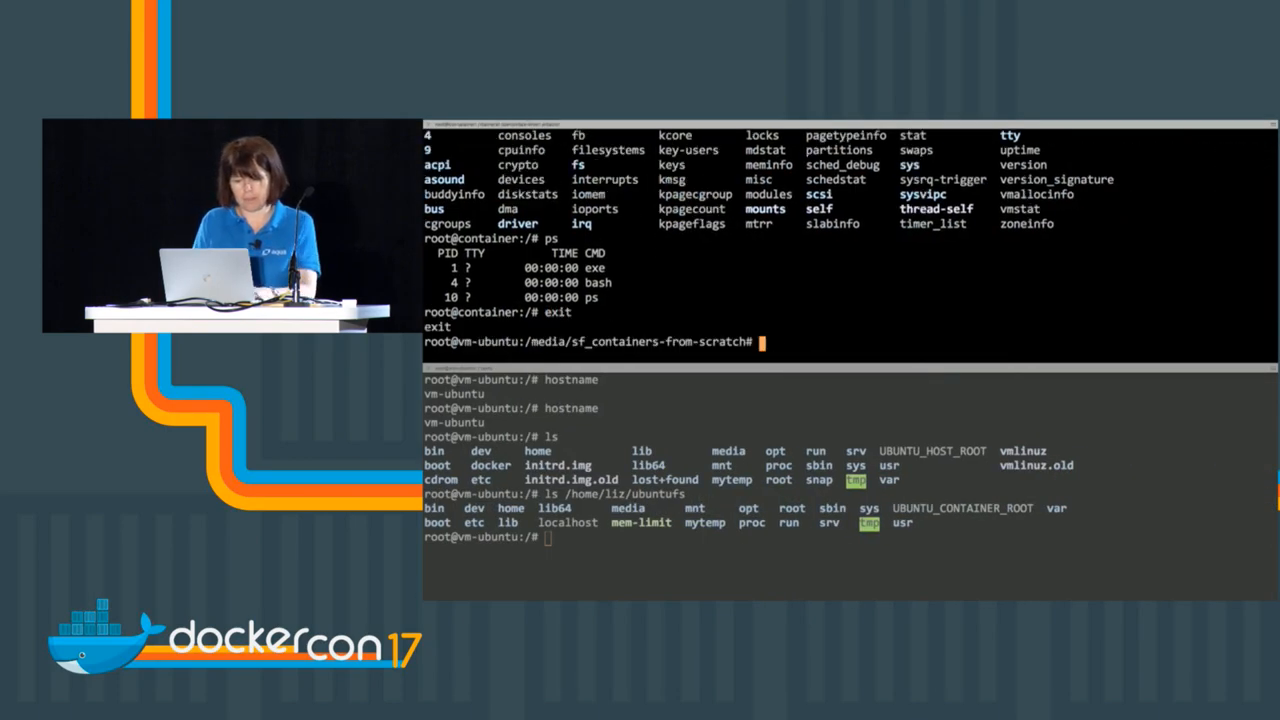
Step: Relaunch the container, list mytemp inside it and /home/liz/ubuntufs from the host
{"action": "type", "text": "go run main.go run /bin/bash"}
{"action": "type", "text": "mount"}
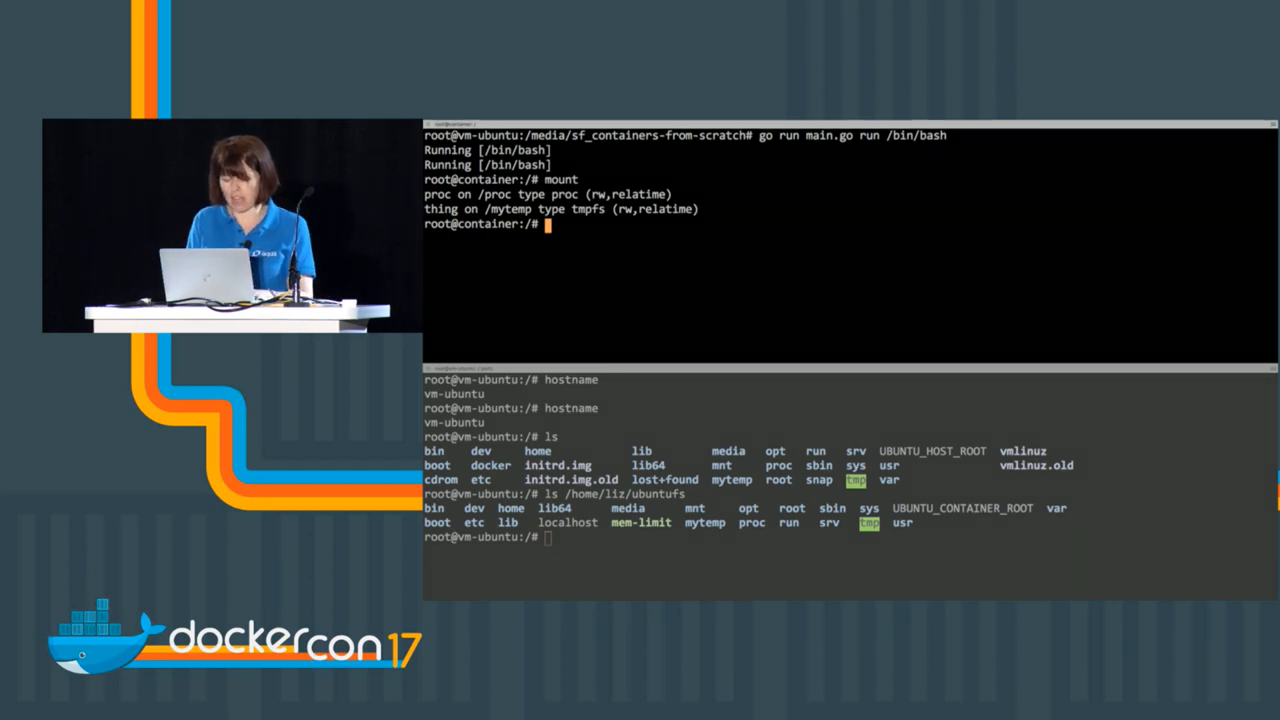
{"action": "type", "text": "ls mtemp"}
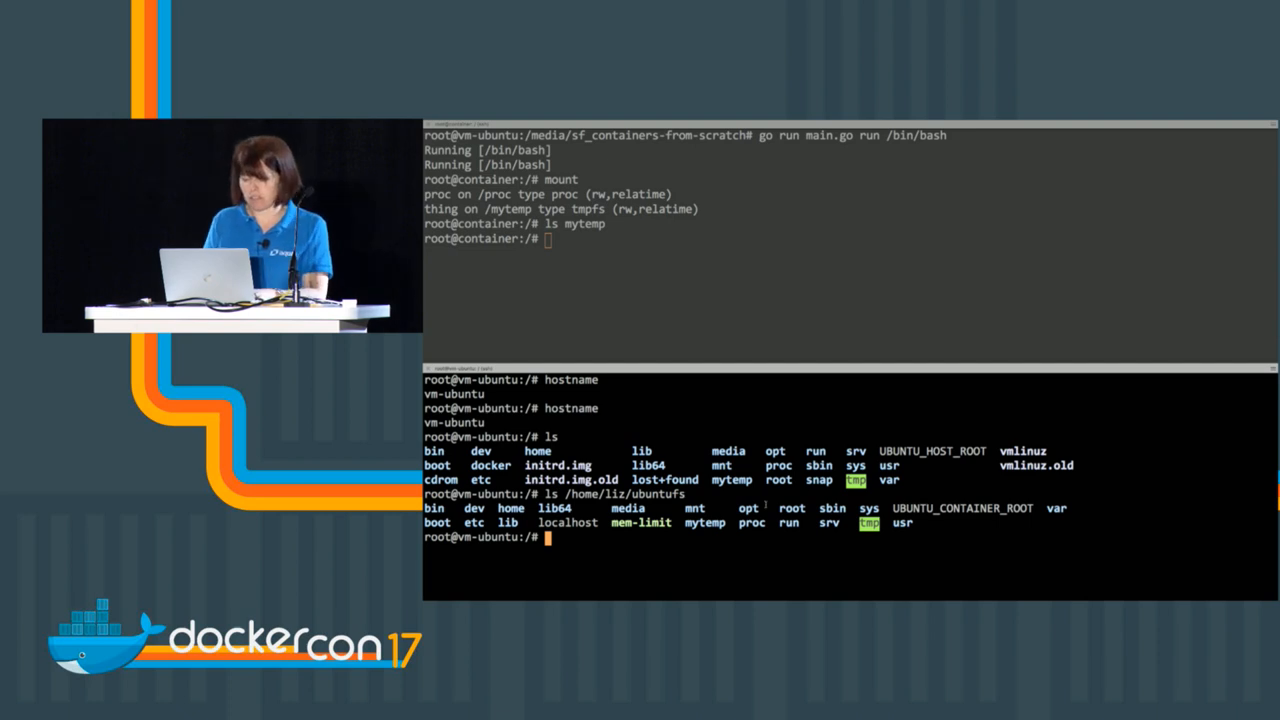
{"action": "type", "text": "ls /home/liz/ubuntufs/mytemp"}
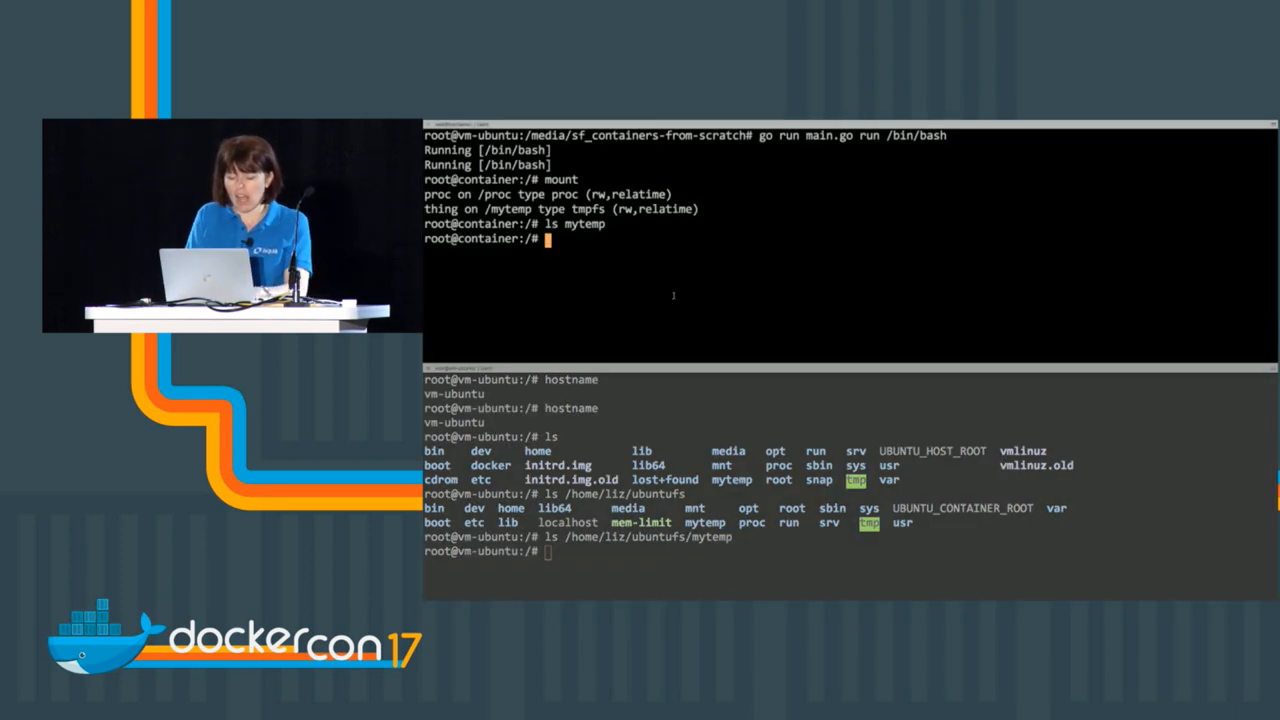
Step: Create mytemp/HELLO_DOCKERCON in the container and confirm it appears in /home/liz/ubuntufs/mytemp on the host
{"action": "type", "text": "touch my"}
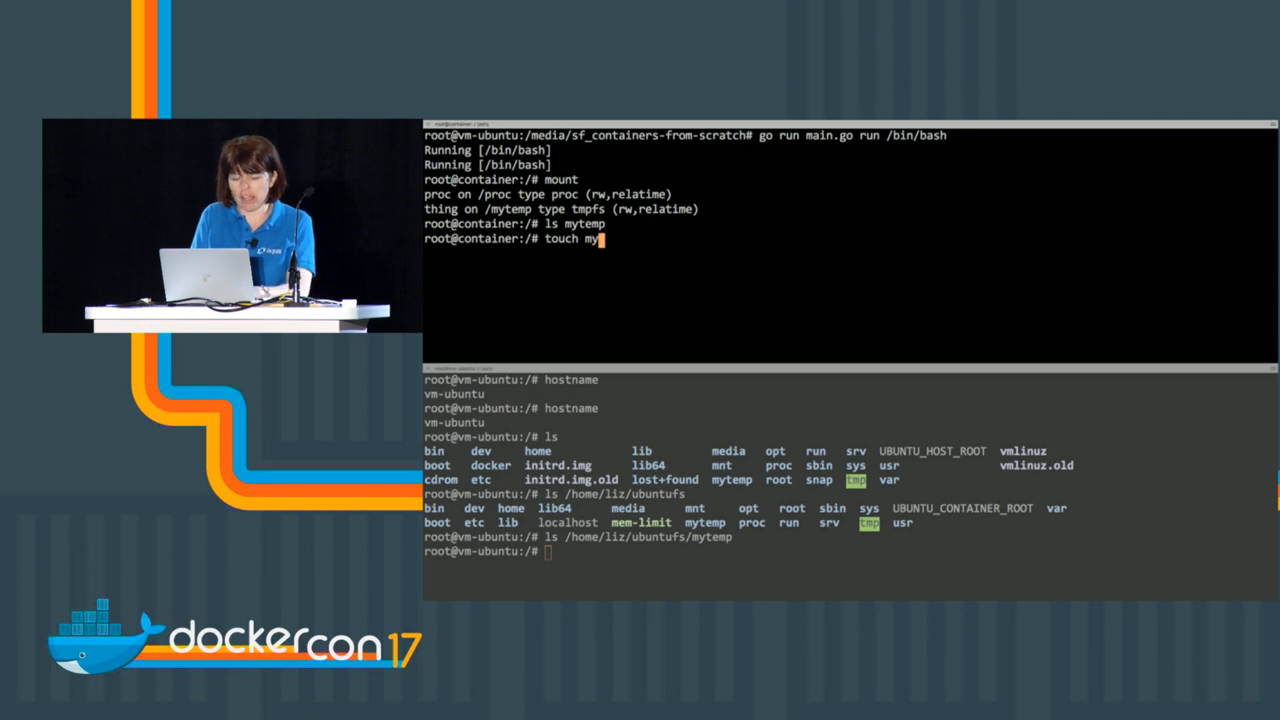
{"action": "type", "text": "temp/HE"}
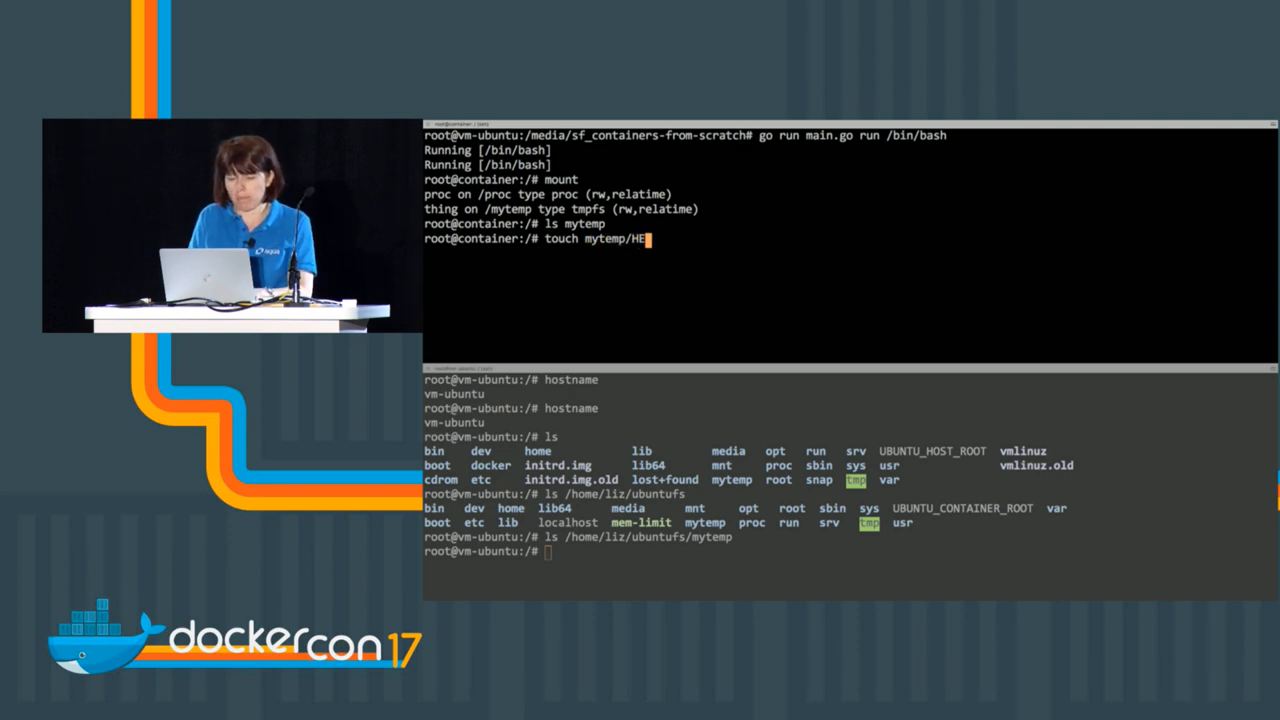
{"action": "type", "text": "LLO_DOCKERCON"}
{"action": "type", "text": "ls mytemp"}
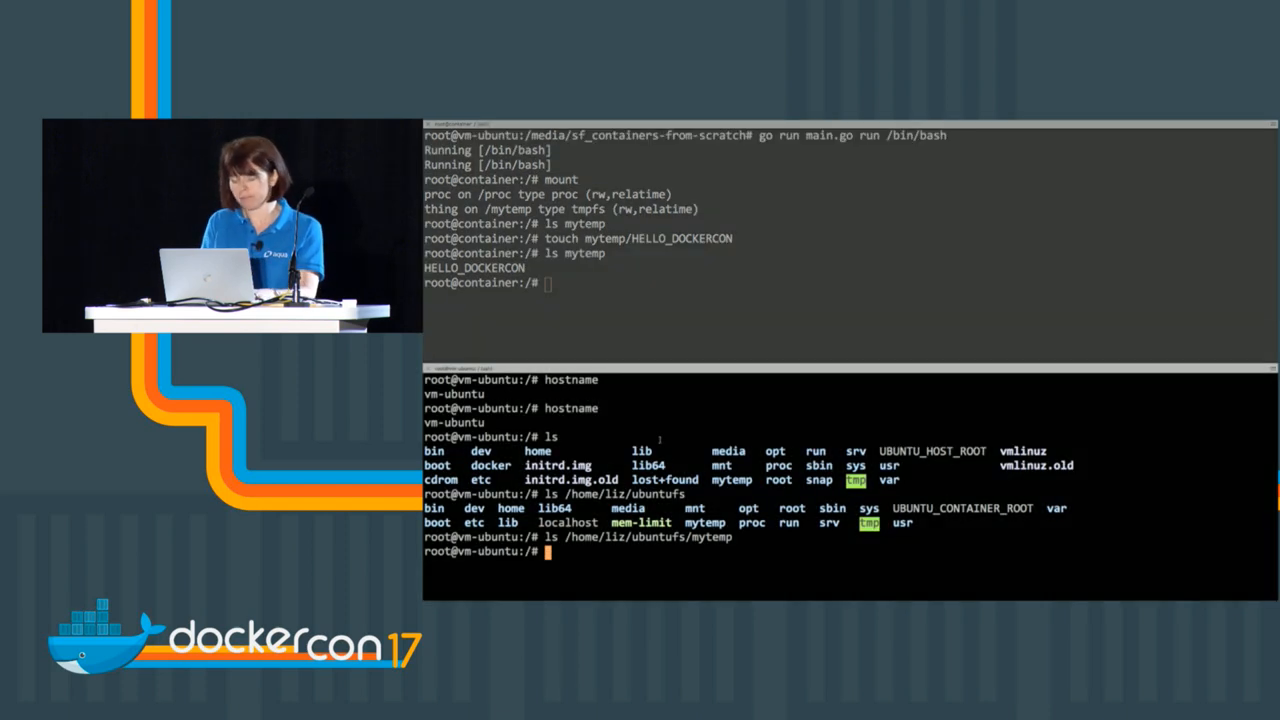
{"action": "type", "text": "ls /home/liz/ubuntufs/mytemp"}
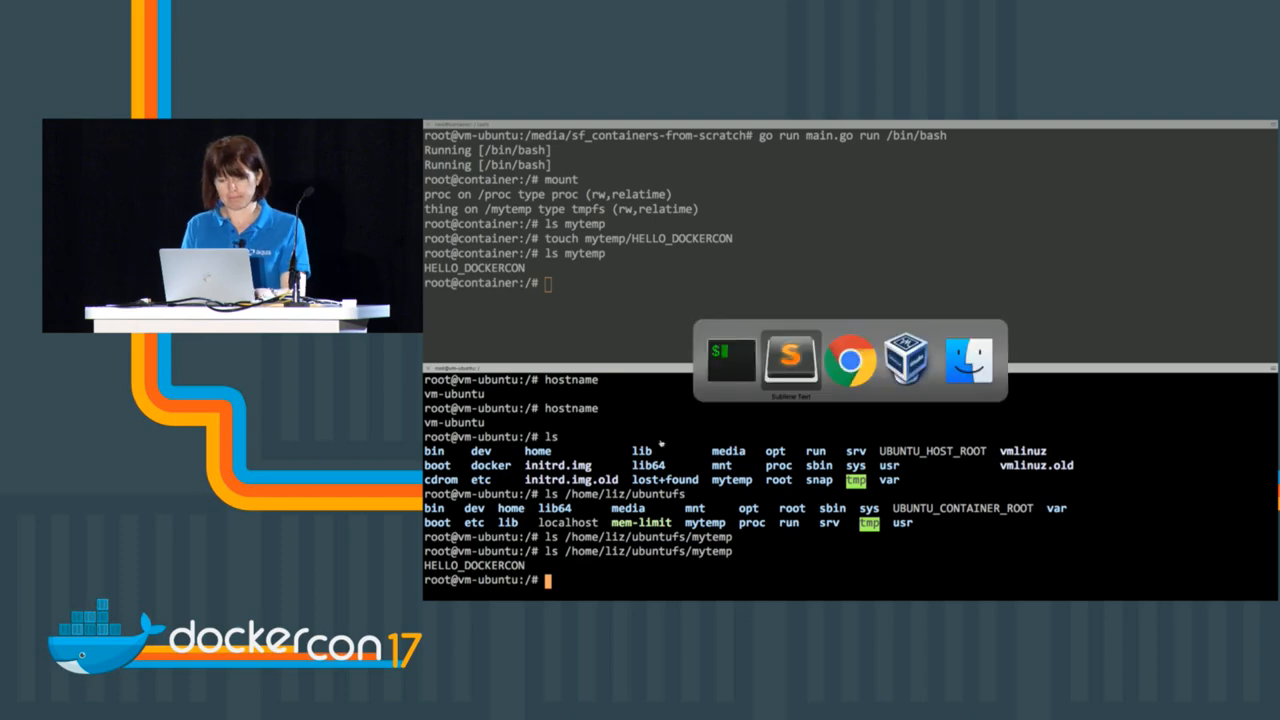
Step: Append syscall.CLONE_NEWNS to the Cloneflags line in main.go
{"action": "left_click", "coordinate": [792, 360]}
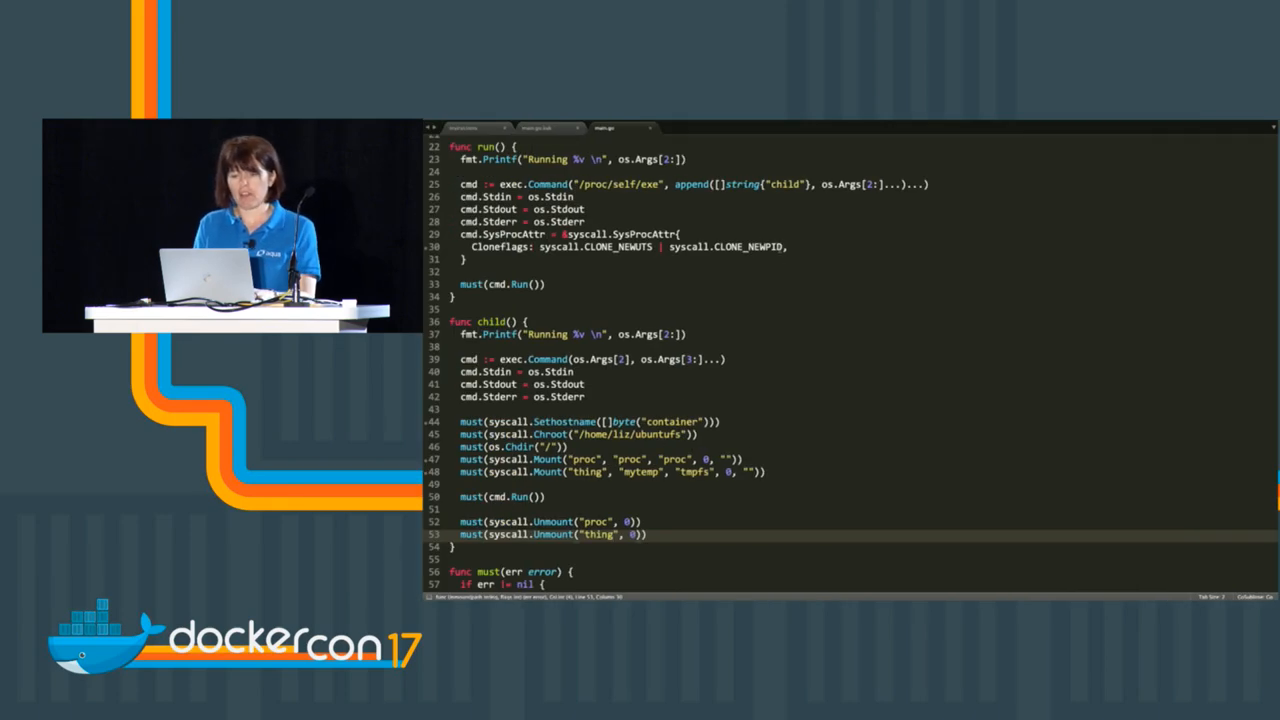
{"action": "type", "text": "sycall.CLO"}
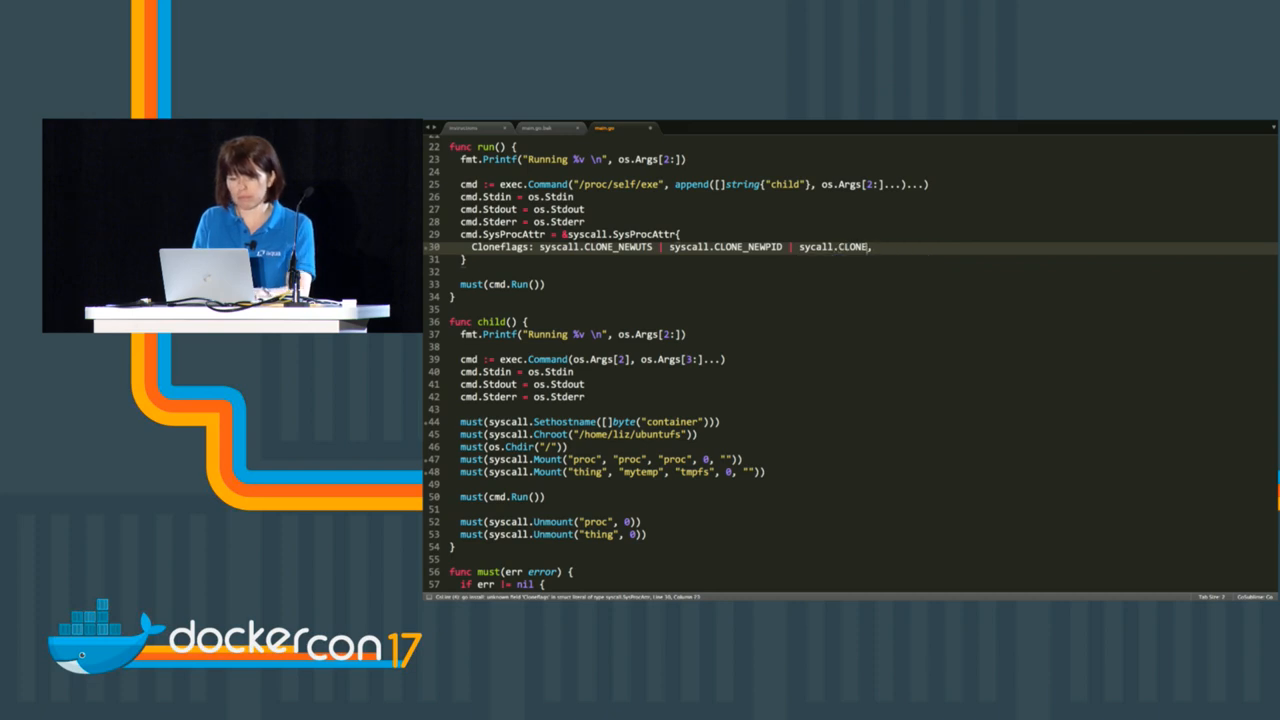
{"action": "type", "text": "NEWNS,"}
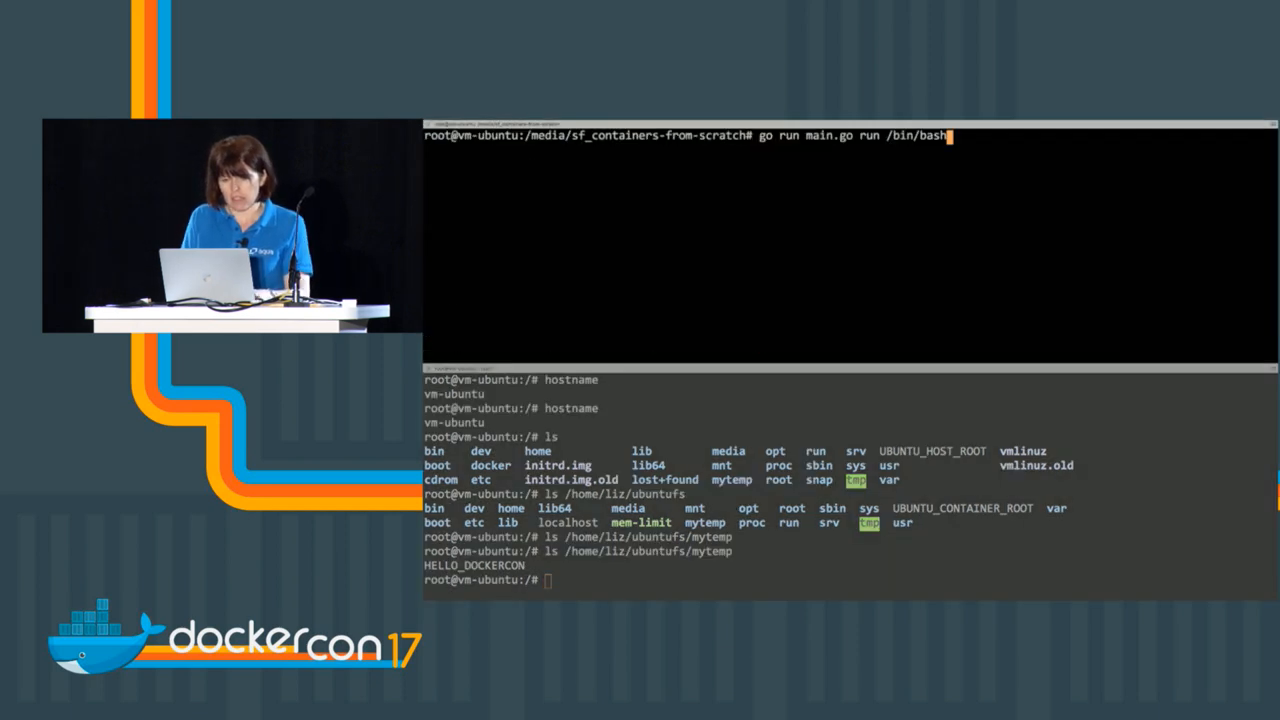
Step: Rerun the container, show its mounts and create mytemp/YO_DOCKERCON
{"action": "key", "text": "Return"}
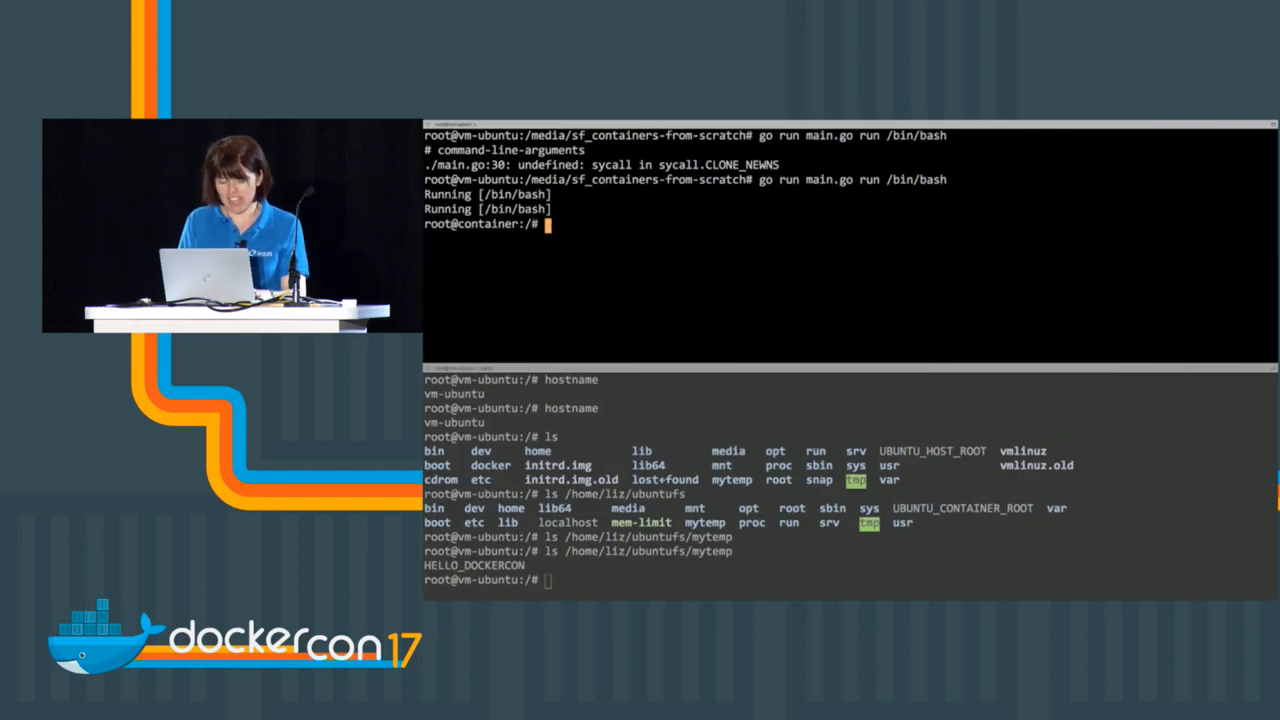
{"action": "type", "text": "mount"}
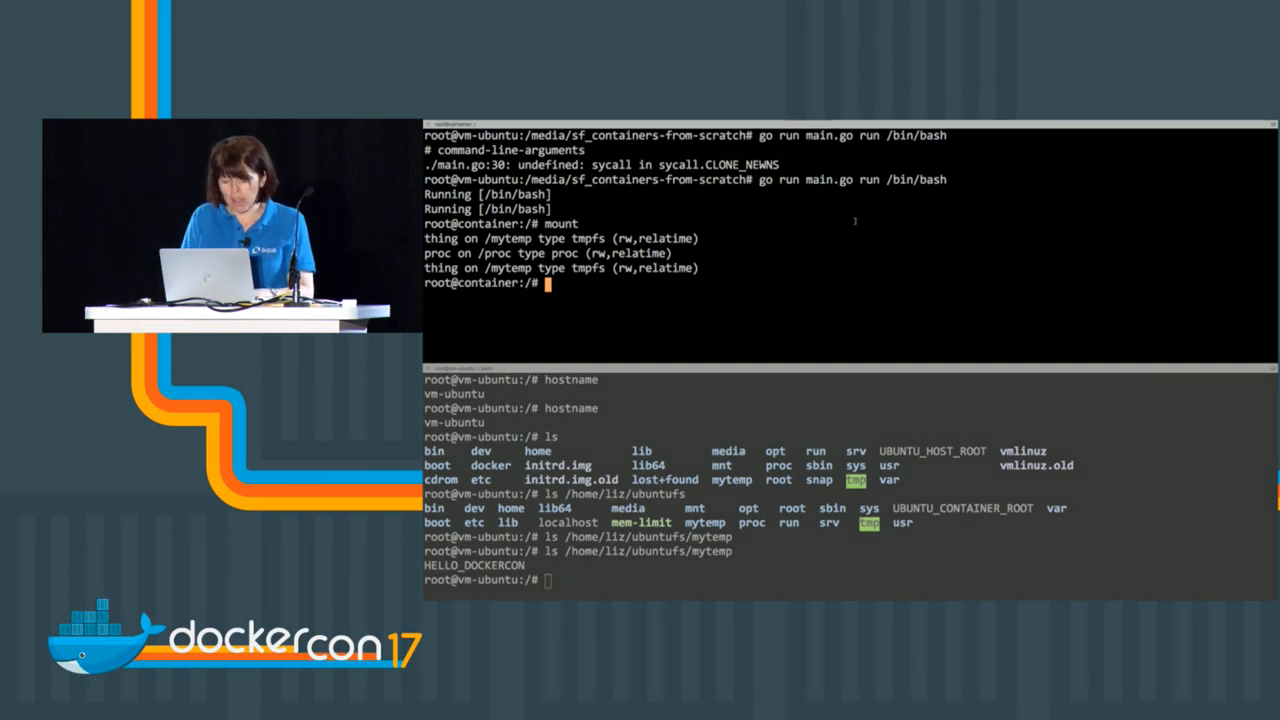
{"action": "type", "text": "touch"}
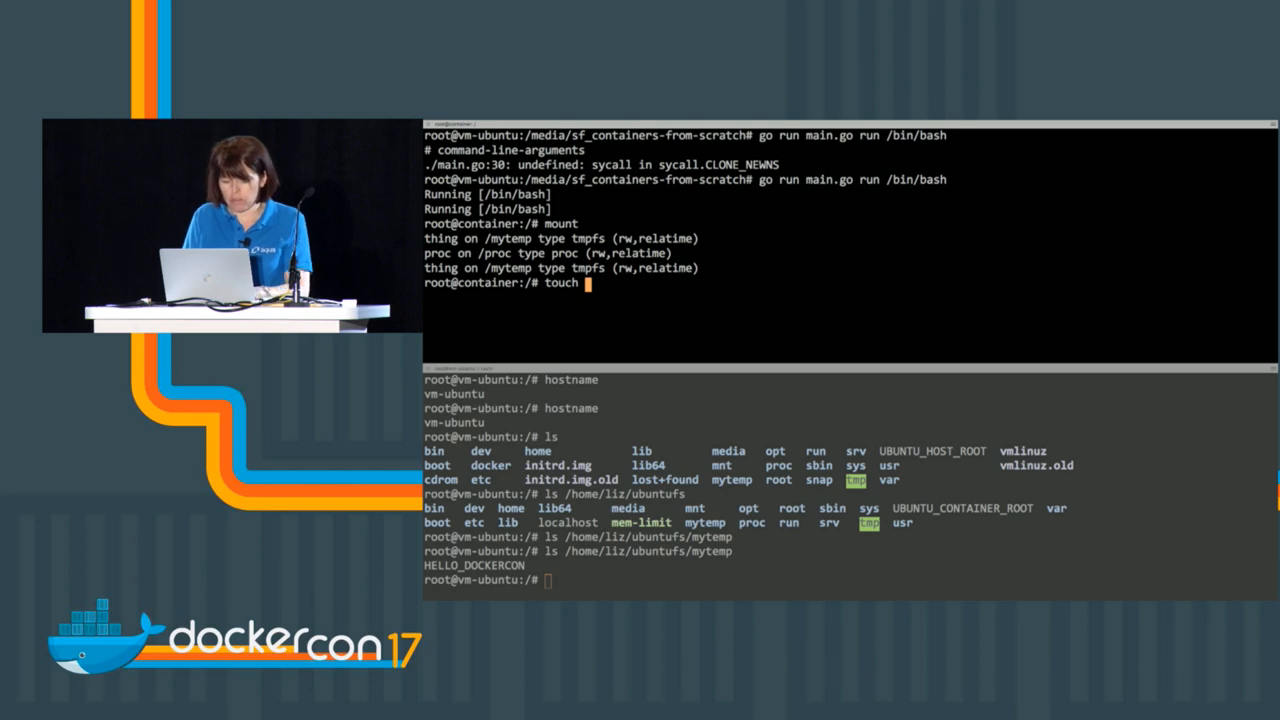
{"action": "type", "text": "mytemp/"}
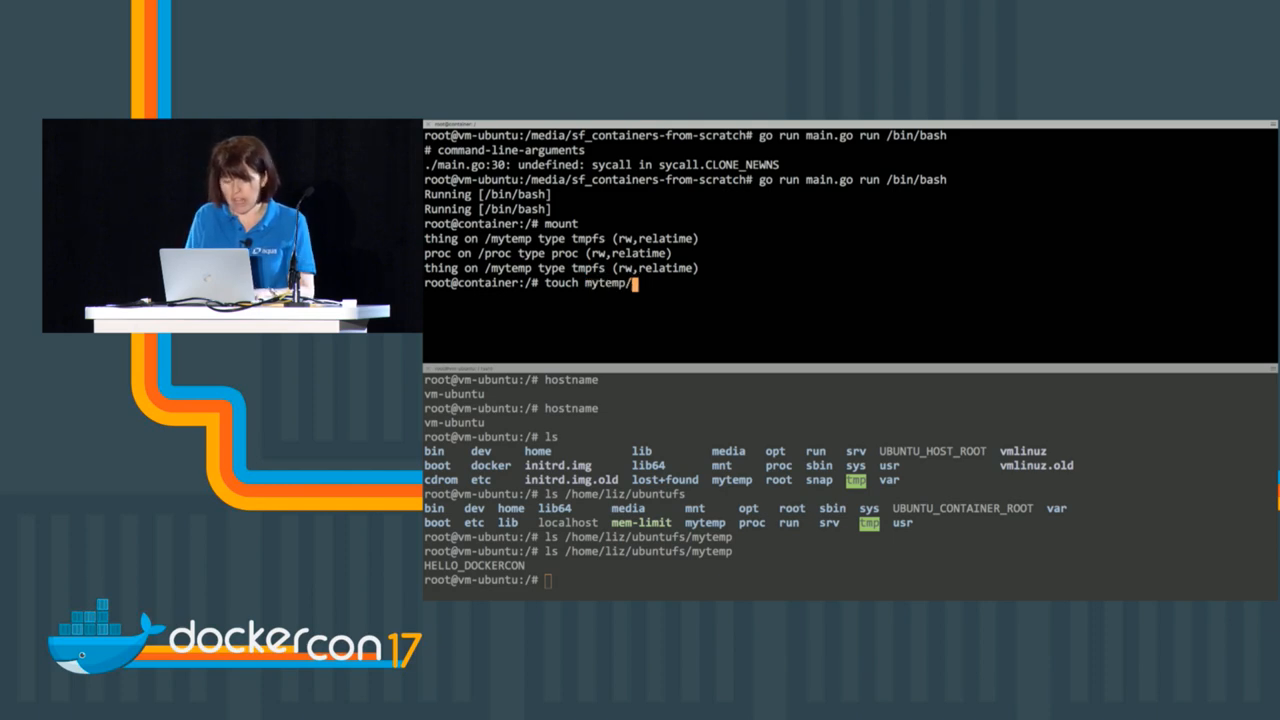
{"action": "type", "text": "H"}
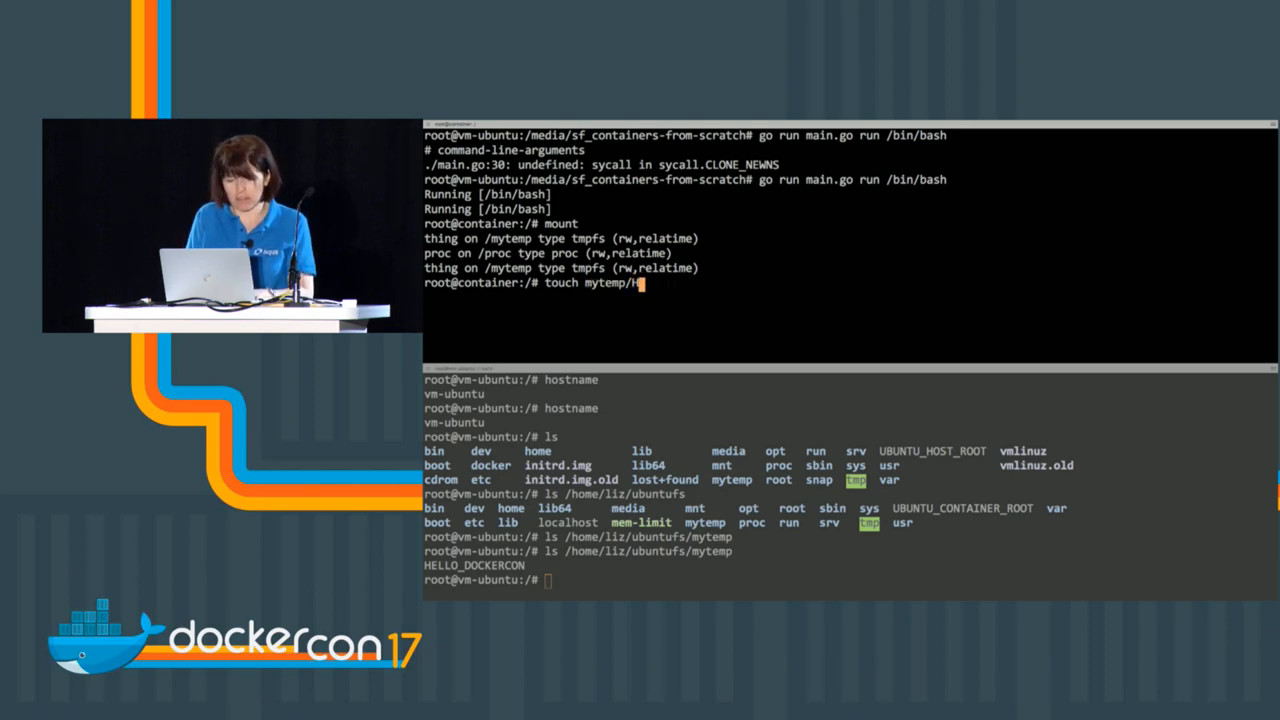
{"action": "type", "text": "YO_DOCKERCON"}
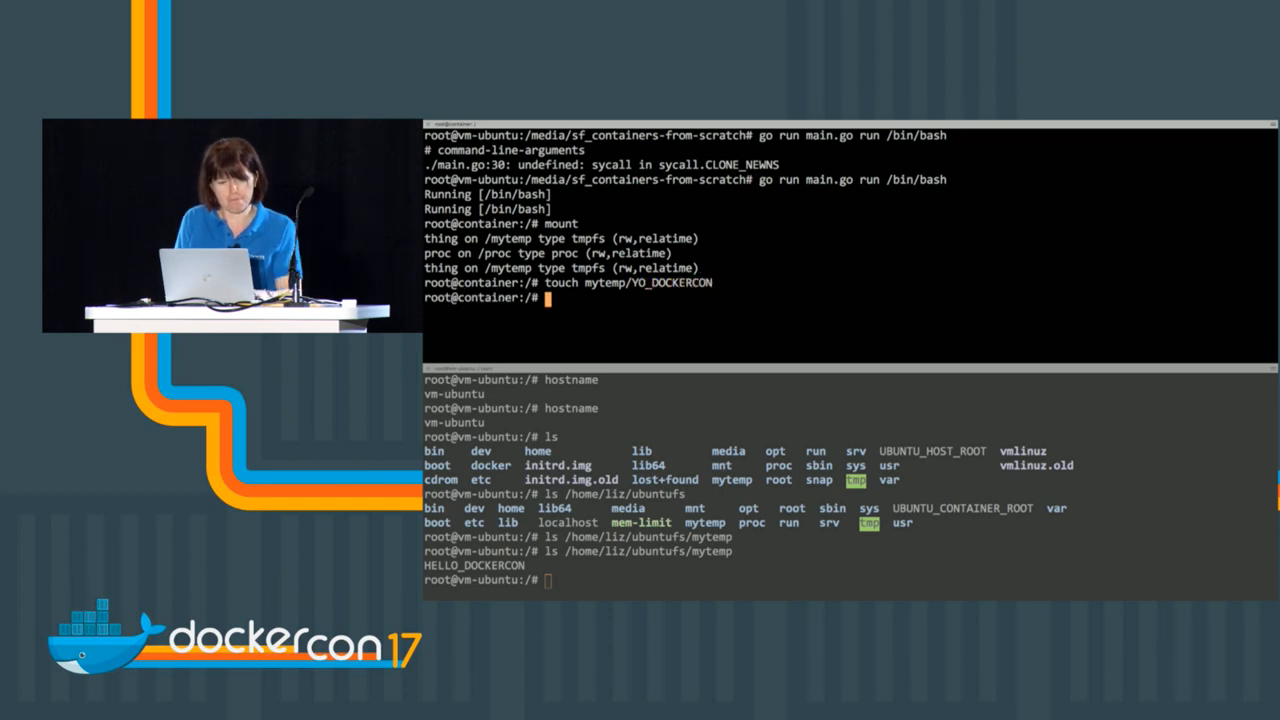
Step: List mytemp in the container and /home/liz/ubuntufs/mytemp from the host to compare
{"action": "type", "text": "ls mytemp"}
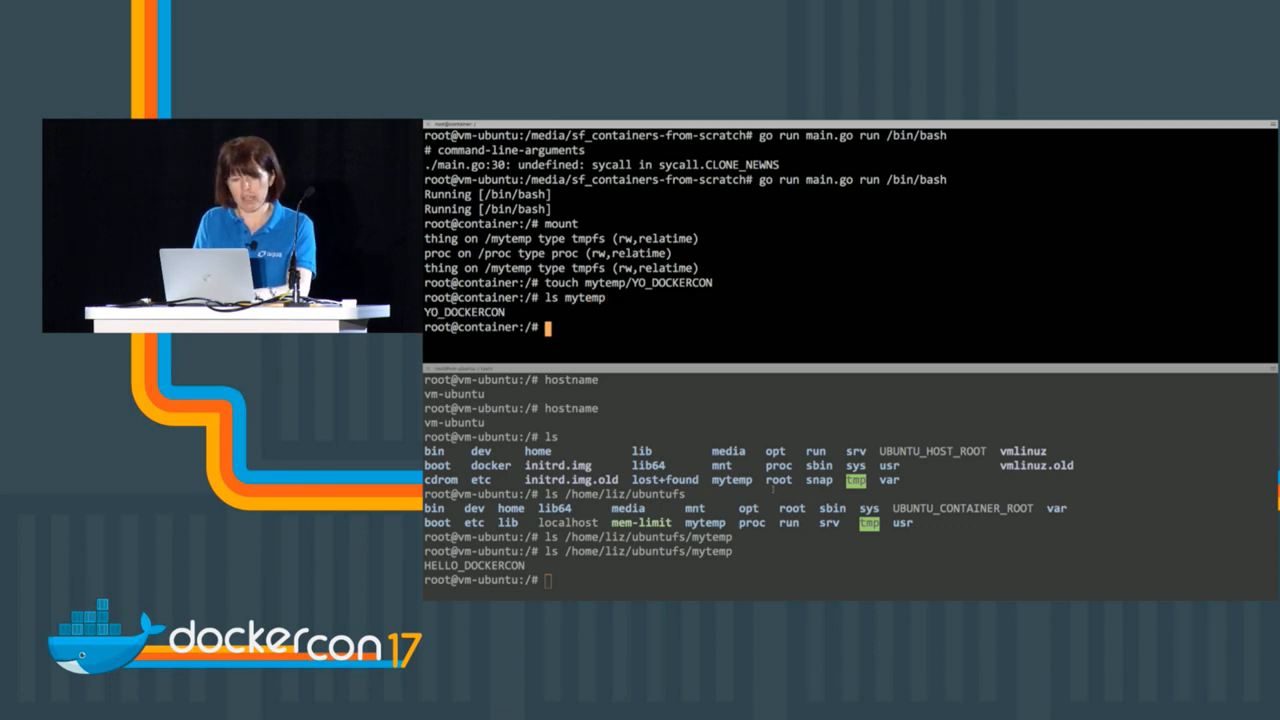
{"action": "type", "text": "ls /home/liz/ubuntufs/mytemp"}
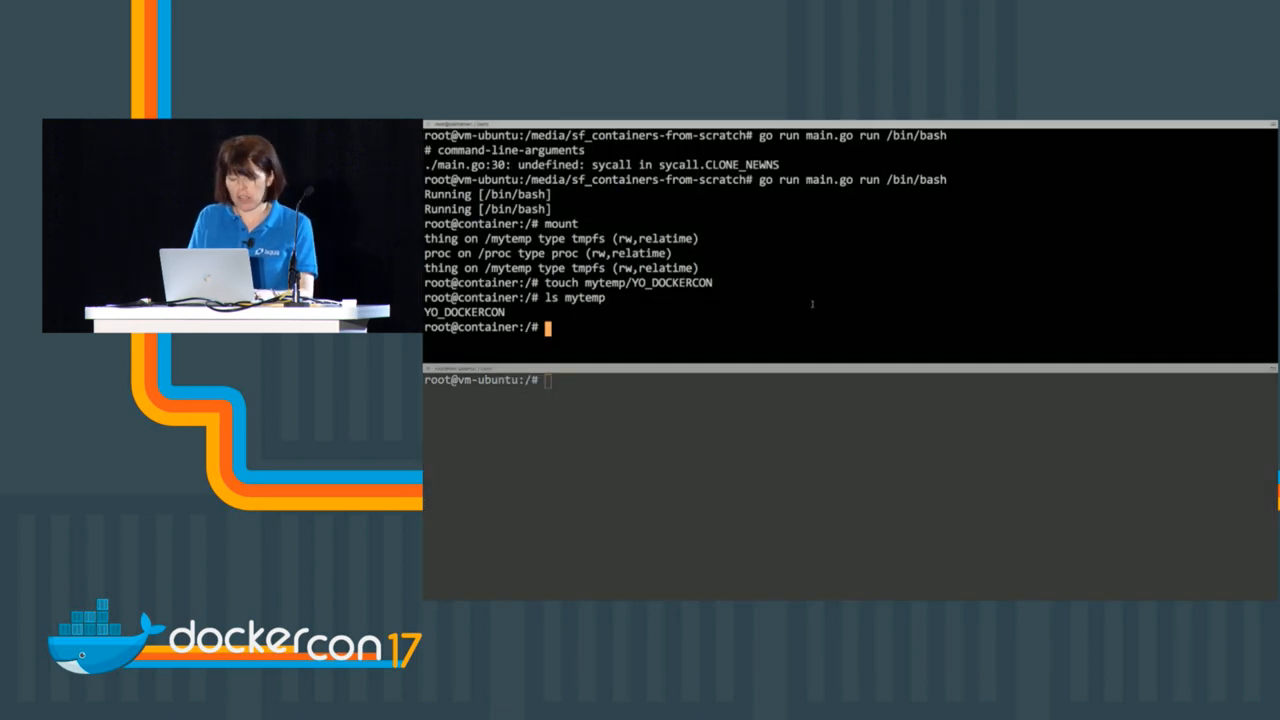
Step: Run sleep 1000 in the container and find its pid from the host with pidof sleep
{"action": "type", "text": "sleep 10"}
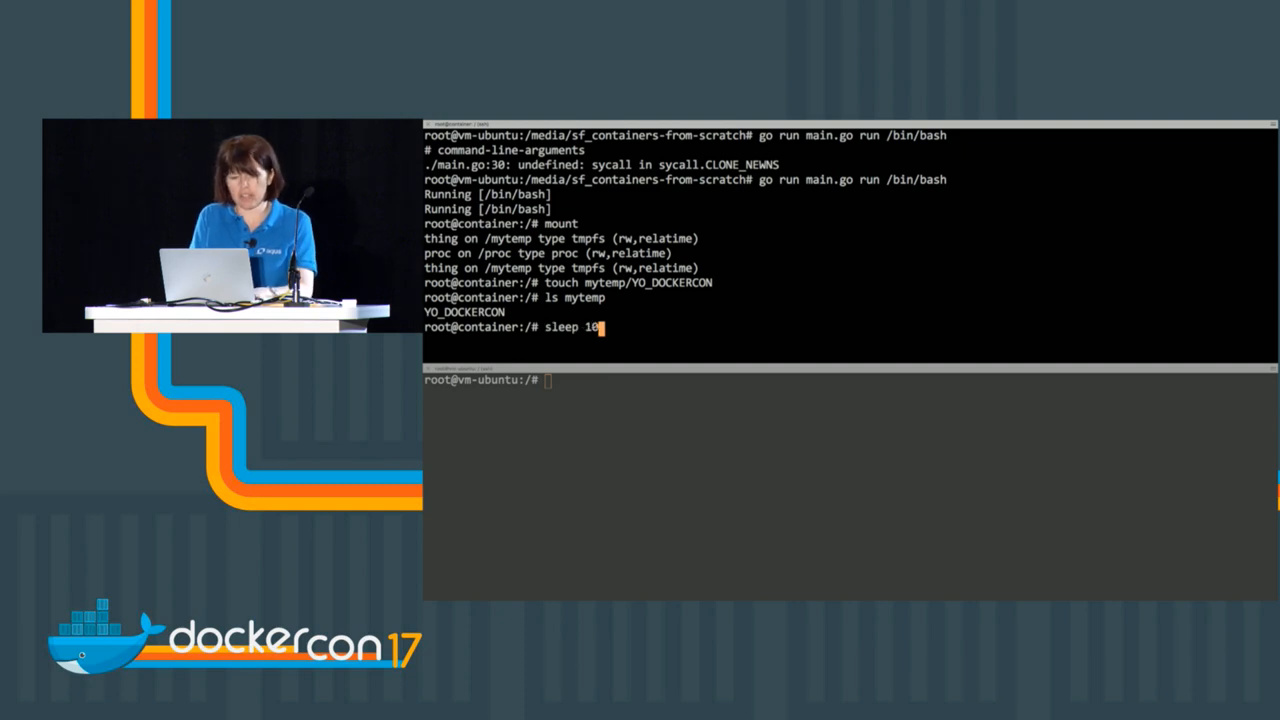
{"action": "type", "text": "00"}
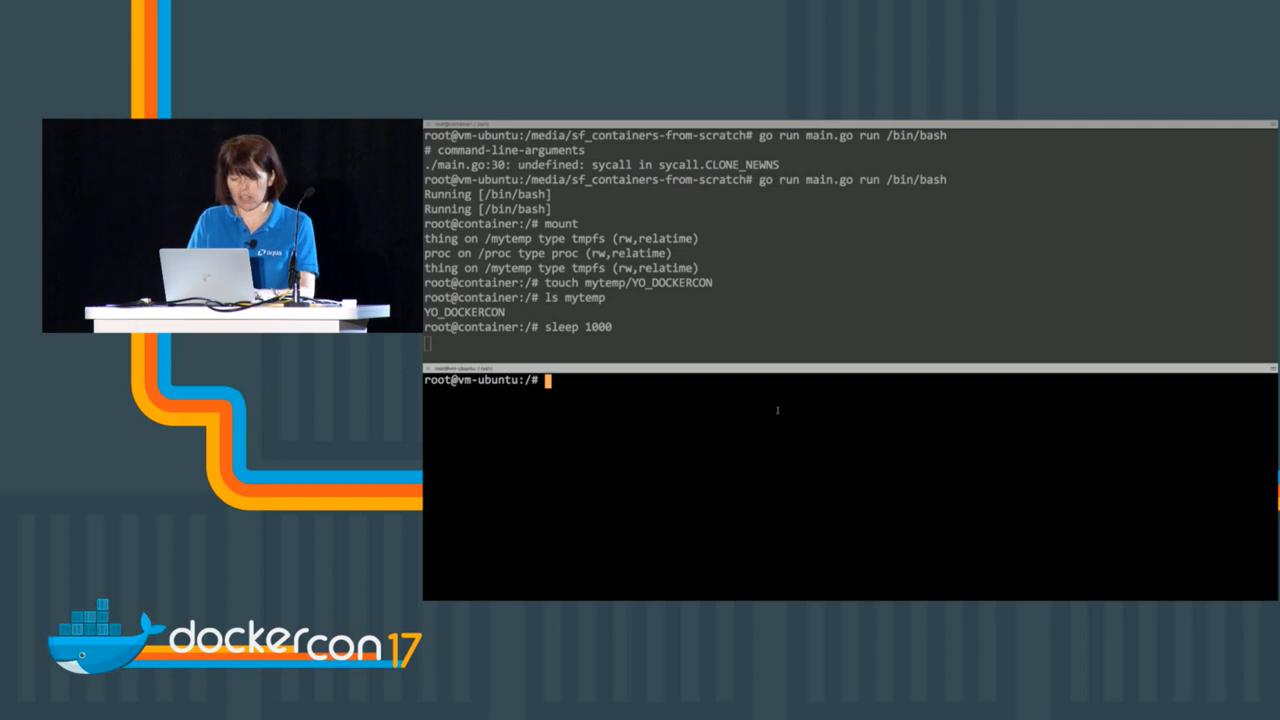
{"action": "type", "text": "pidof"}
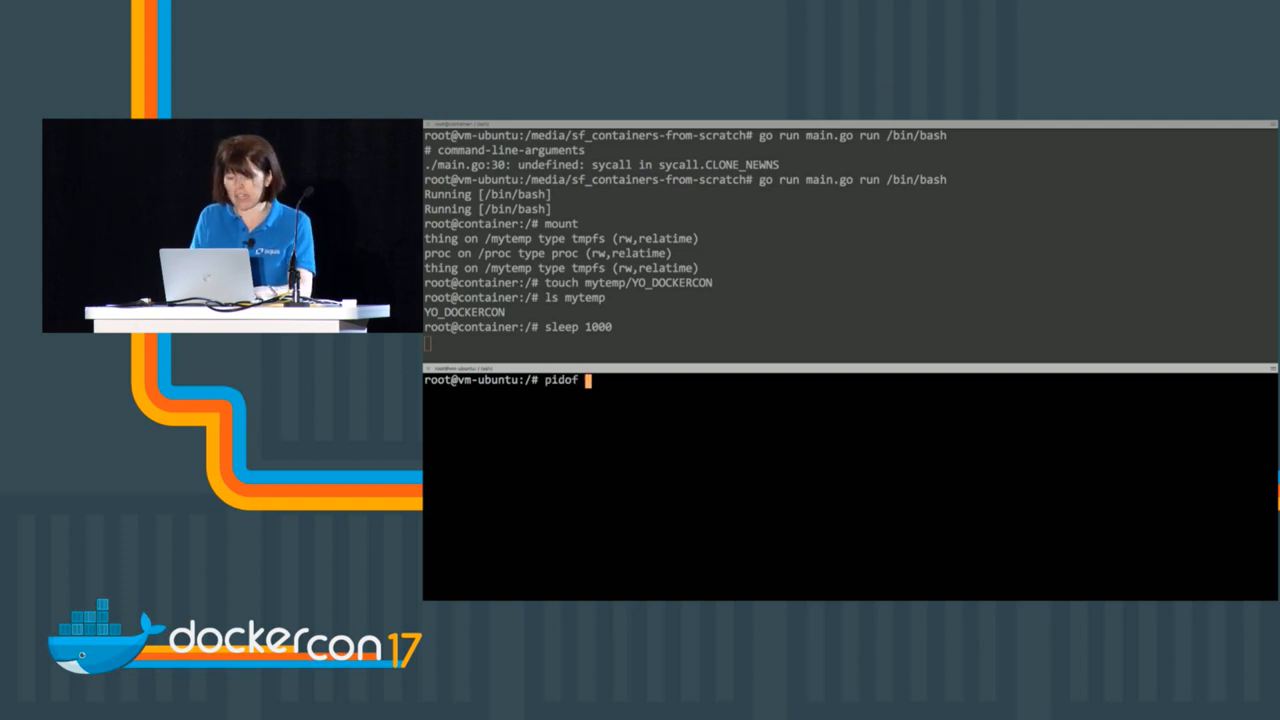
{"action": "type", "text": "sleep"}
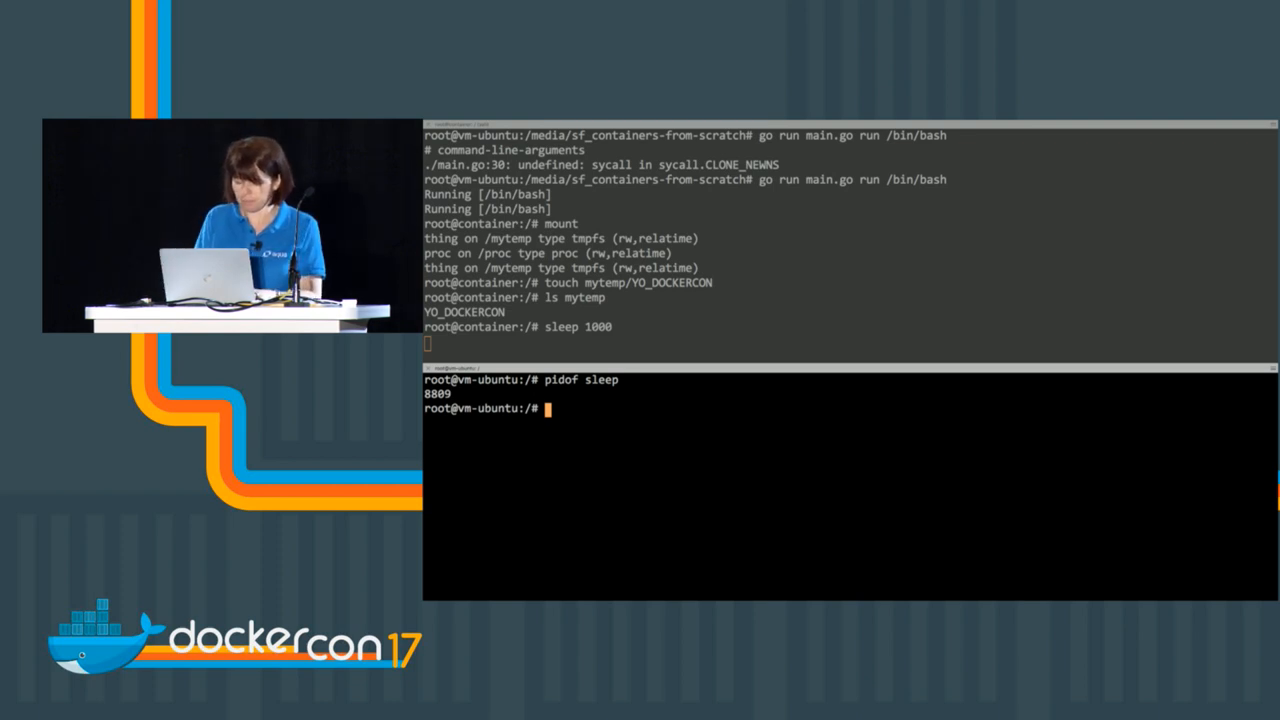
Step: List /proc/8809 and cat /proc/8809/mounts to see the container's thing and proc mounts
{"action": "type", "text": "ls /proc/8809"}
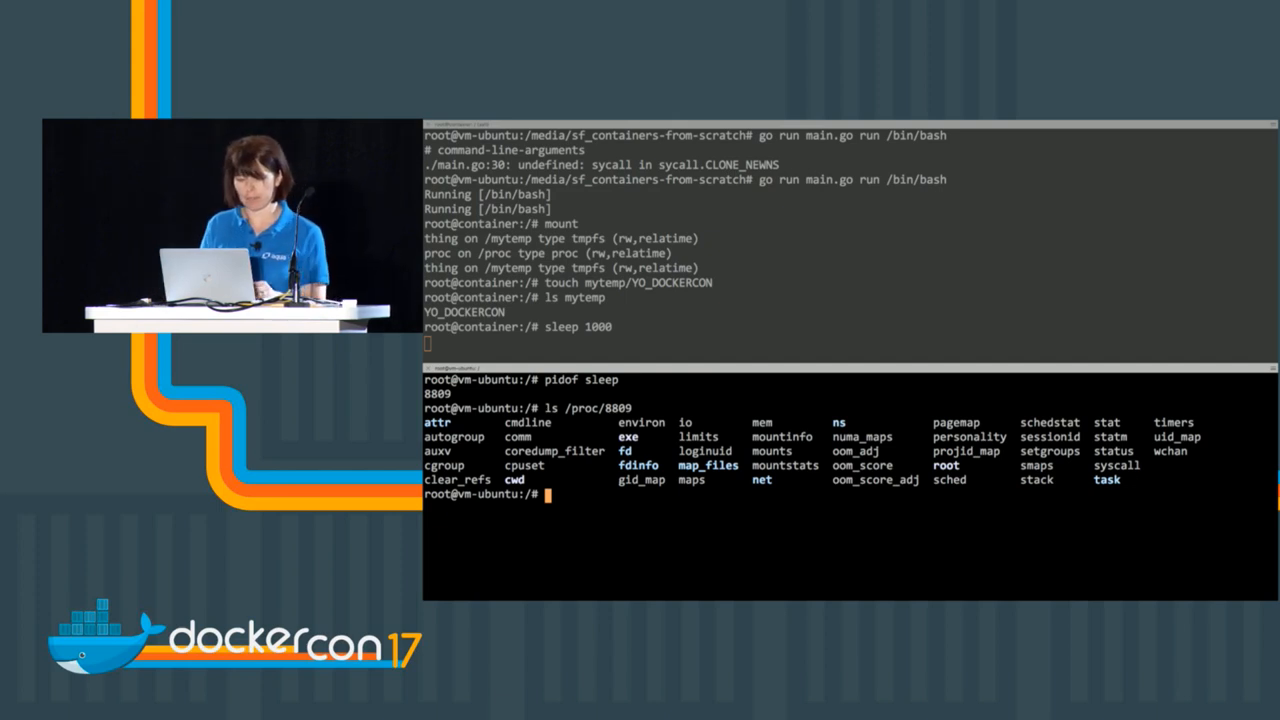
{"action": "type", "text": "cat"}
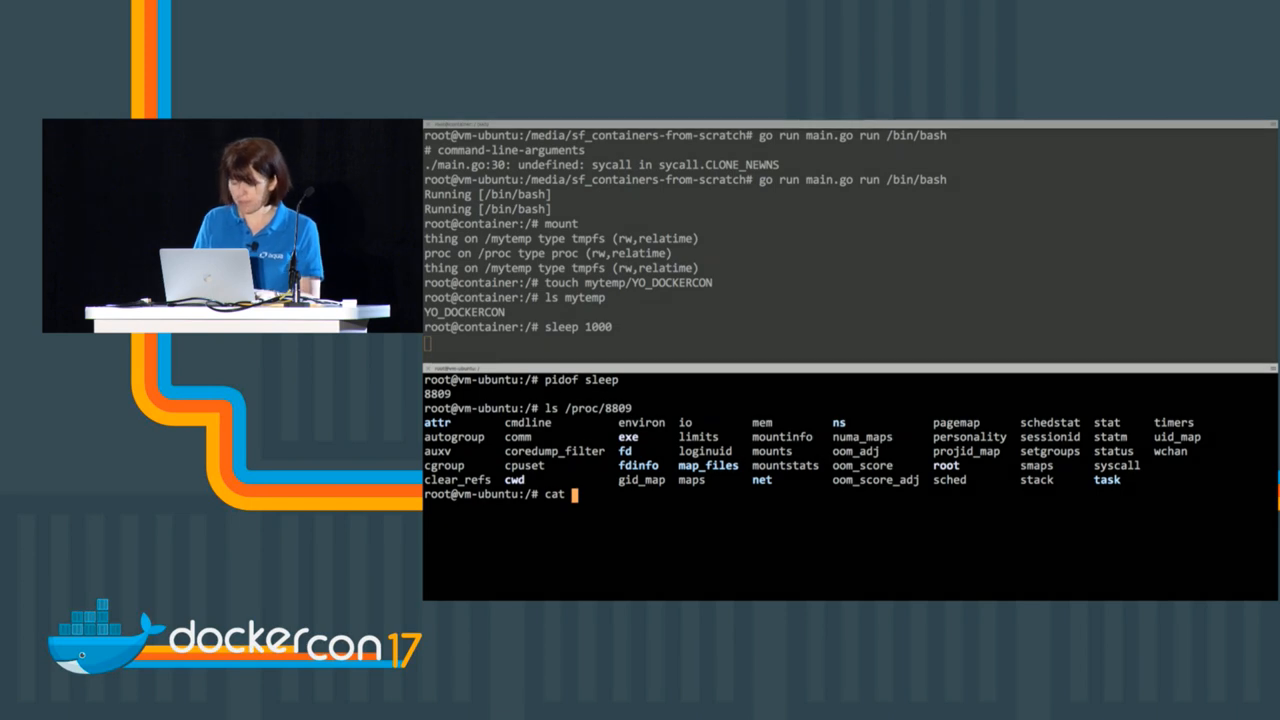
{"action": "type", "text": "/proc."}
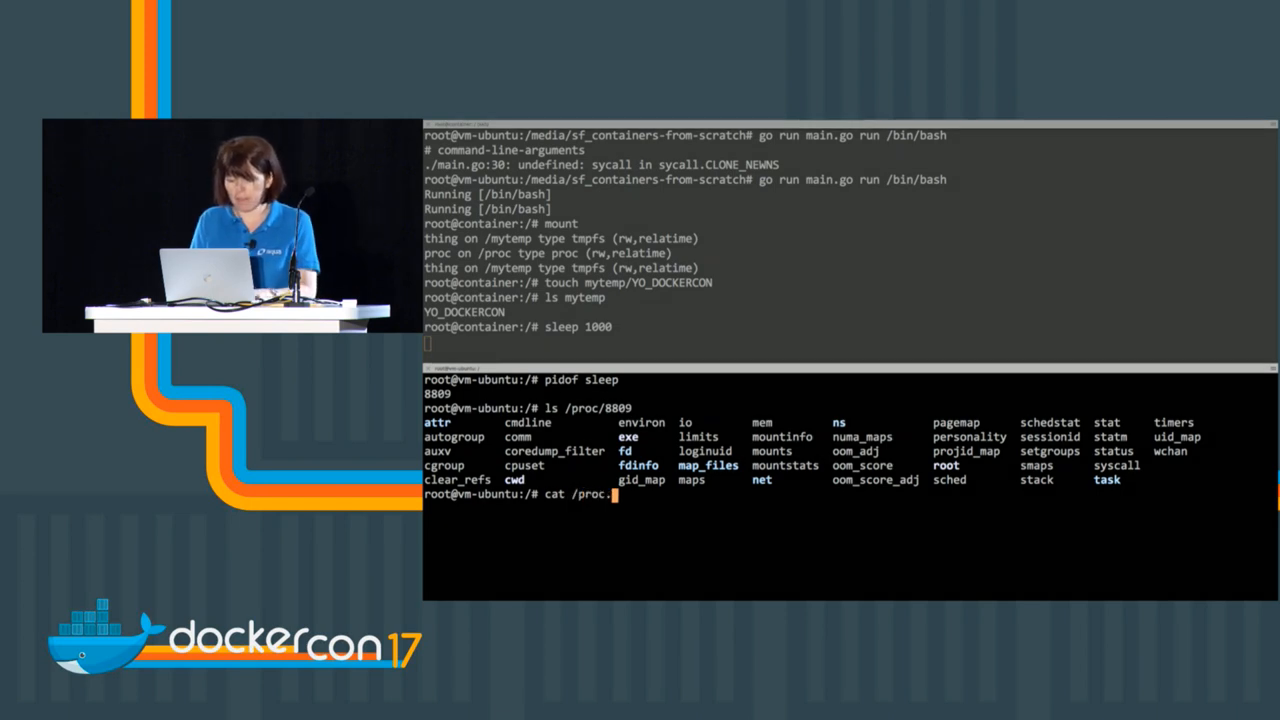
{"action": "type", "text": "8809/mounts"}
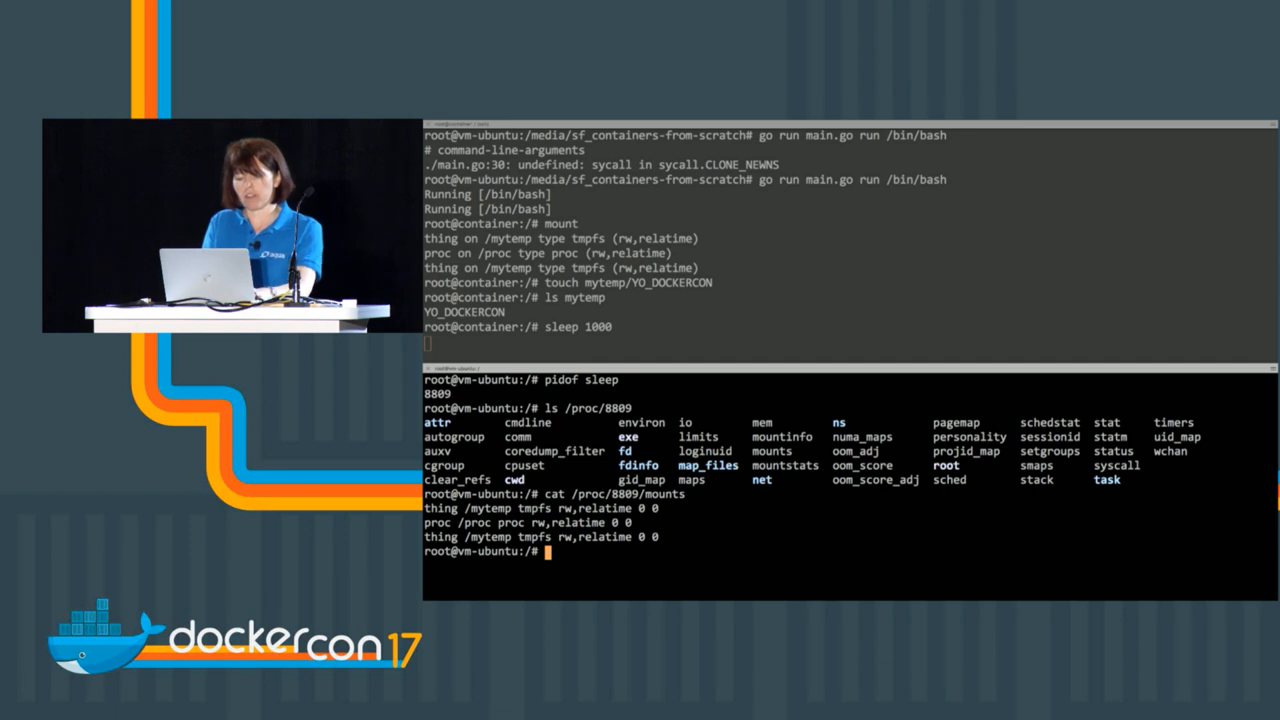
{"action": "type", "text": "mount"}
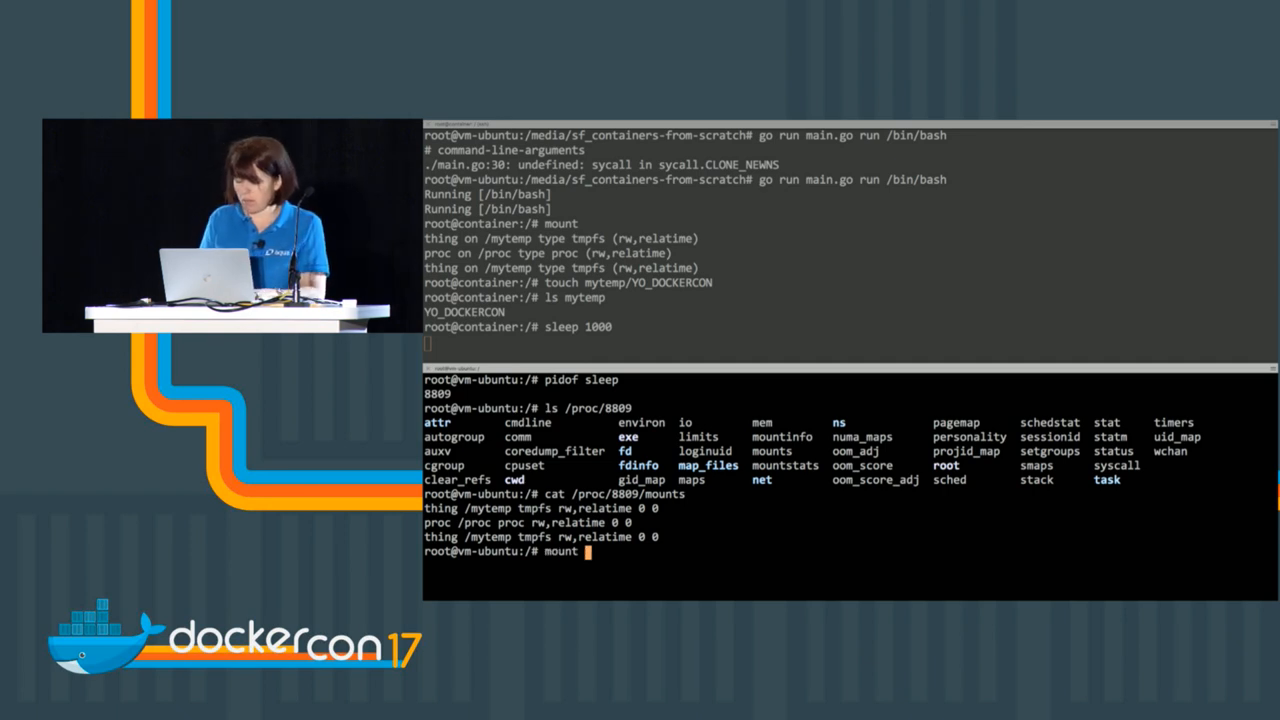
Step: Filter the host's mount list with grep thing to show the tmpfs at ubuntufs/mytemp
{"action": "type", "text": "| grep thing"}
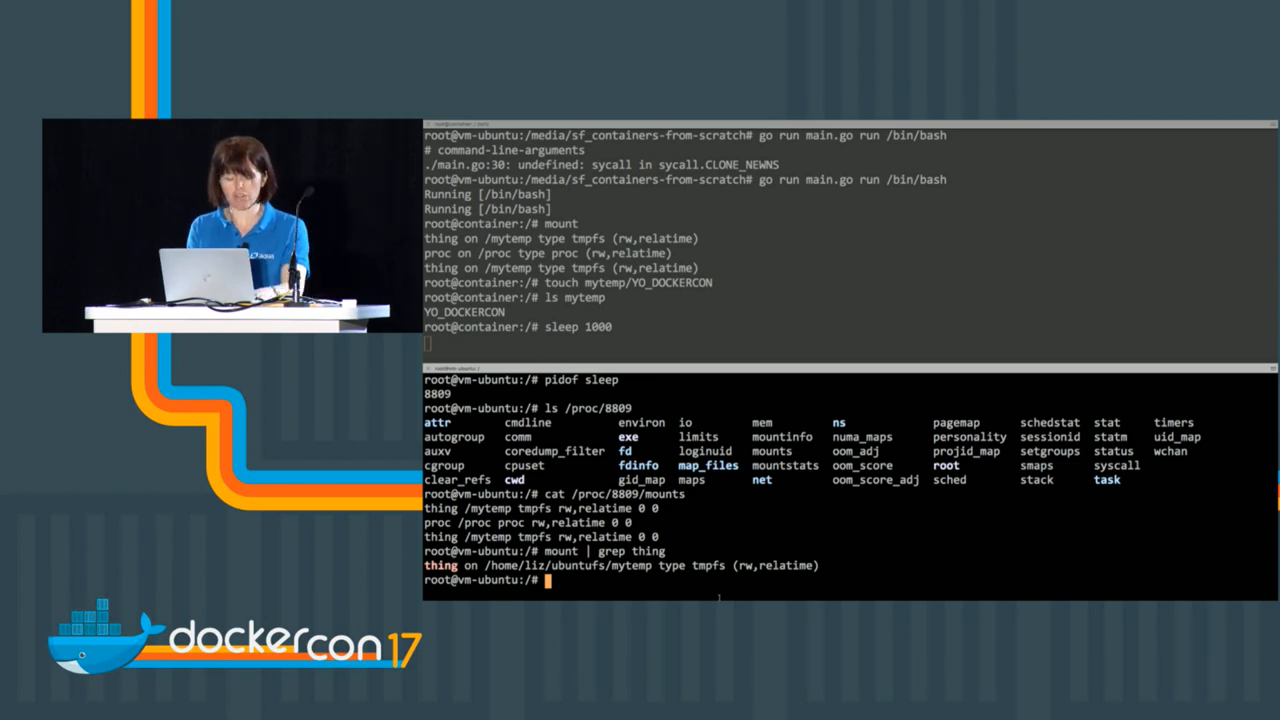
Step: Inside the container export LOCATION="DockerCon Austin" and start sleep 1000
{"action": "type", "text": "cat"}
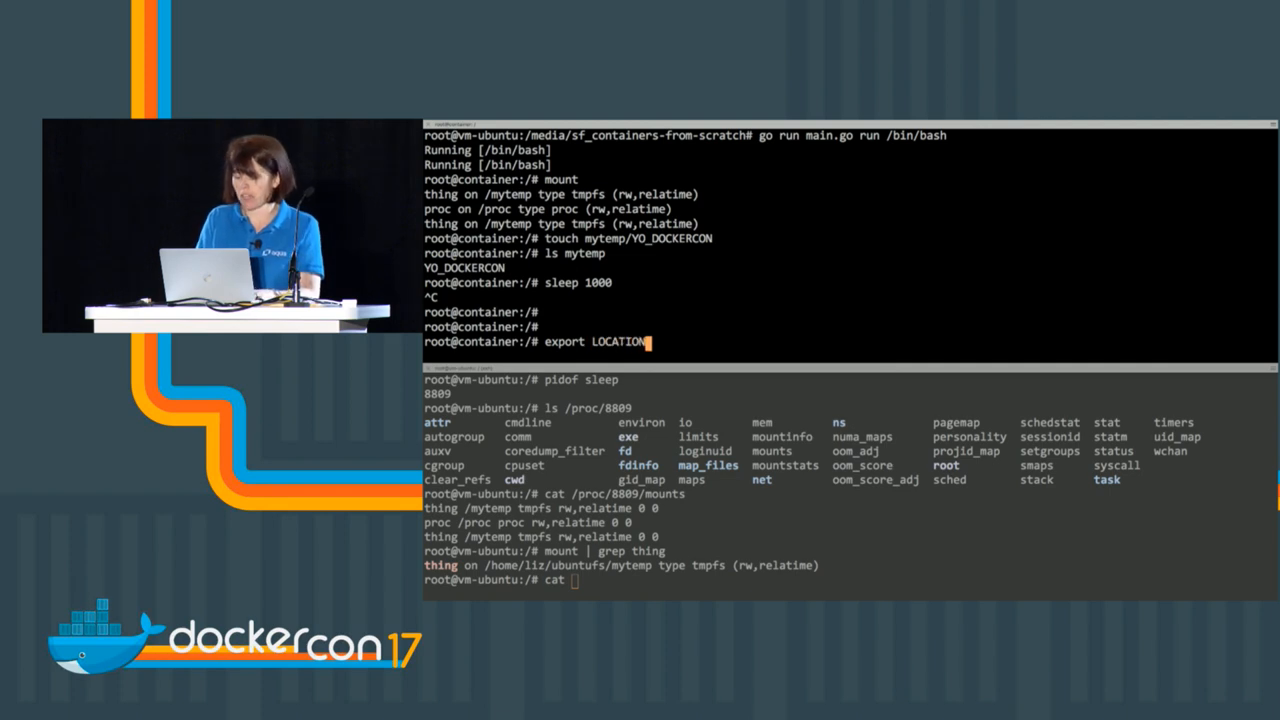
{"action": "type", "text": "\"DockerCon Austin"}
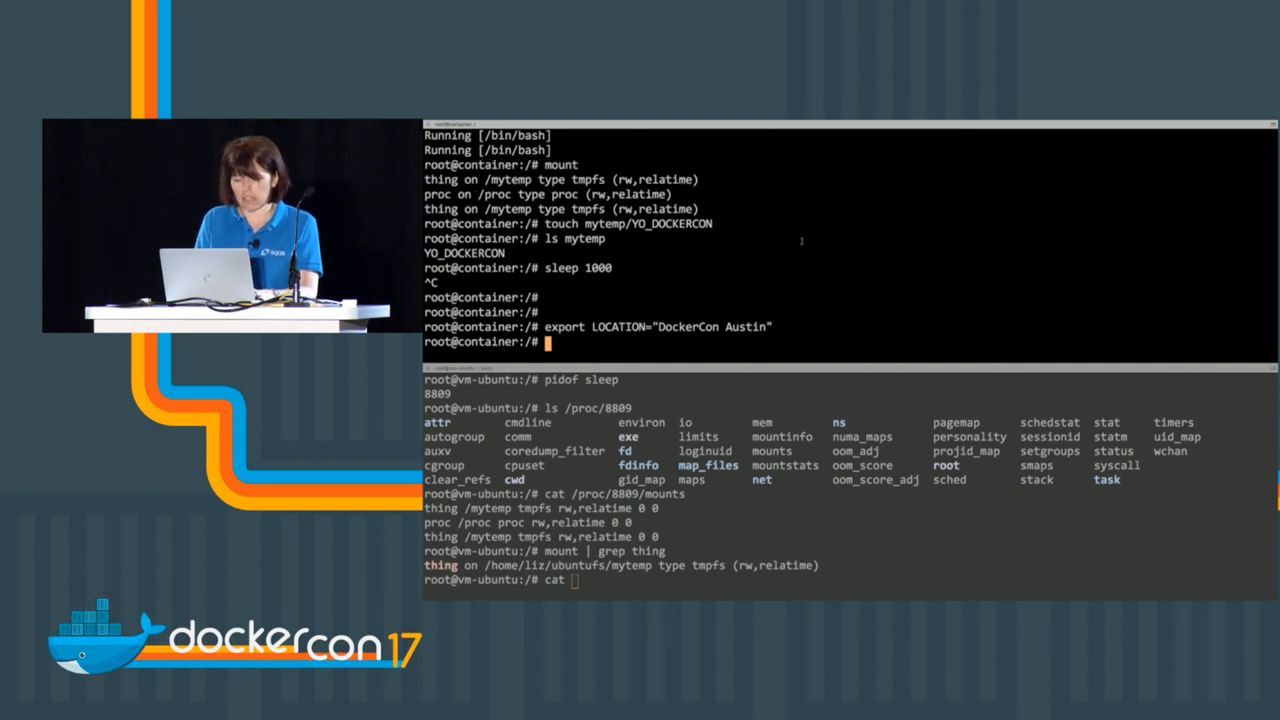
{"action": "type", "text": "sleep 1000"}
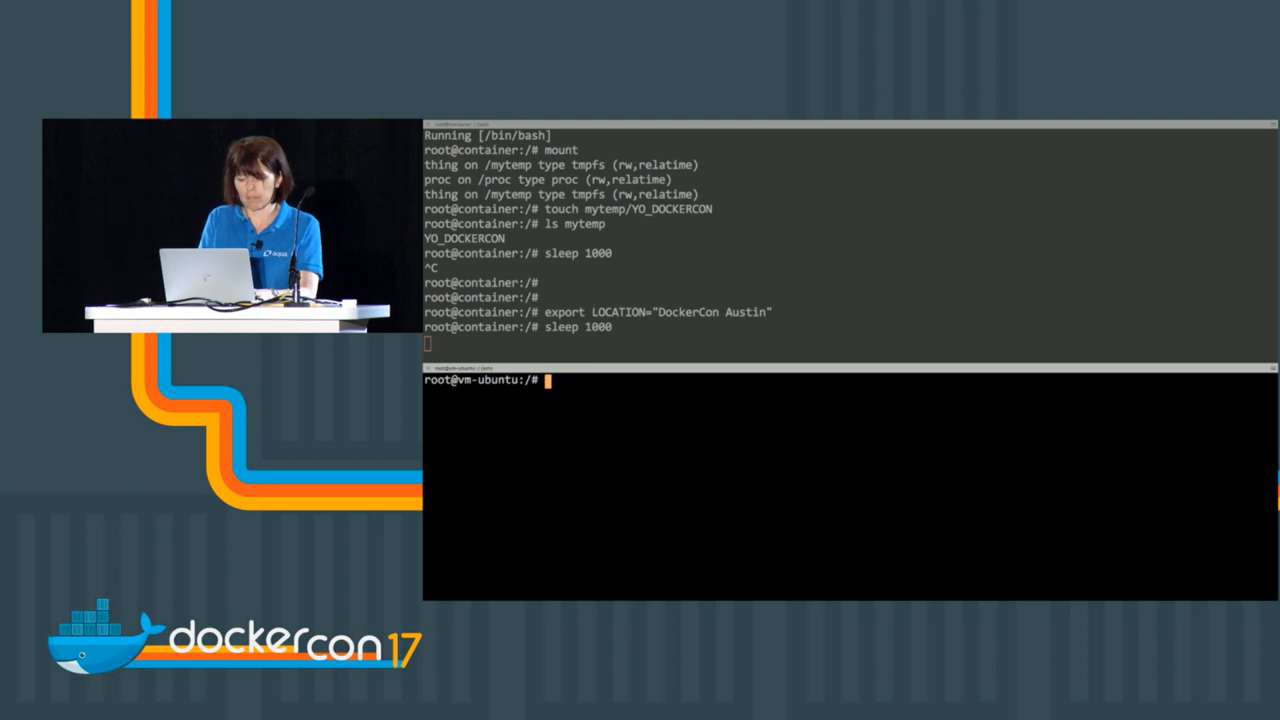
Step: On the host find sleep's PID and build cat /proc/8815/environ | tr '\0' '\n'
{"action": "type", "text": "pidof sleep"}
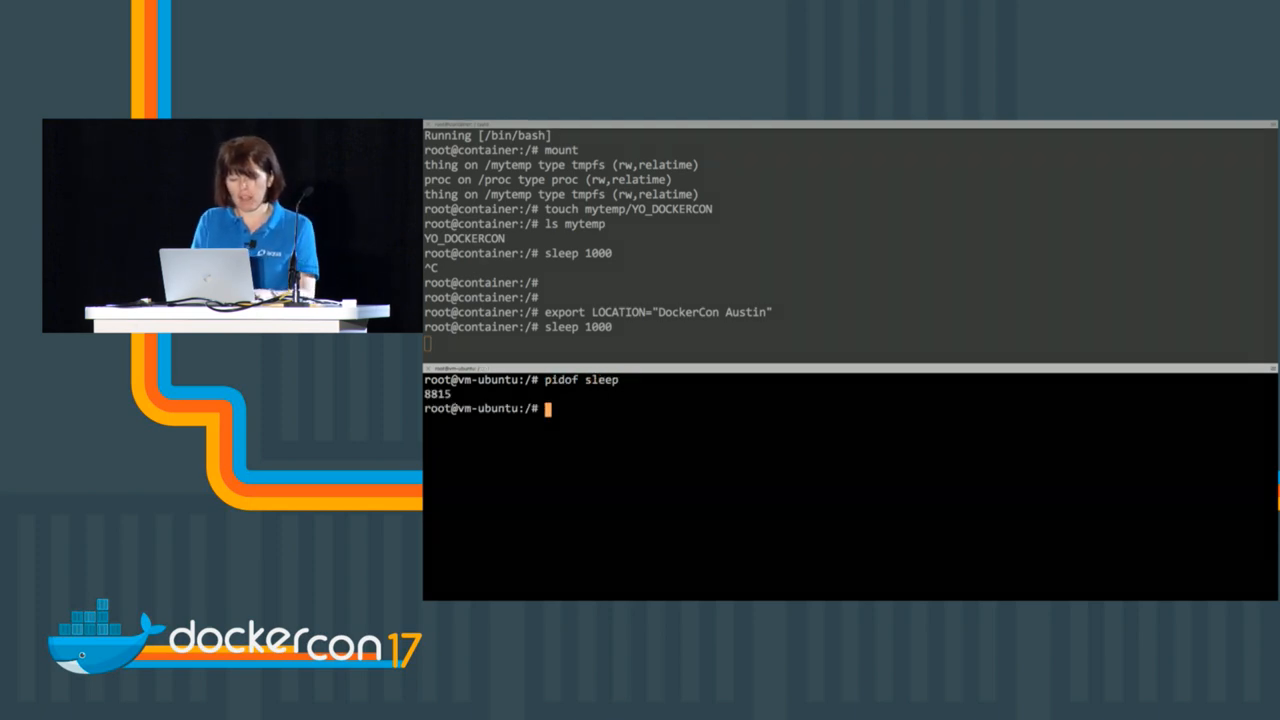
{"action": "type", "text": "cat /proc"}
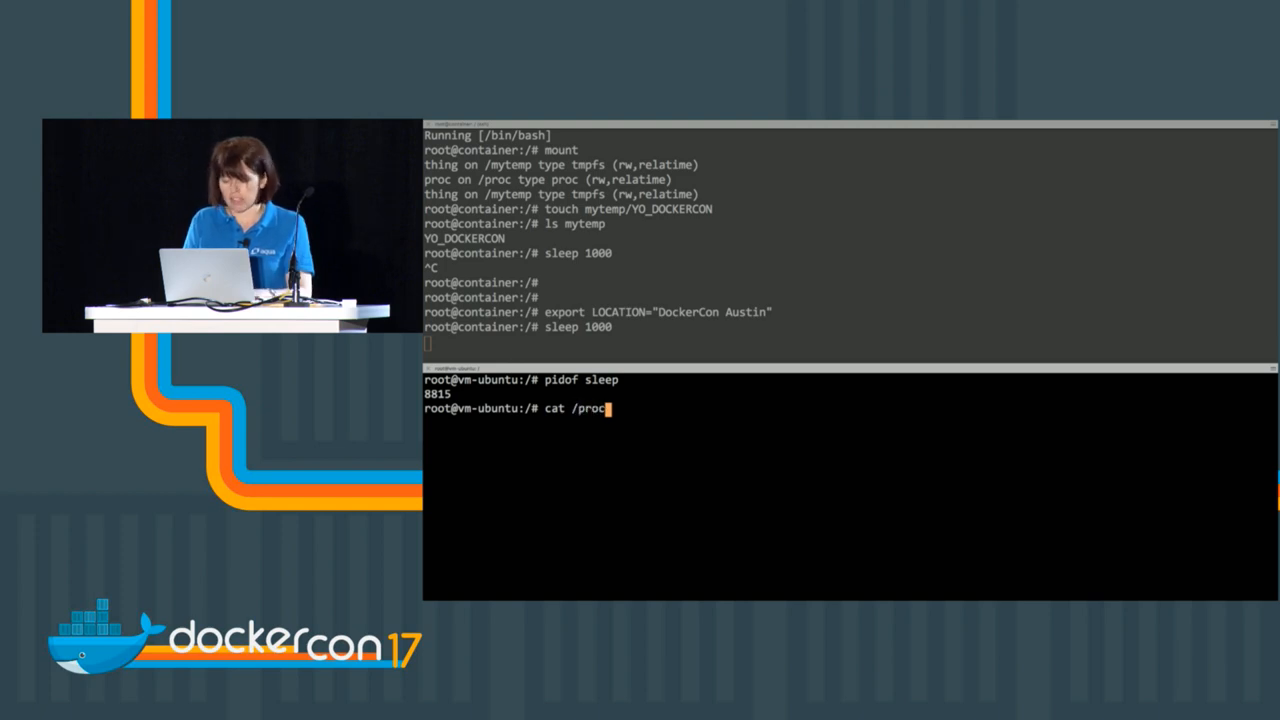
{"action": "type", "text": "/8815"}
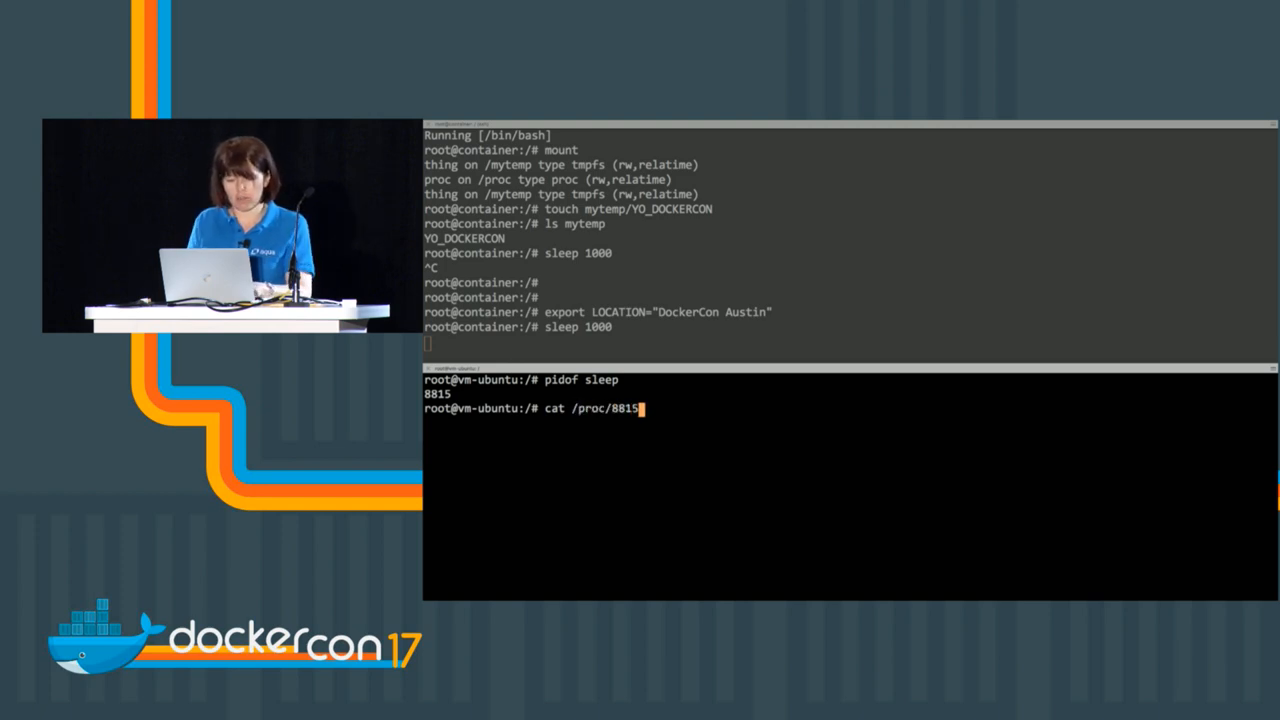
{"action": "type", "text": "/environ | tr"}
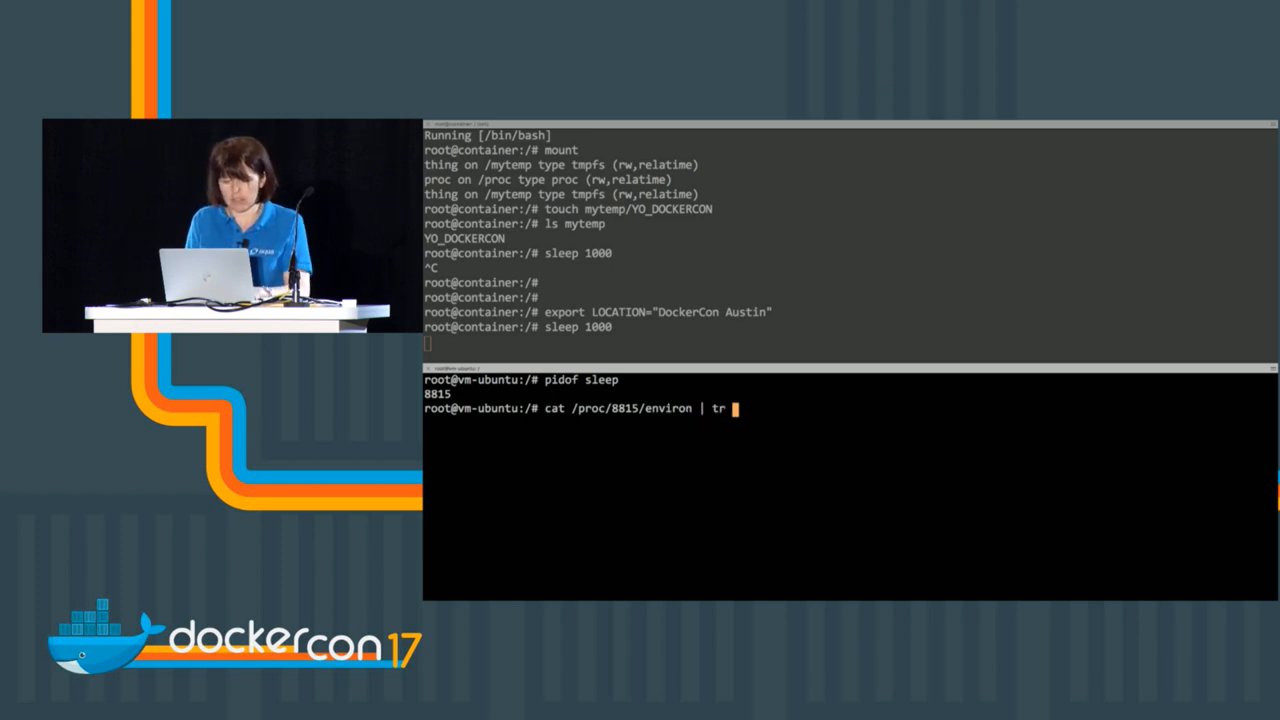
{"action": "type", "text": "'"}
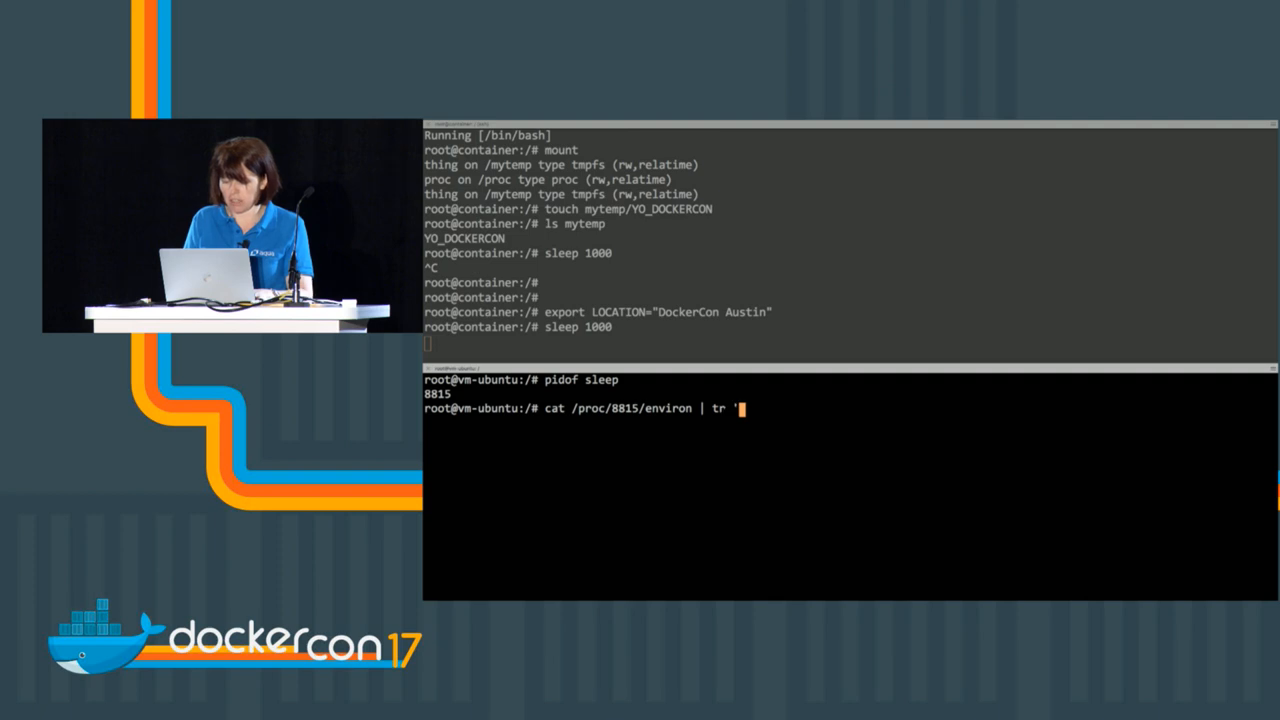
{"action": "type", "text": "\\0'"}
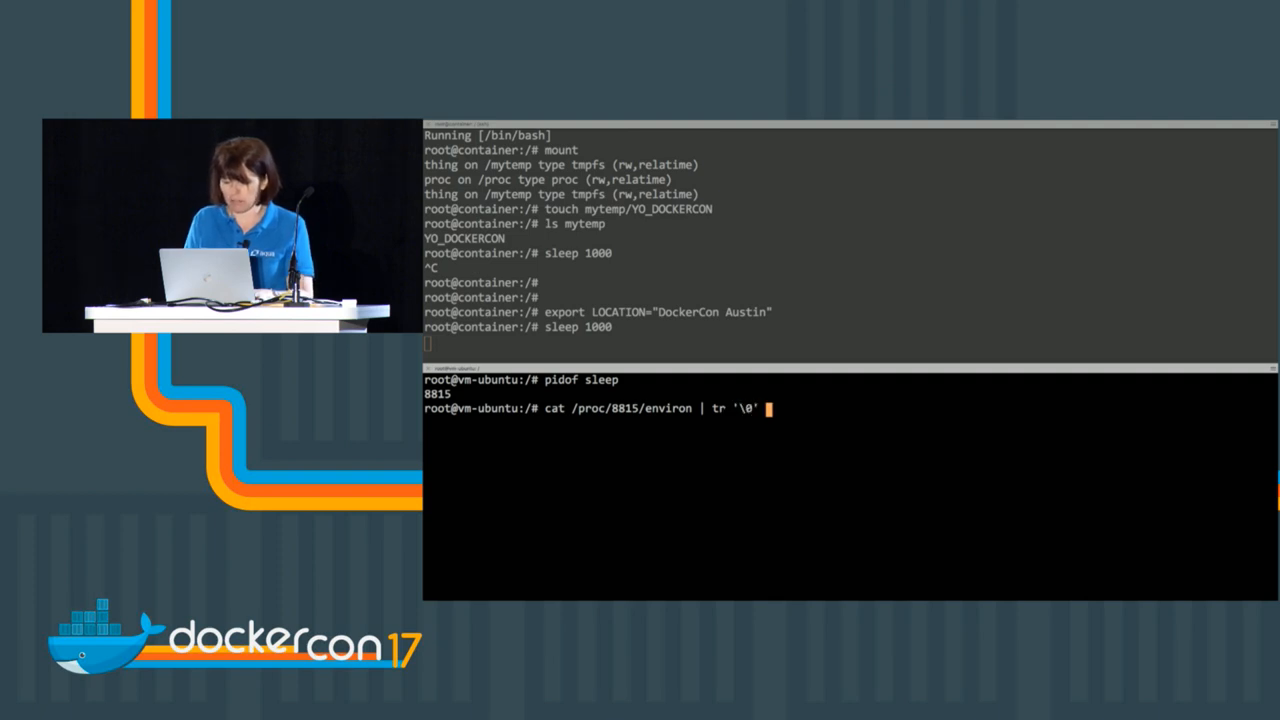
{"action": "type", "text": "'\\n"}
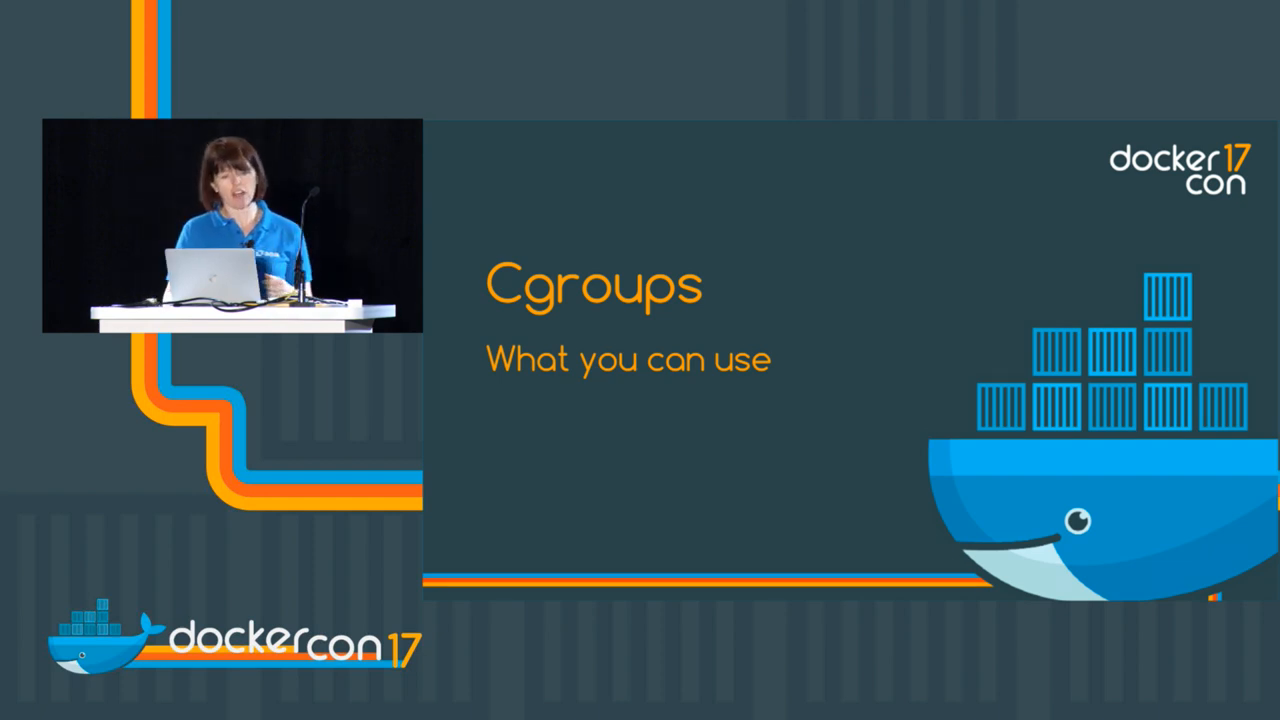
Step: Advance the talk past the Cgroups title slide
{"action": "key", "text": "Right"}
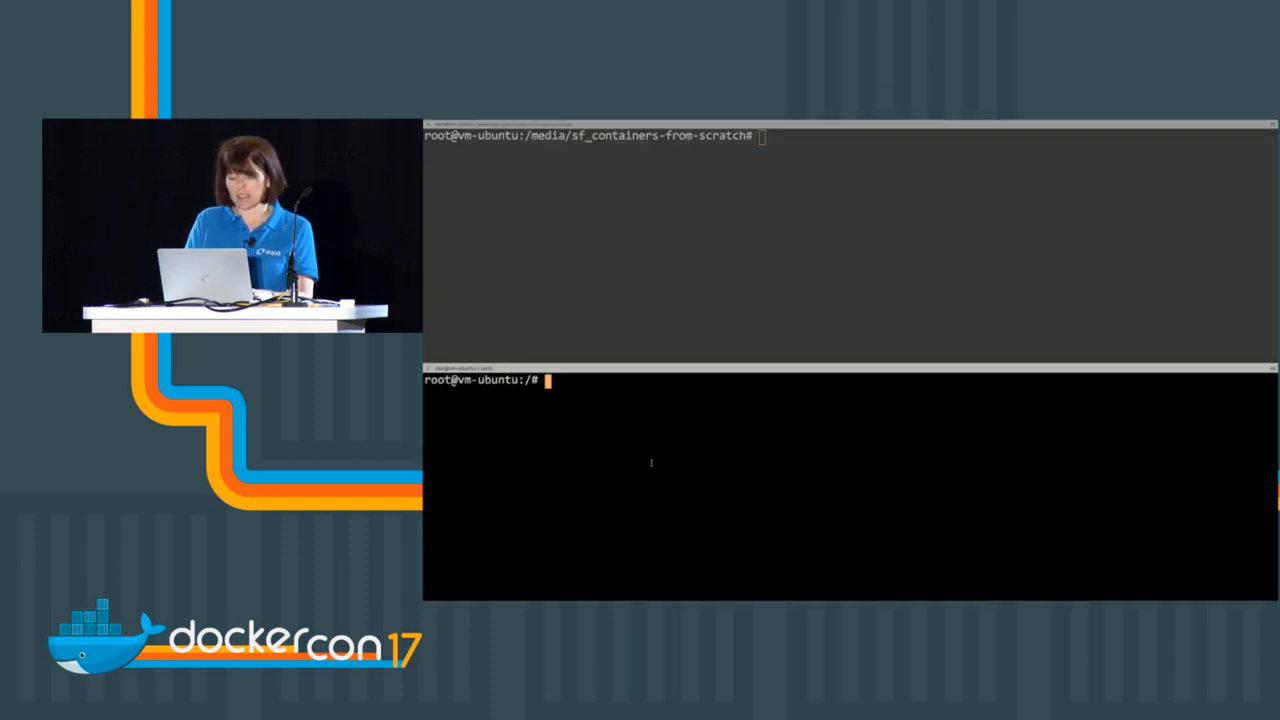
Step: Run mount | grep group, then cd into /sys/fs/cgroup/memory and list it
{"action": "type", "text": "mount |"}
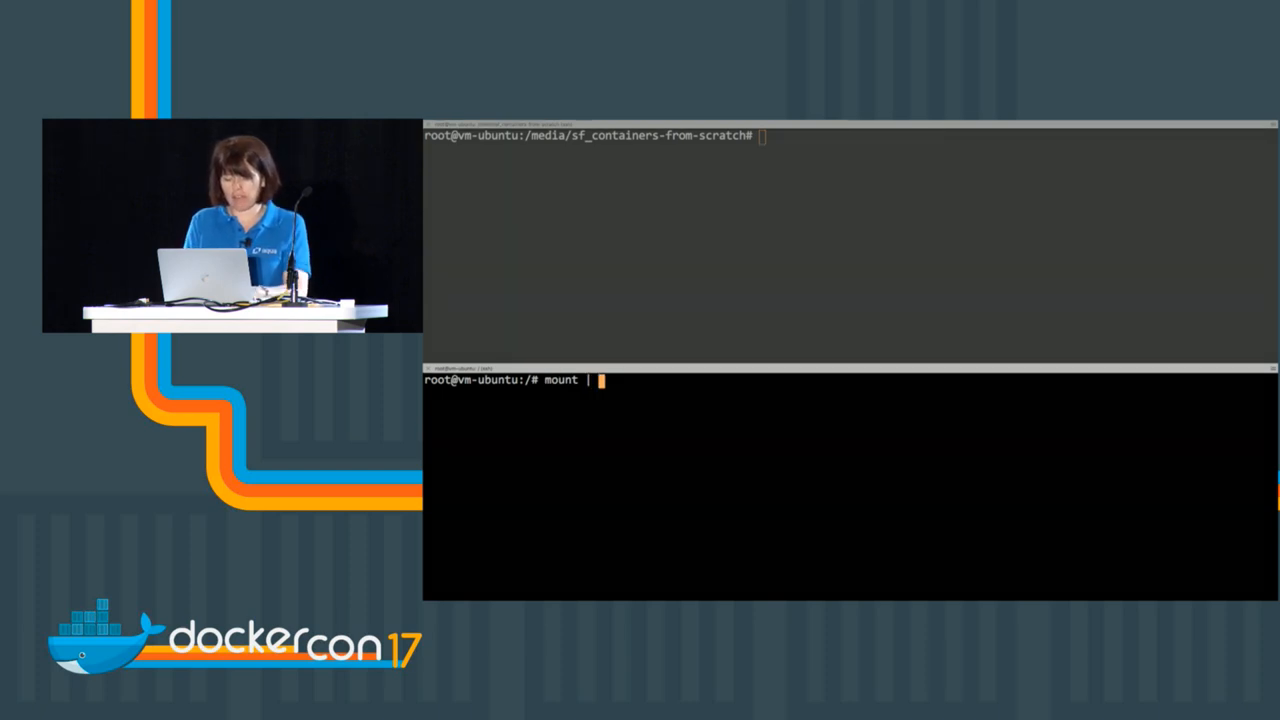
{"action": "type", "text": "grep group"}
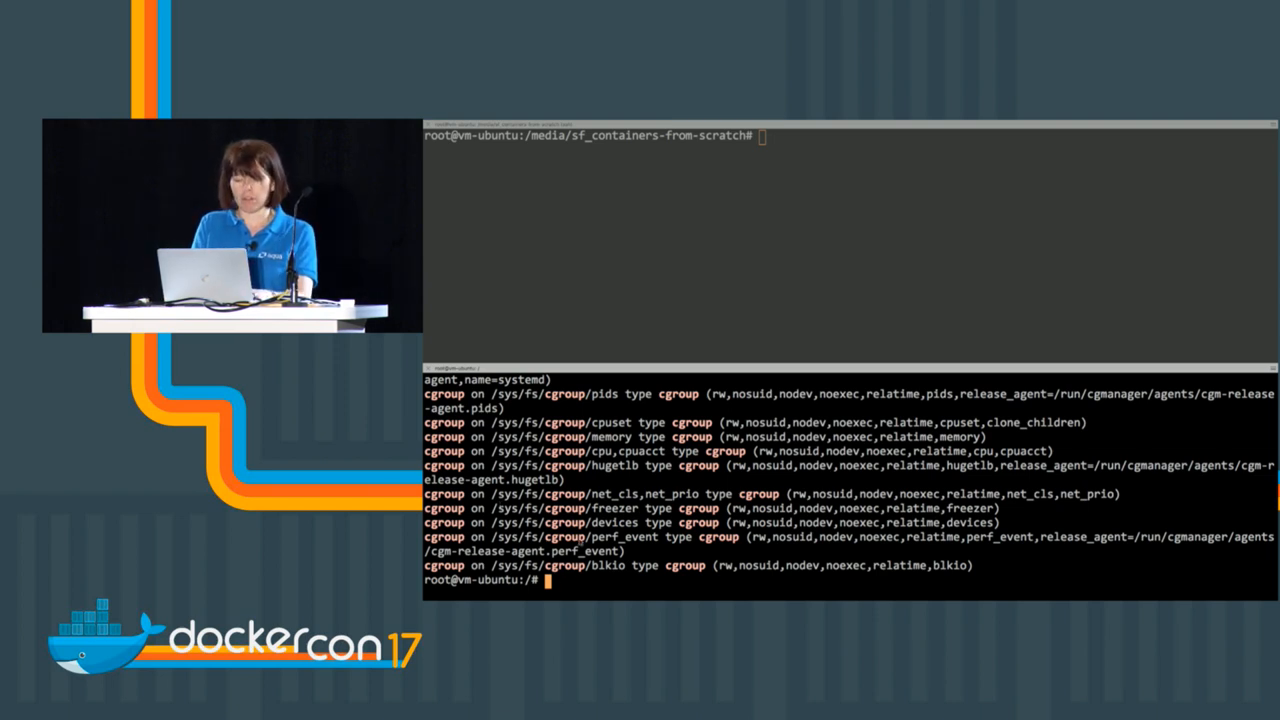
{"action": "type", "text": "cd /sys/"}
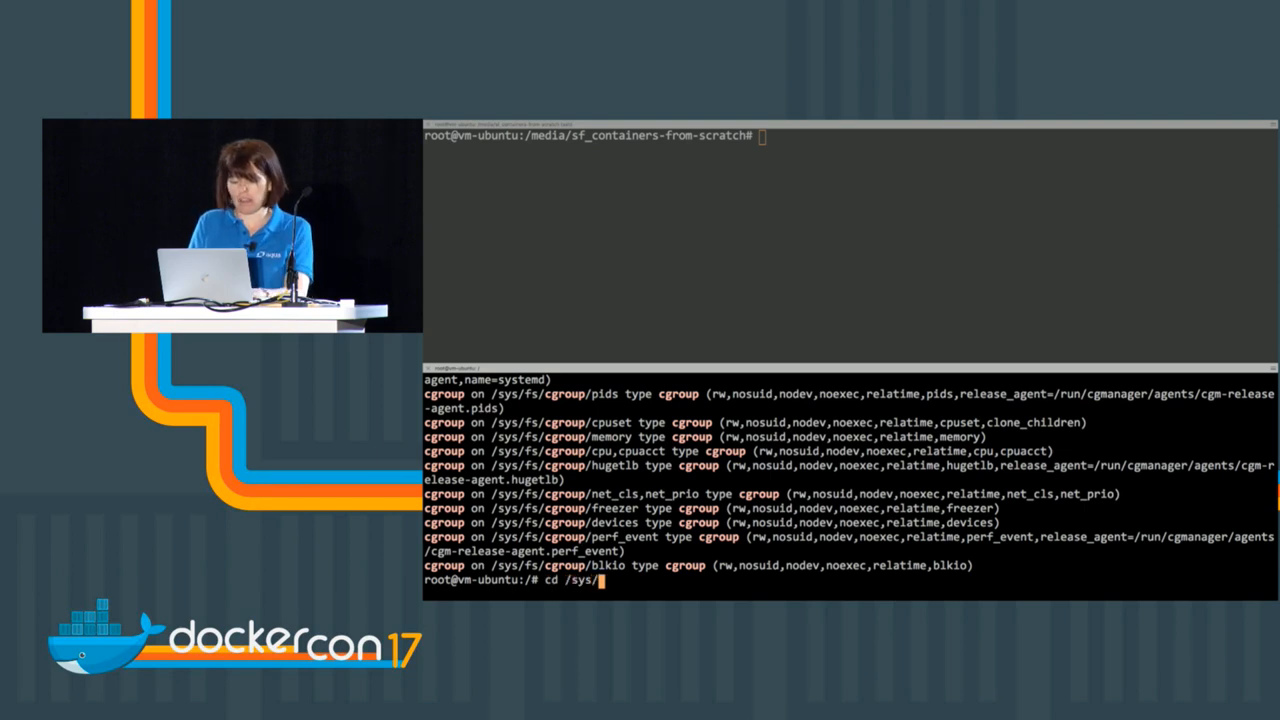
{"action": "type", "text": "fs/cgroup/"}
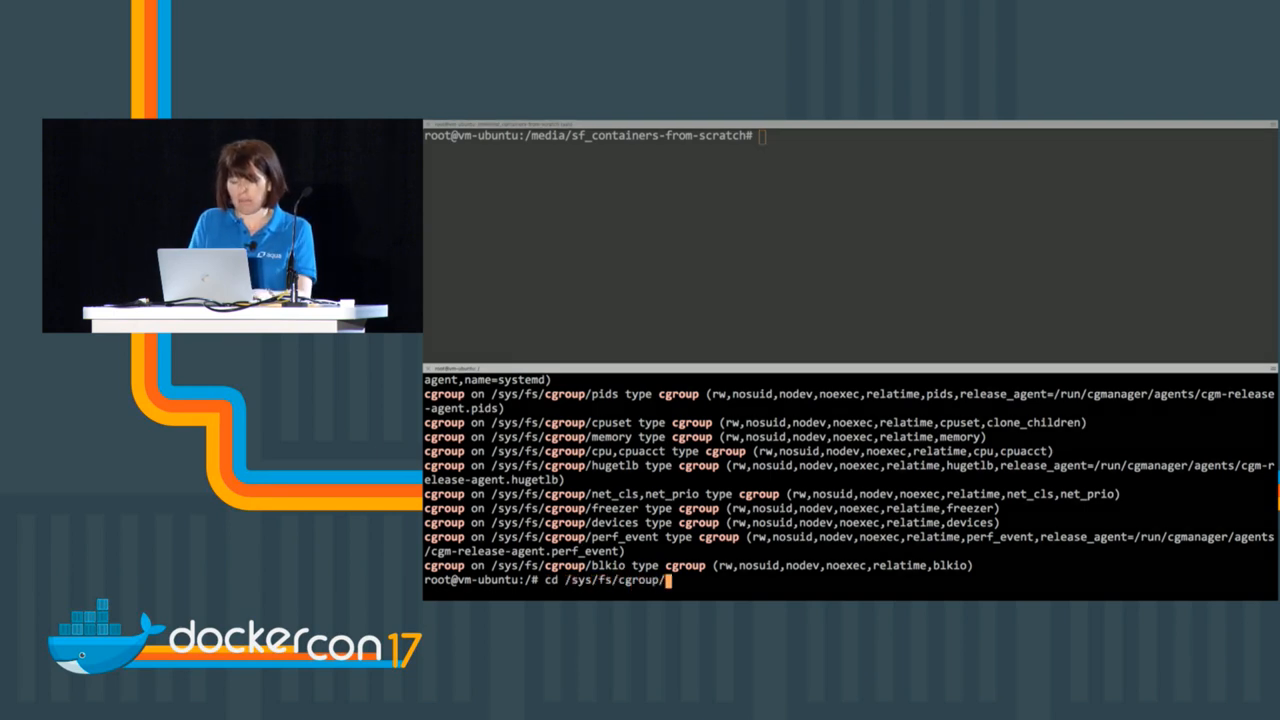
{"action": "type", "text": "memory"}
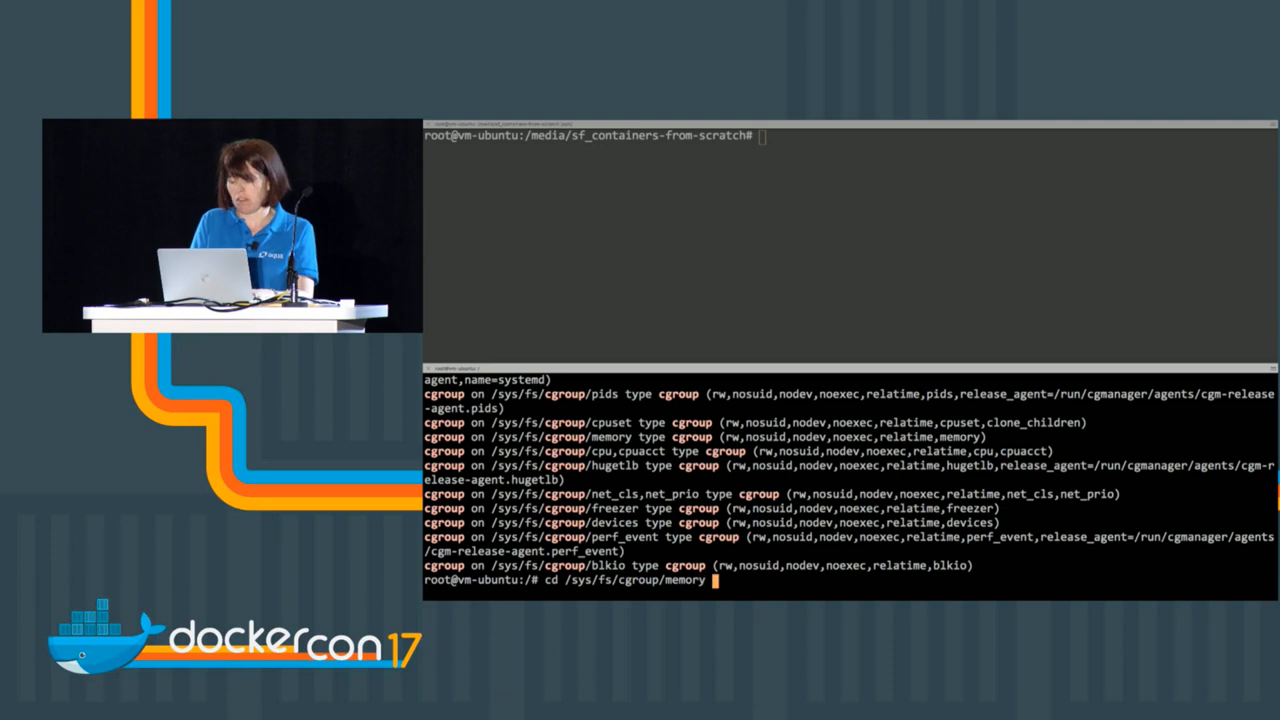
{"action": "type", "text": "las"}
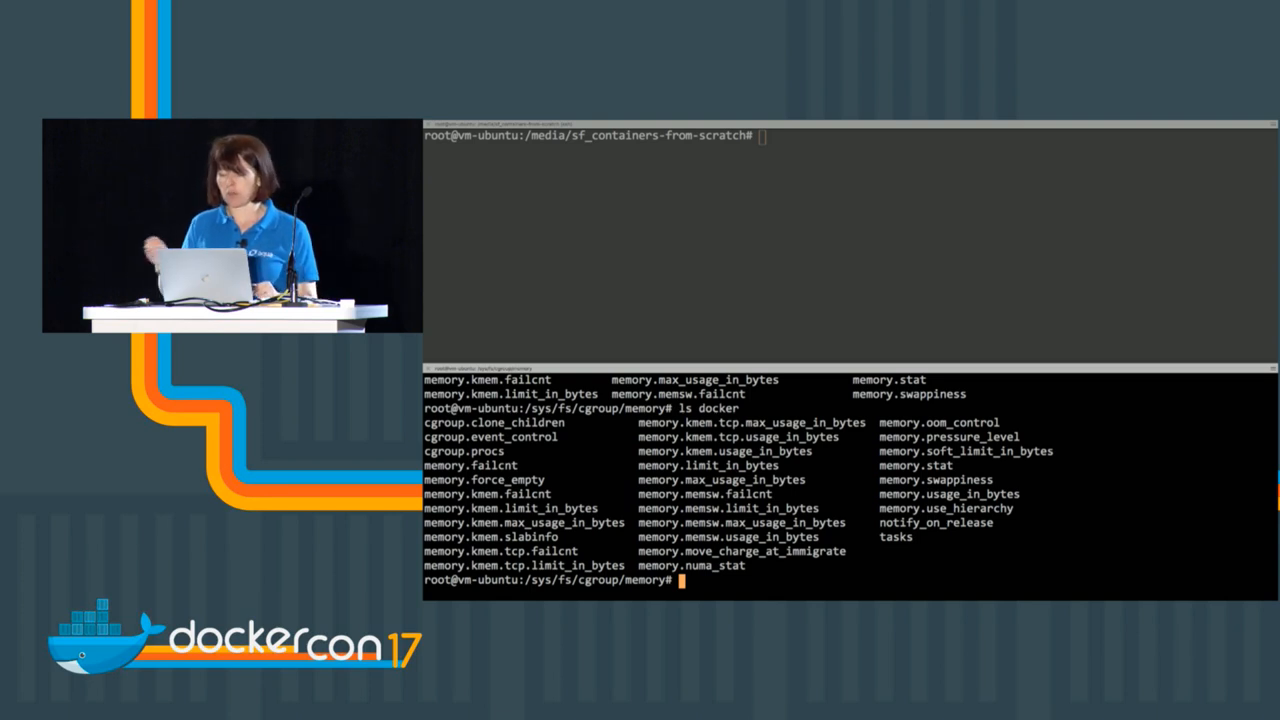
Step: Begin a cat command in the memory cgroup directory after listing the docker subgroup
{"action": "type", "text": "cat"}
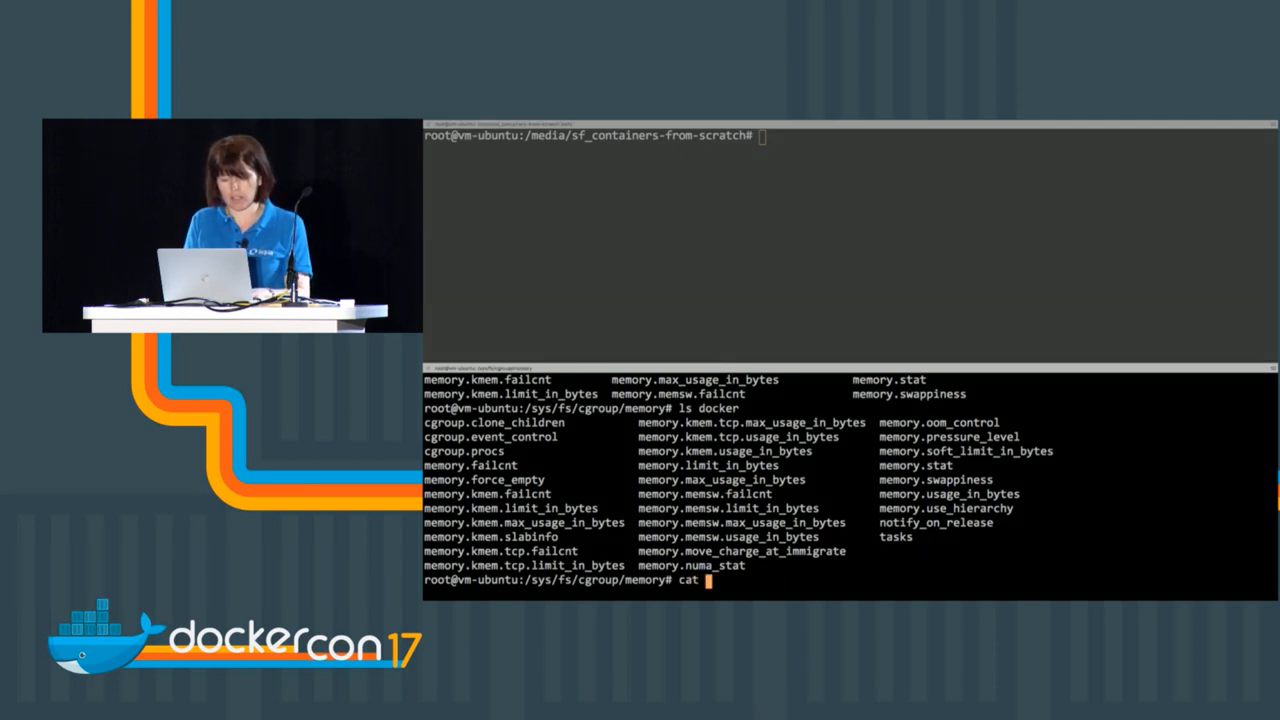
Step: Show process IDs with cat docker/cgroup.procs and cat cgroup.procs
{"action": "type", "text": "docker"}
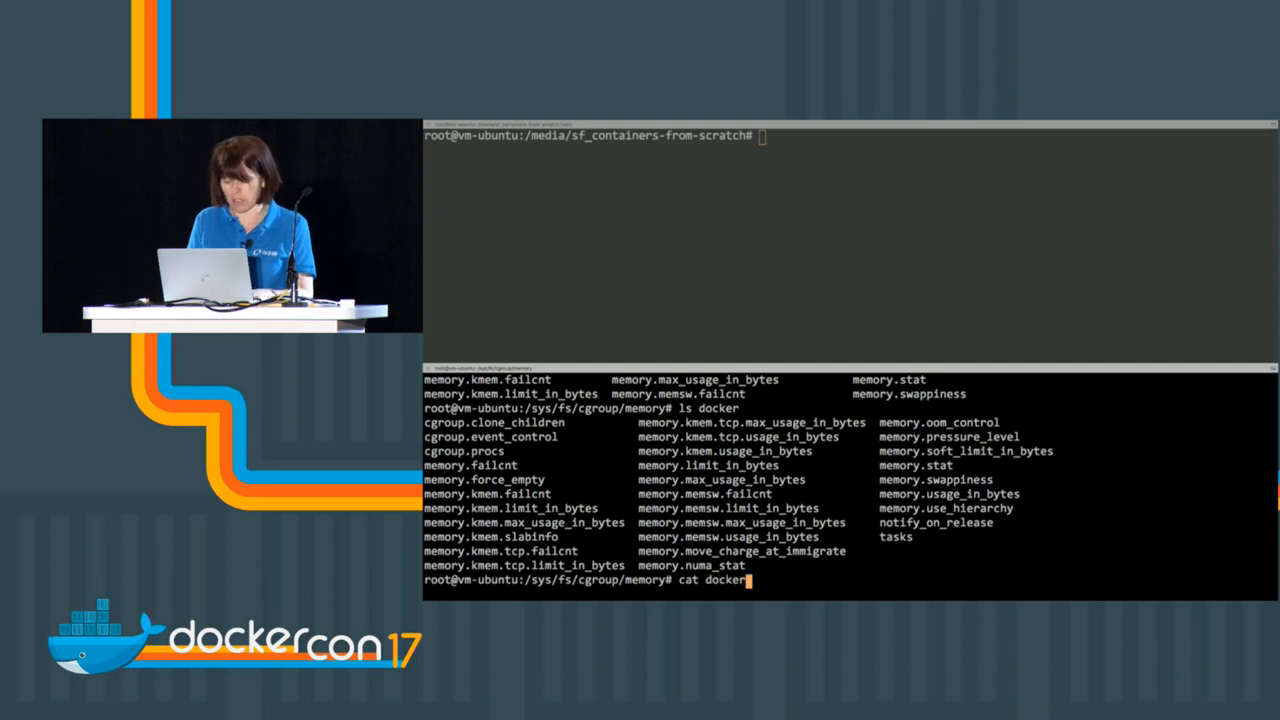
{"action": "type", "text": "/cg"}
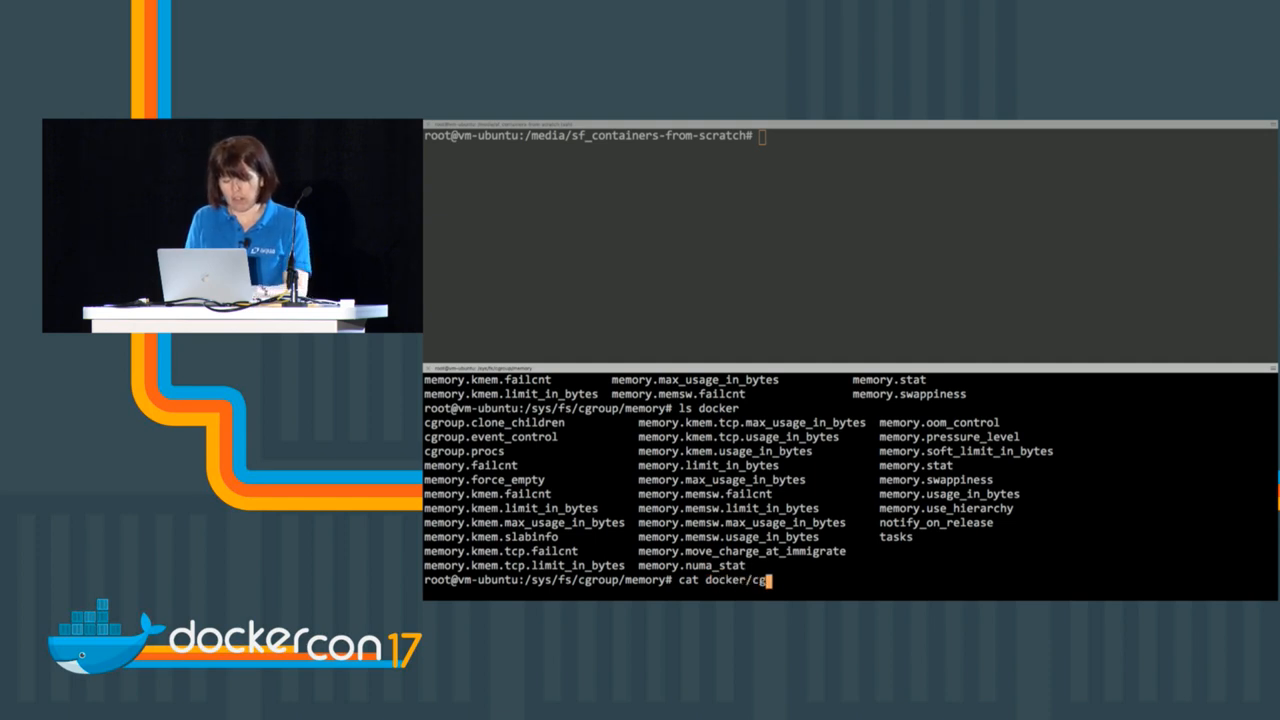
{"action": "type", "text": "roup.procs"}
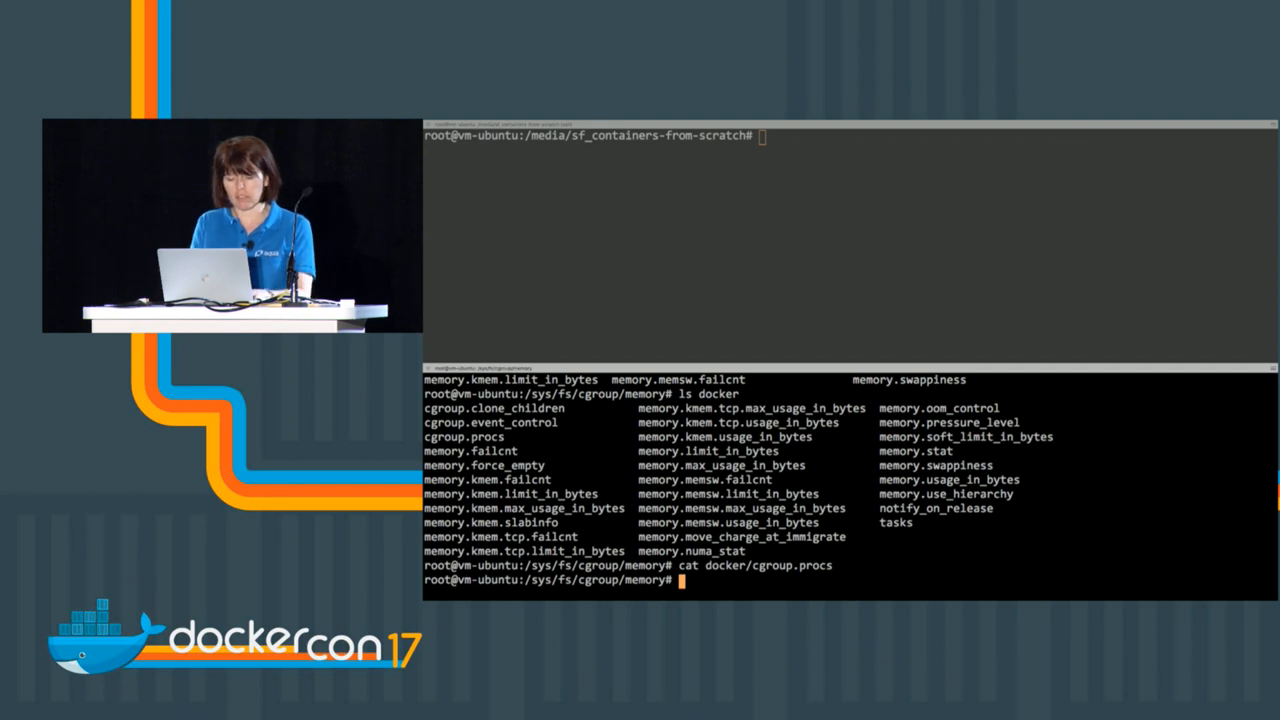
{"action": "type", "text": "cat cgroup"}
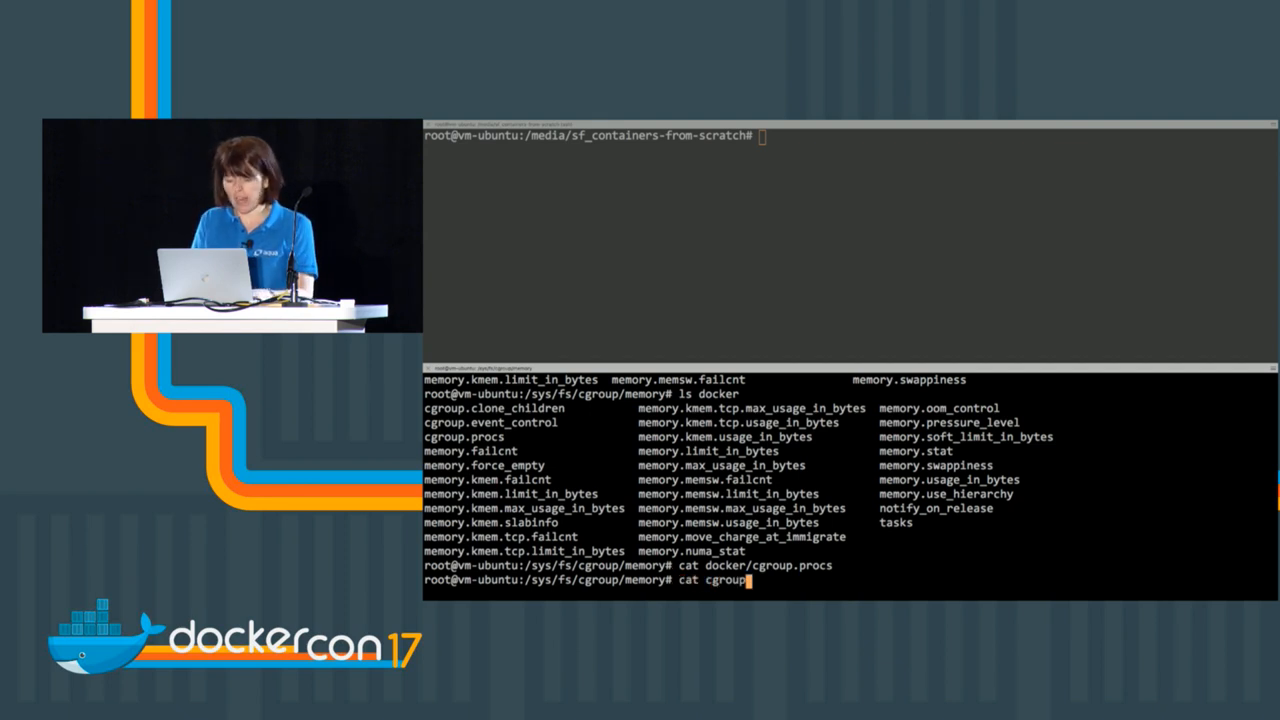
{"action": "type", "text": ".procs"}
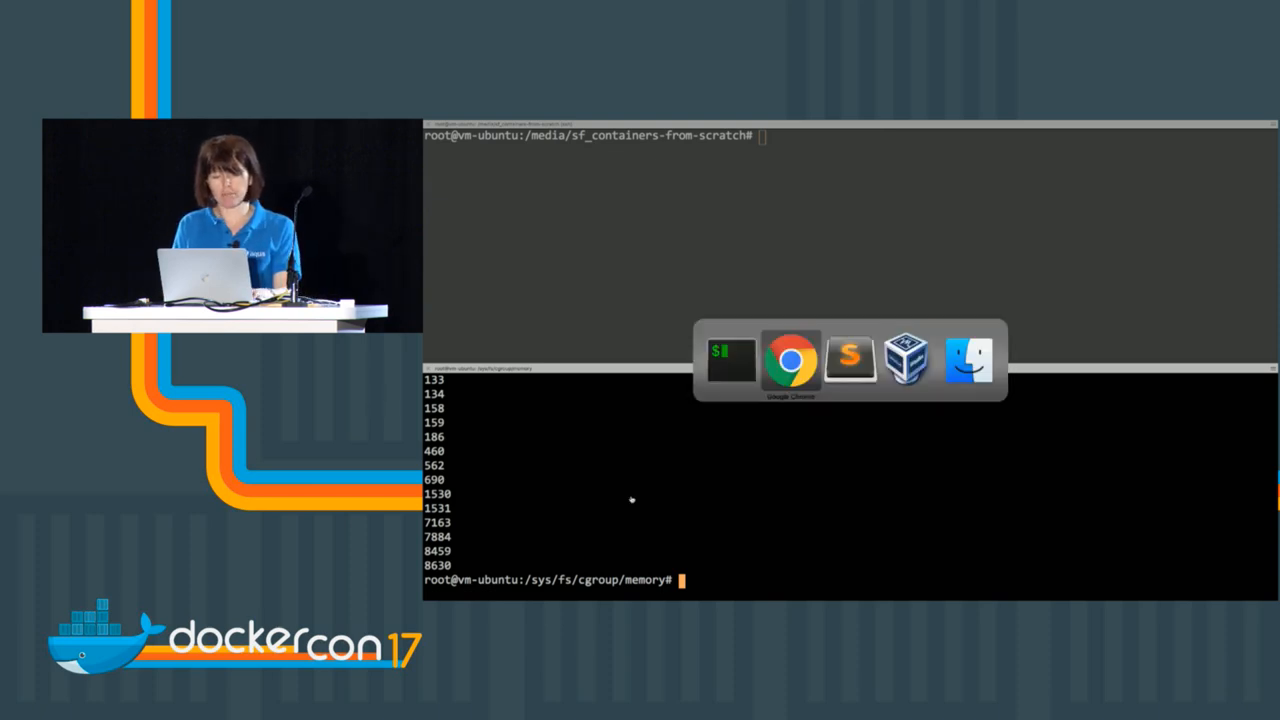
Step: Add a cg() call in child and a cg function writing 20 to pids.max for the liz cgroup
{"action": "left_click", "coordinate": [848, 356]}
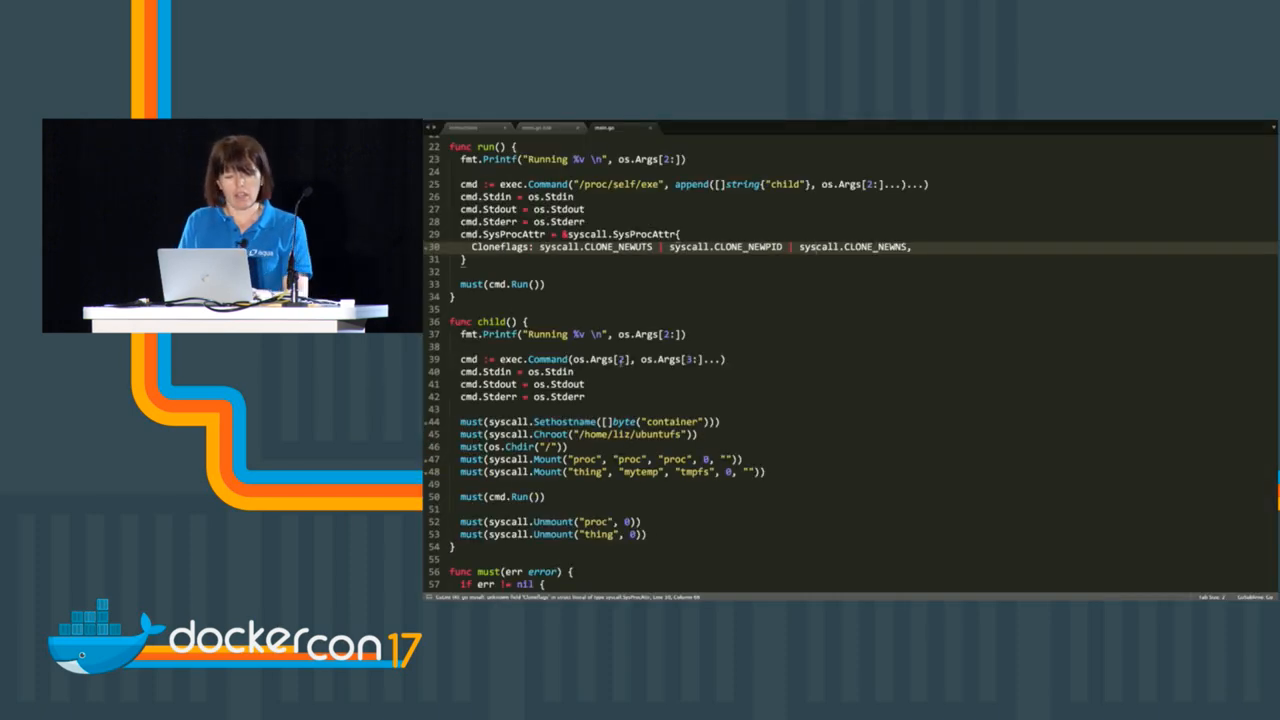
{"action": "scroll", "scroll_direction": "down", "scroll_amount": 3}
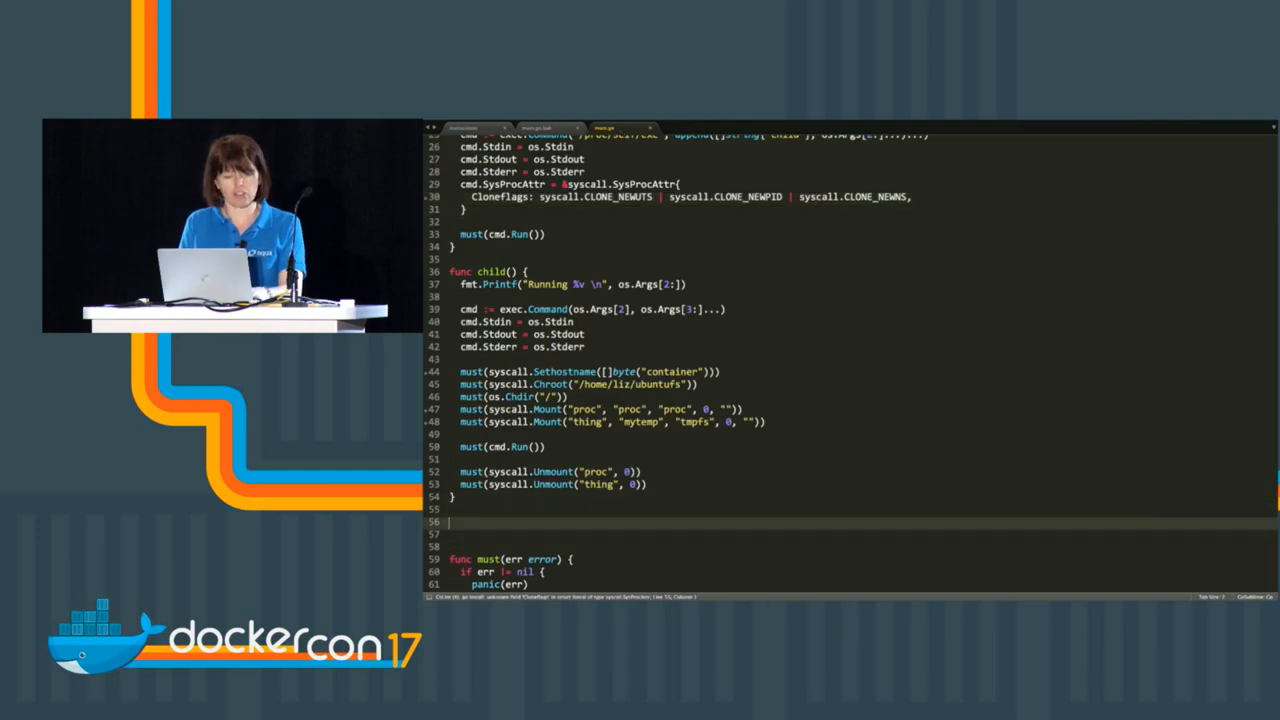
{"action": "scroll", "scroll_direction": "down", "scroll_amount": 3}
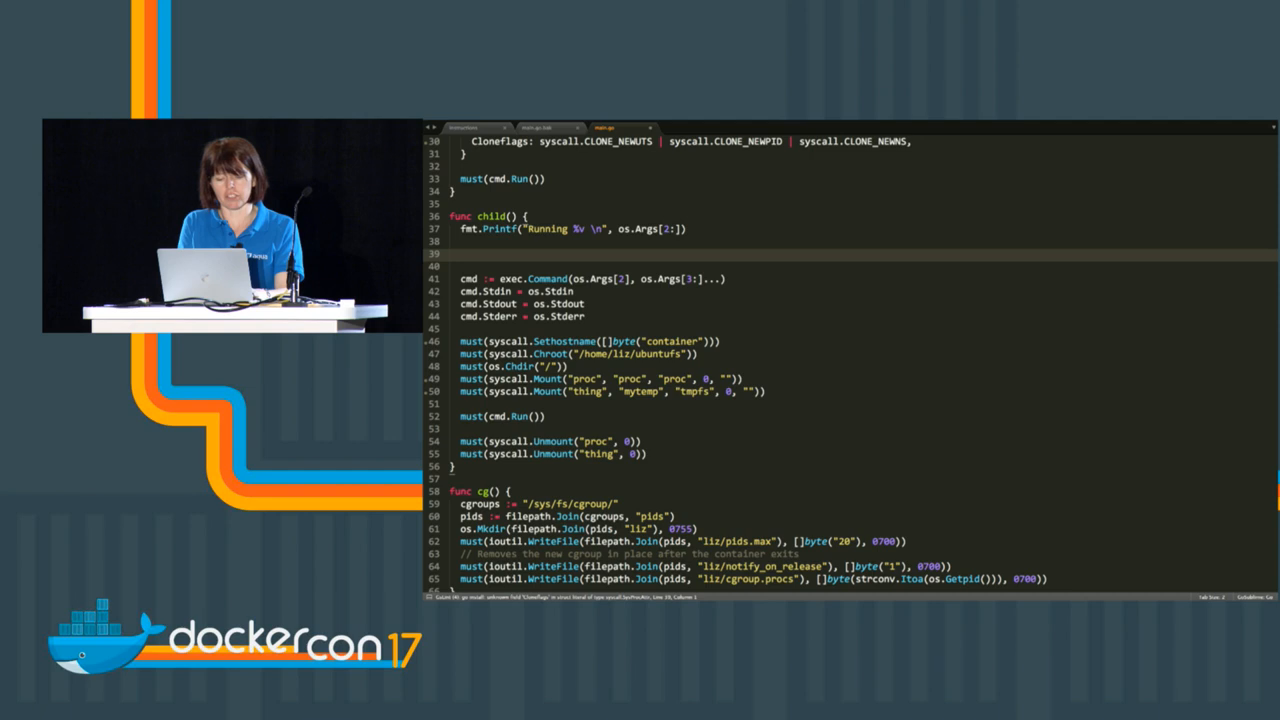
{"action": "type", "text": "cg()"}
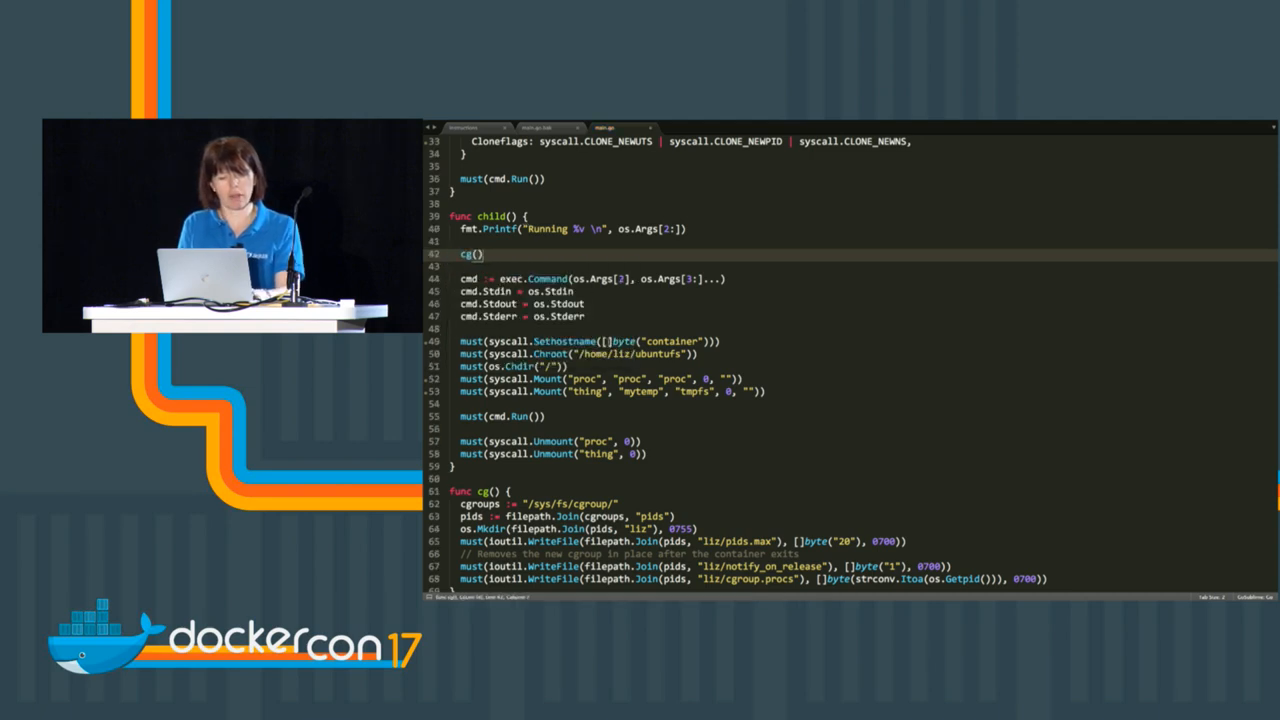
{"action": "scroll", "scroll_direction": "down", "scroll_amount": 3}
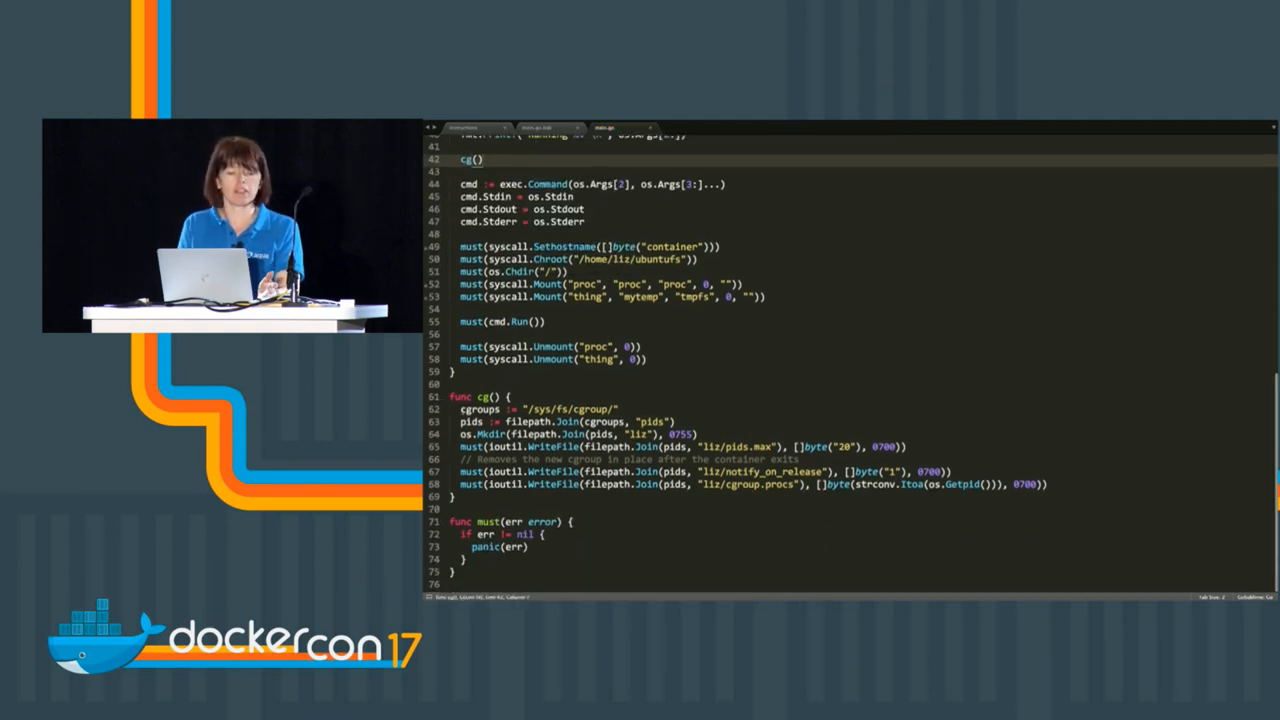
{"action": "double_click", "coordinate": [540, 408]}
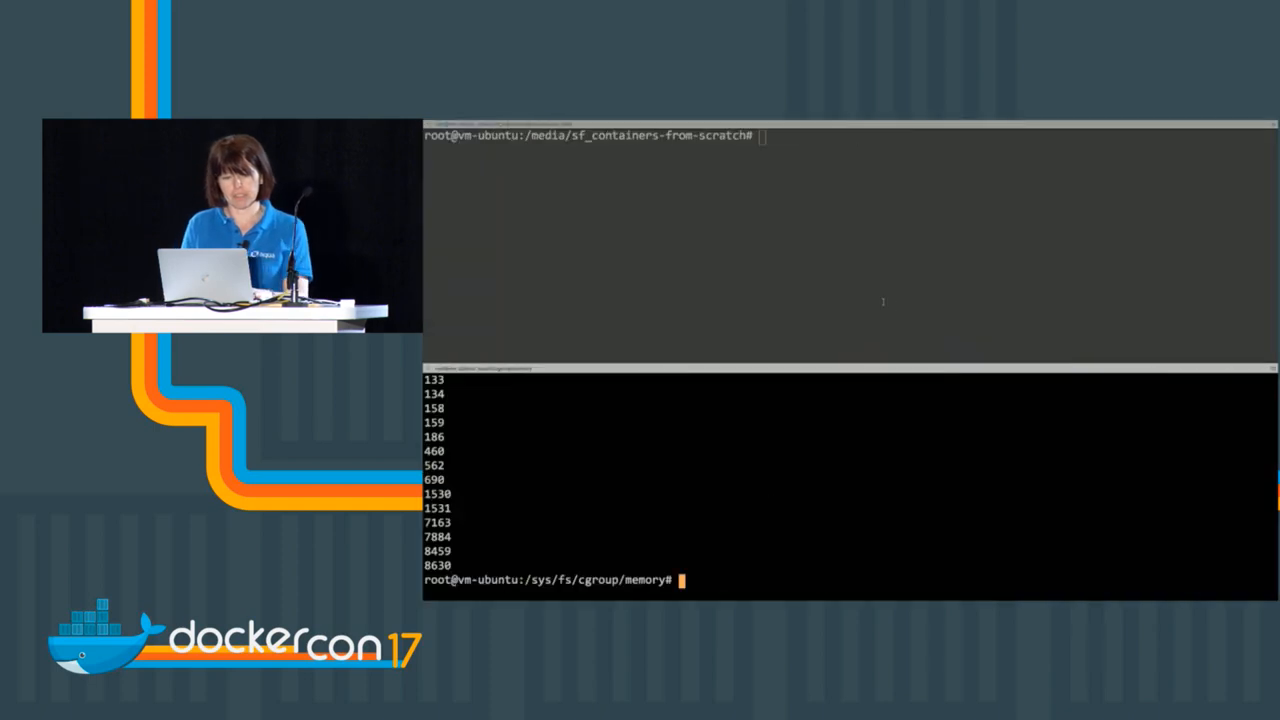
Step: Start the container with go run main.go run /bin/bash and list /sys/fs/cgroup/pids/liz on the host
{"action": "type", "text": "go run main.go run /bin/bash"}
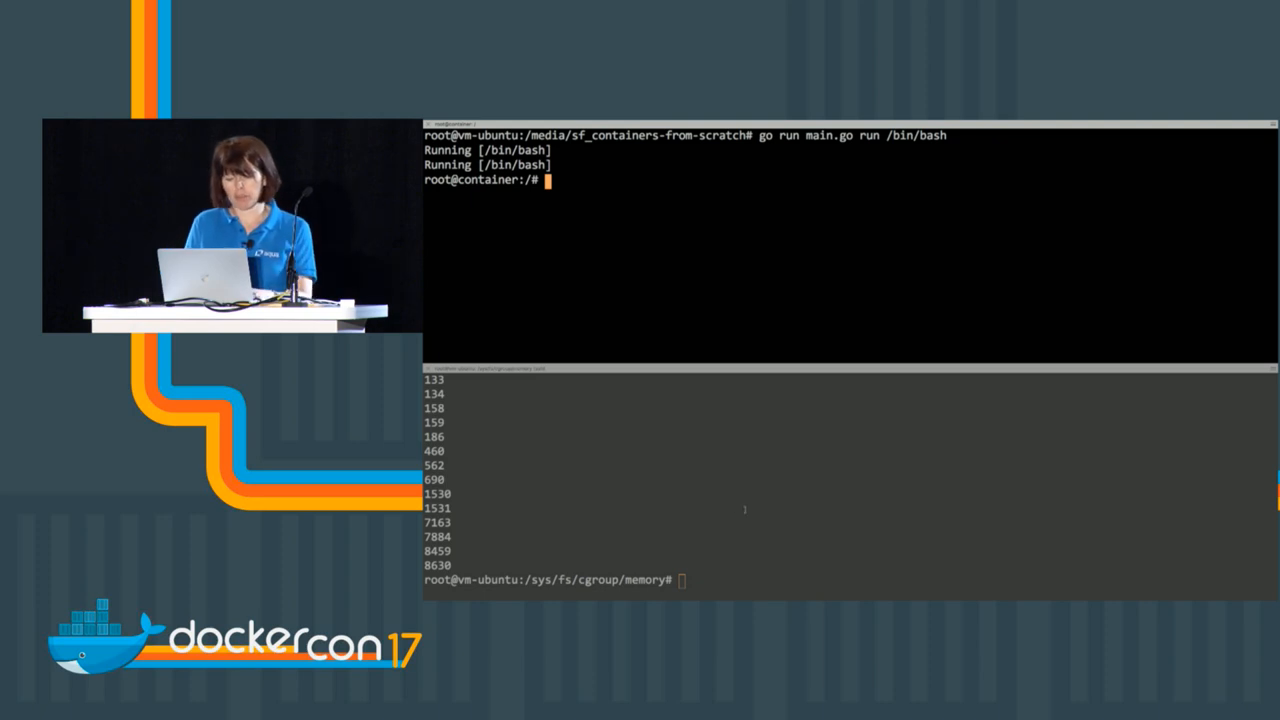
{"action": "type", "text": "cd ../"}
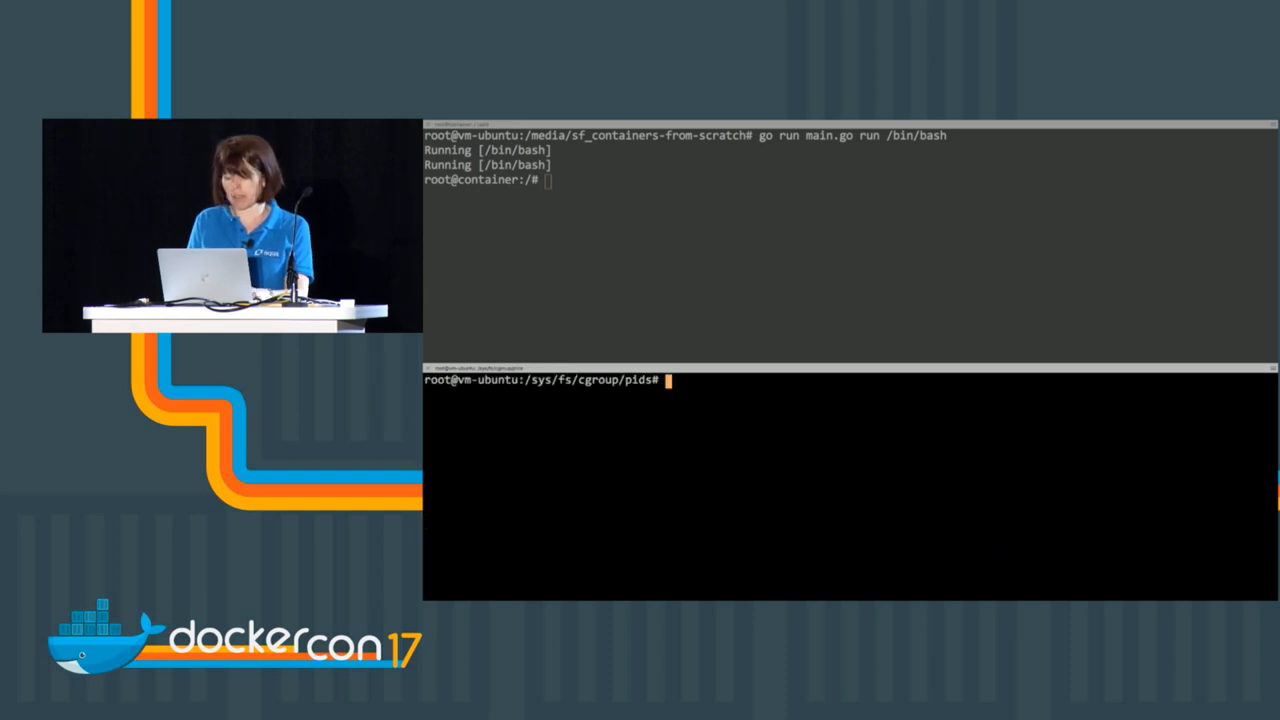
{"action": "type", "text": "ls"}
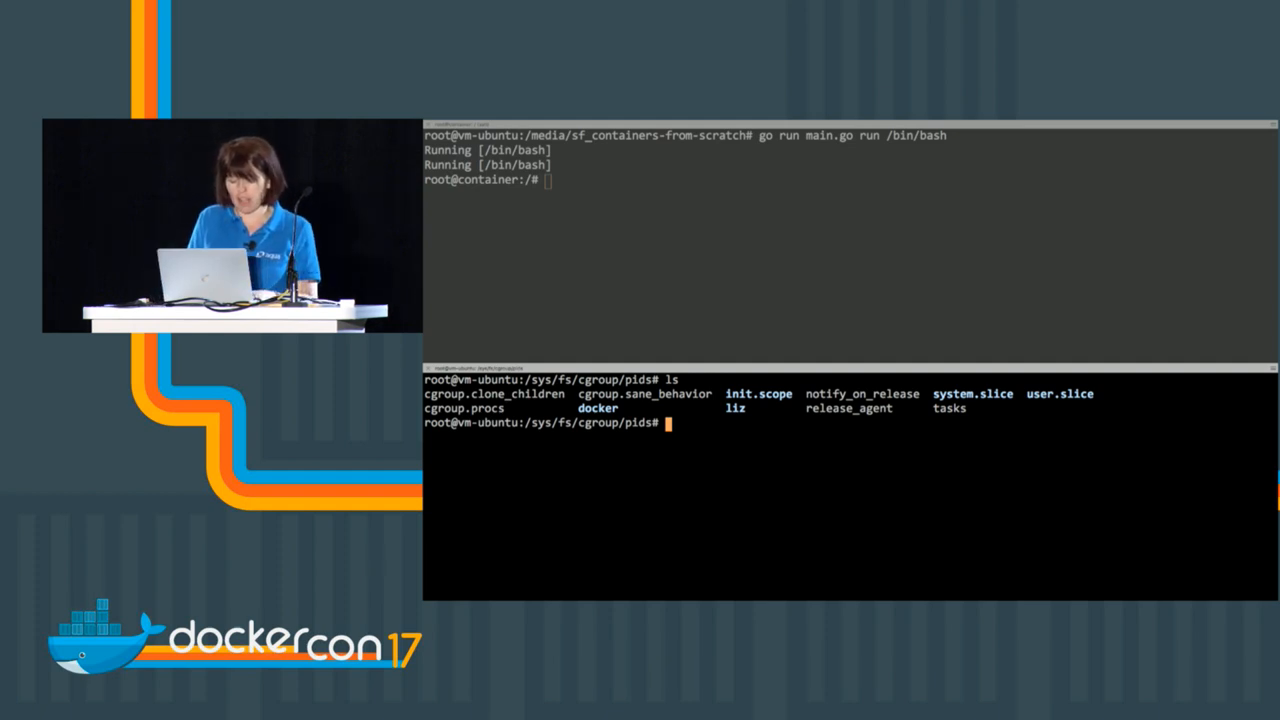
{"action": "type", "text": "cd liz"}
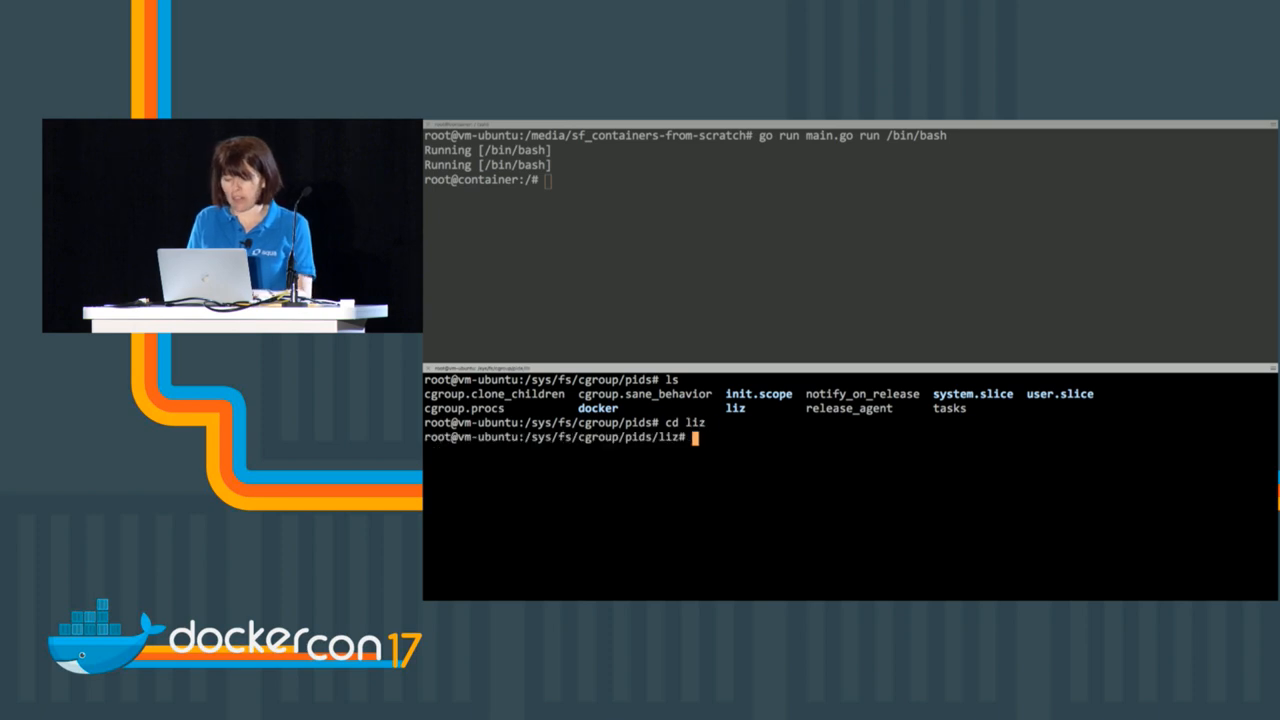
{"action": "type", "text": "ls"}
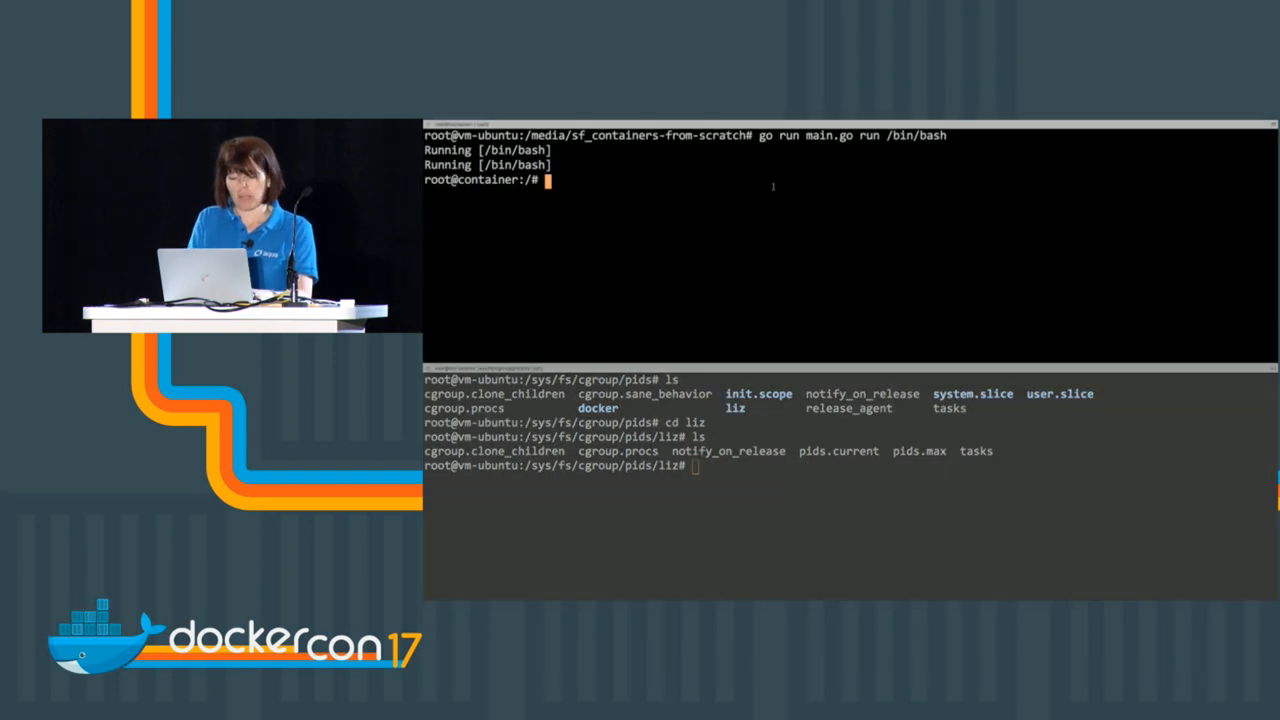
Step: Run sleep 1000 in the container, show pid 8850 in cgroup.procs and pids.max 20, then interrupt the sleep
{"action": "type", "text": "sleep"}
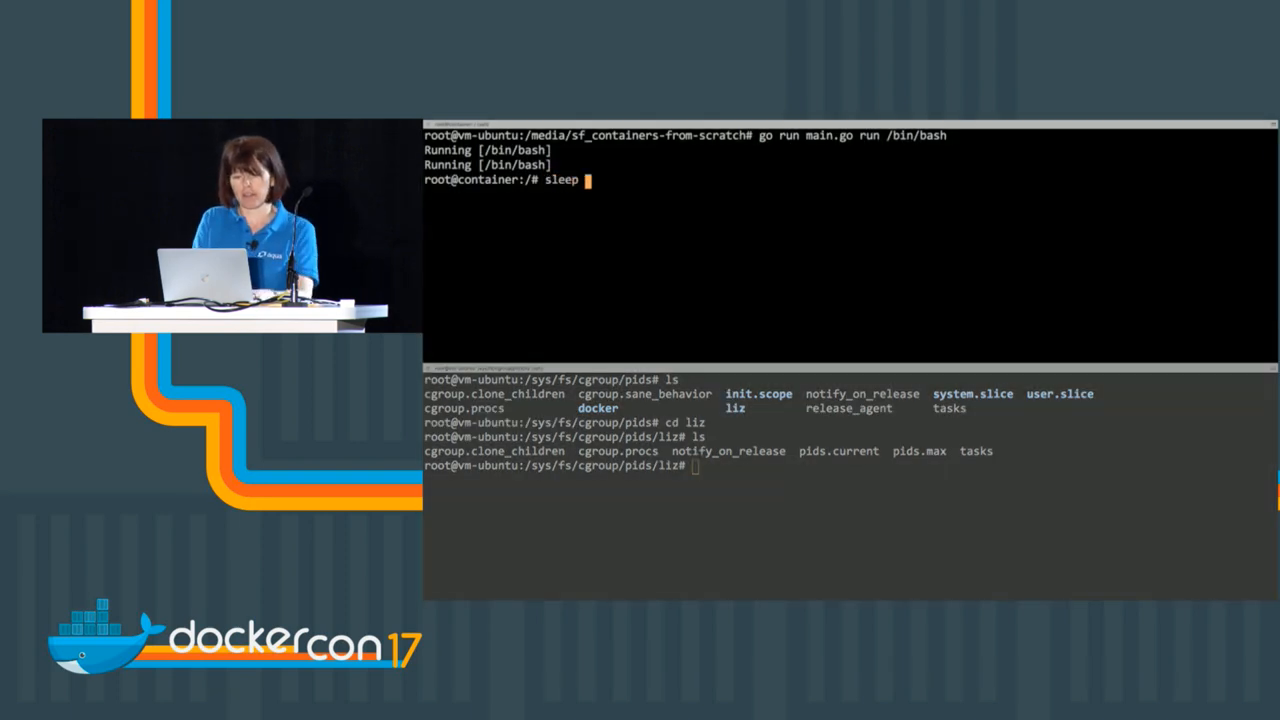
{"action": "type", "text": "1000"}
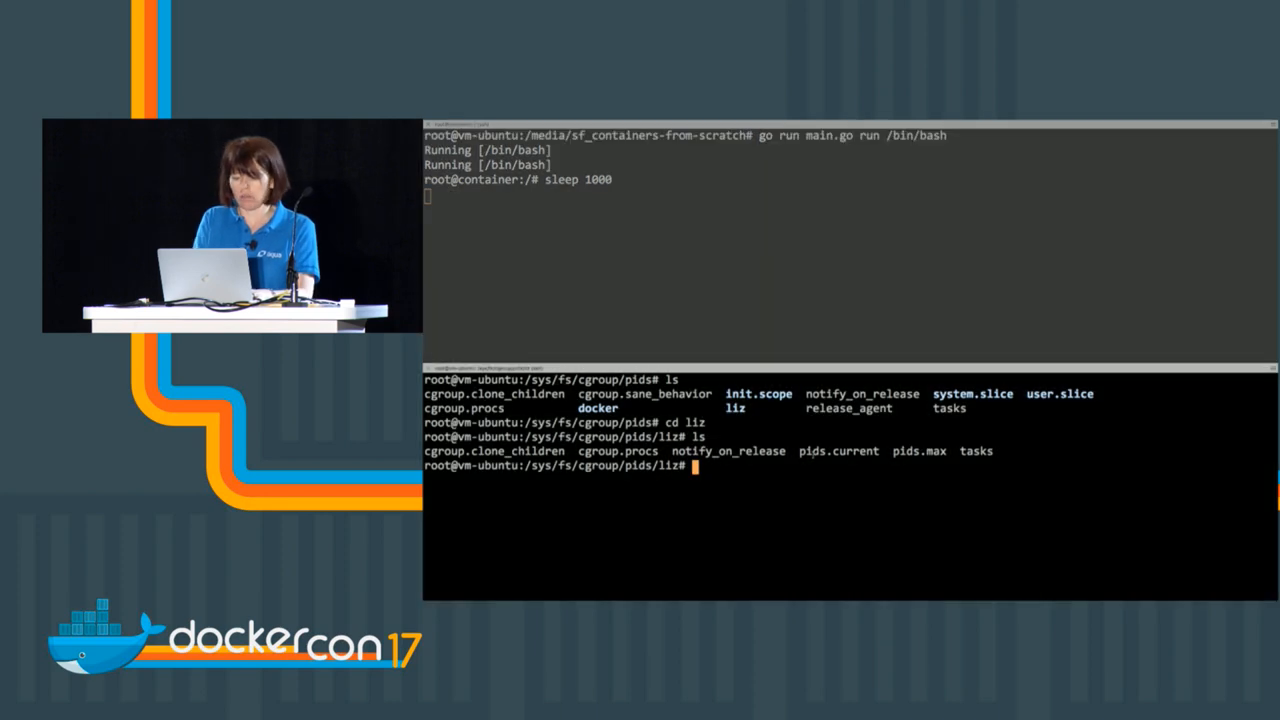
{"action": "type", "text": "pidof sleep"}
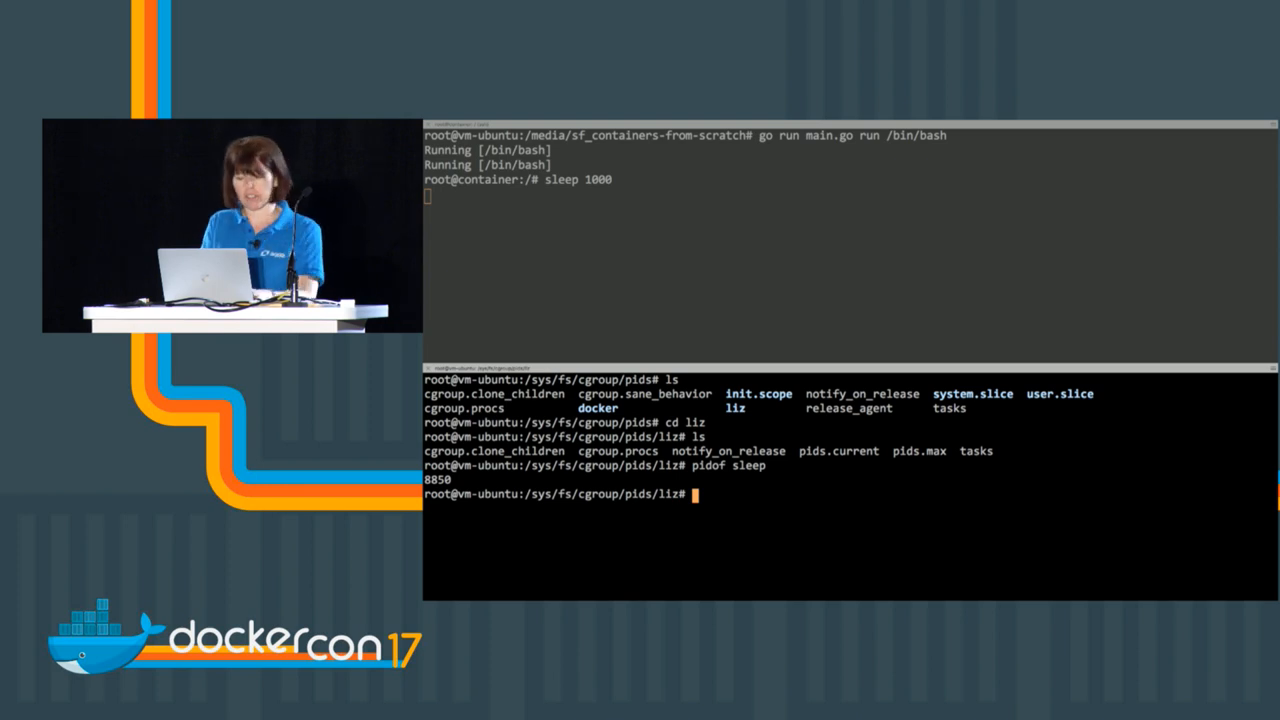
{"action": "type", "text": "cat"}
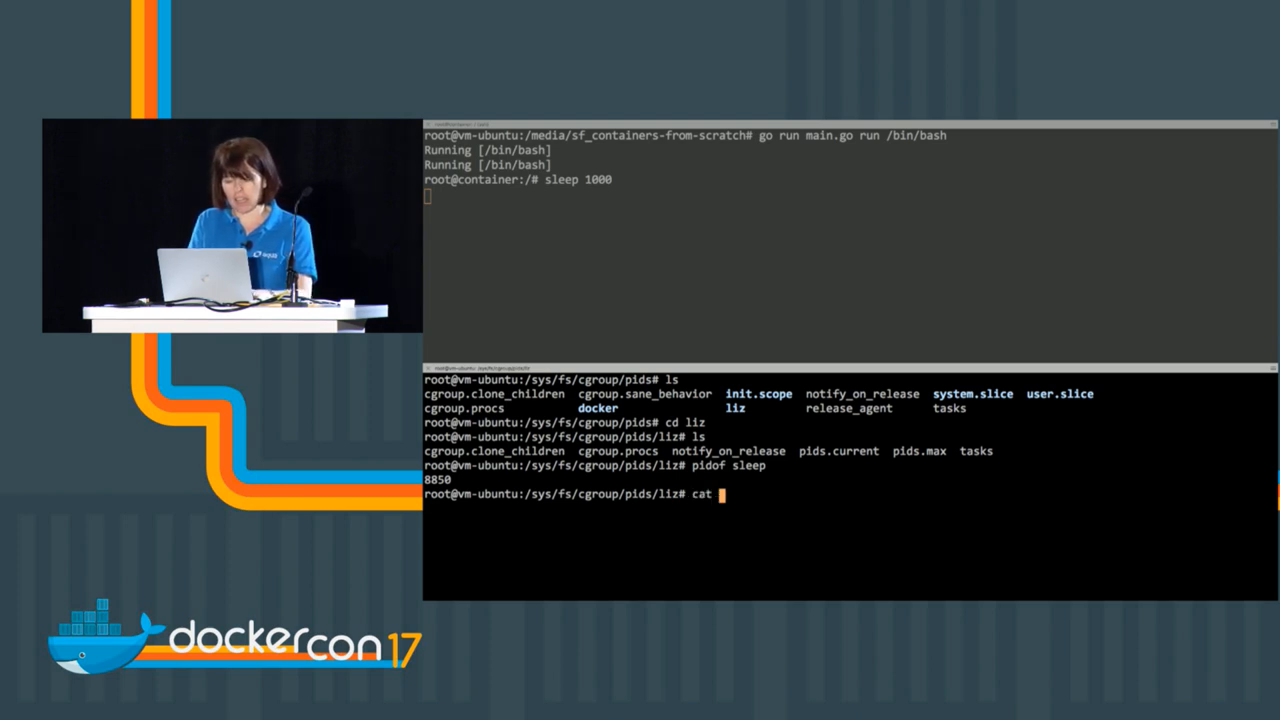
{"action": "type", "text": "cgroup.procs"}
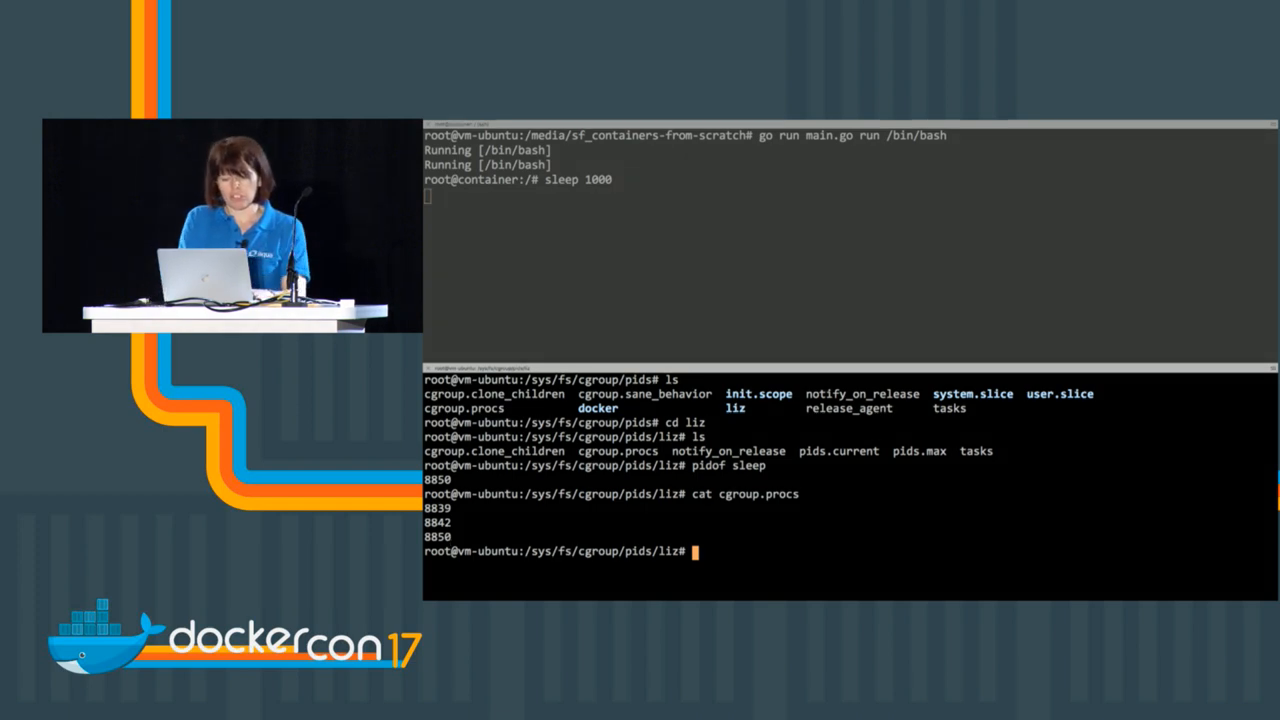
{"action": "type", "text": "cat pids.max"}
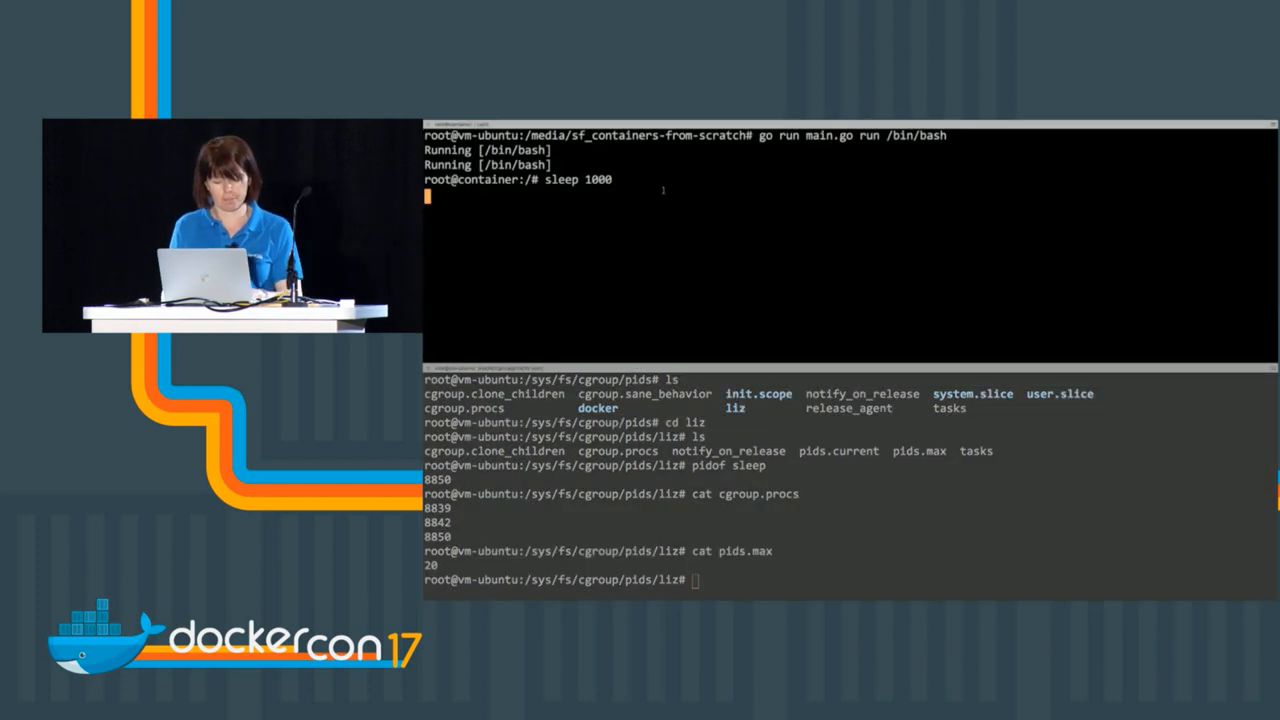
{"action": "key", "text": "ctrl+c"}
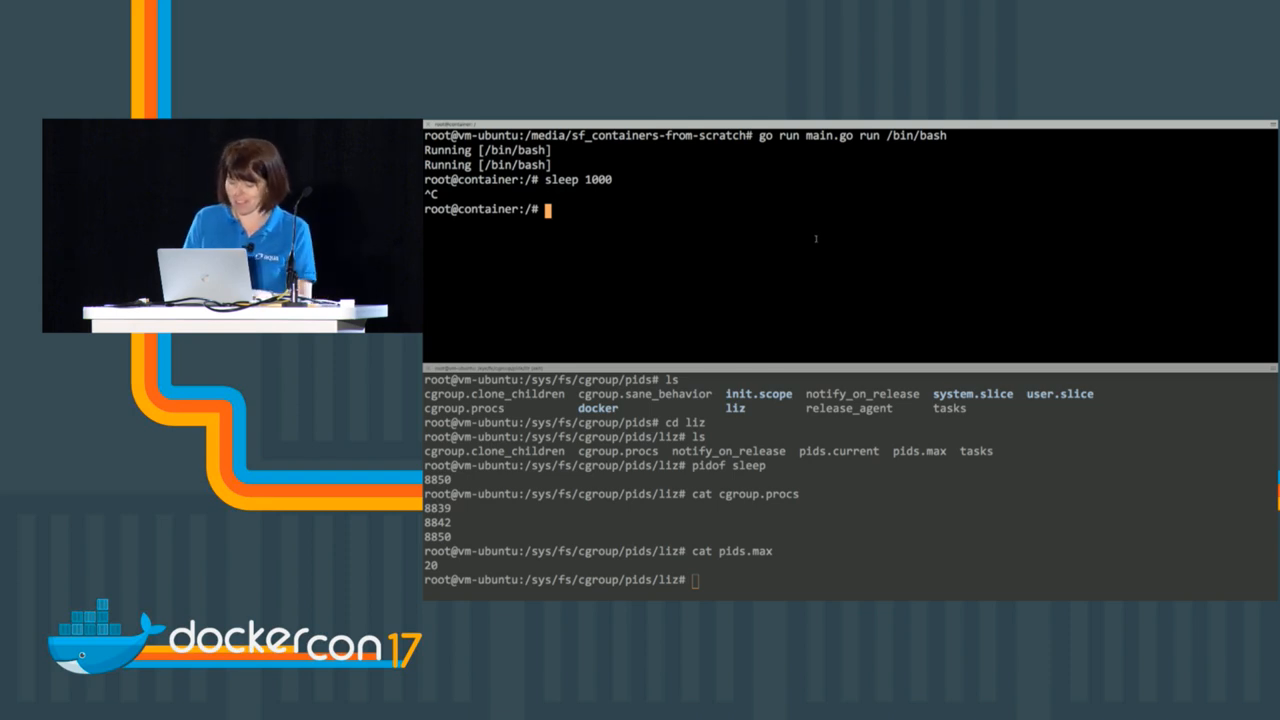
Step: Run the fork bomb ':(){ :|: & };:' in the container so fork retry errors flood the output
{"action": "type", "text": ":()"}
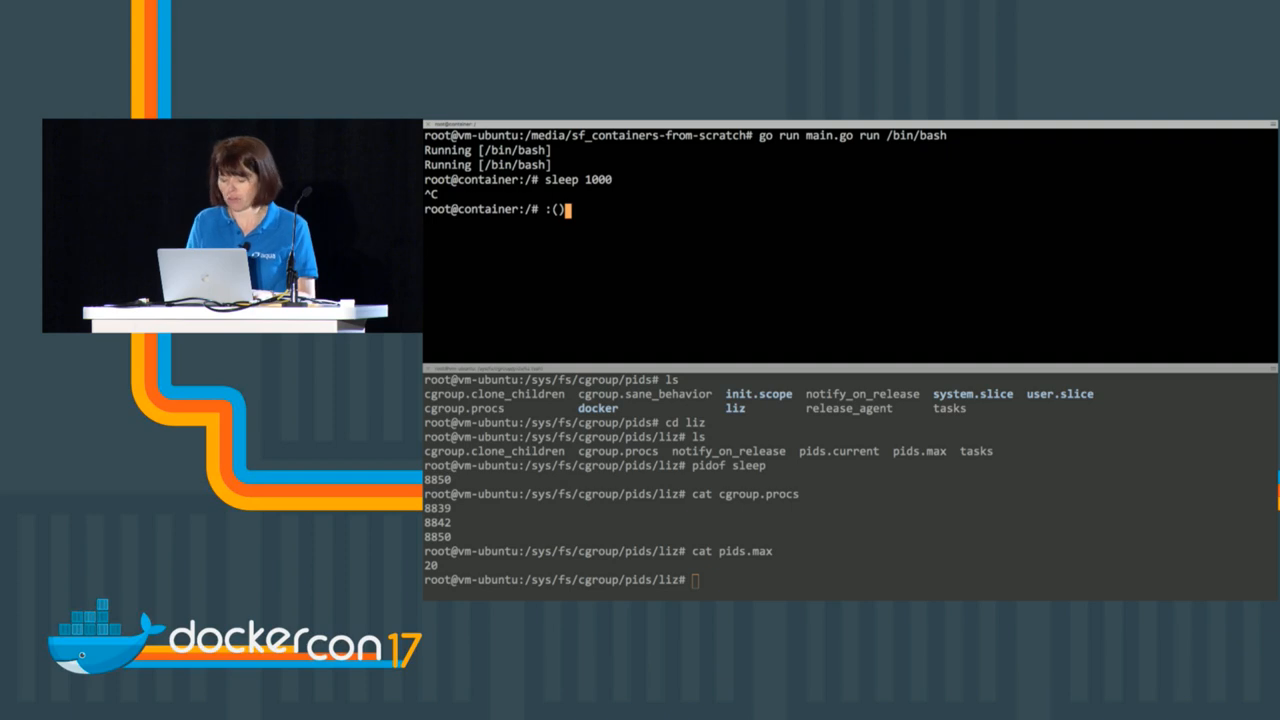
{"action": "type", "text": "{"}
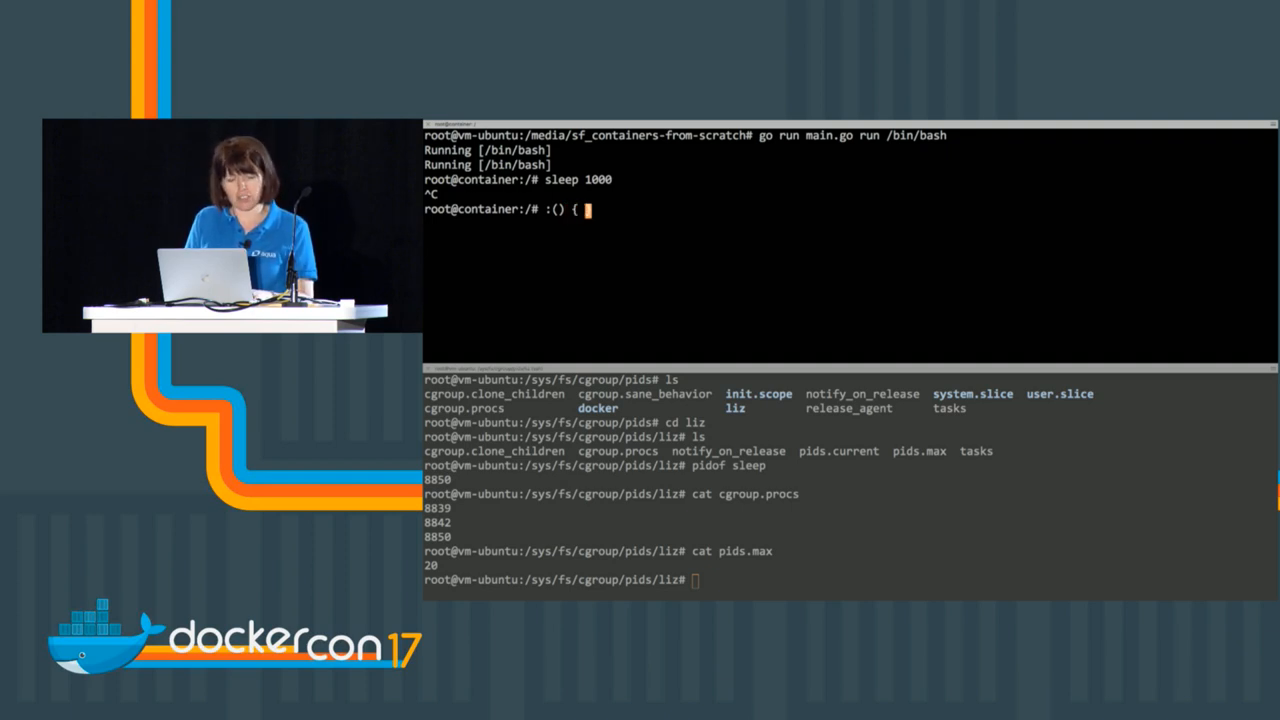
{"action": "type", "text": ": |"}
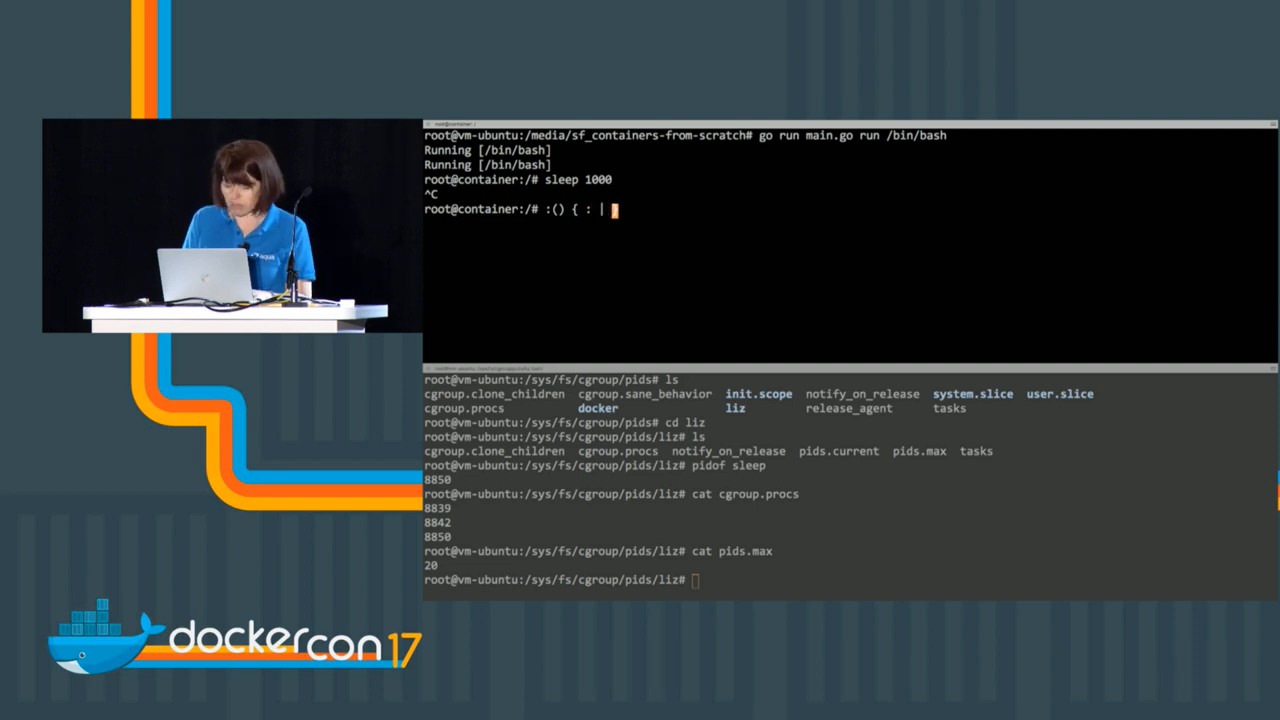
{"action": "type", "text": ": &"}
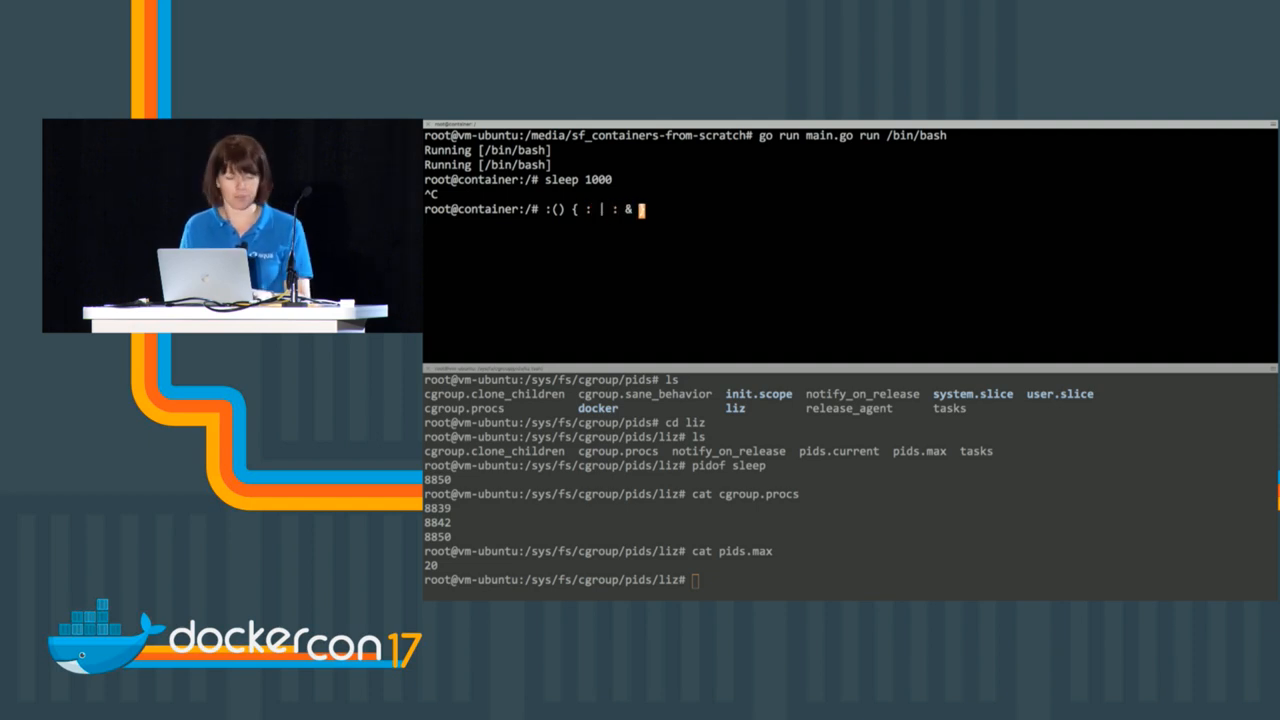
{"action": "type", "text": "};"}
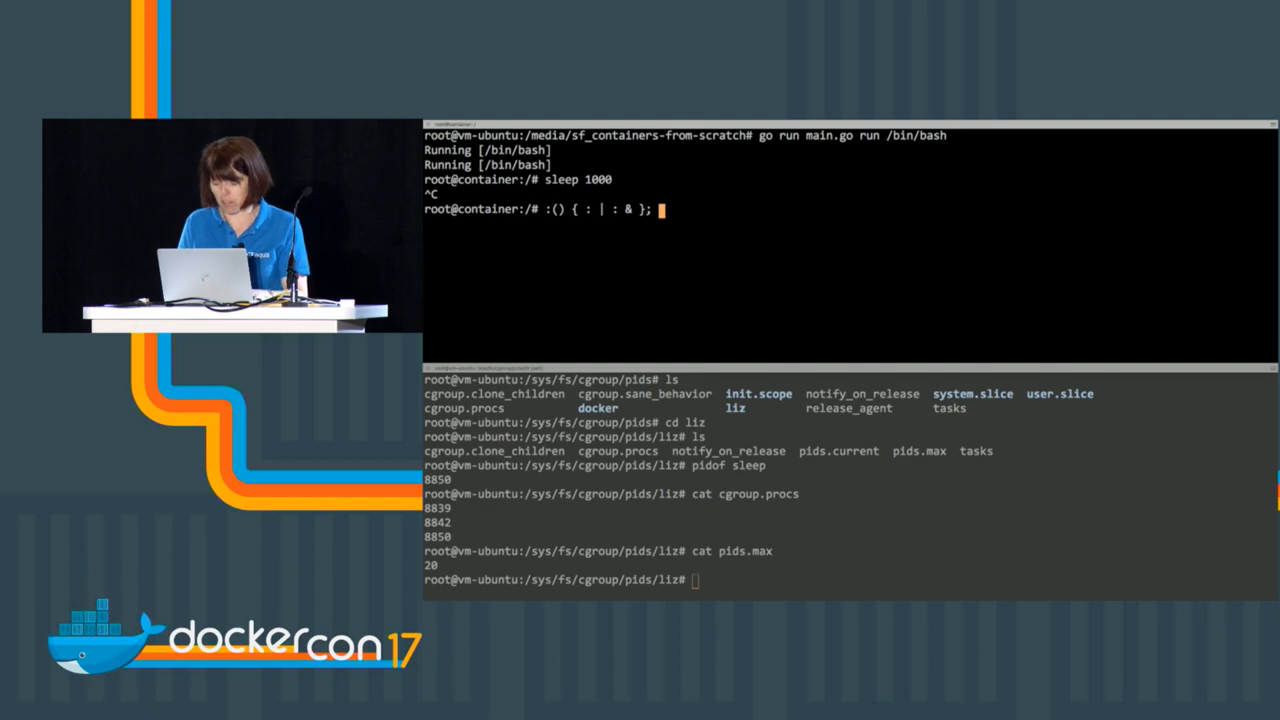
{"action": "type", "text": ":"}
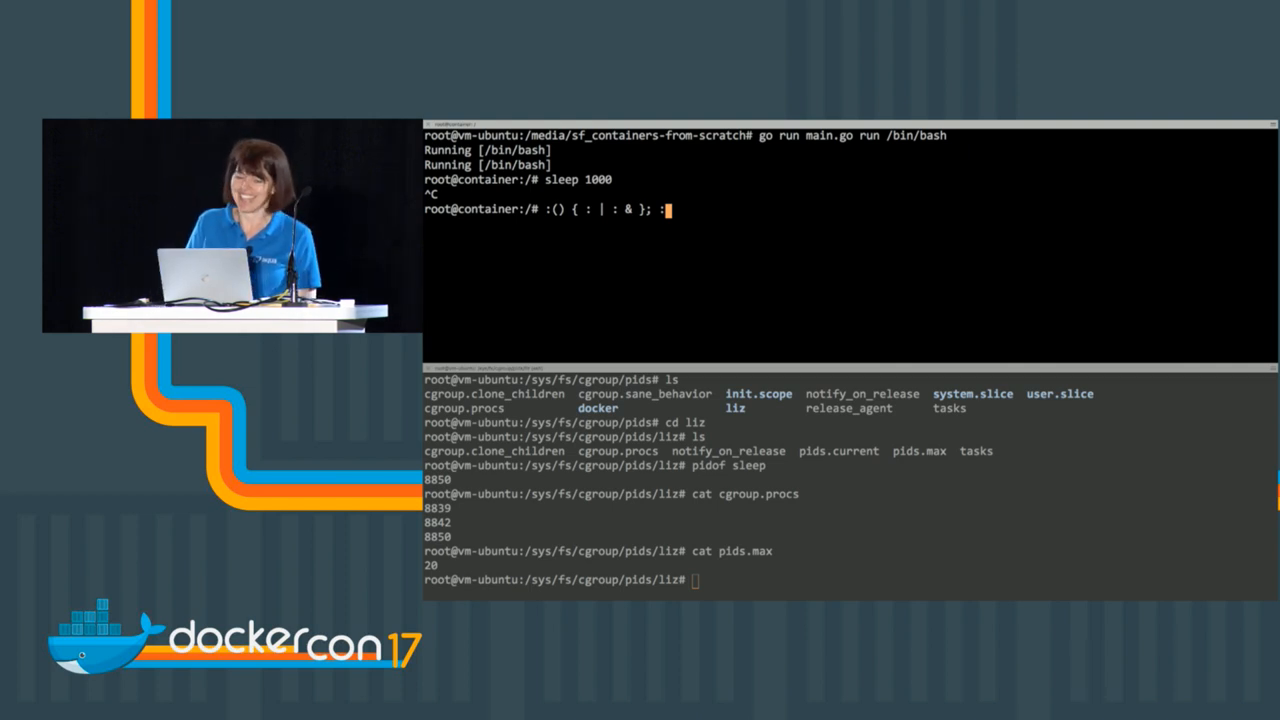
{"action": "key", "text": "Return"}
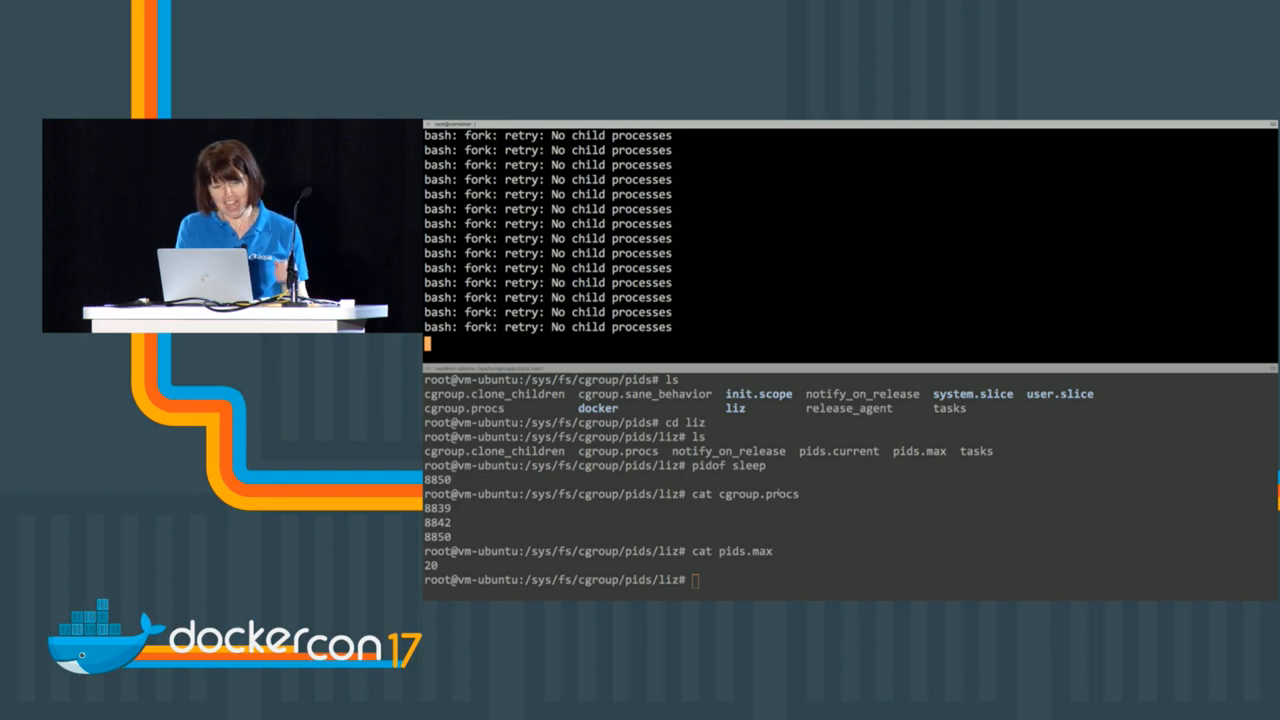
Step: Run 'ps aux' on the host to list all processes, including the container's defunct bash forks
{"action": "type", "text": "ps"}
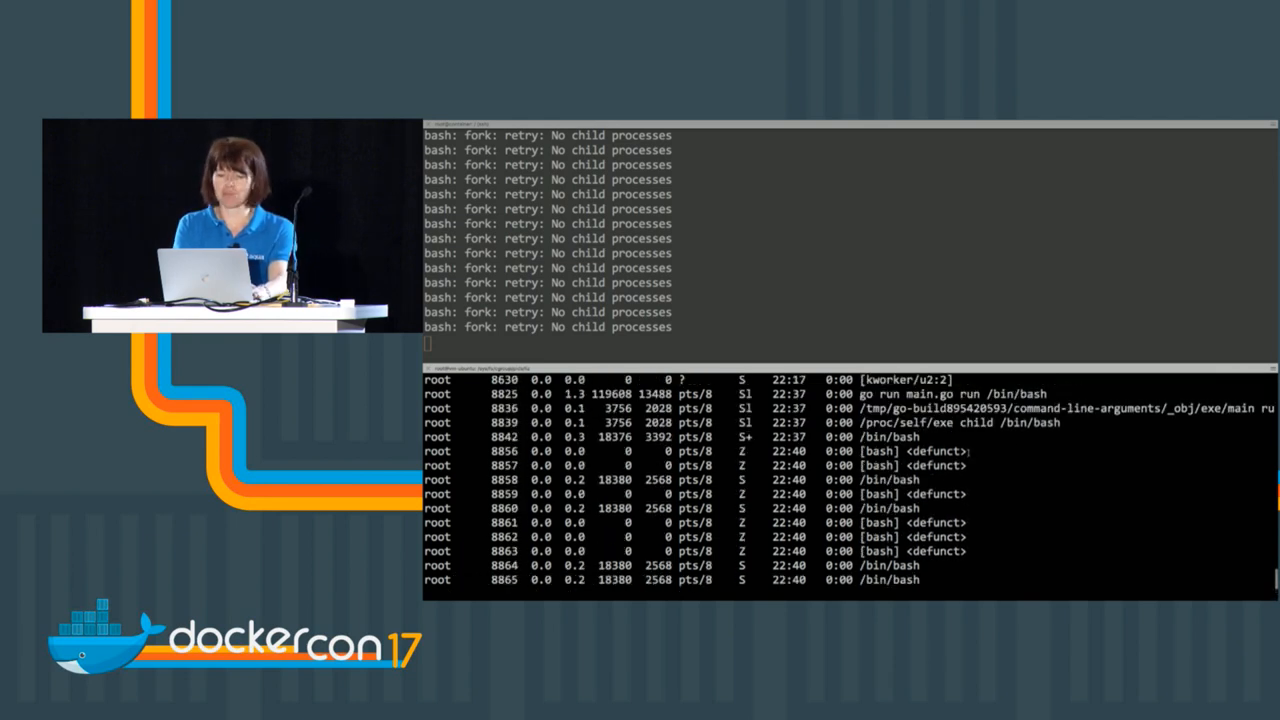
{"action": "type", "text": "ps aux"}
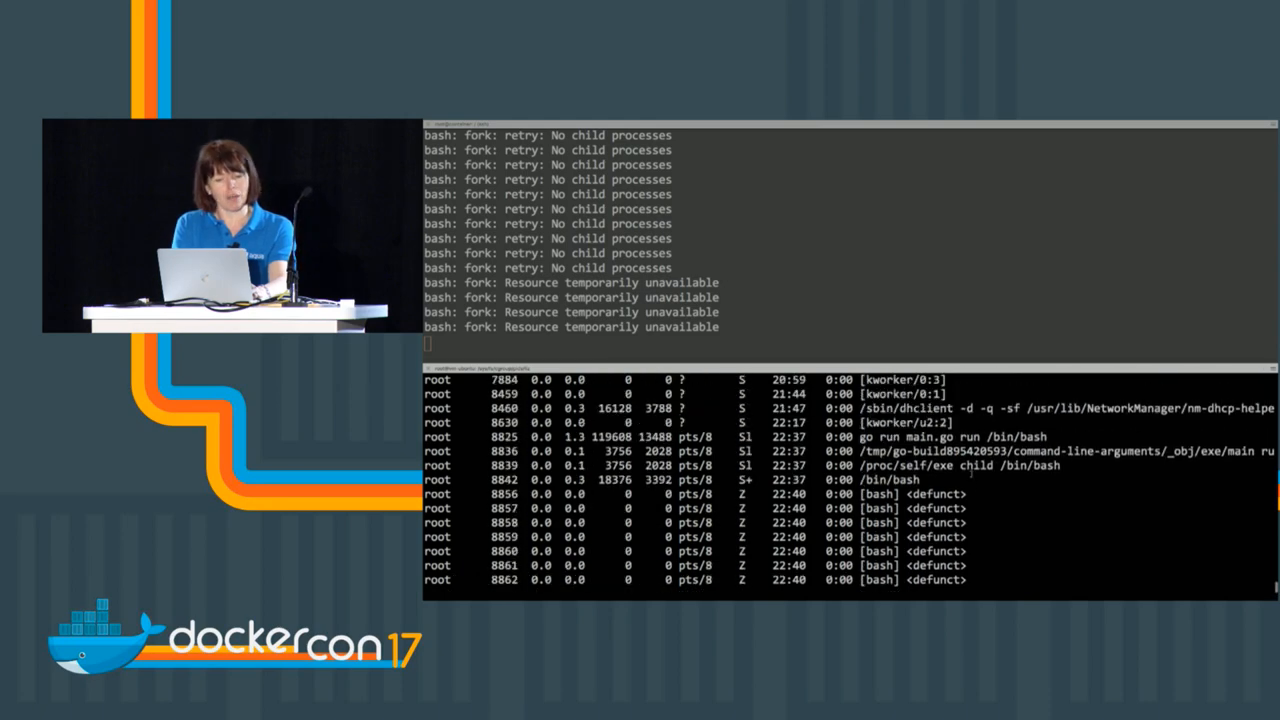
{"action": "key", "text": "Return"}
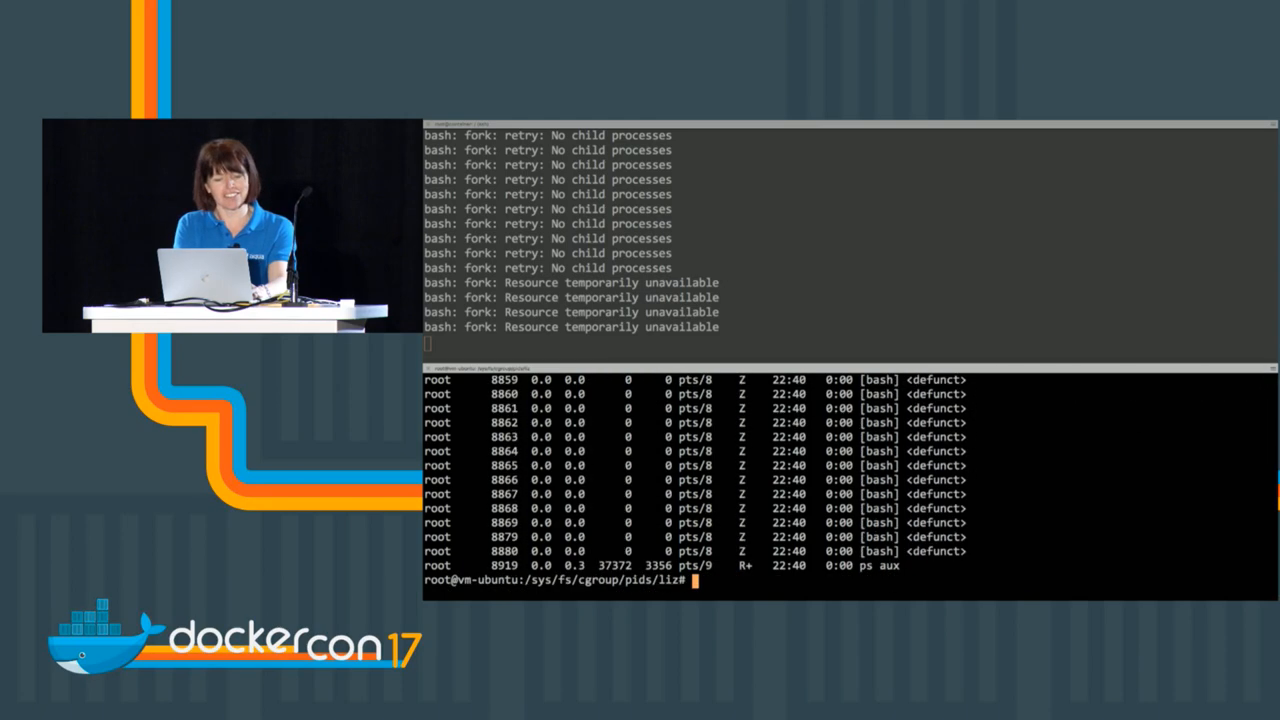